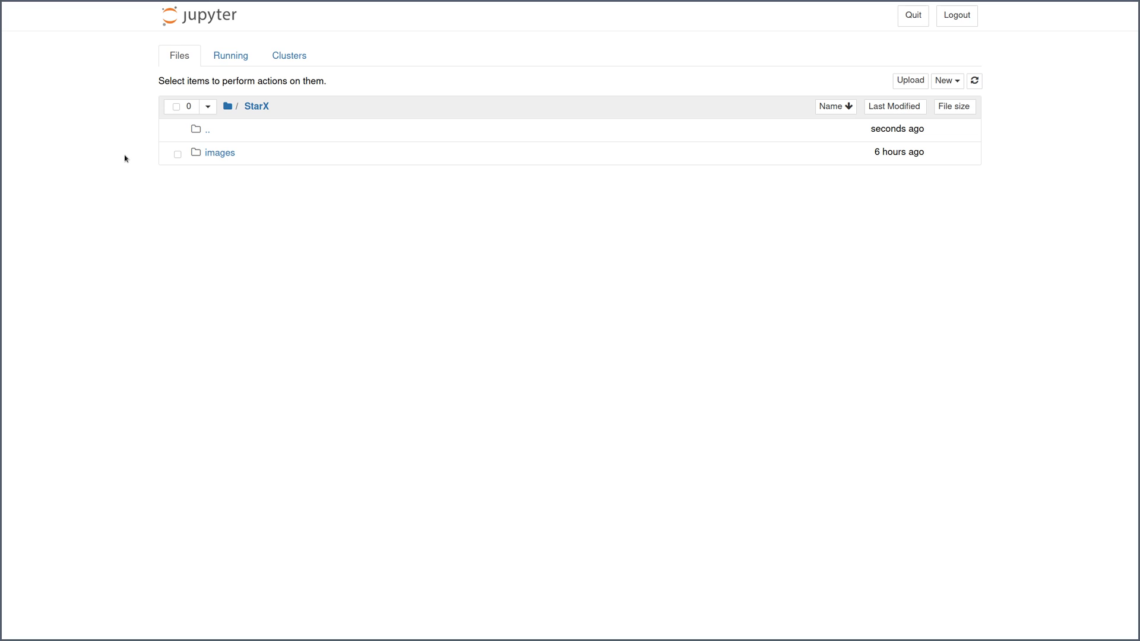
mouse_move(751, 247)
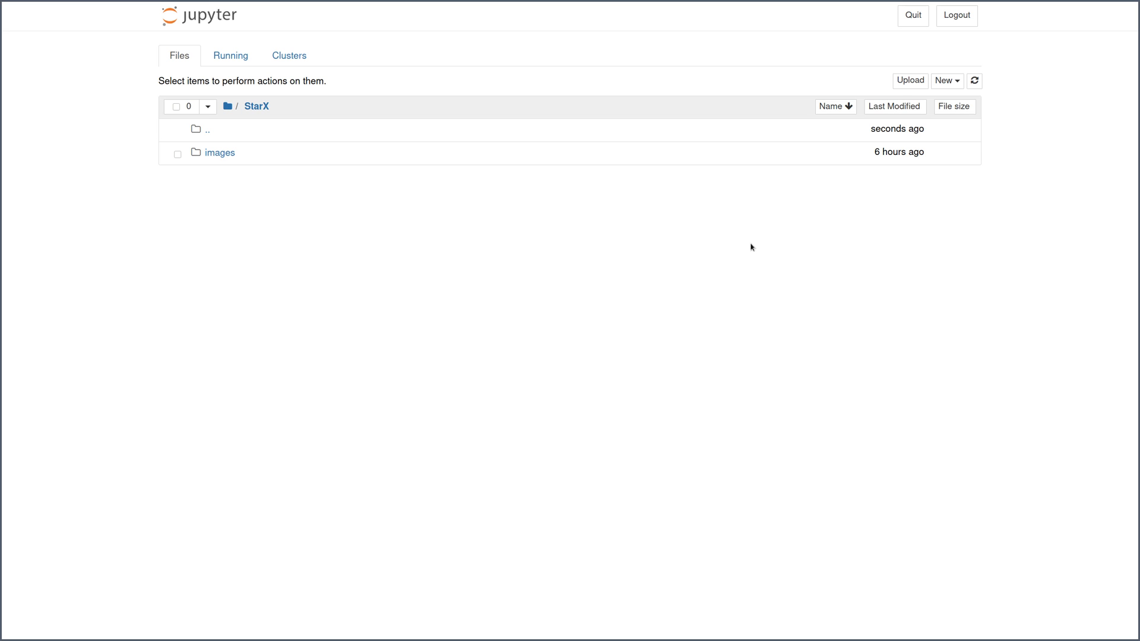
Create a new Kestrel notebook and rename it 'StarX Hunt 1'.
left_click(946, 80)
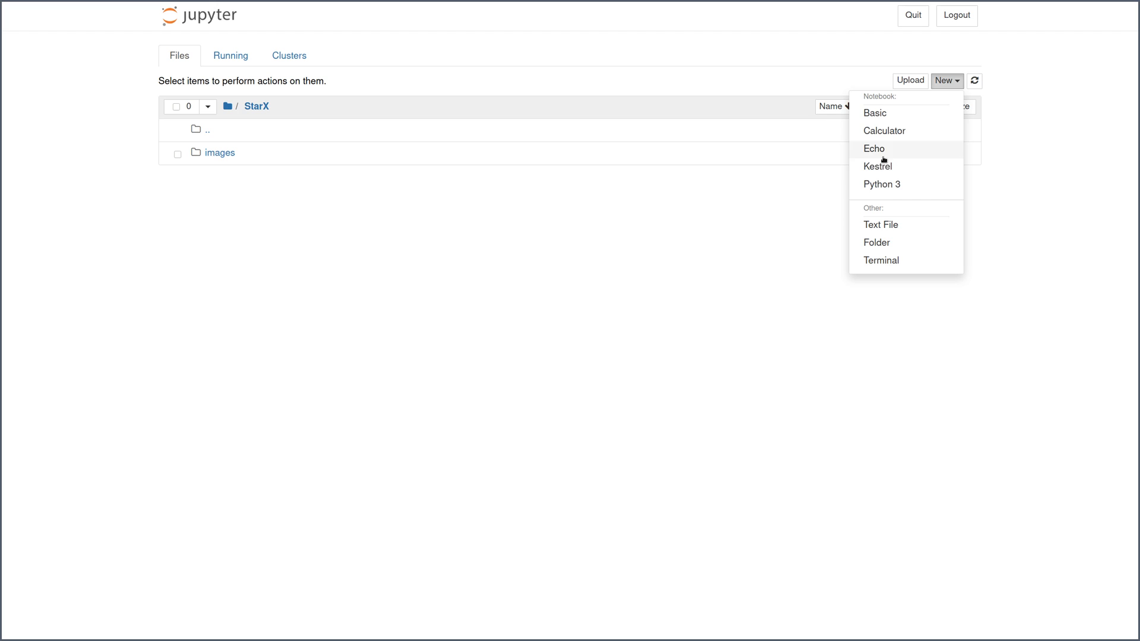
mouse_move(877, 166)
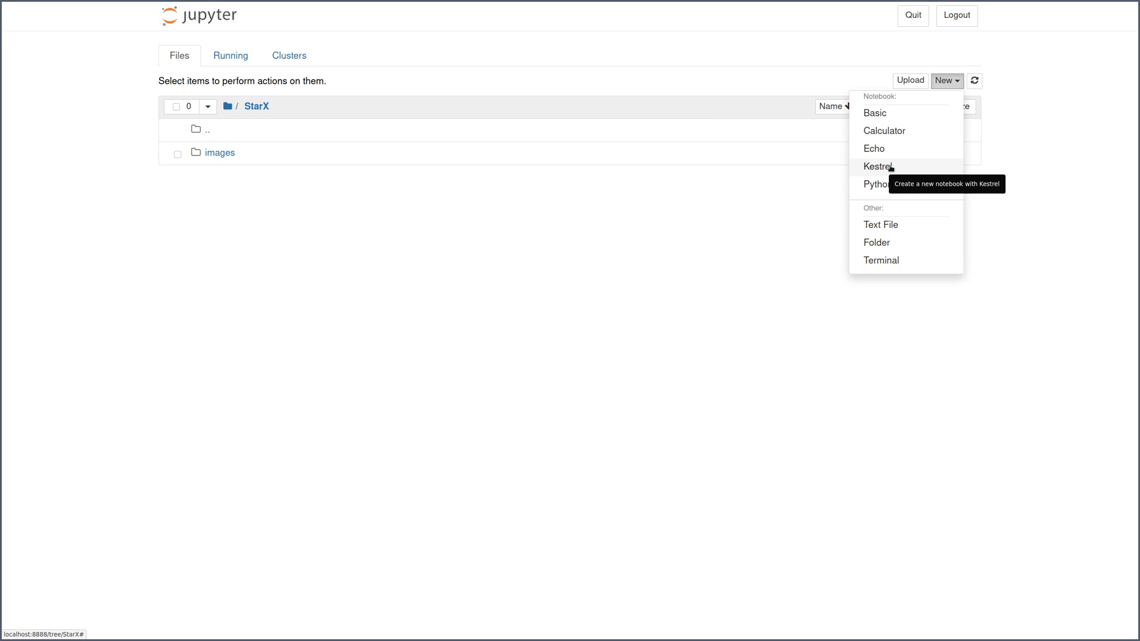
left_click(879, 167)
type("StarX")
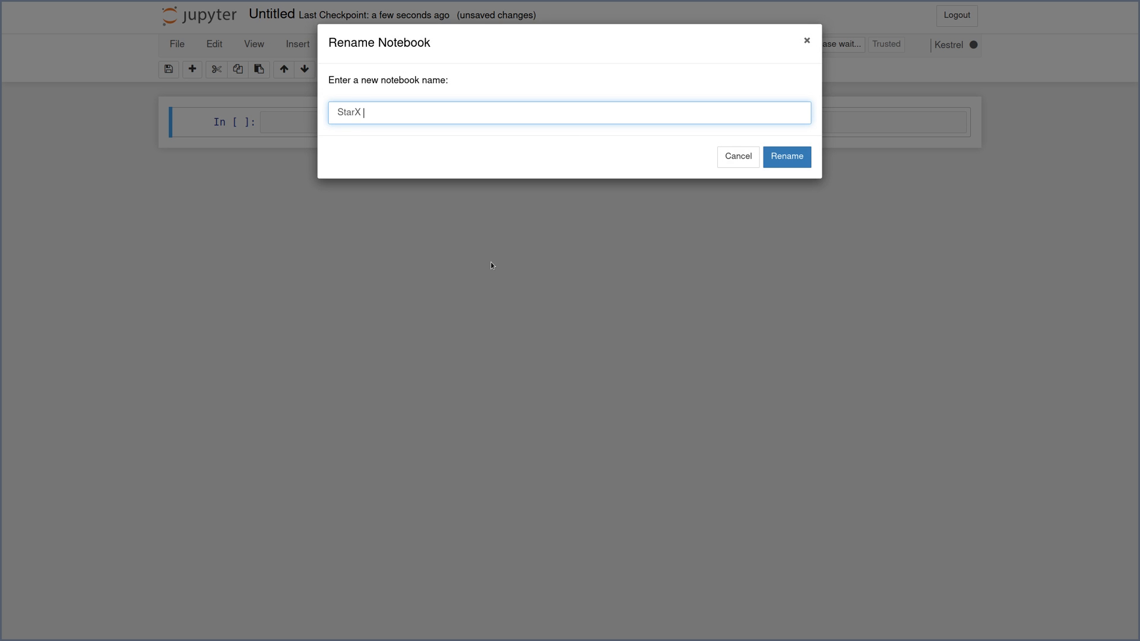
left_click(786, 157)
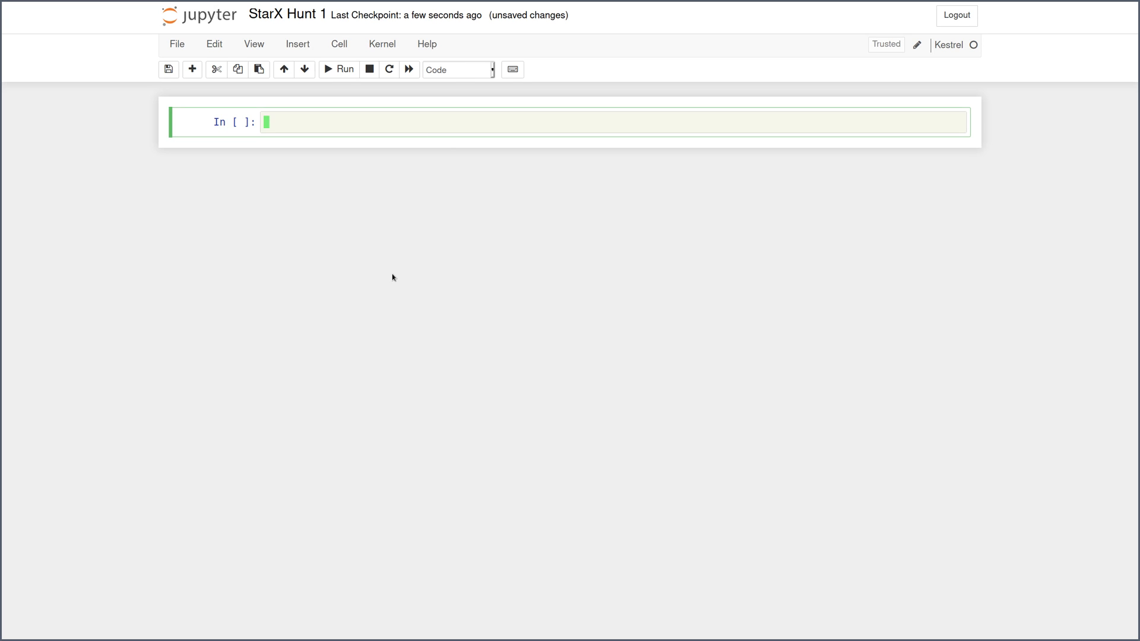
Leave edit mode so the empty cell can be switched to Markdown.
key("Escape")
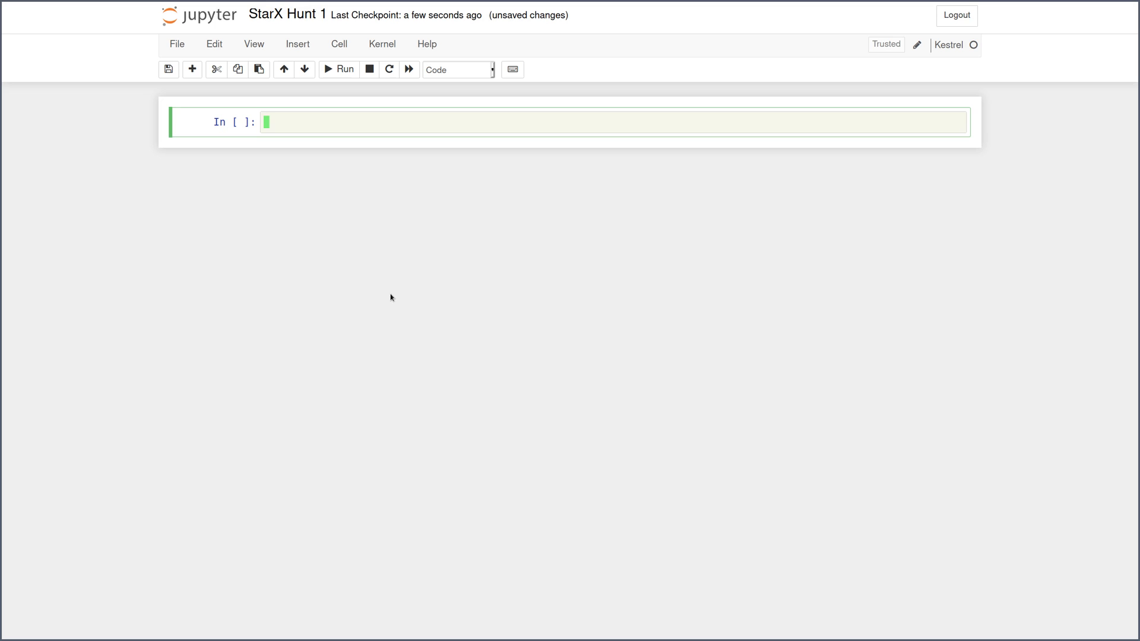
mouse_move(398, 290)
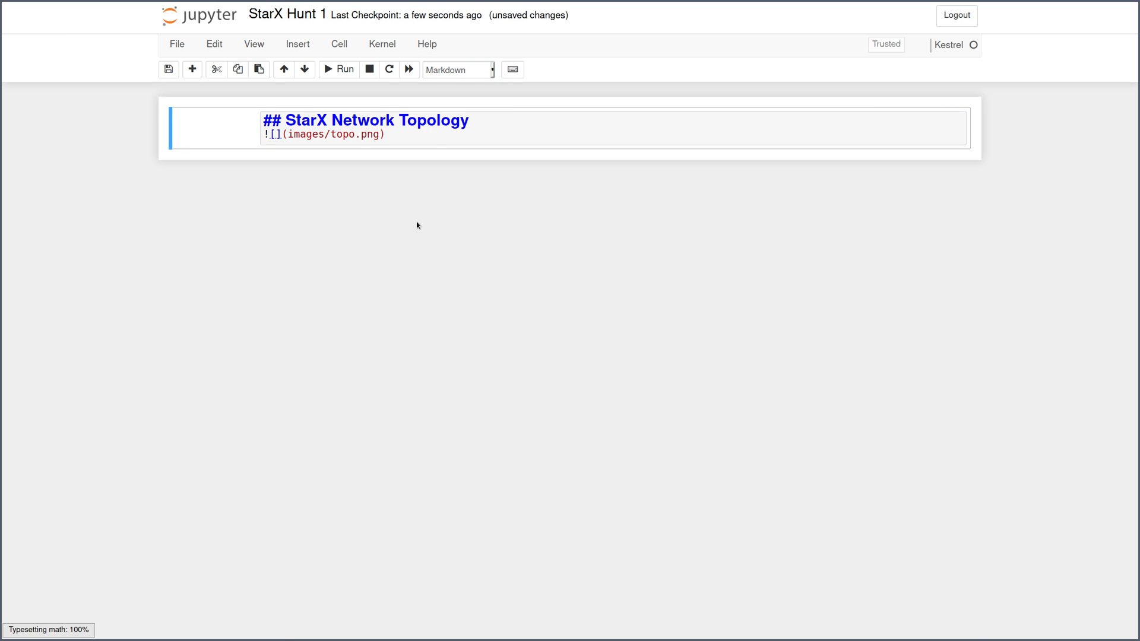
Run the Markdown cell so the StarX topology image with laptops, servers, gateway and webproxy appears.
left_click(339, 68)
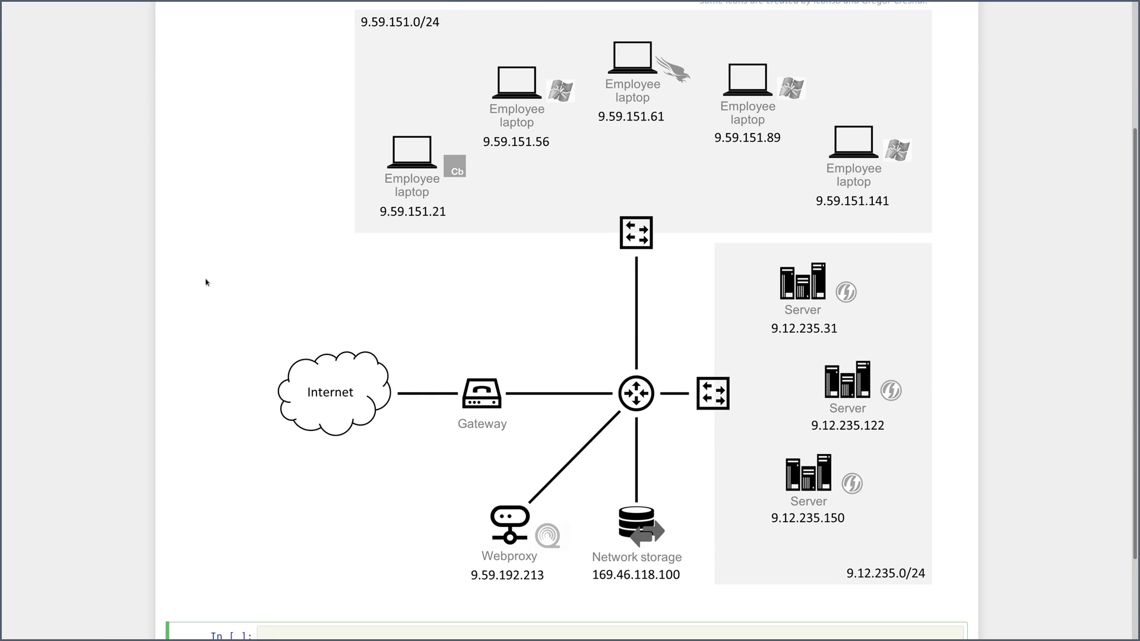
scroll("up", 3)
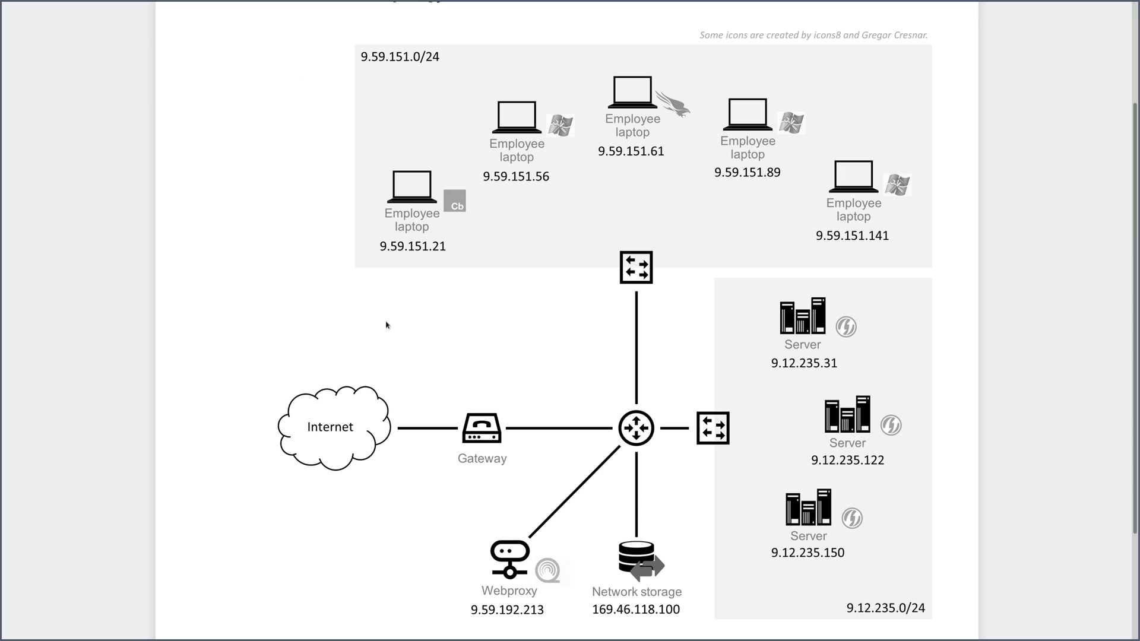
mouse_move(800, 408)
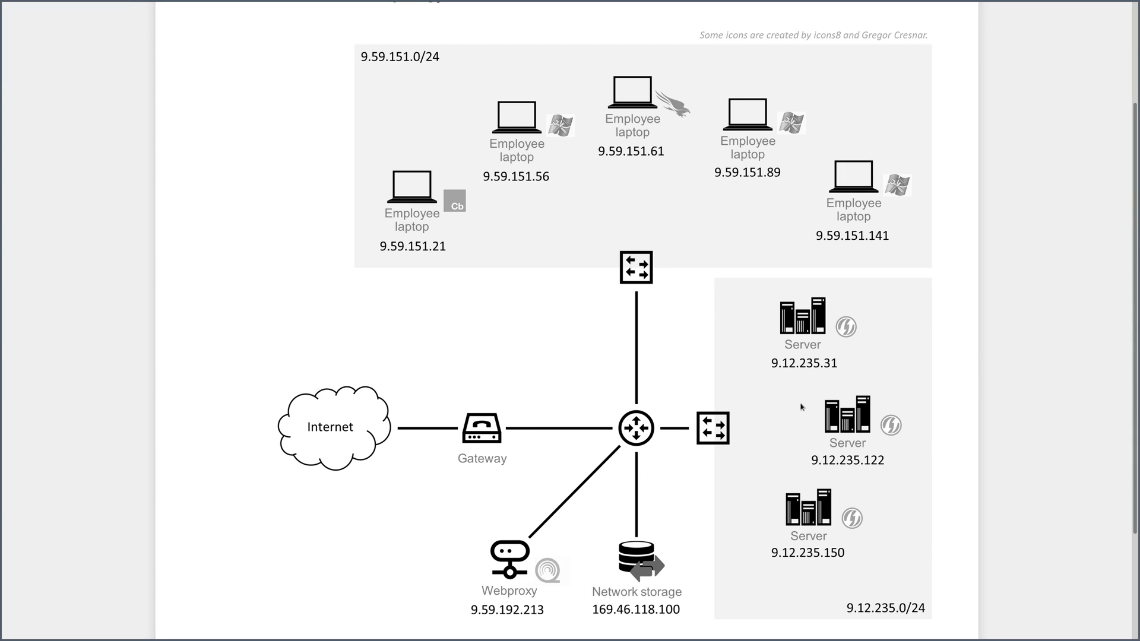
mouse_move(558, 138)
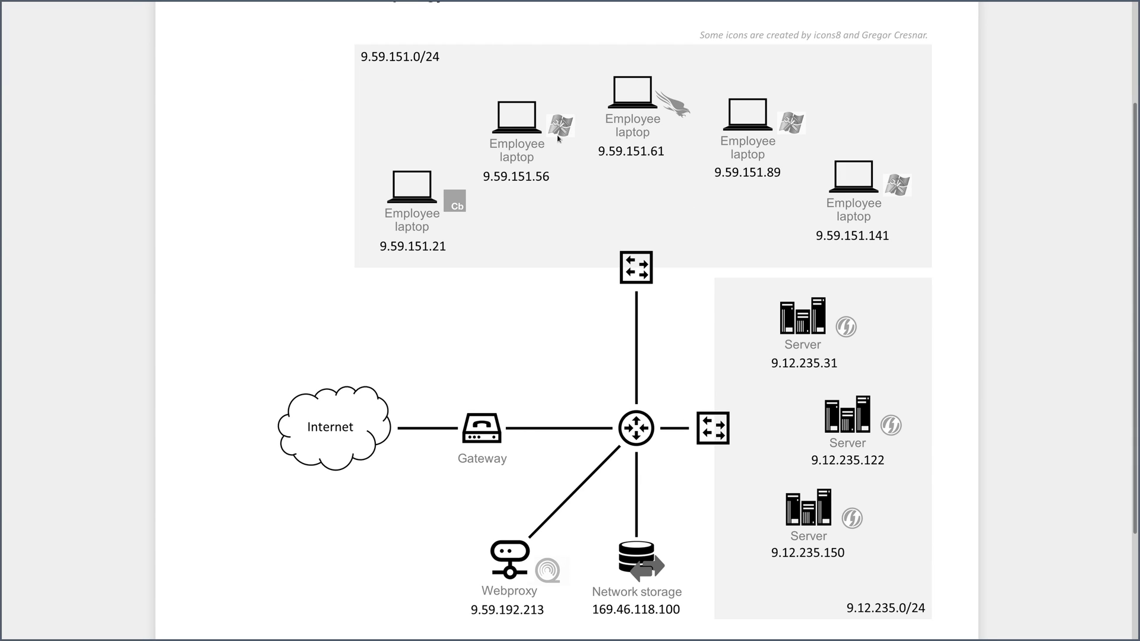
mouse_move(684, 234)
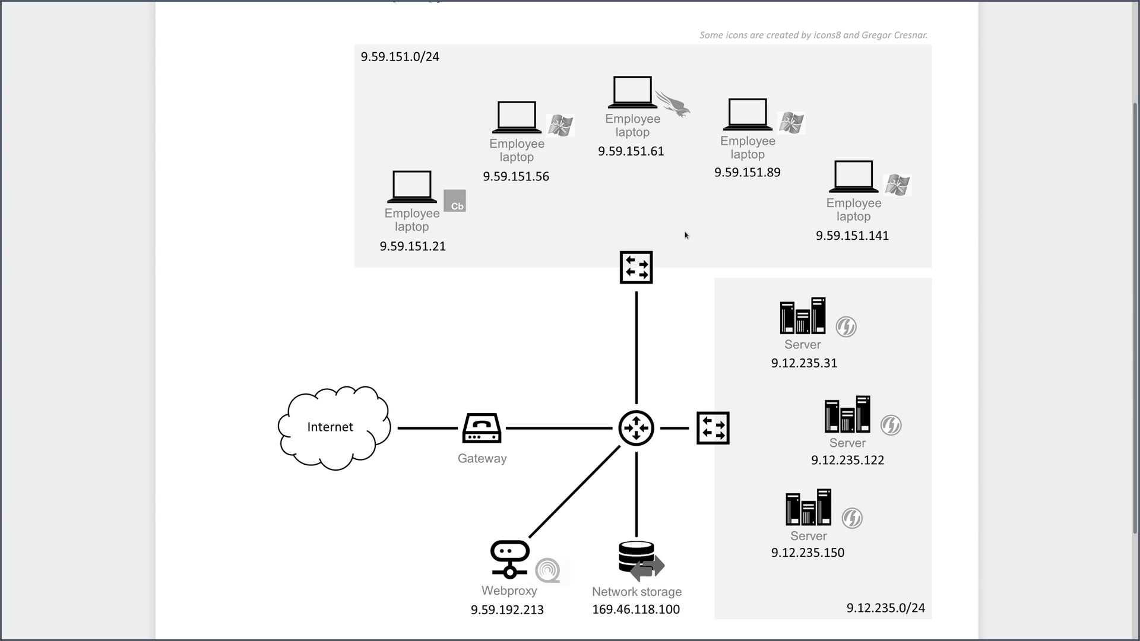
mouse_move(759, 392)
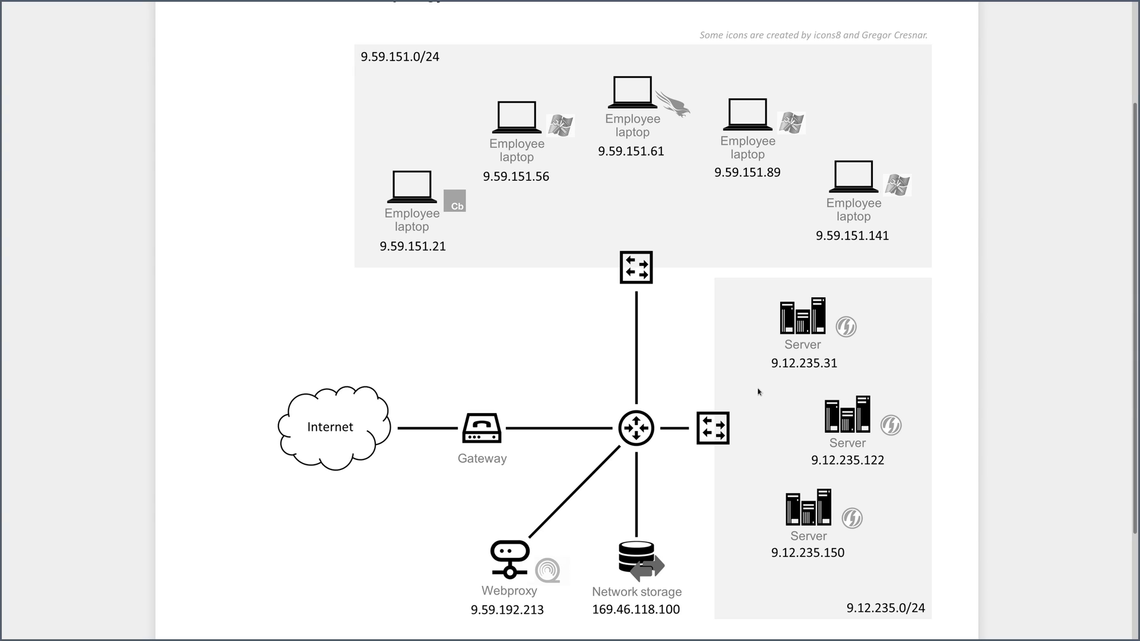
mouse_move(797, 377)
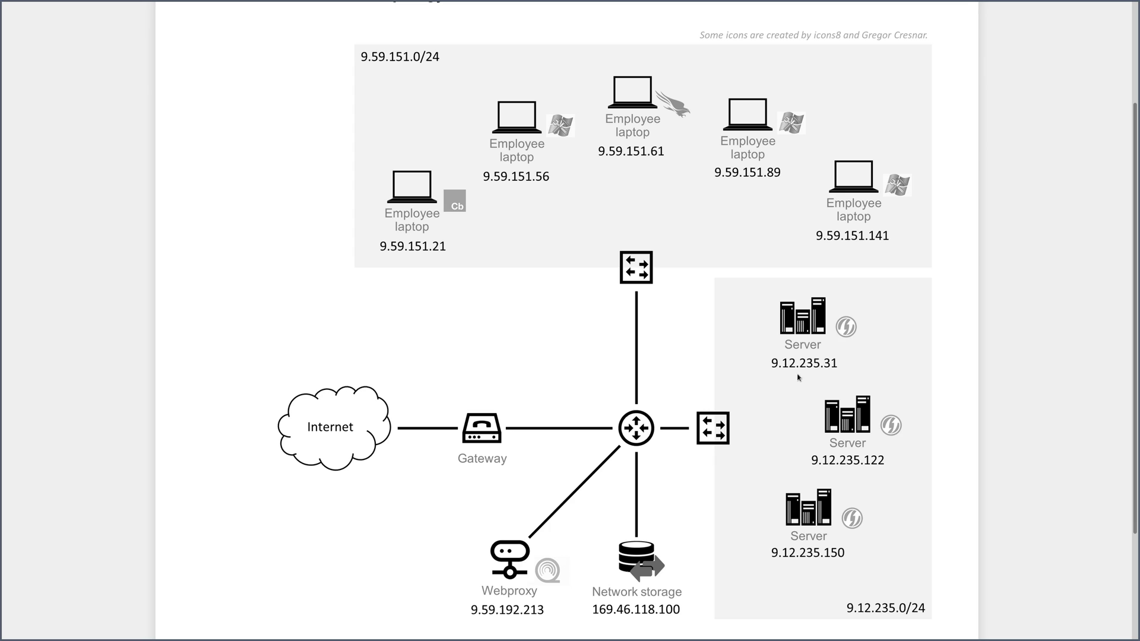
mouse_move(756, 392)
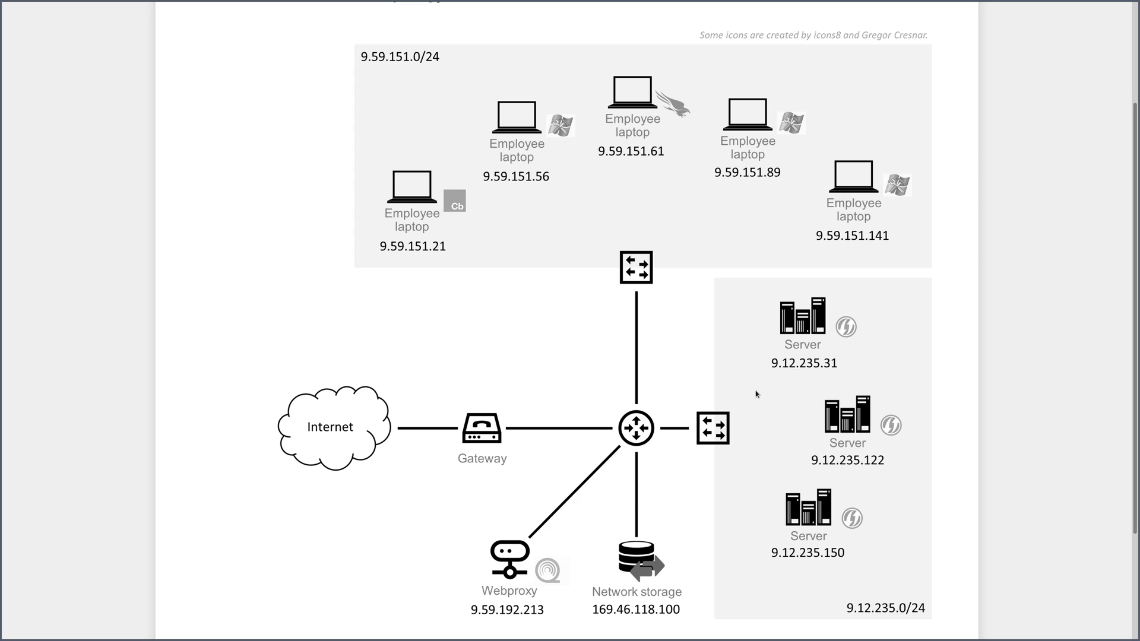
mouse_move(513, 552)
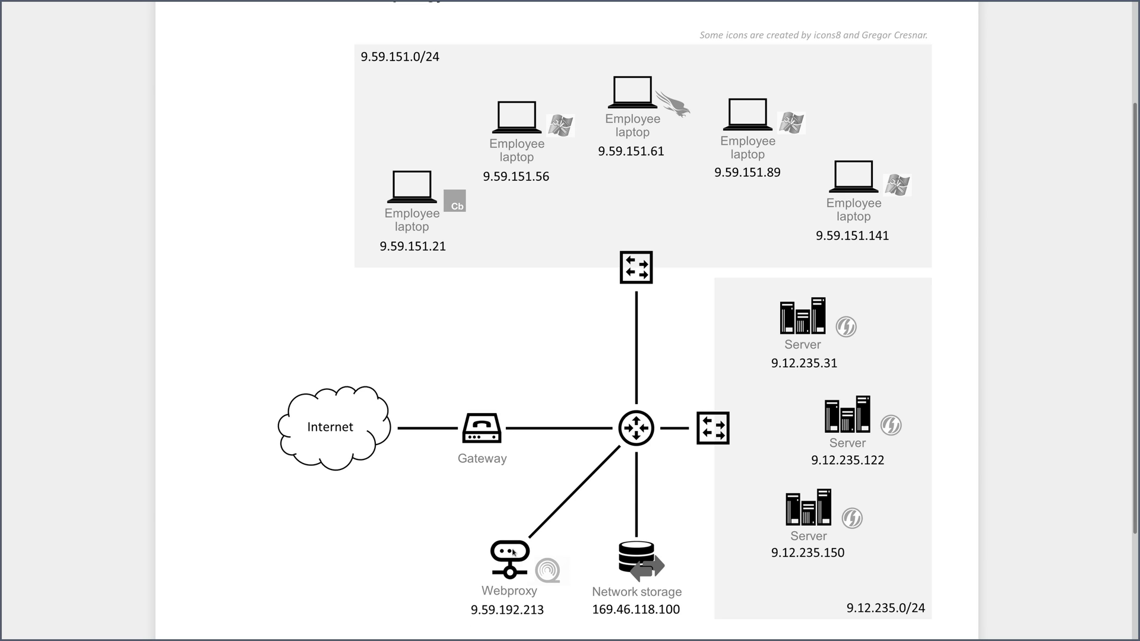
mouse_move(478, 616)
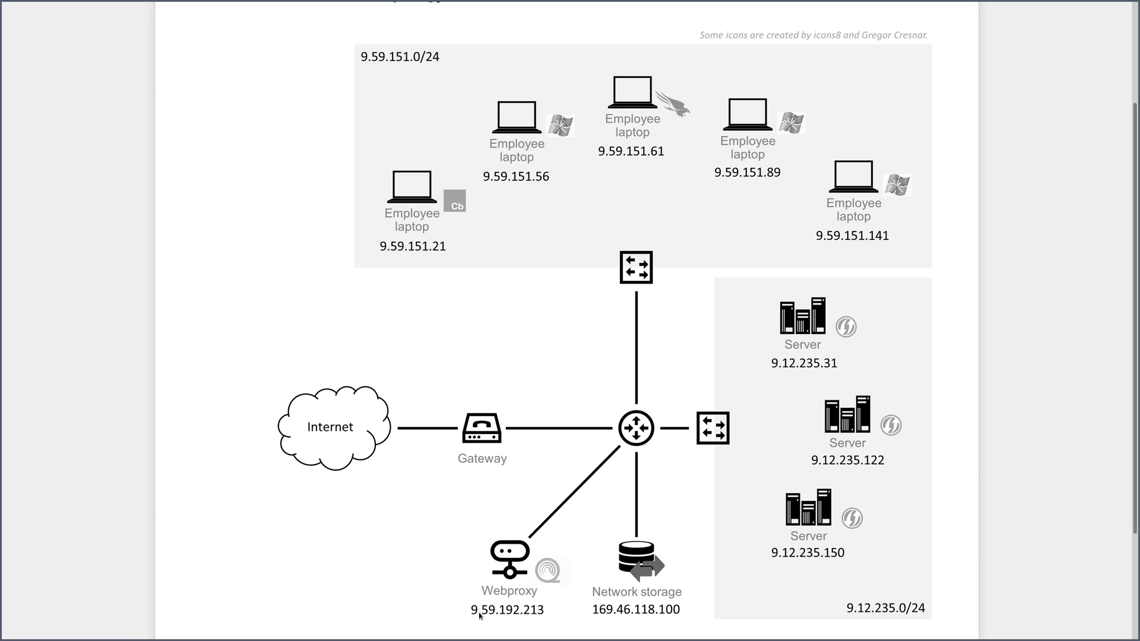
mouse_move(458, 594)
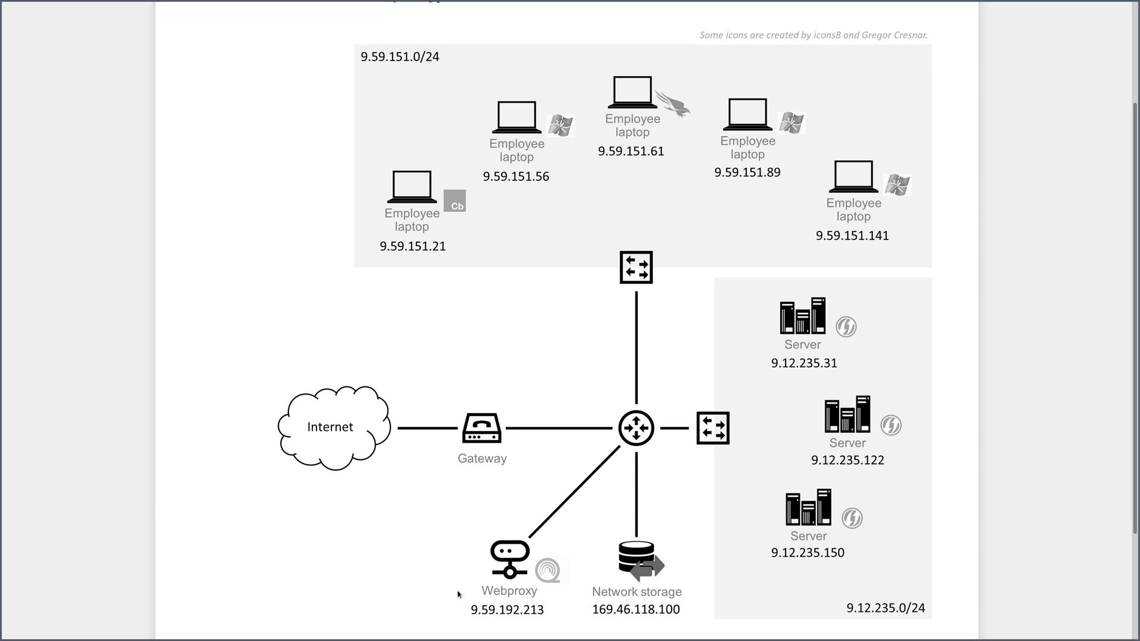
mouse_move(608, 532)
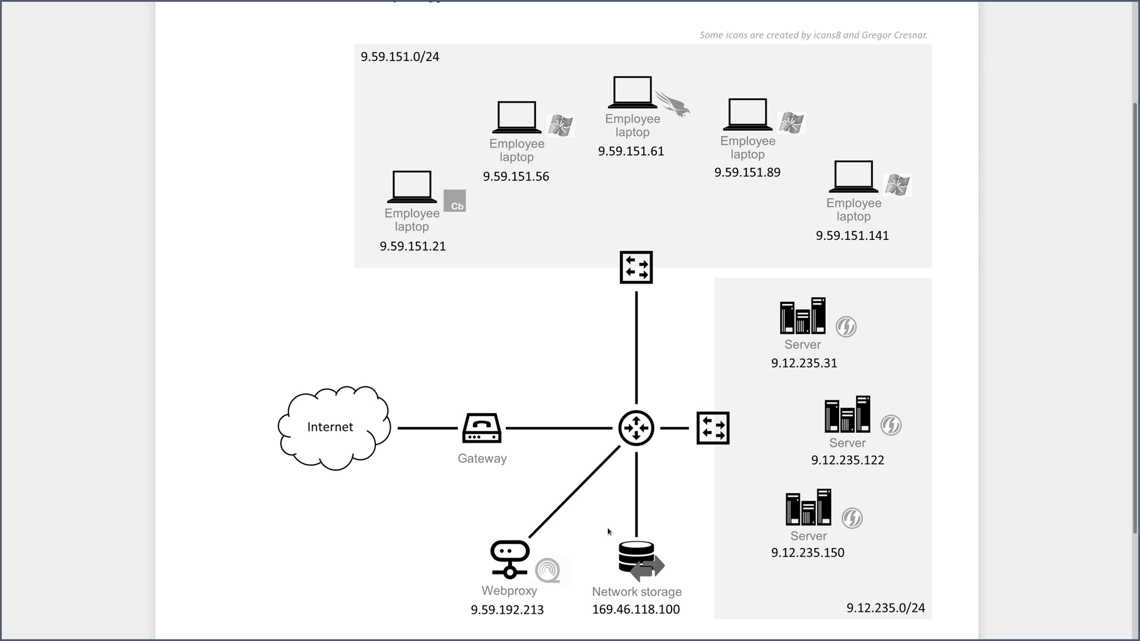
mouse_move(614, 536)
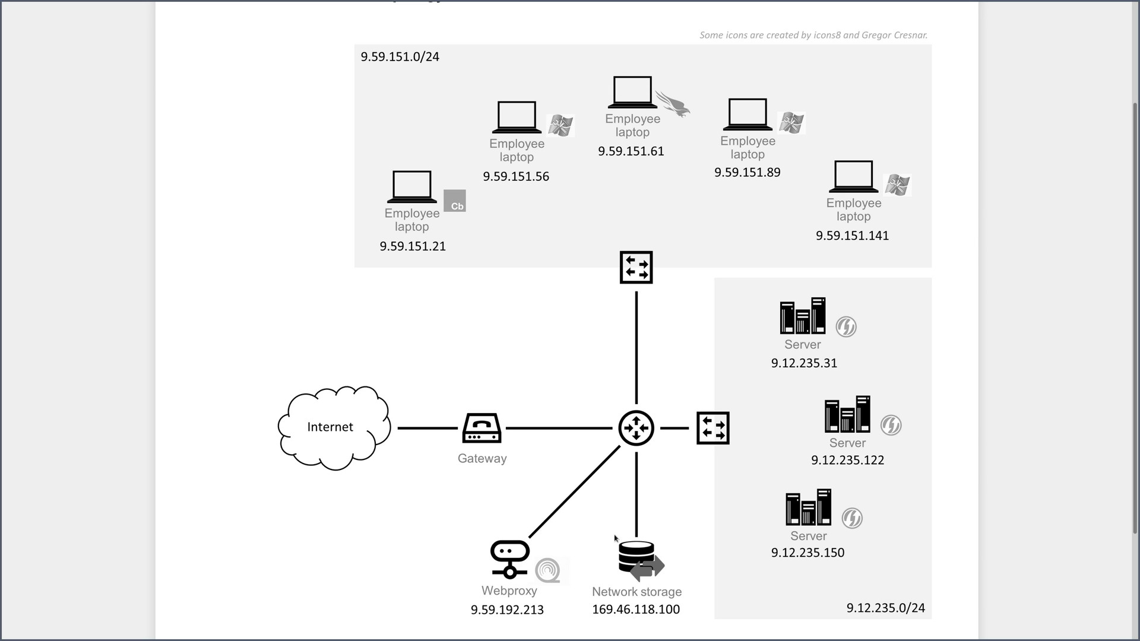
mouse_move(607, 558)
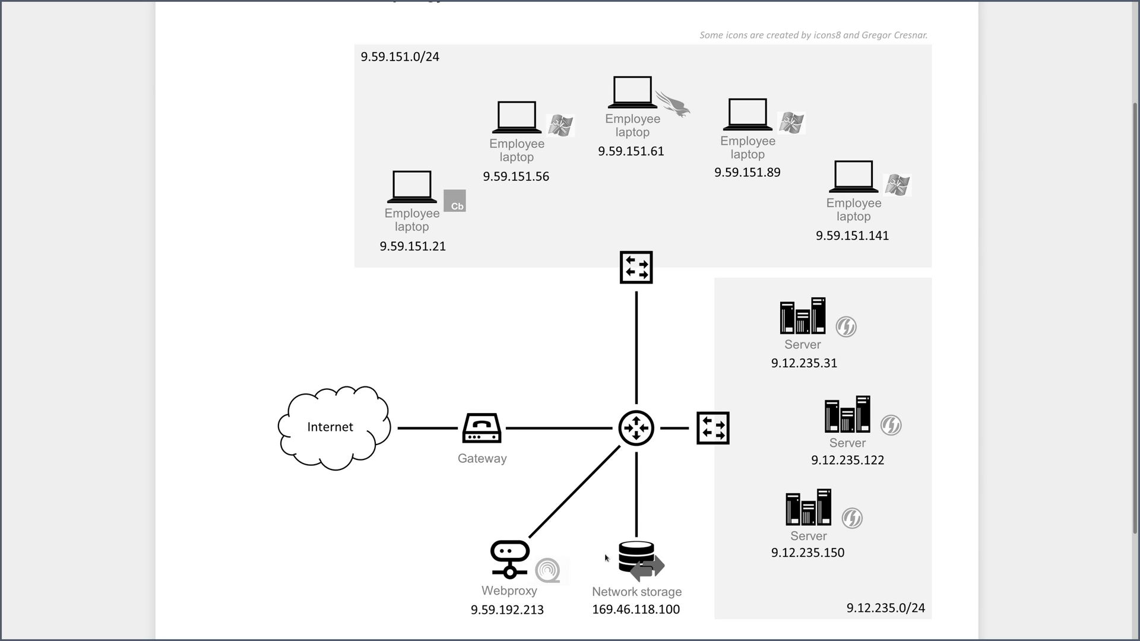
mouse_move(688, 553)
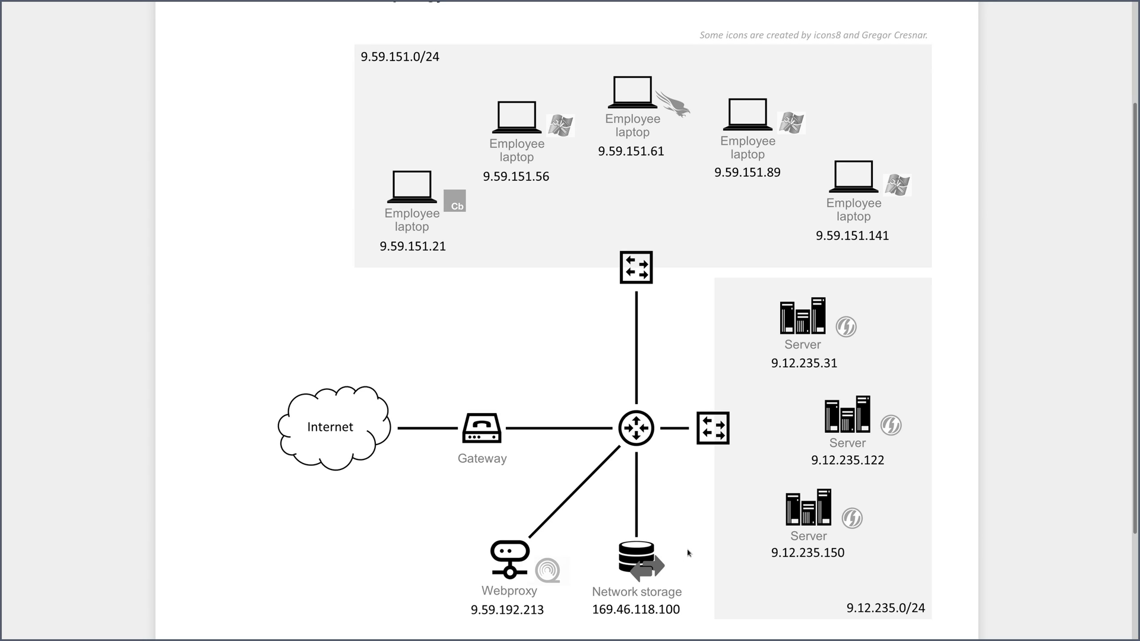
Scroll past the topology to the Hunting Plan from 9.12.235.31 and the NodeJS fork graph.
scroll("down", 3)
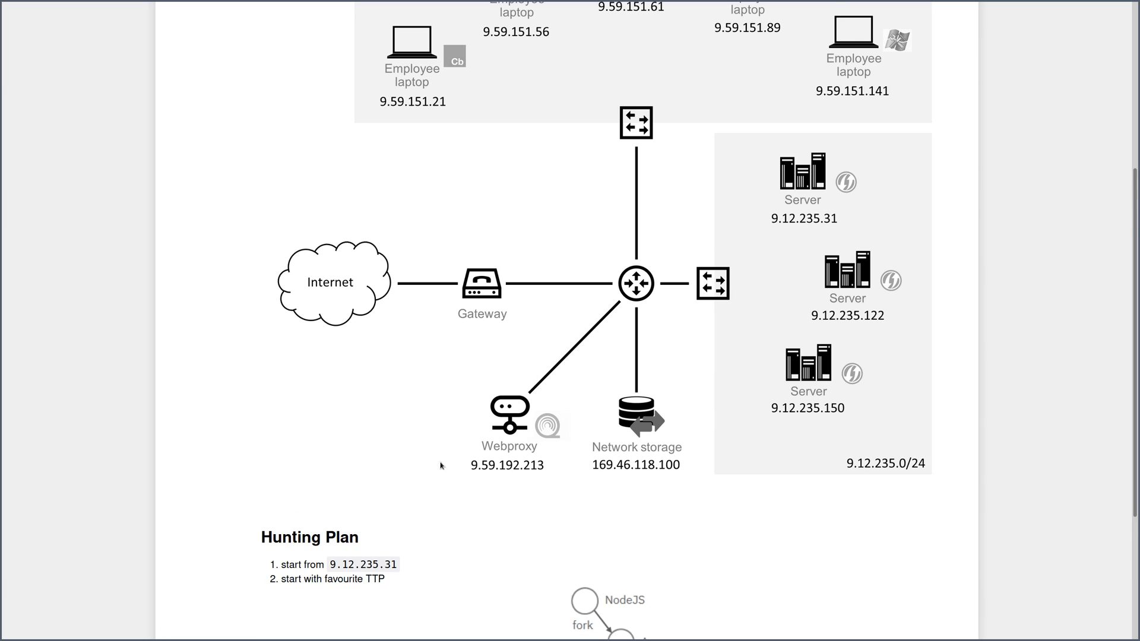
scroll("down", 3)
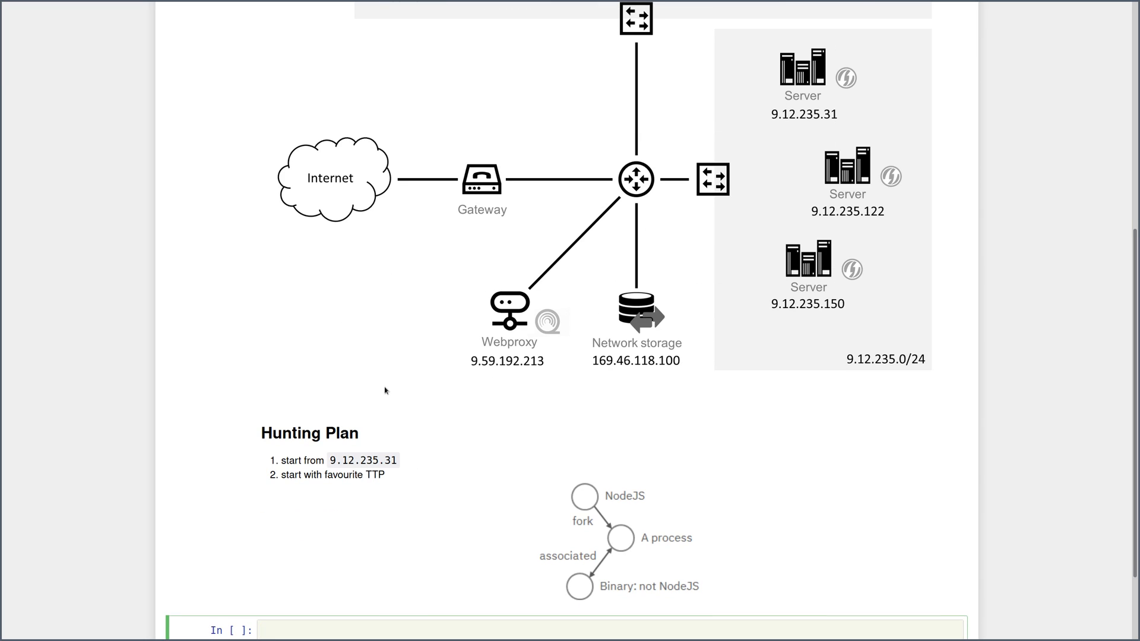
mouse_move(427, 520)
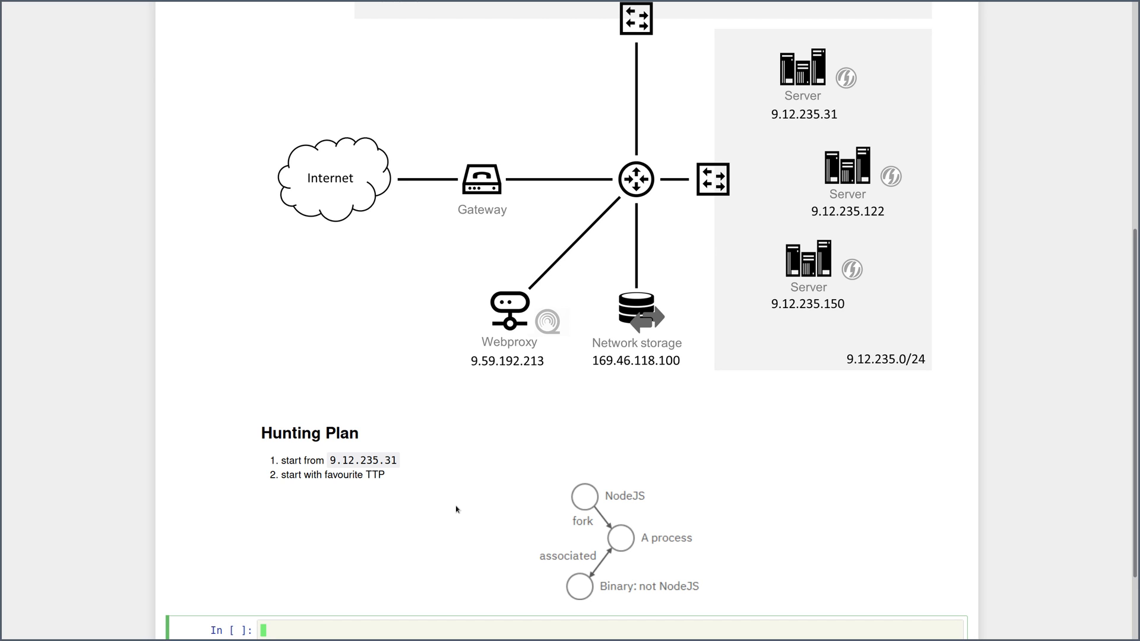
scroll("down", 3)
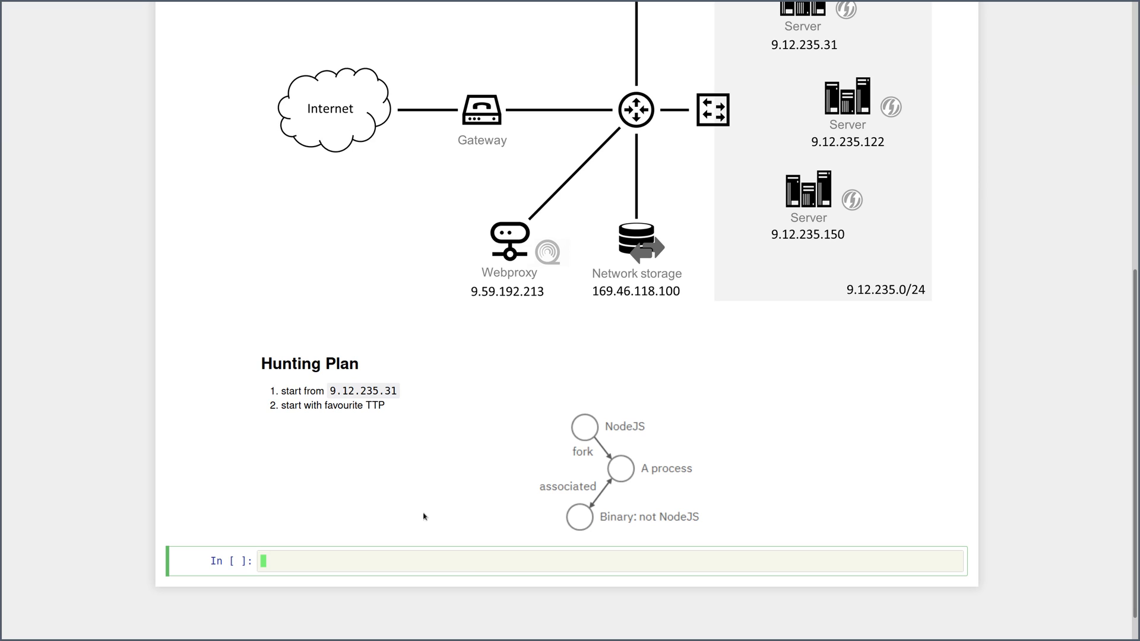
mouse_move(551, 441)
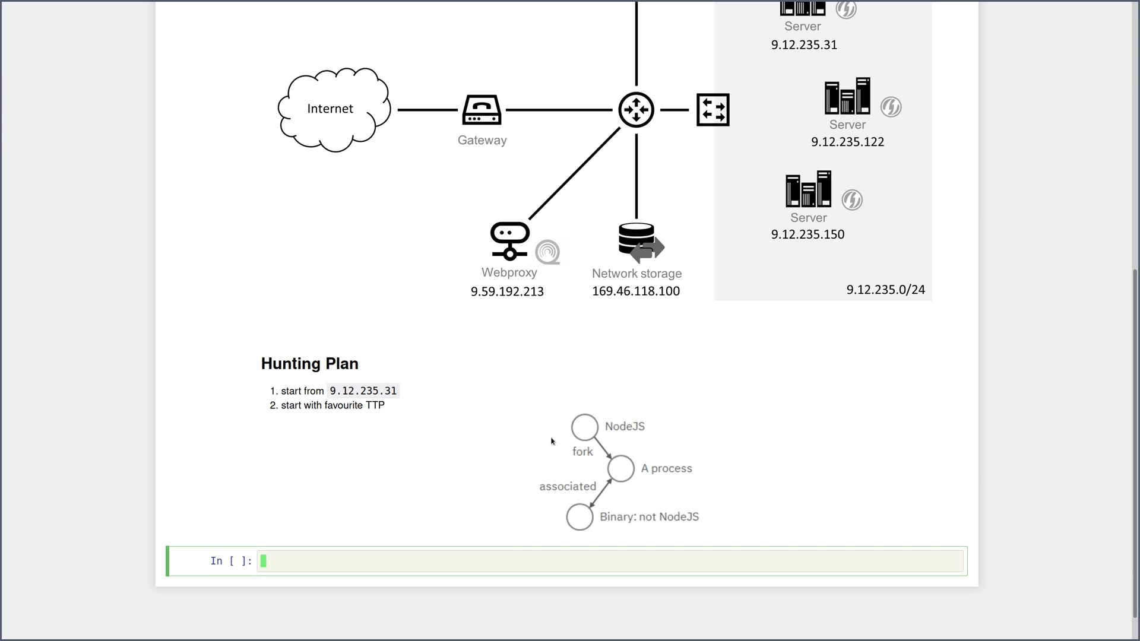
mouse_move(466, 478)
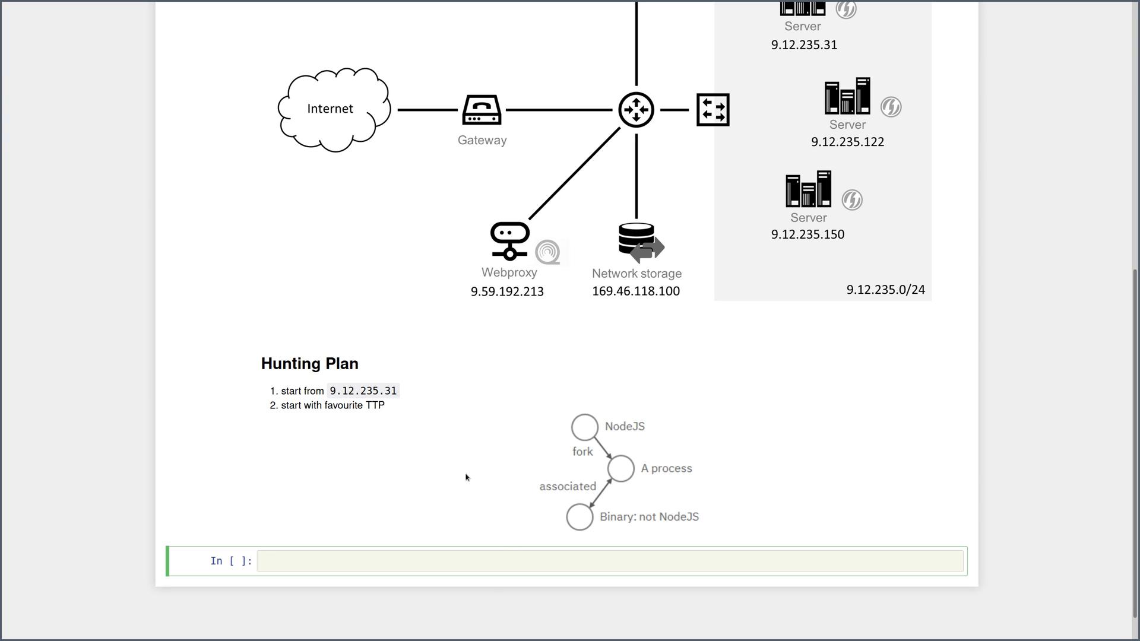
Begin exp_node as a GET process query against the stixshifter://linuxserver31 source.
type("exp_node =")
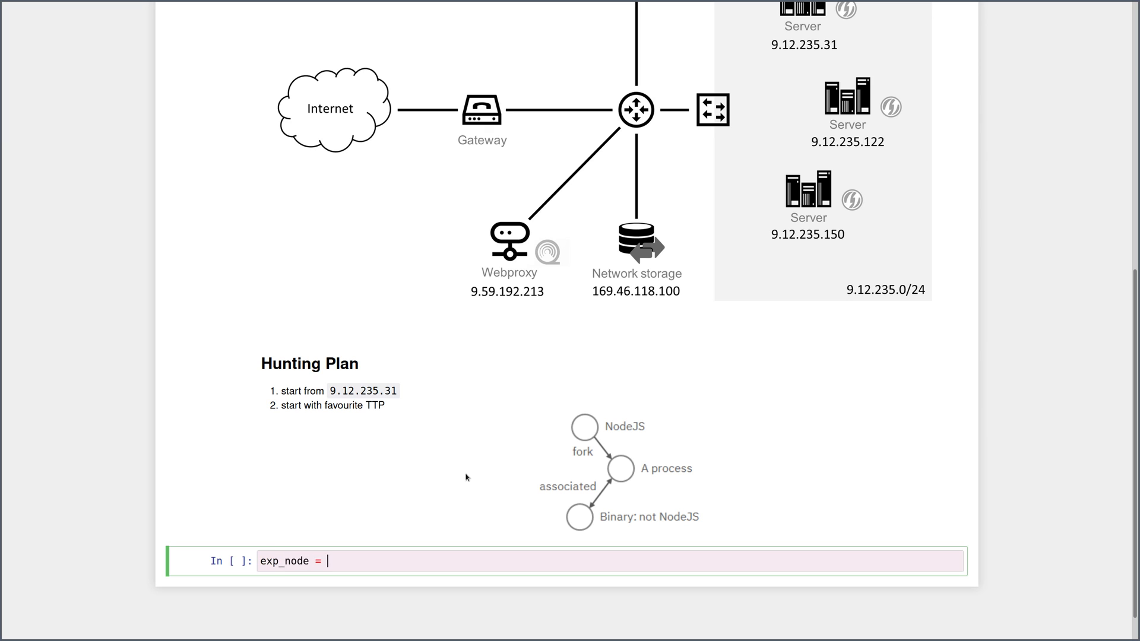
type("GET process")
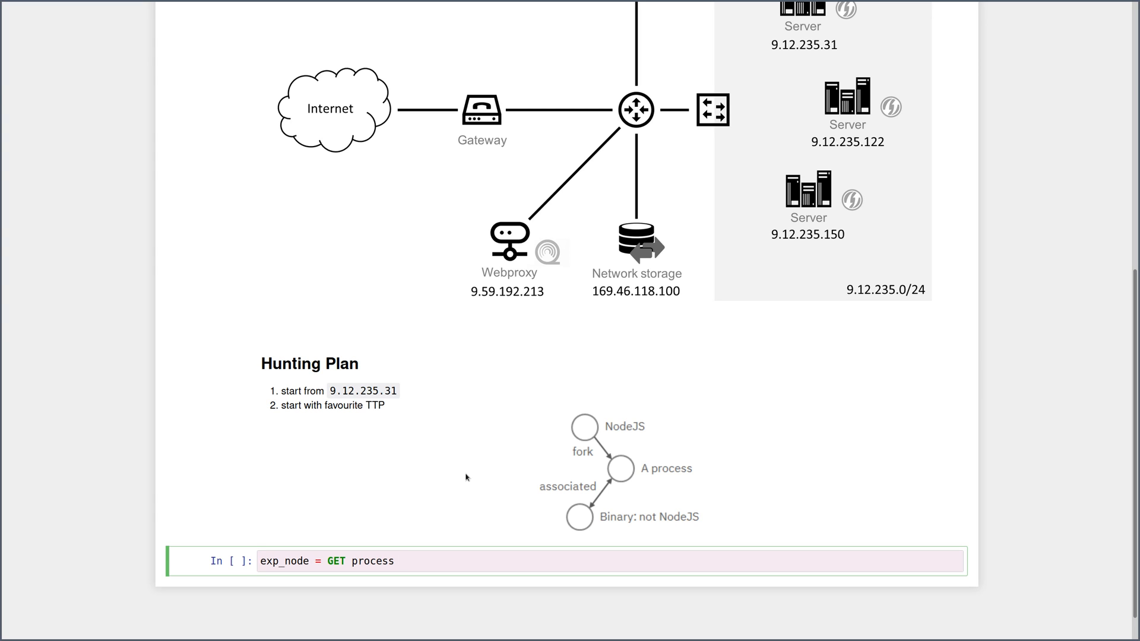
type("FROM stix")
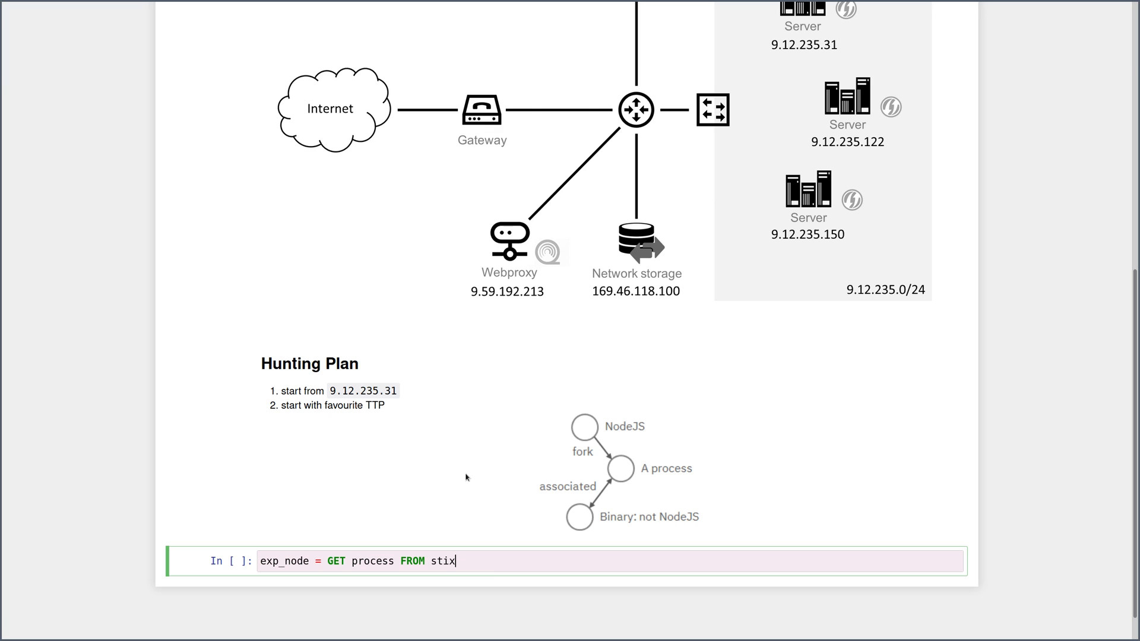
type("shifter://")
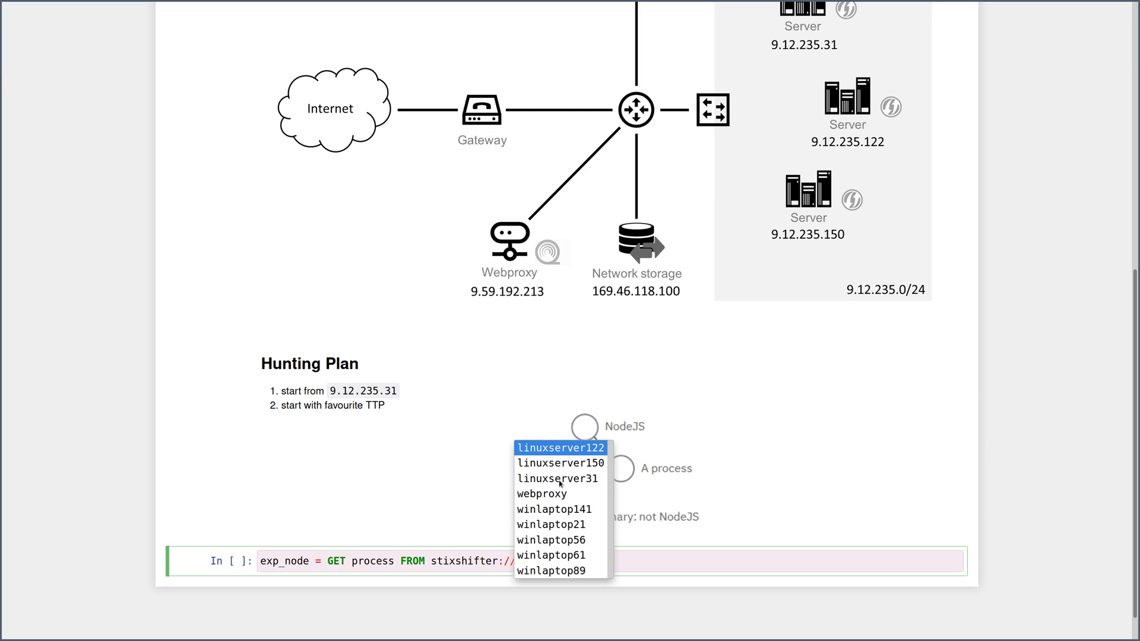
left_click(558, 478)
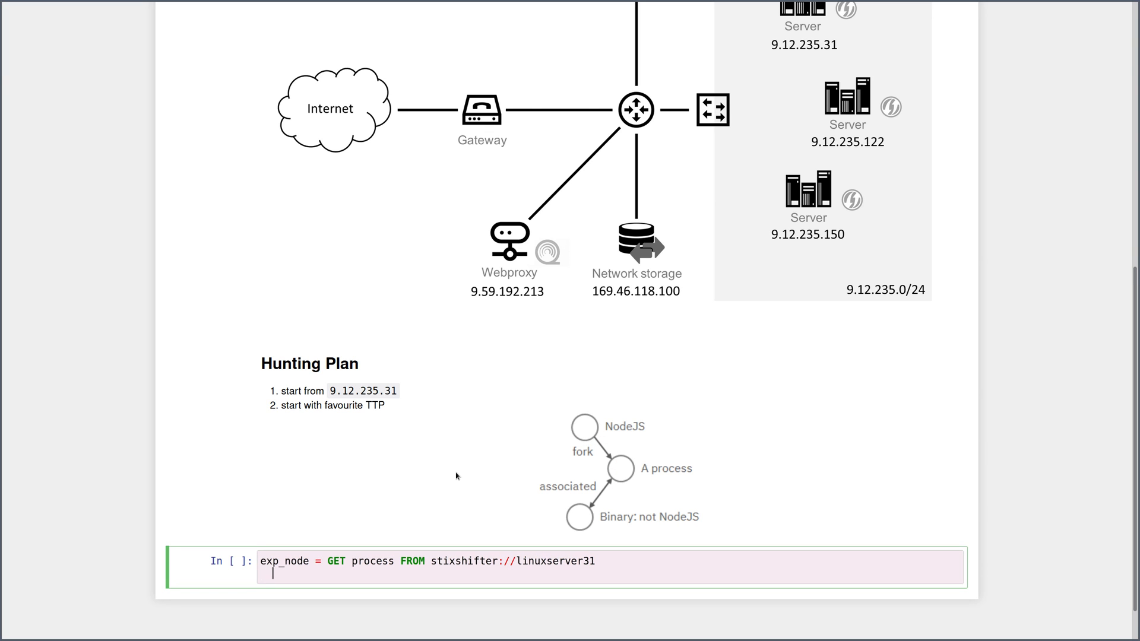
Filter to parent_ref.name='node' and binary_ref.name!='node' between 2021-04-05 and 2021-04-06 and run it, yielding 133 records.
type("WHER")
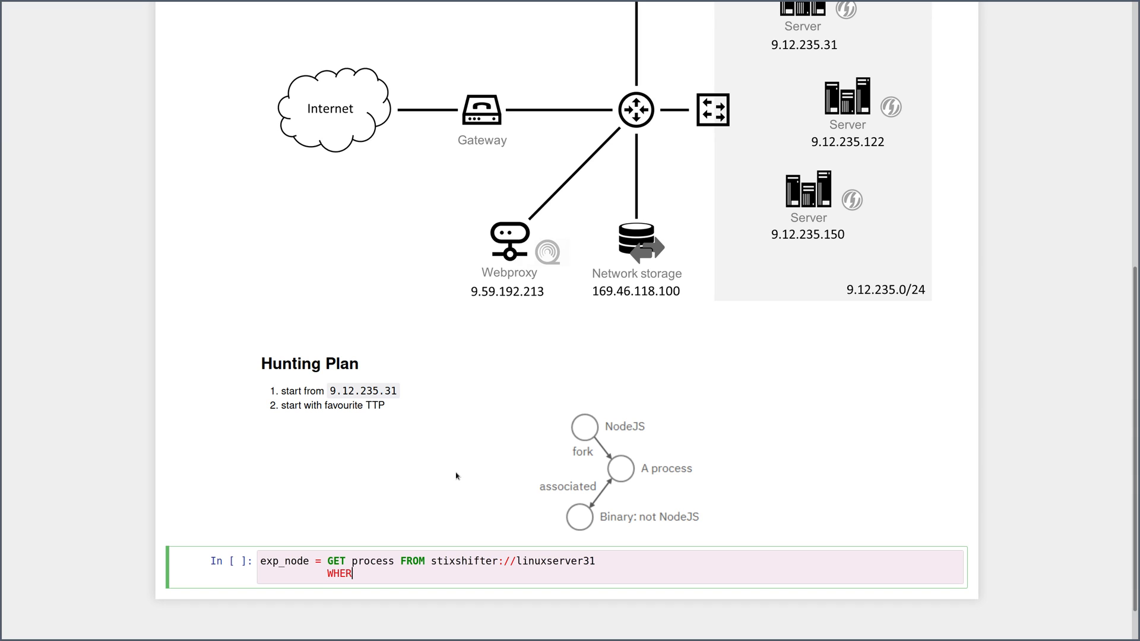
type("E [process]")
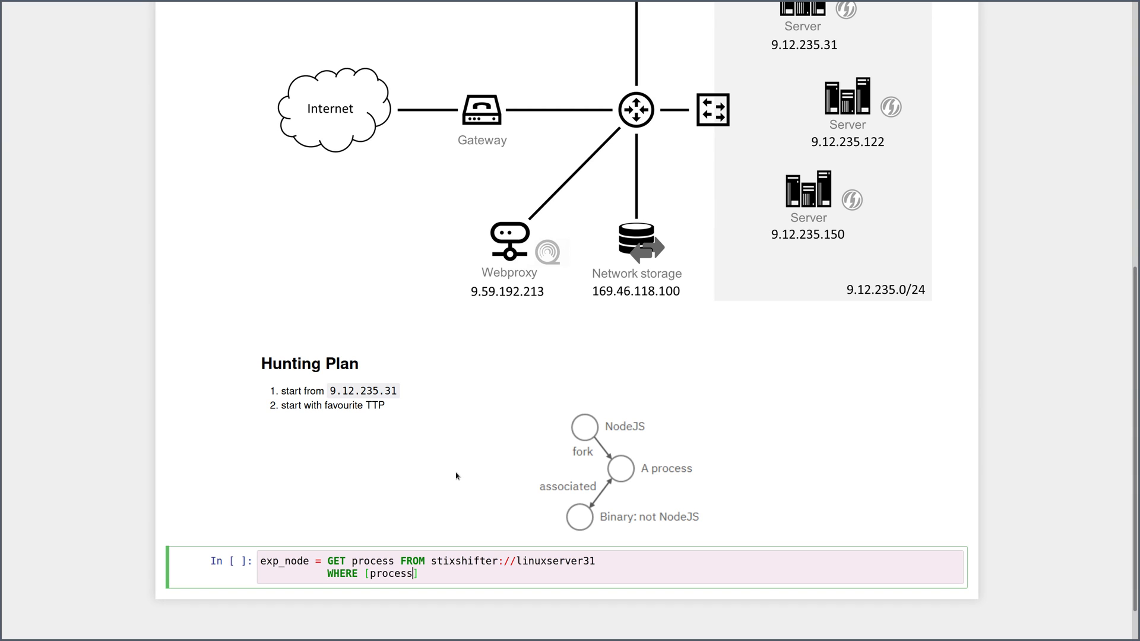
type(":pareen")
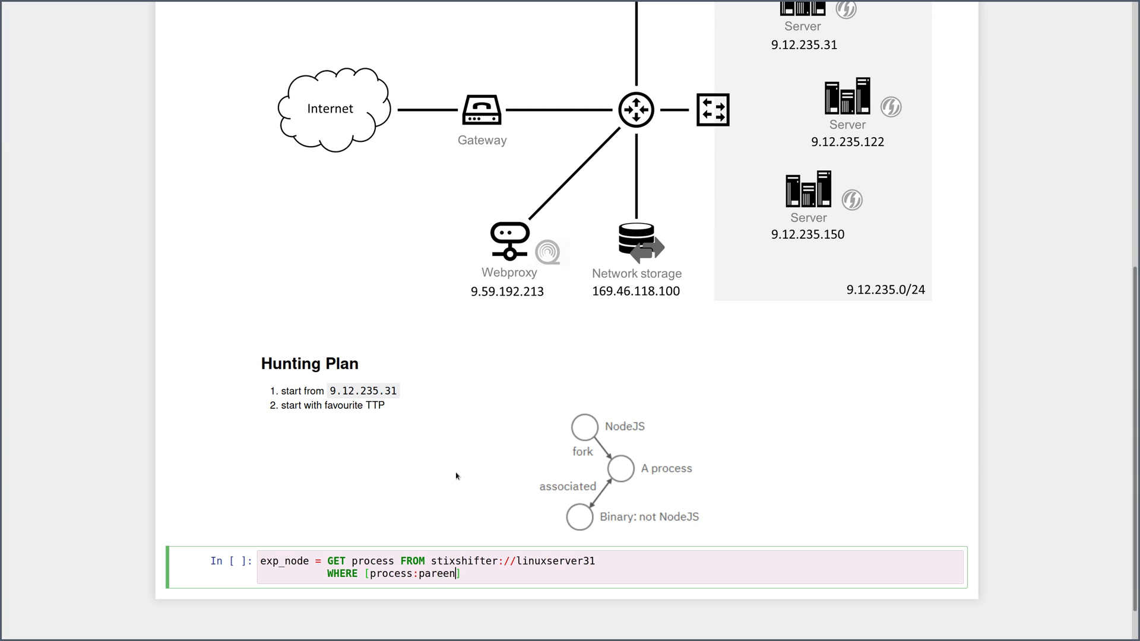
type("parent_")
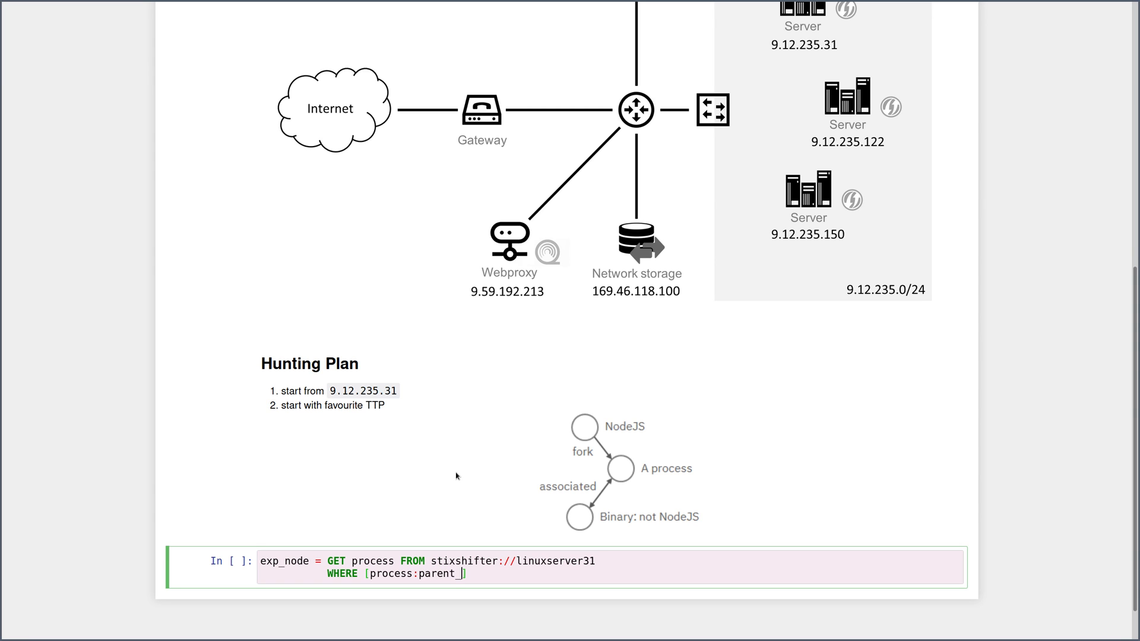
type("_ref.name = 'node'")
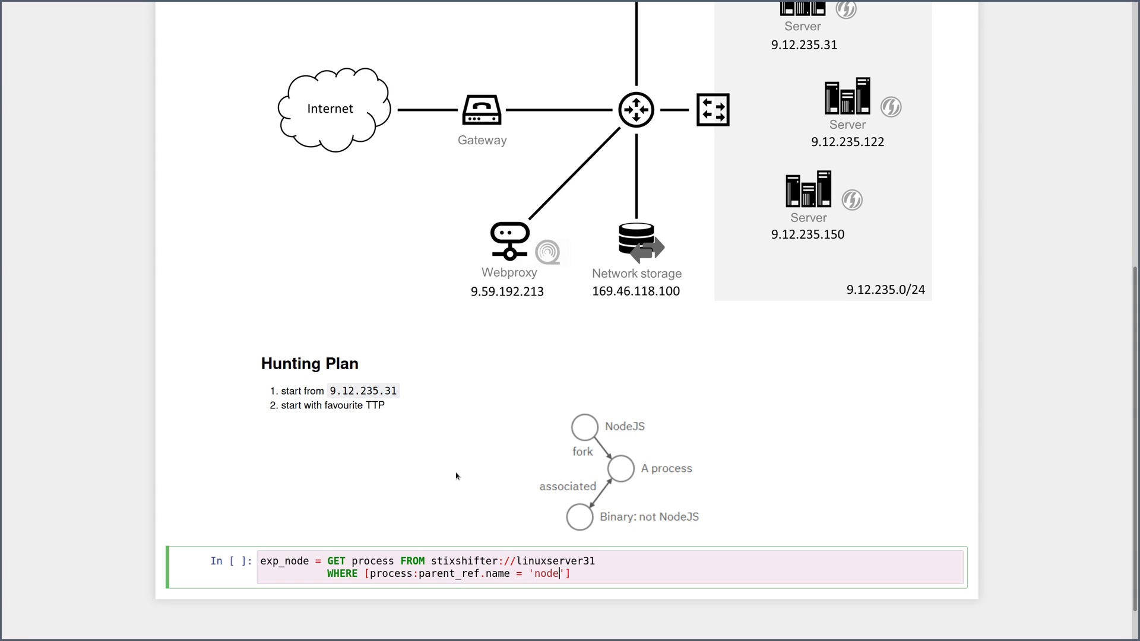
type("AND process:binary_ref.name")
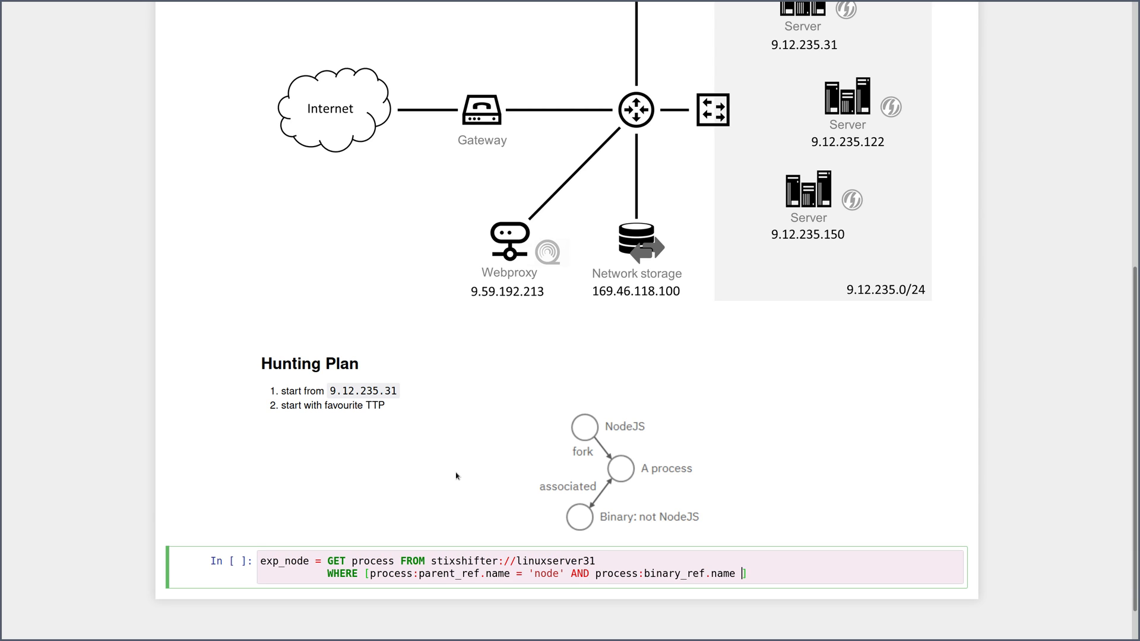
type("!= 'node']")
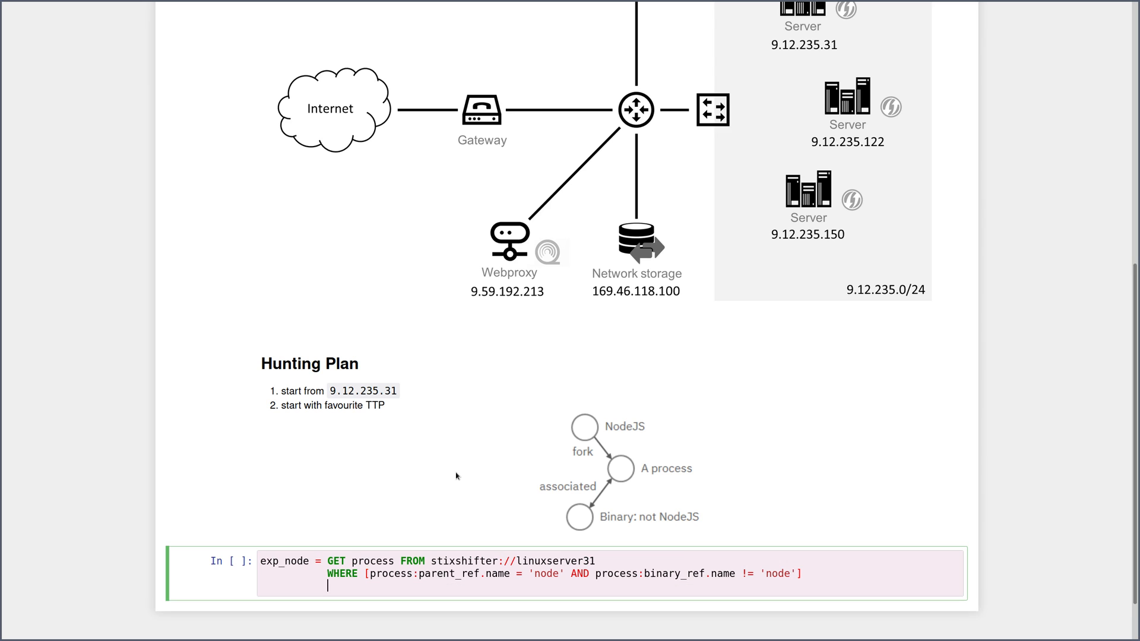
mouse_move(617, 468)
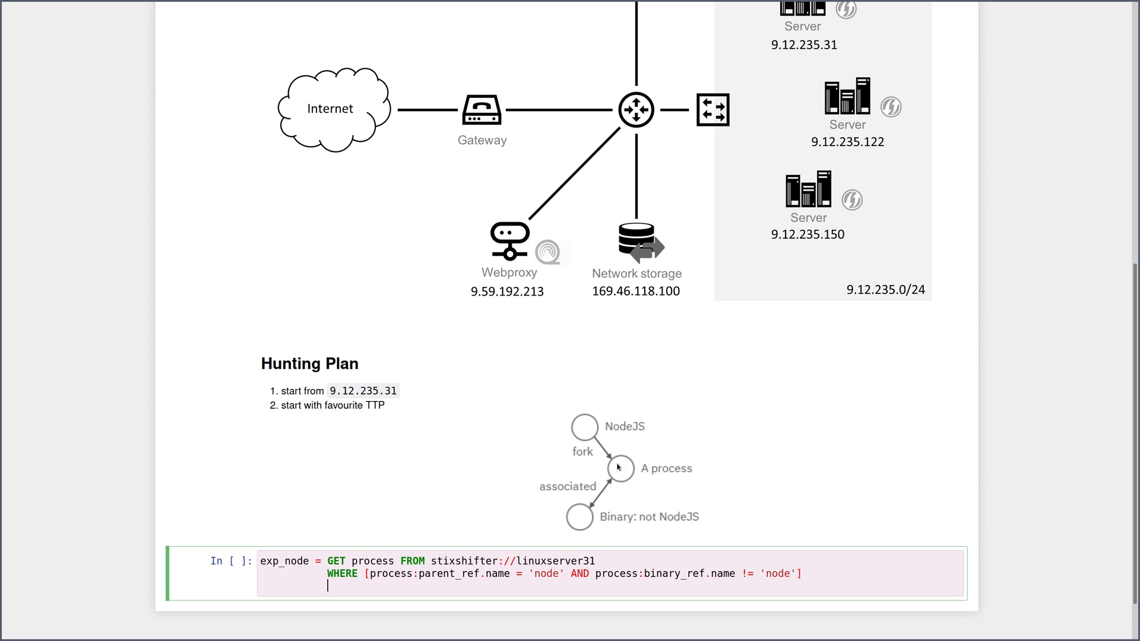
mouse_move(678, 473)
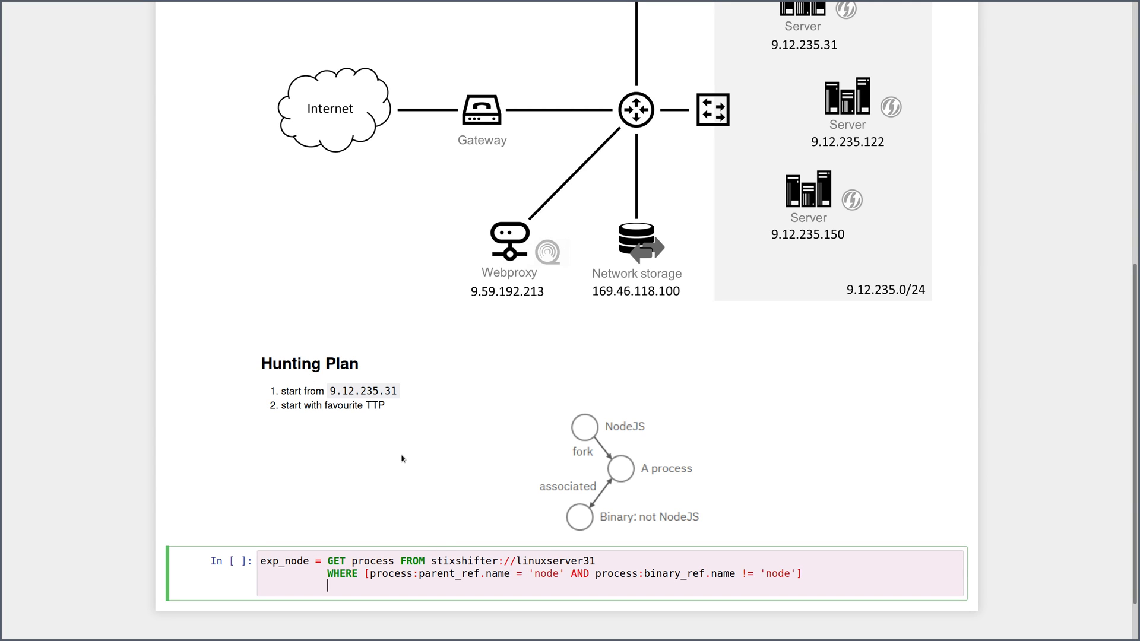
type("START t'2021-04-05T00:00:00.0Z' STOP t'2021-04-06T00:00:00.0Z'")
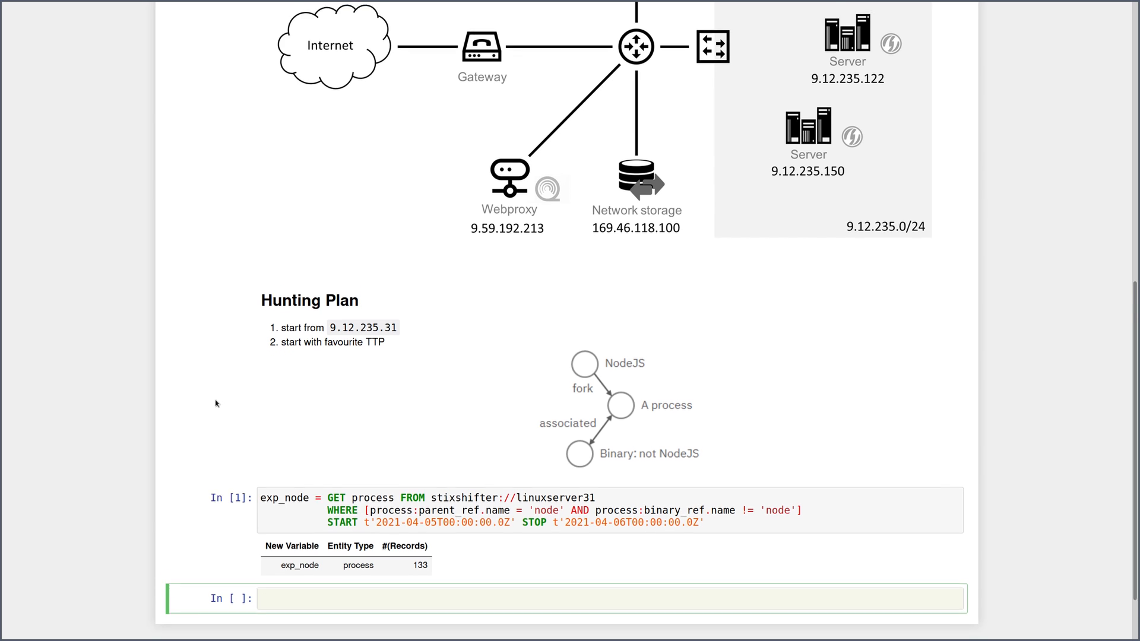
scroll("down", 3)
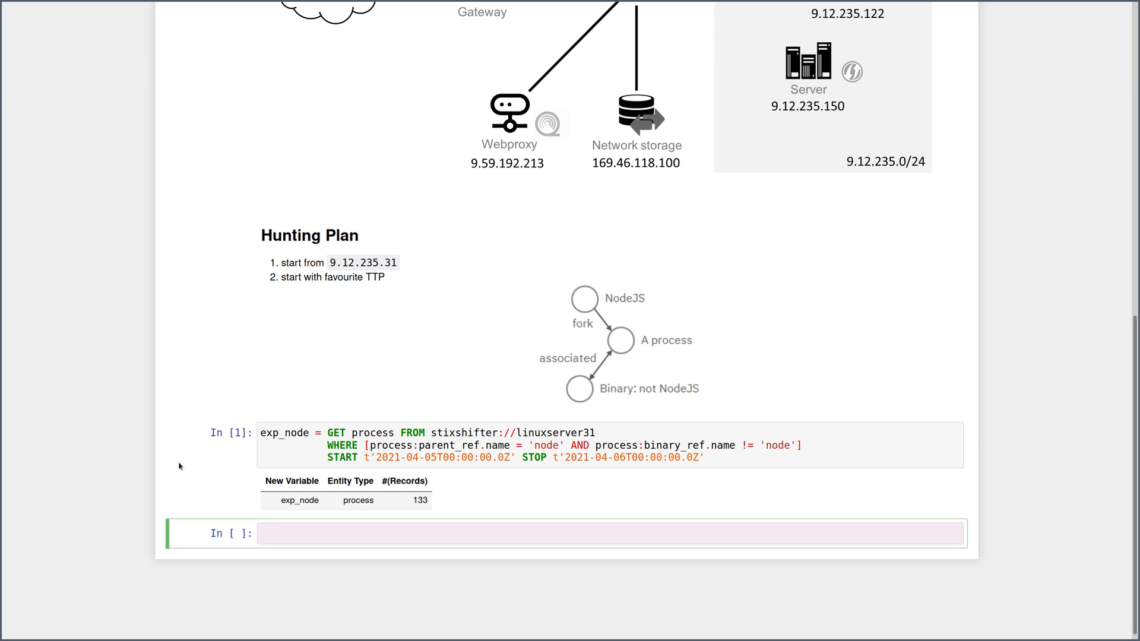
Display exp_node's name, pid and command_line, revealing the sh netcat reverse shell and node app.js.
type("DISP")
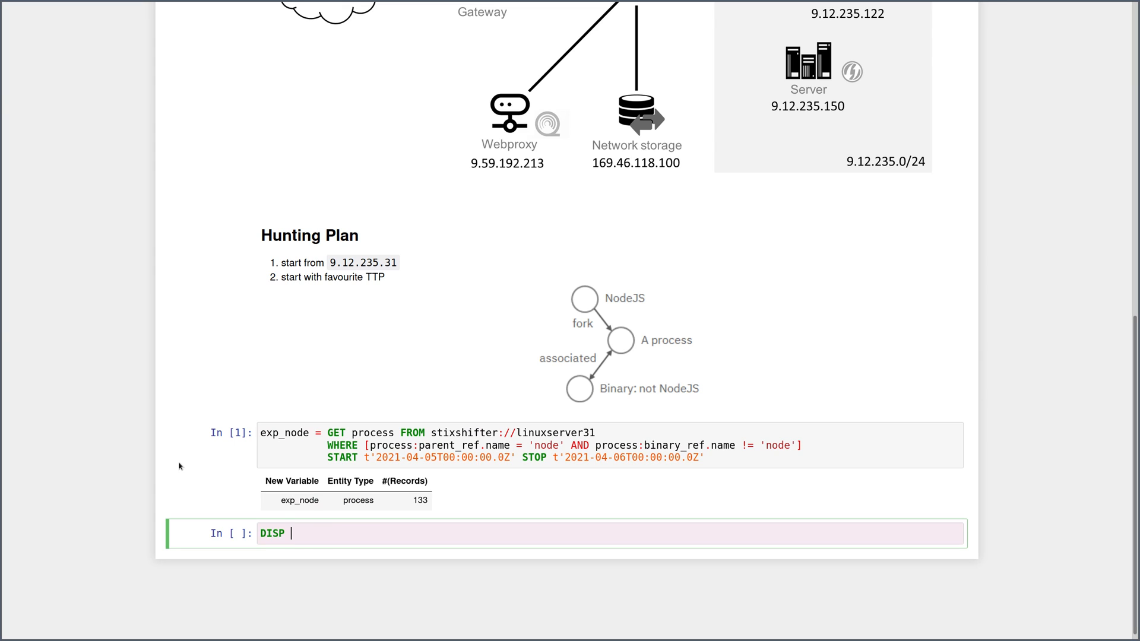
type("exp_node ATTR")
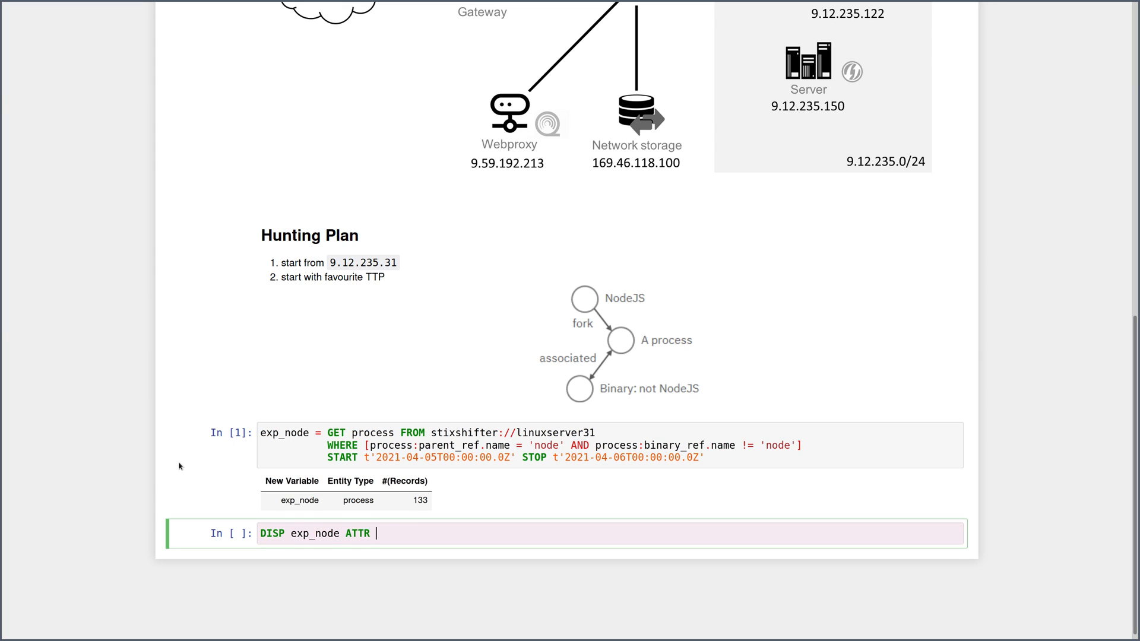
type("name, pid, command_line")
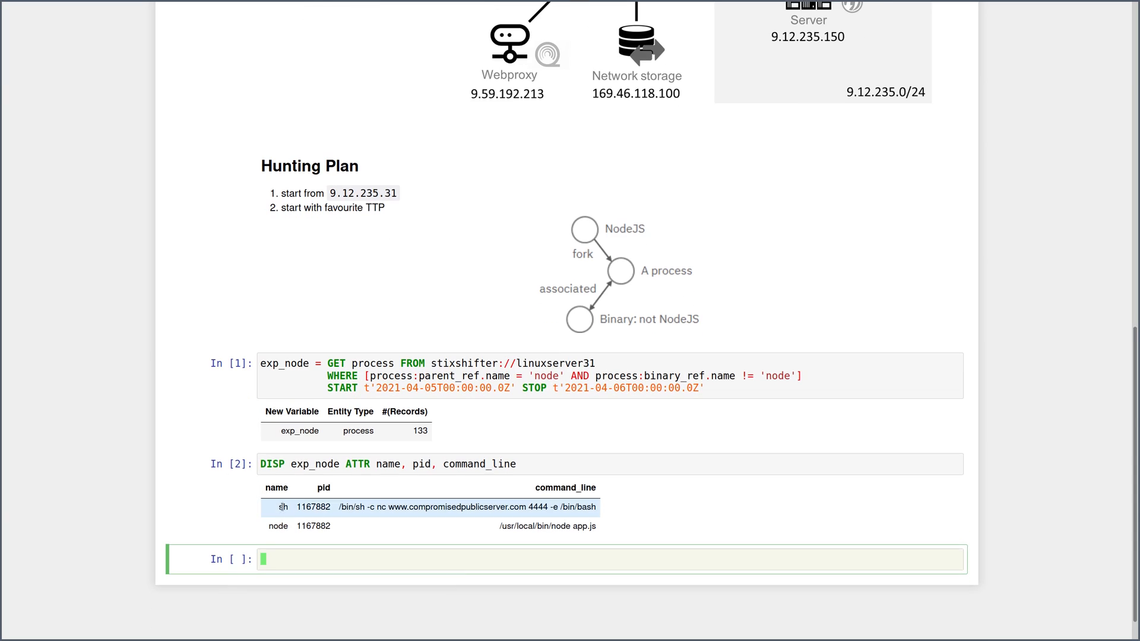
double_click(312, 526)
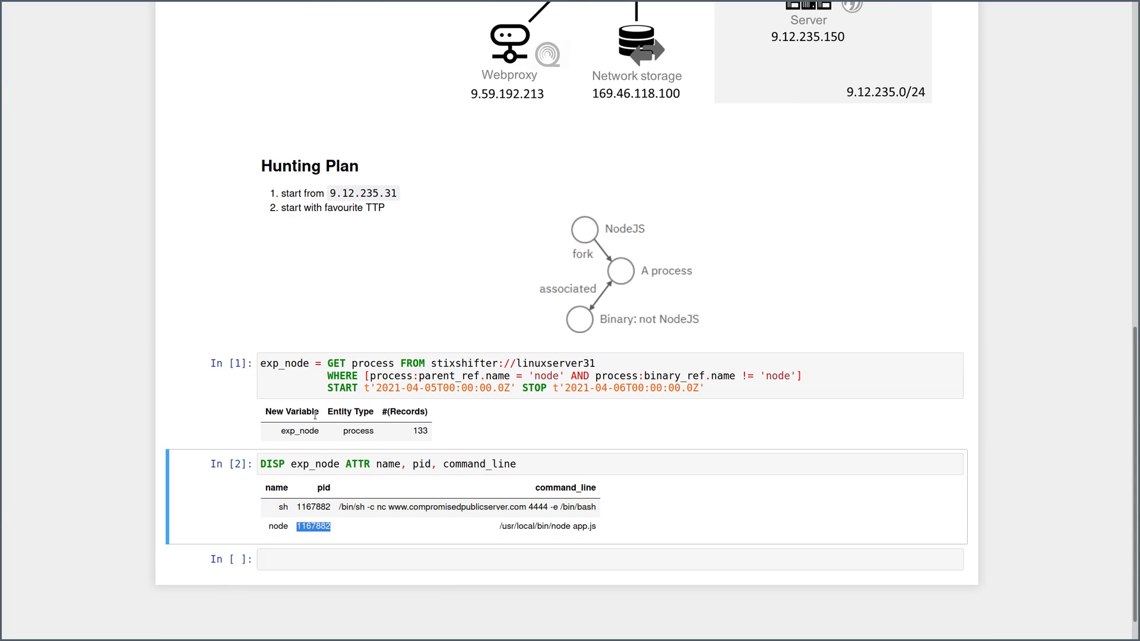
left_click(429, 431)
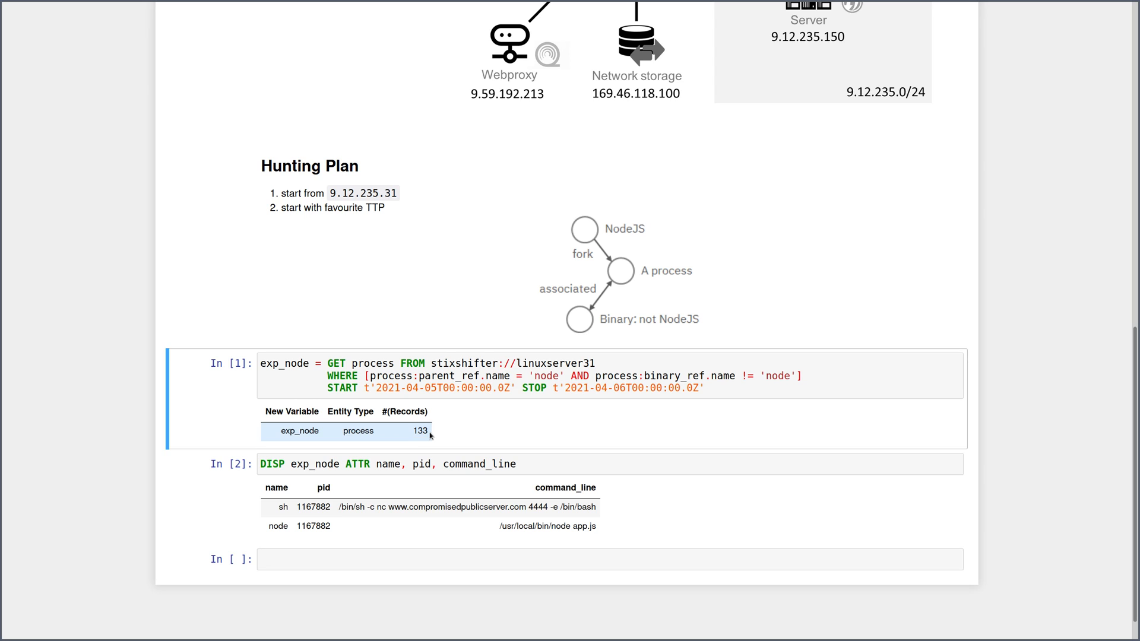
double_click(312, 526)
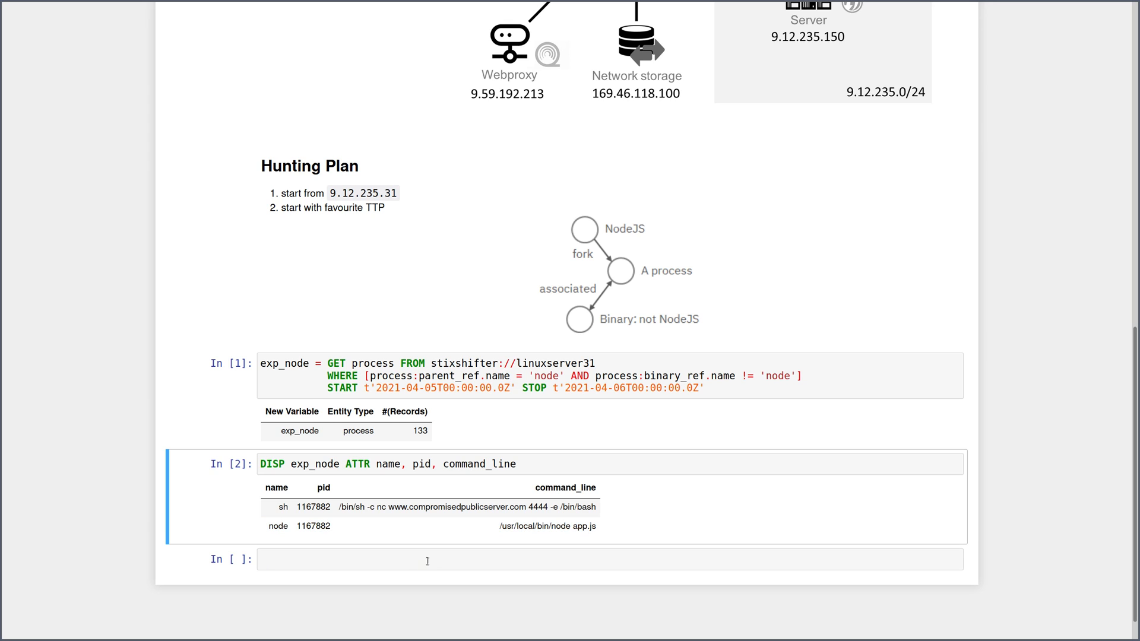
Inspect the sh reverse-shell command line to compromisedpublicserver.com and move to the empty cell below.
left_click(428, 559)
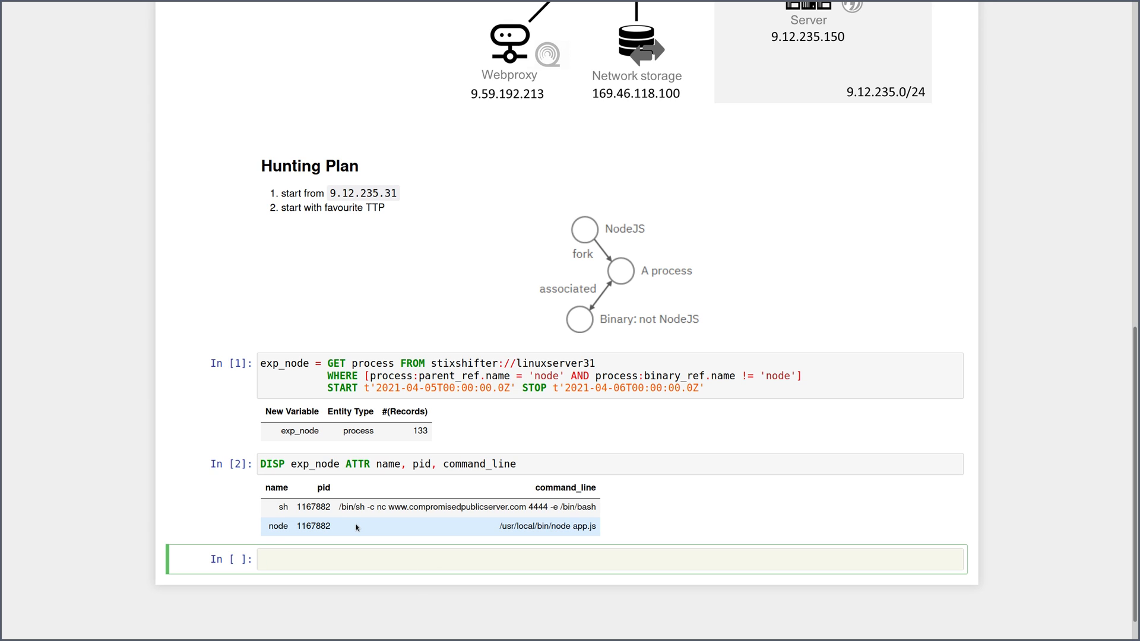
double_click(282, 507)
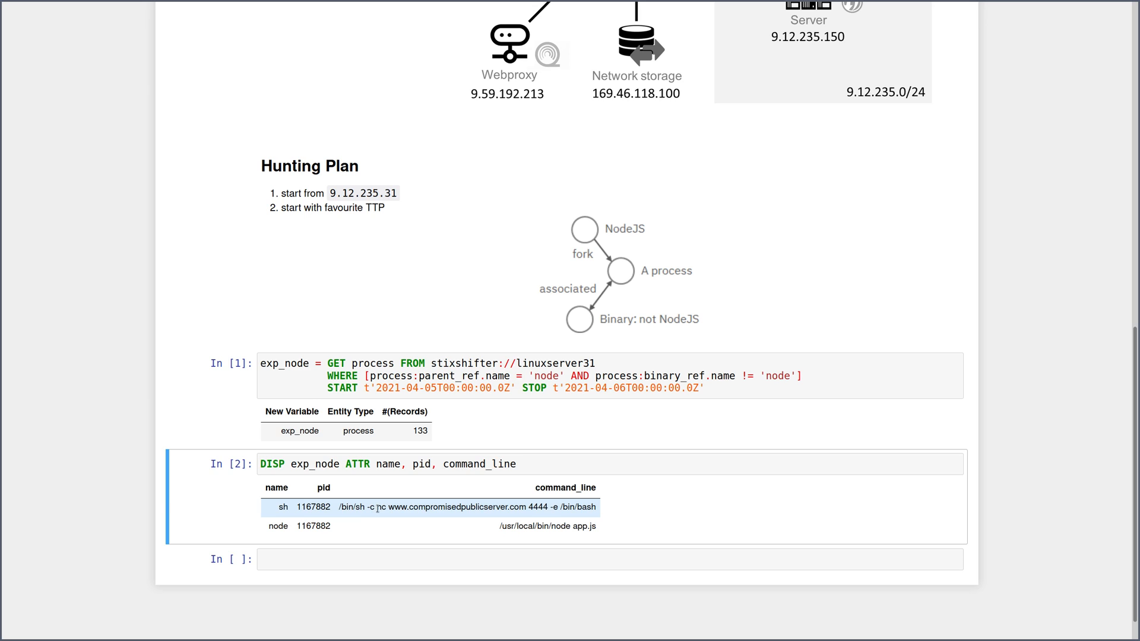
double_click(449, 507)
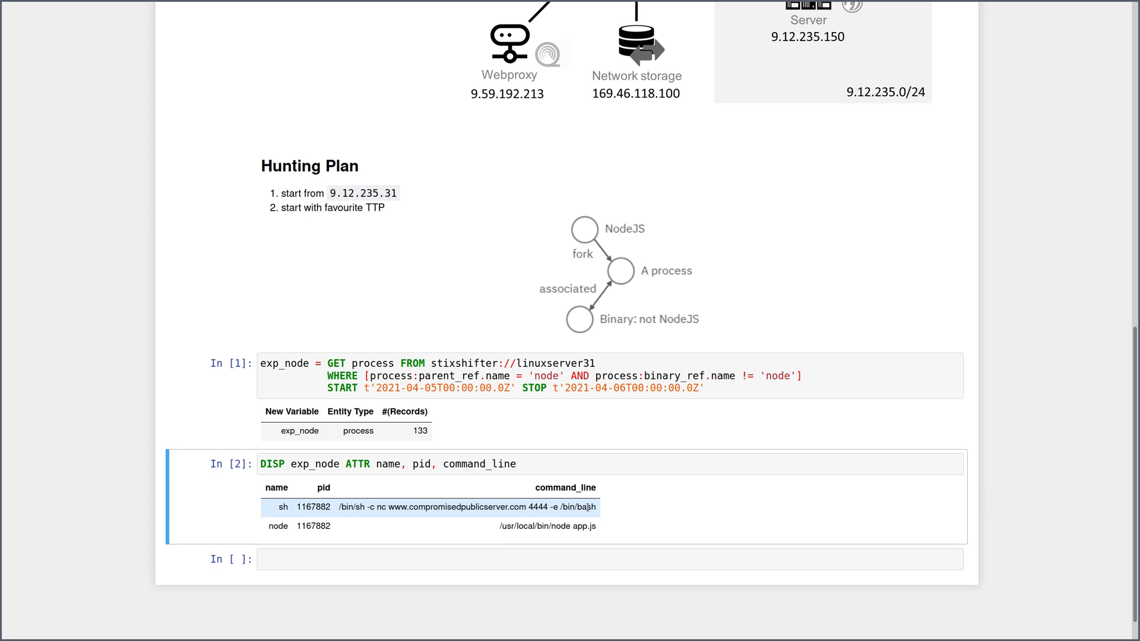
left_click(480, 559)
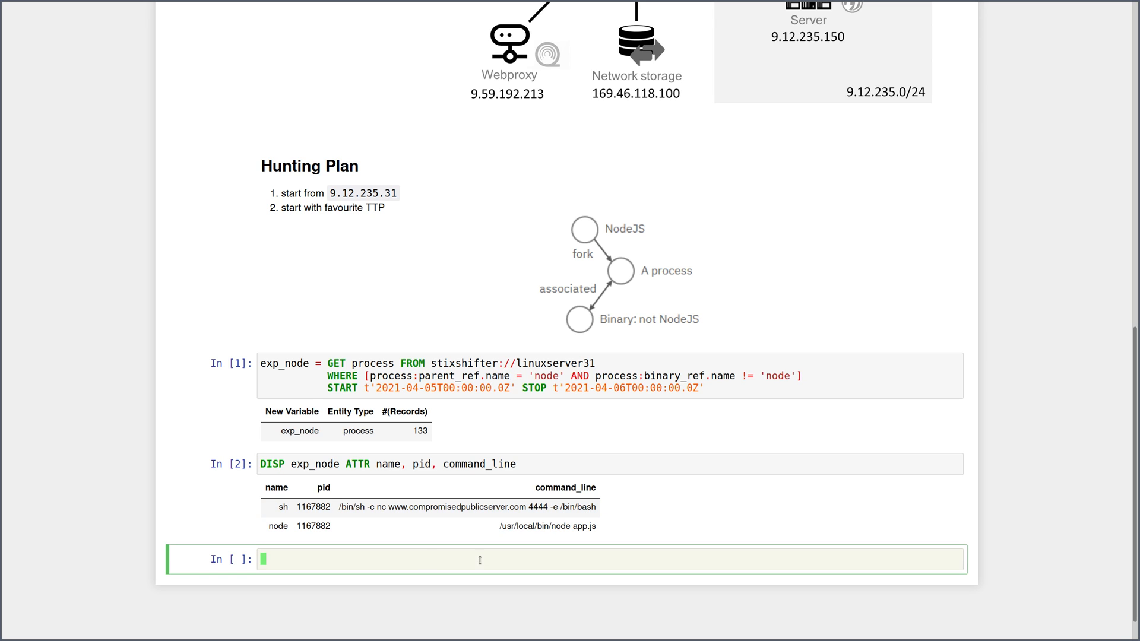
Run nc = FIND process CREATED BY exp_node and display name, pid and command_line (2416 records).
type("nc = F")
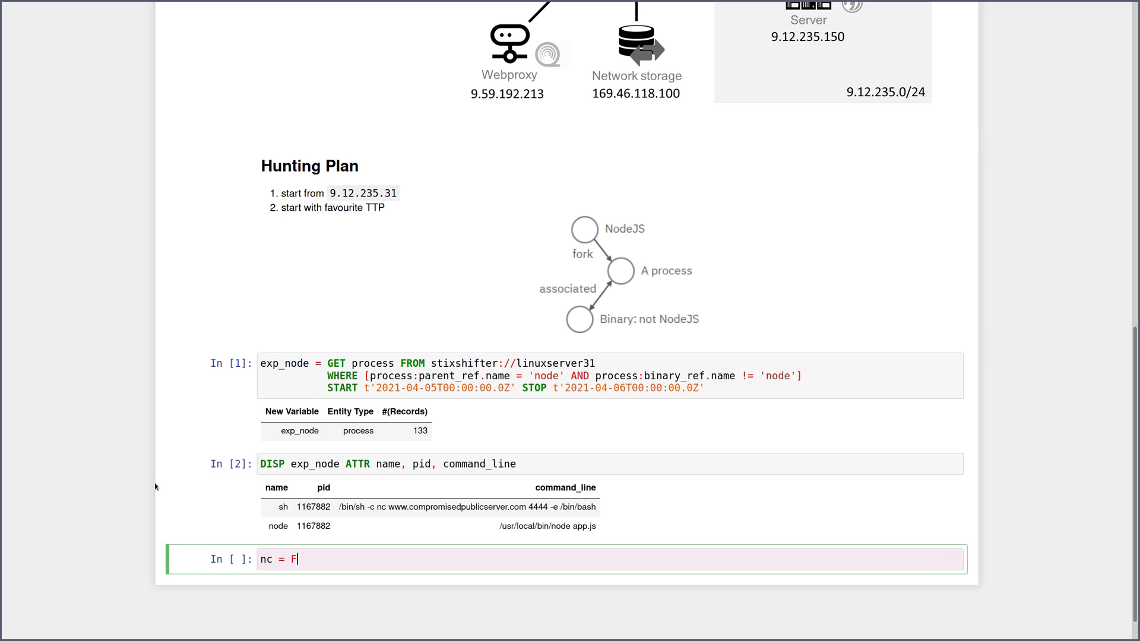
type("IND process")
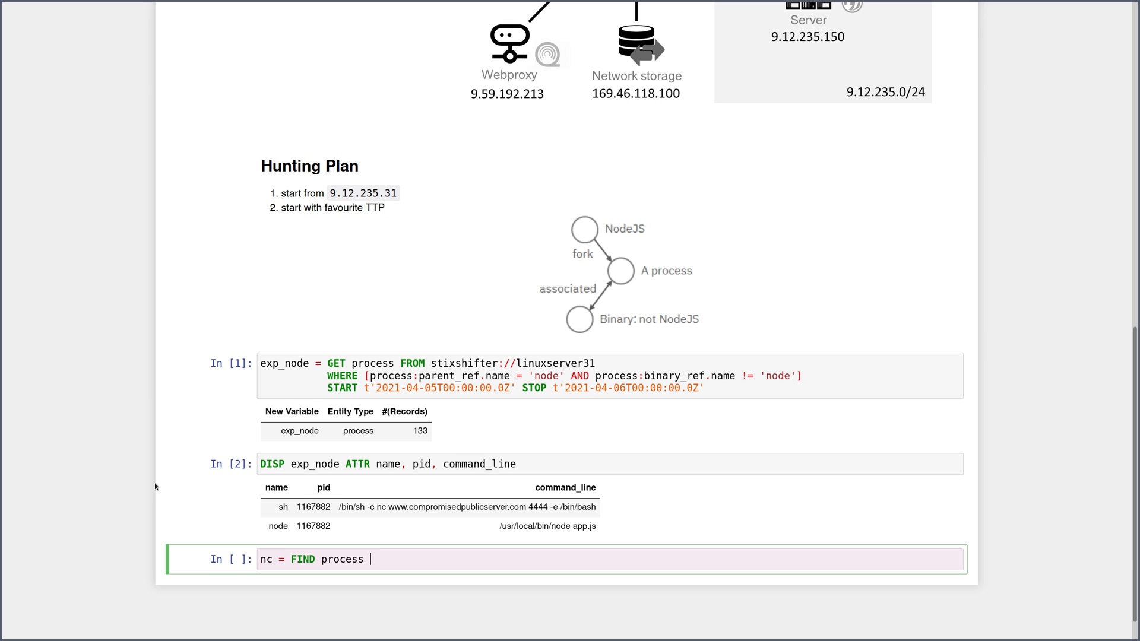
type("CREATED BY exp_node")
type("DISP nc A")
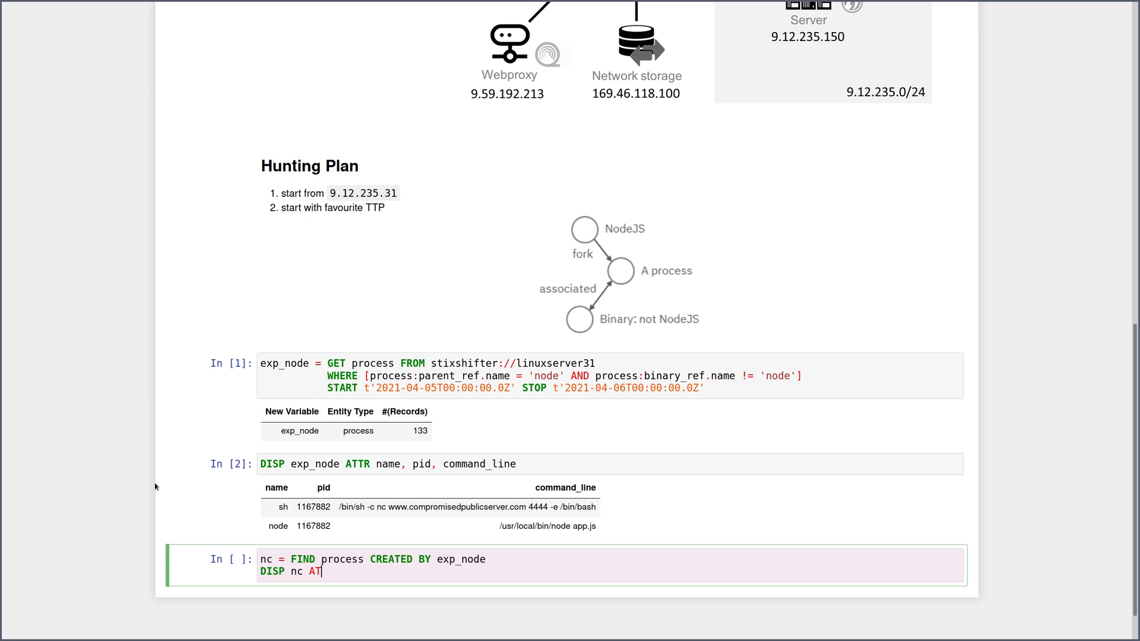
type("TR nae")
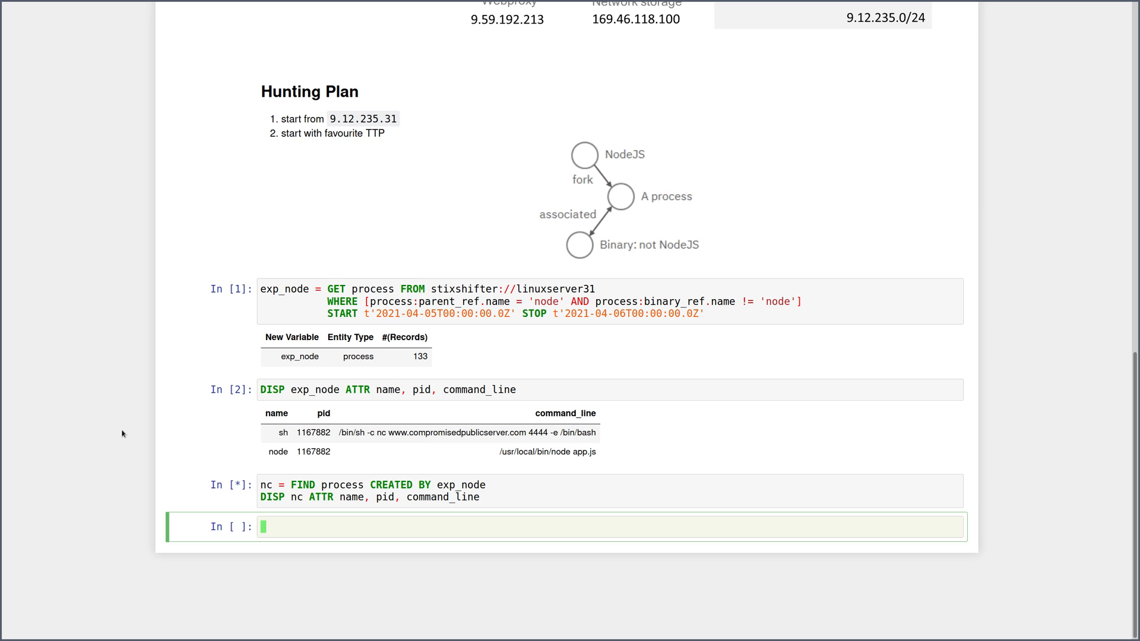
Review the sh, nc and bash rows sharing pid 1167883 and move to the empty cell below.
left_click(356, 432)
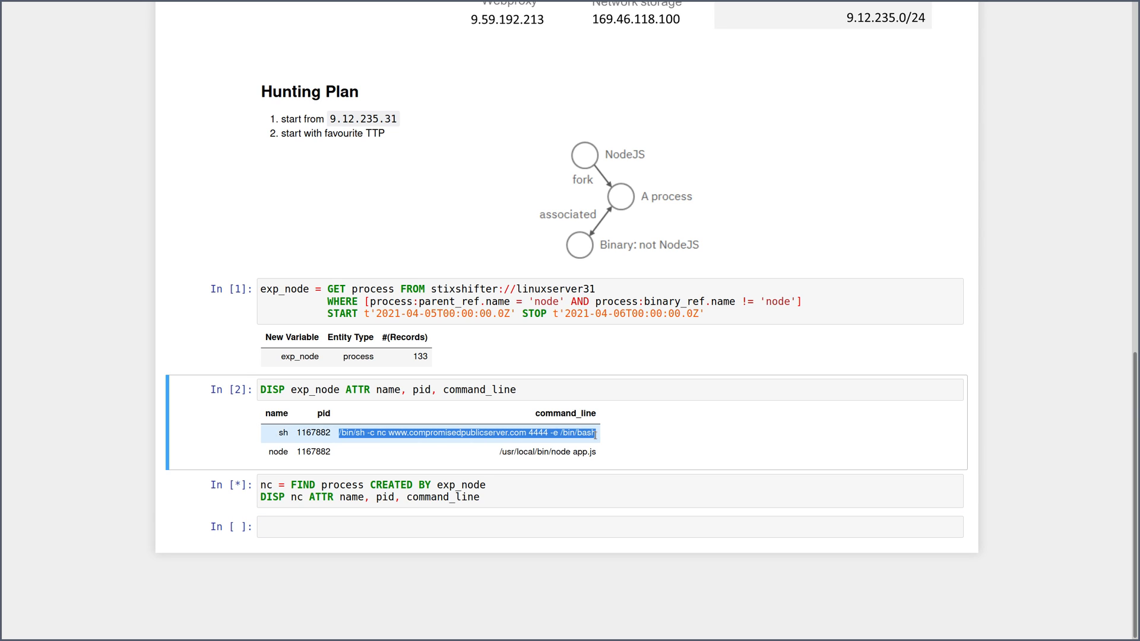
left_click(356, 441)
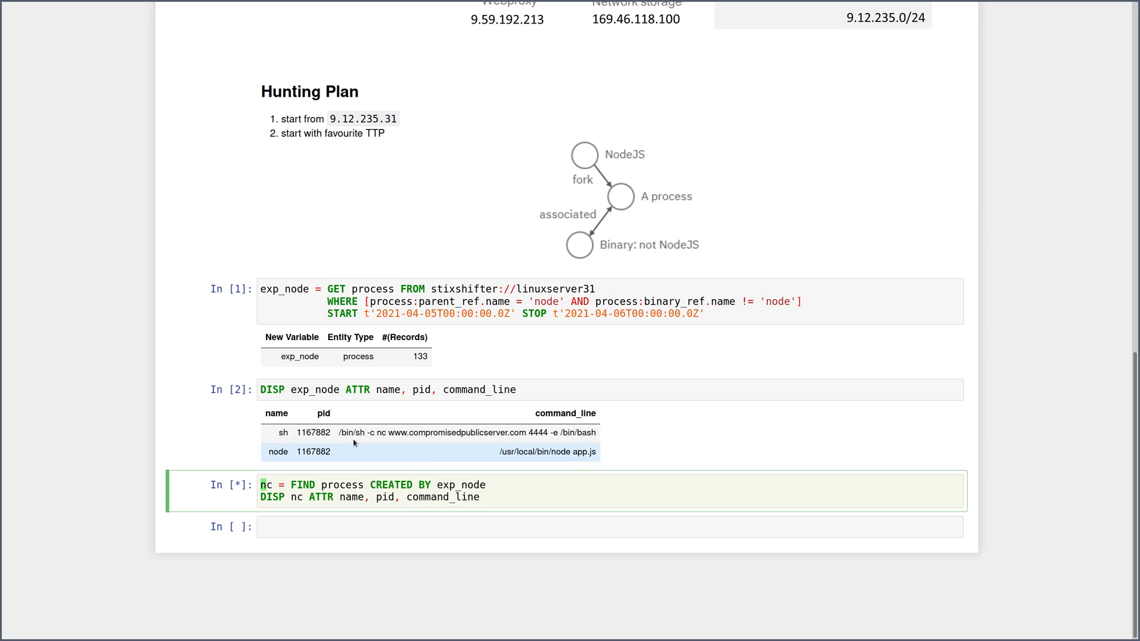
mouse_move(377, 452)
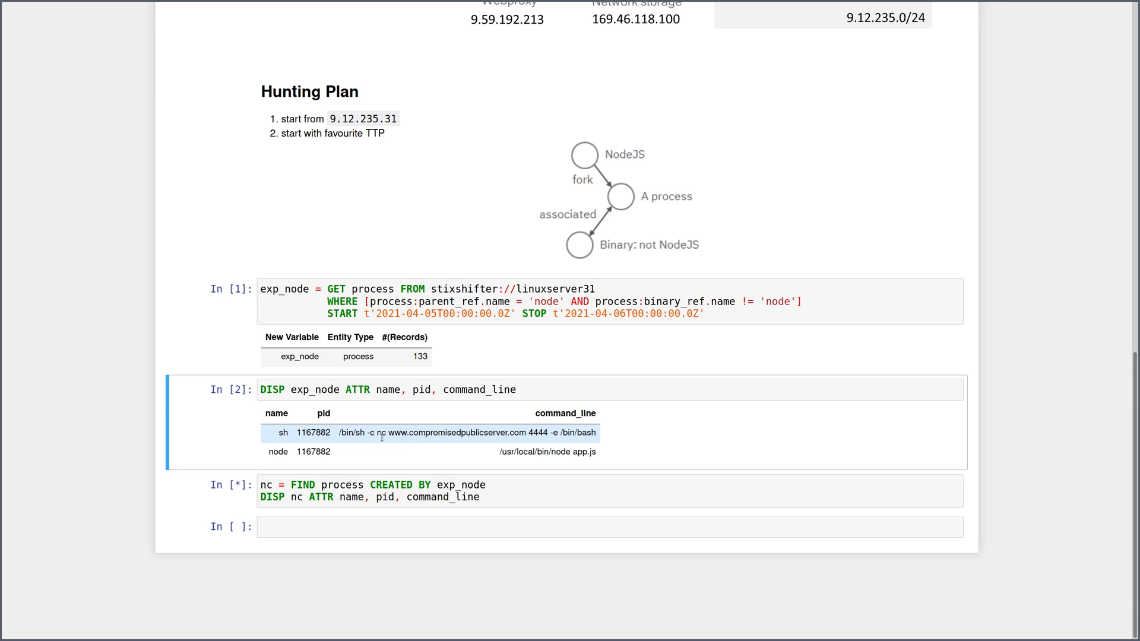
mouse_move(496, 431)
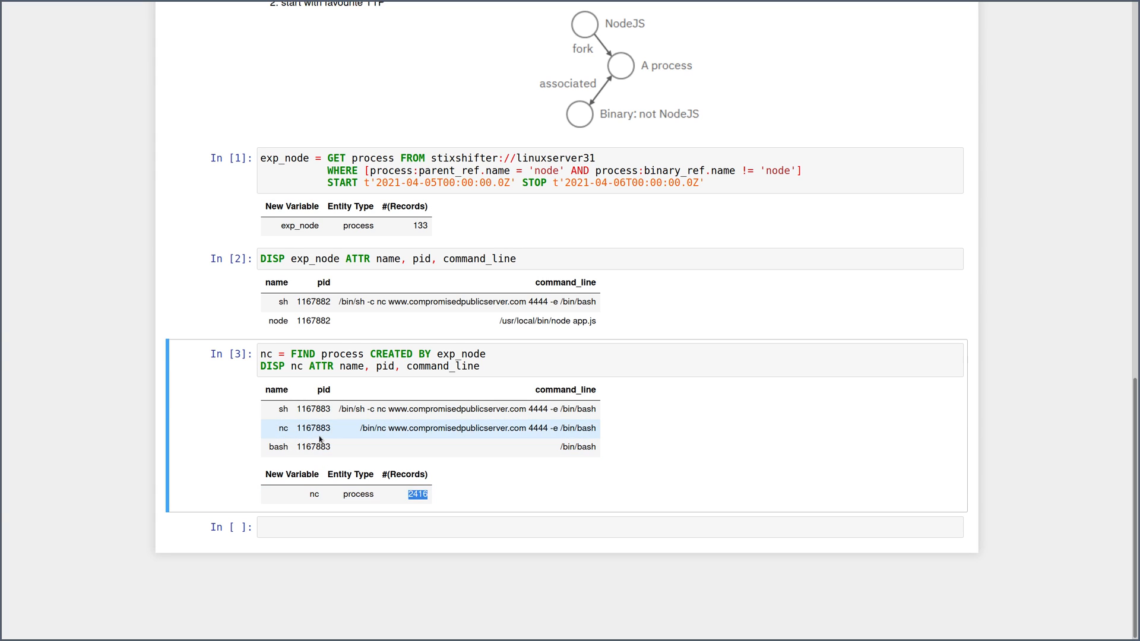
double_click(314, 428)
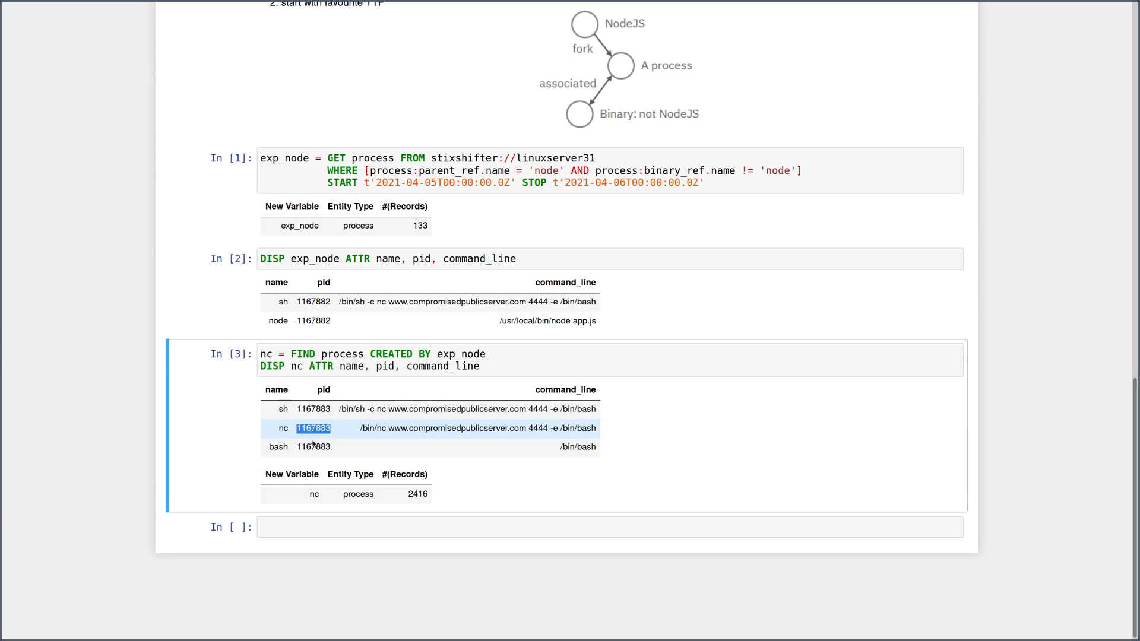
left_click(313, 446)
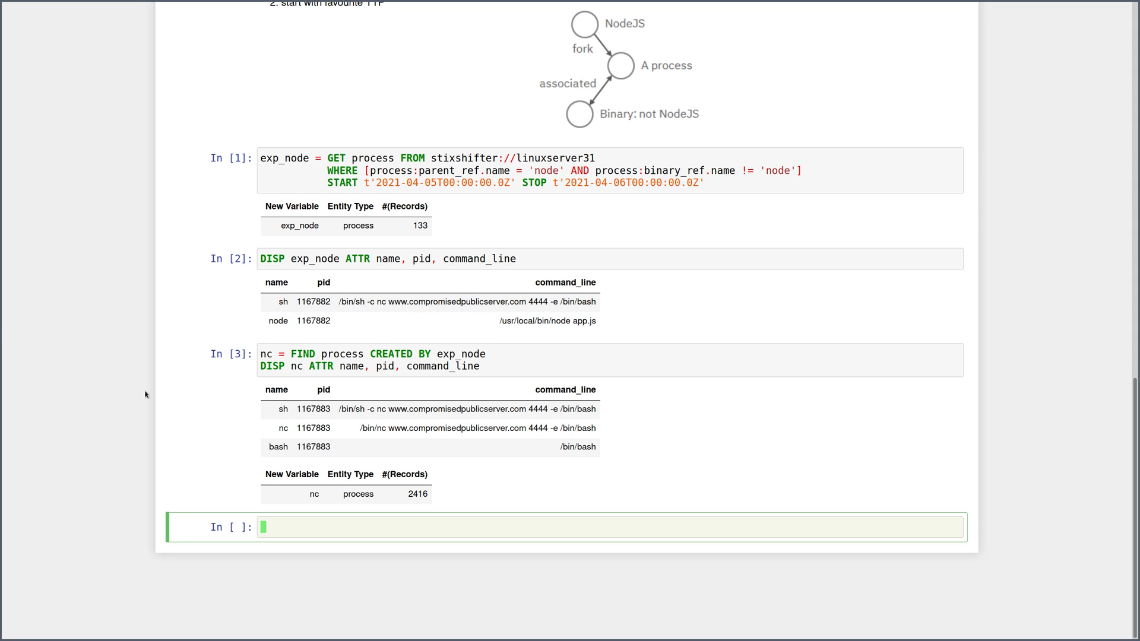
mouse_move(111, 431)
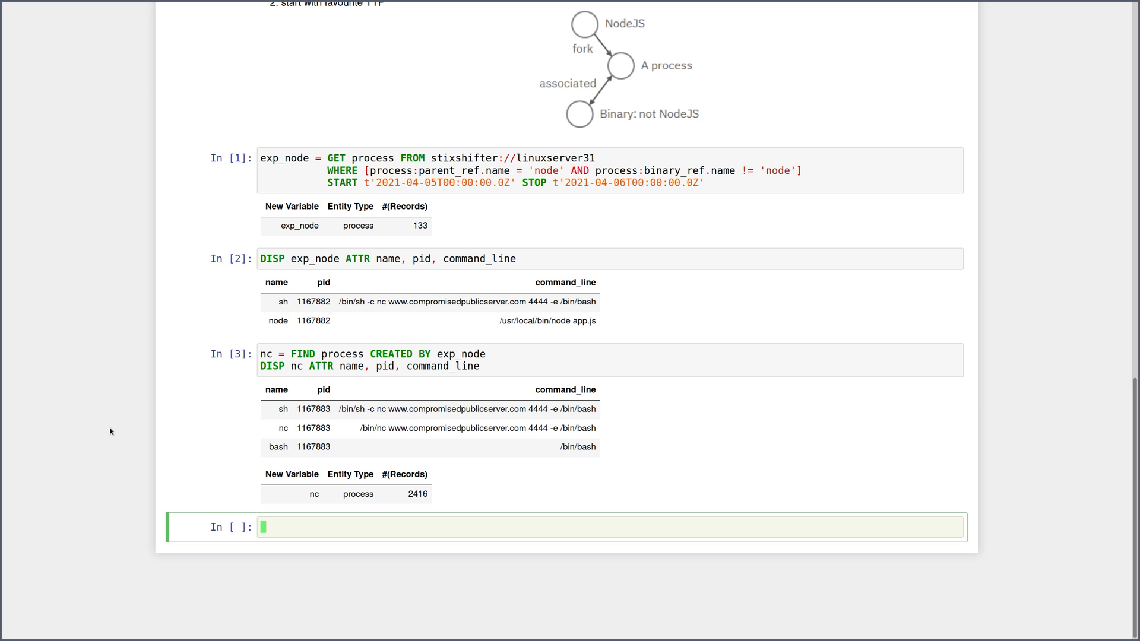
Run act = FIND process CREATED BY nc and display each process's name, pid and command_line.
type("act =")
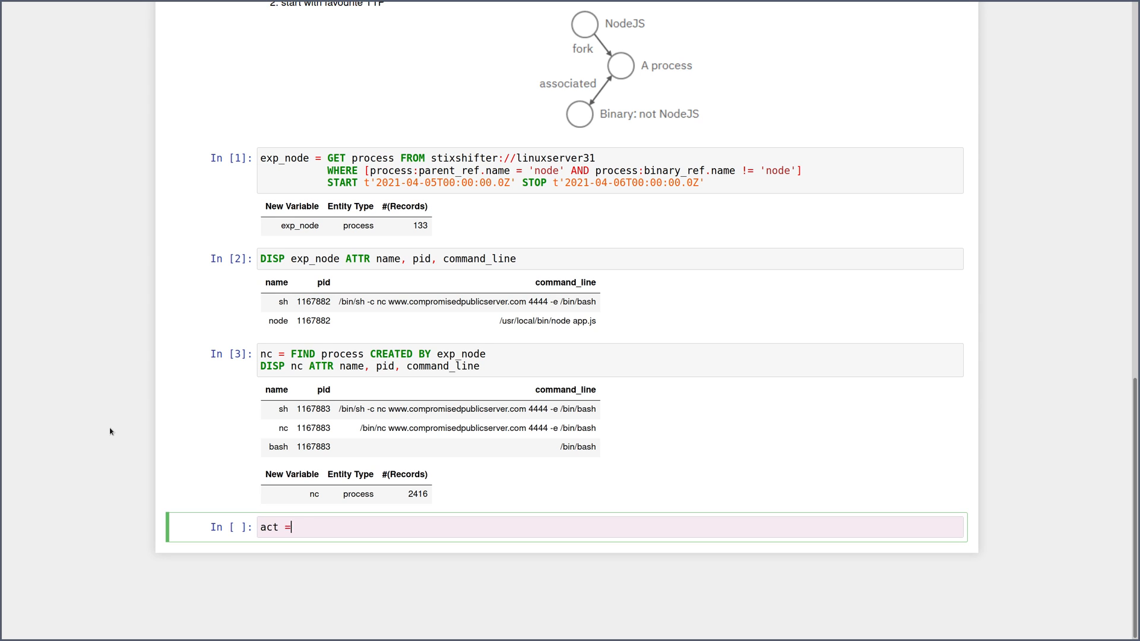
type("FIND process")
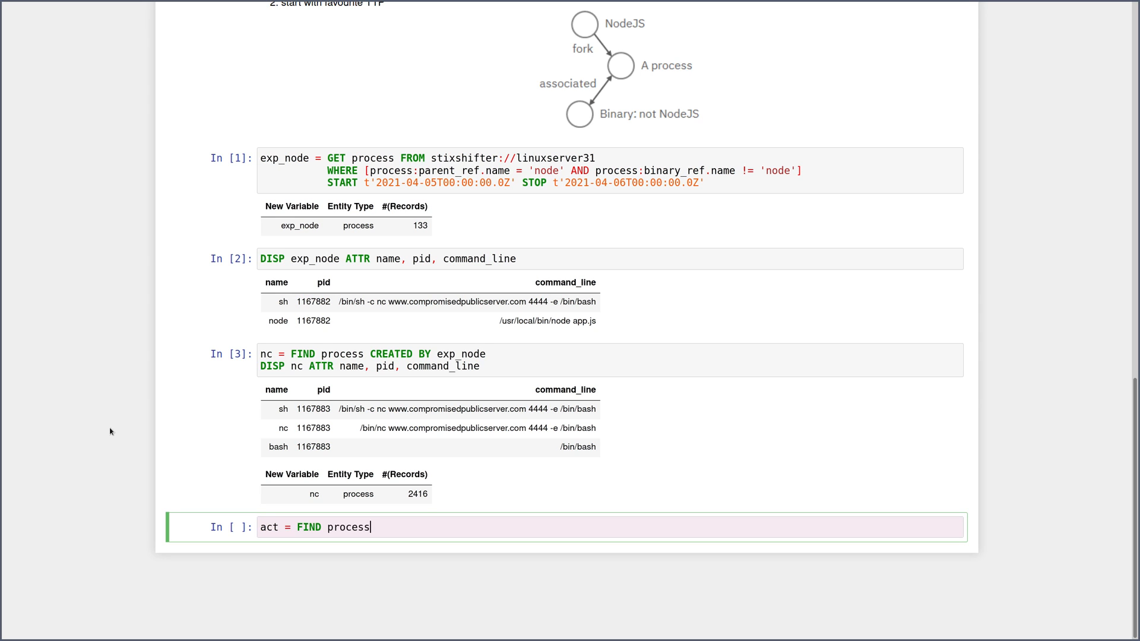
type("CREATED BY nc")
type("DISP")
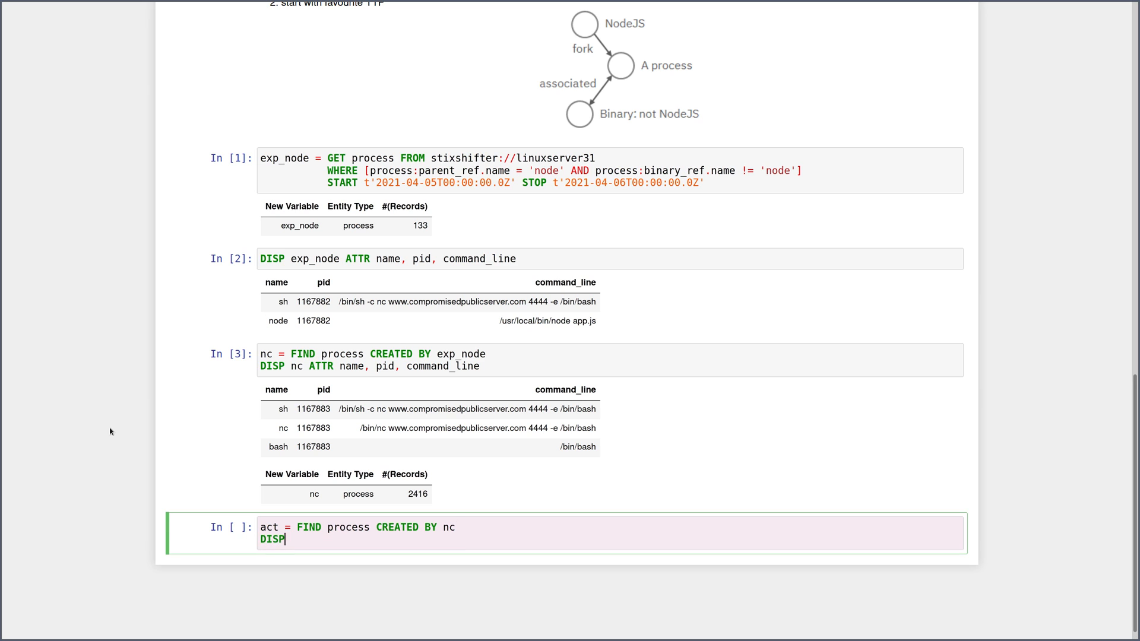
type("act ATTR name, pid, command_line")
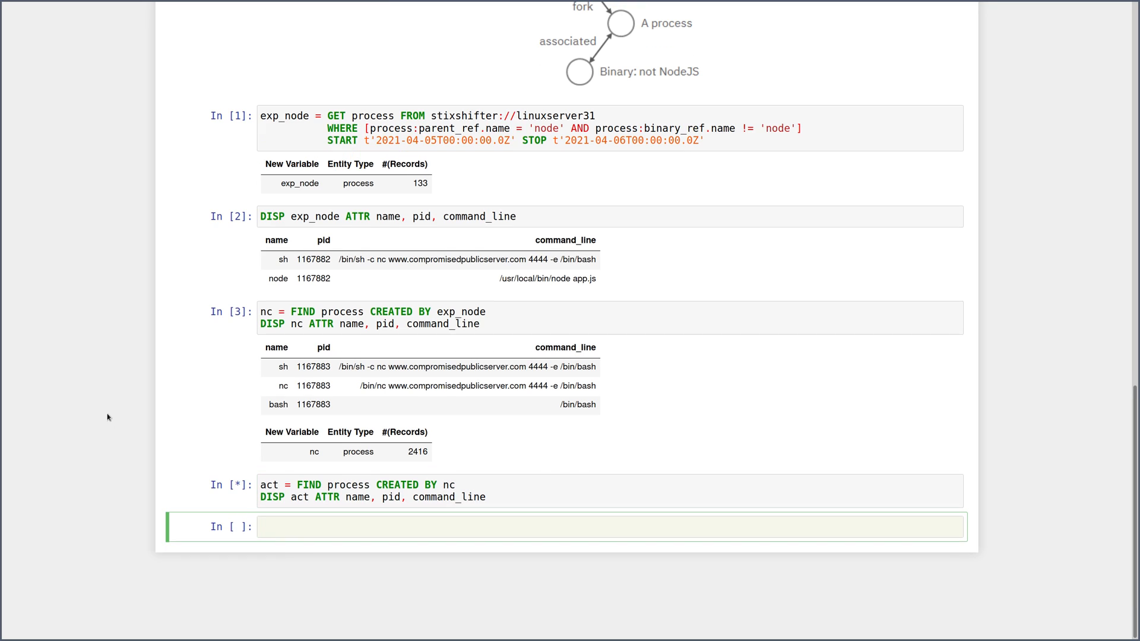
mouse_move(86, 448)
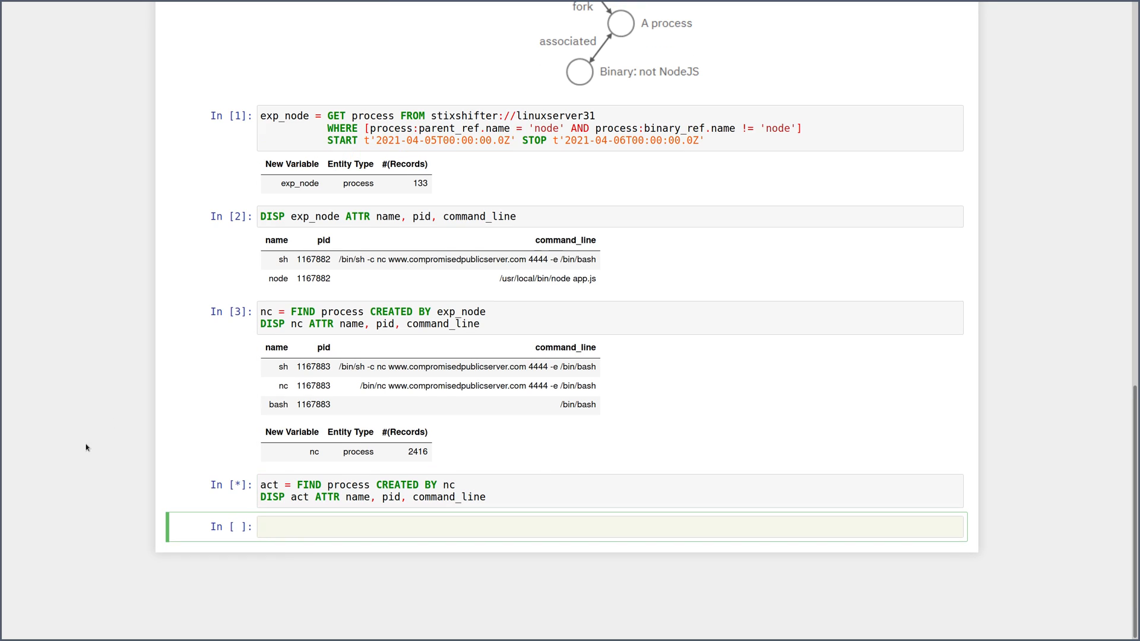
mouse_move(95, 413)
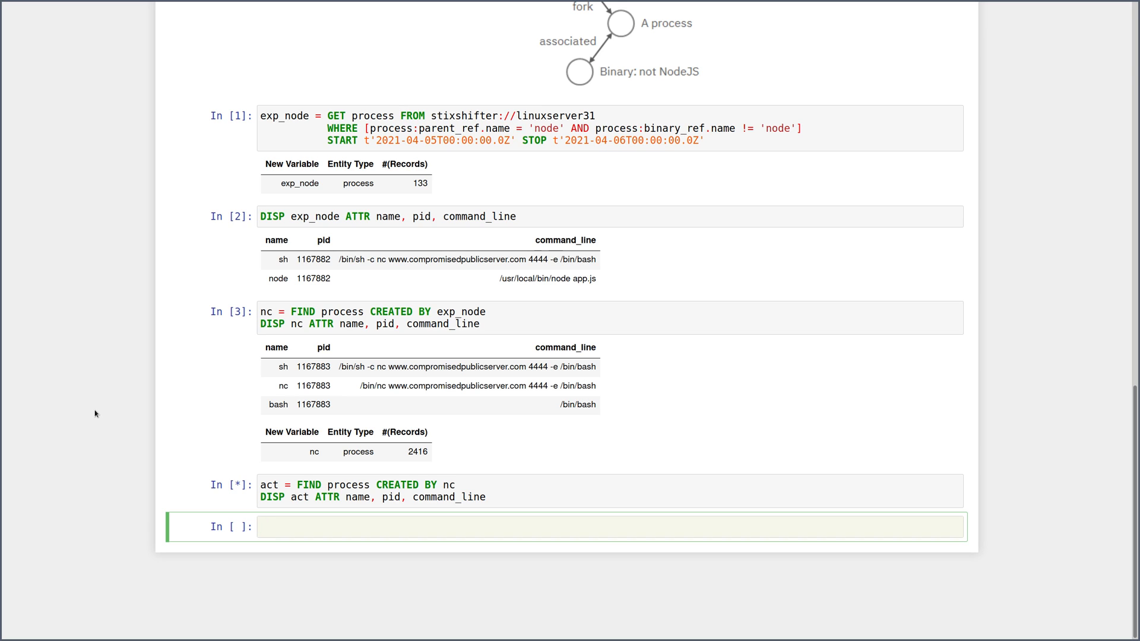
left_click(510, 526)
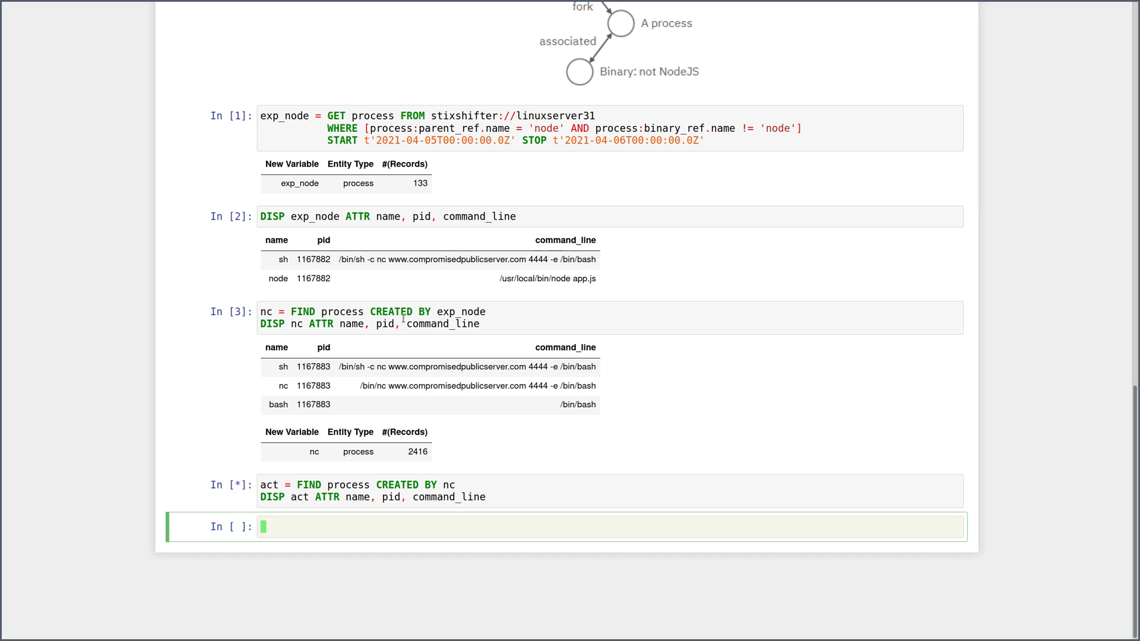
double_click(577, 405)
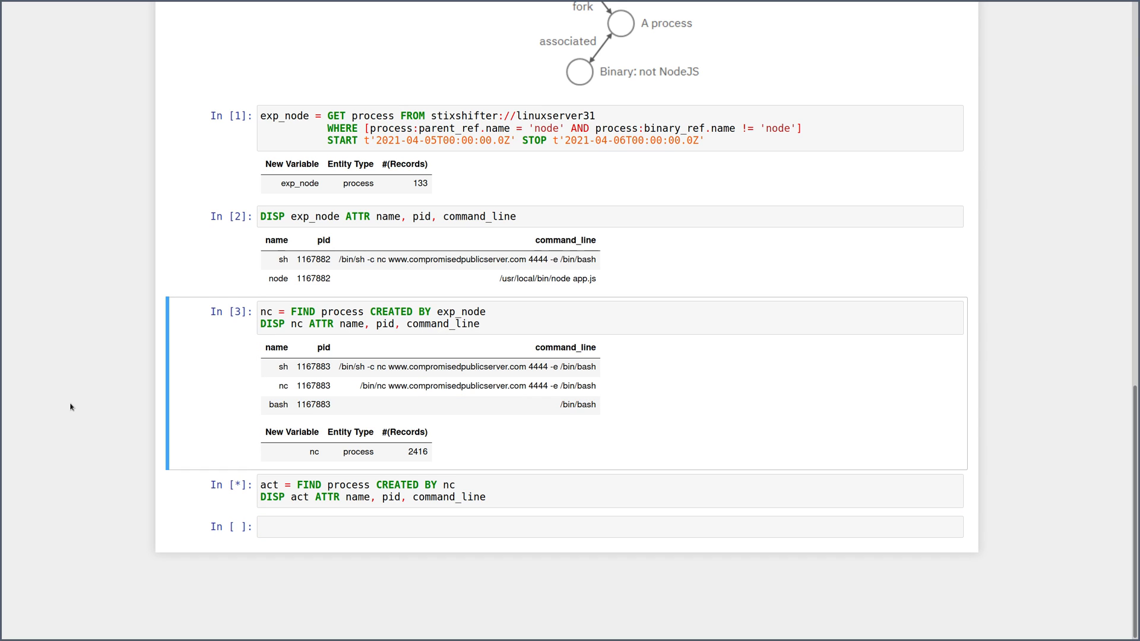
mouse_move(258, 328)
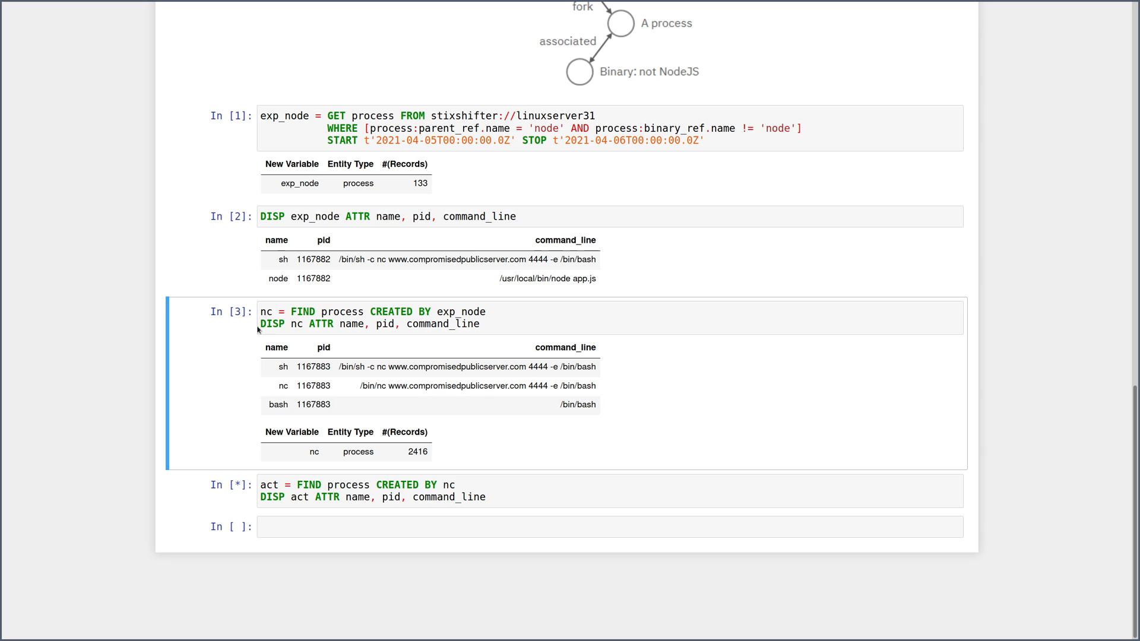
double_click(312, 405)
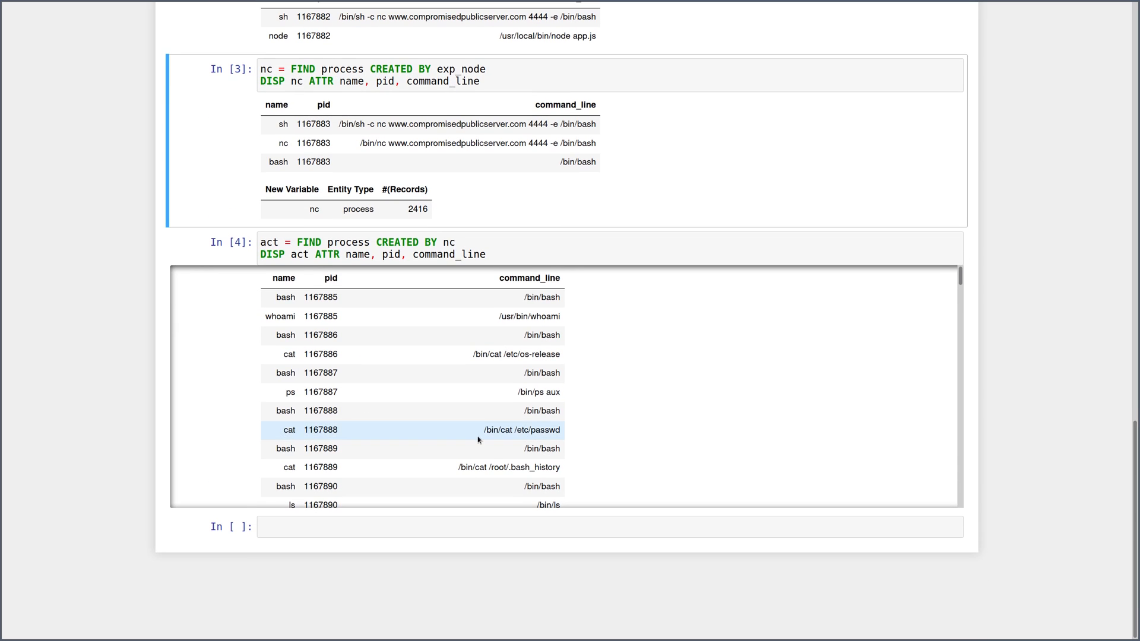
Scroll through the whoami, cat /etc/passwd, mkdir redpill, wget and chmod probe rows to the empty cell.
scroll("down", 3)
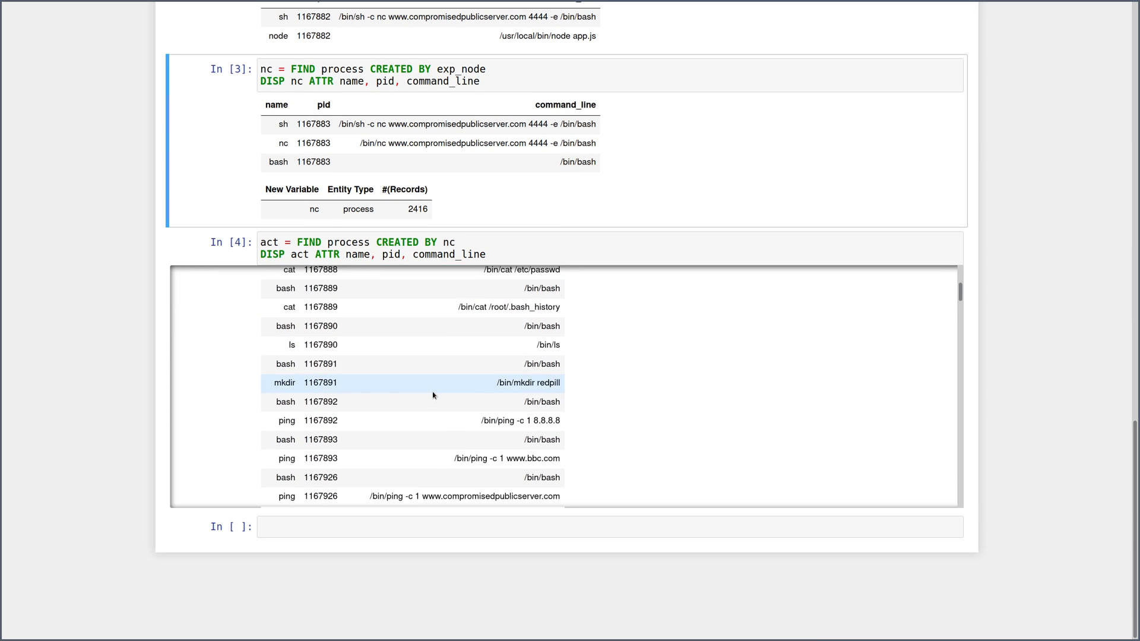
scroll("down", 3)
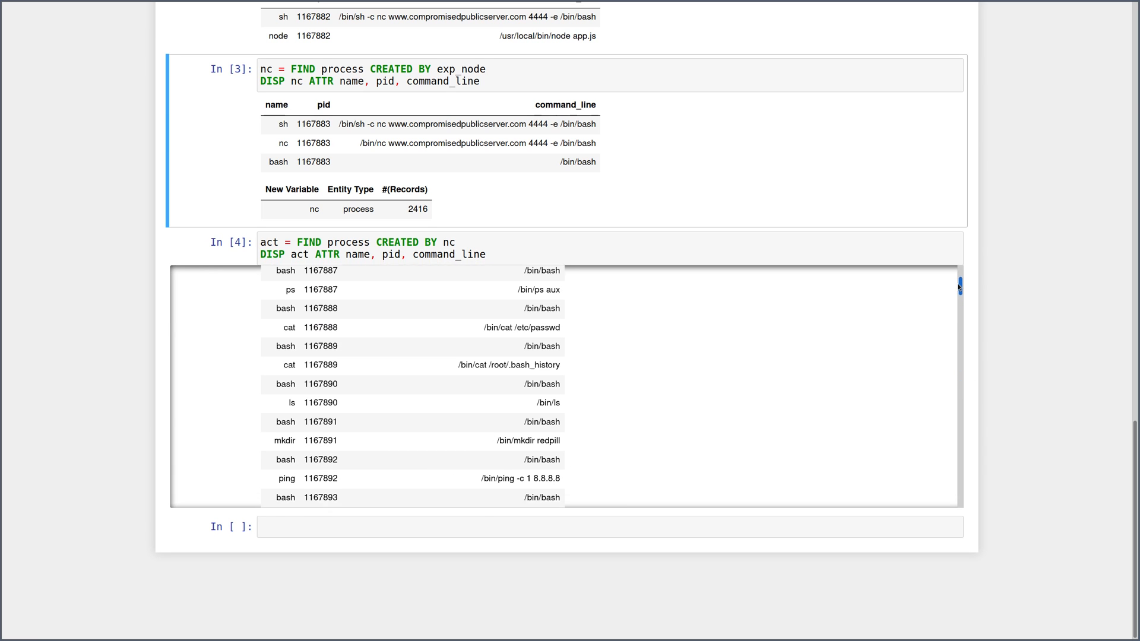
scroll("down", 3)
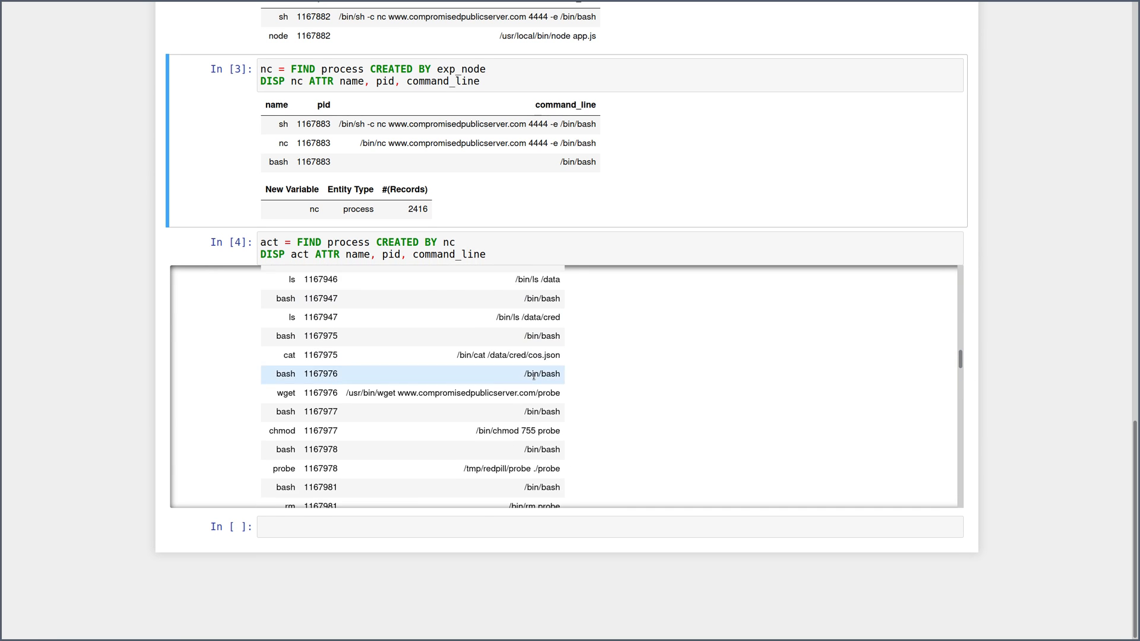
scroll("down", 3)
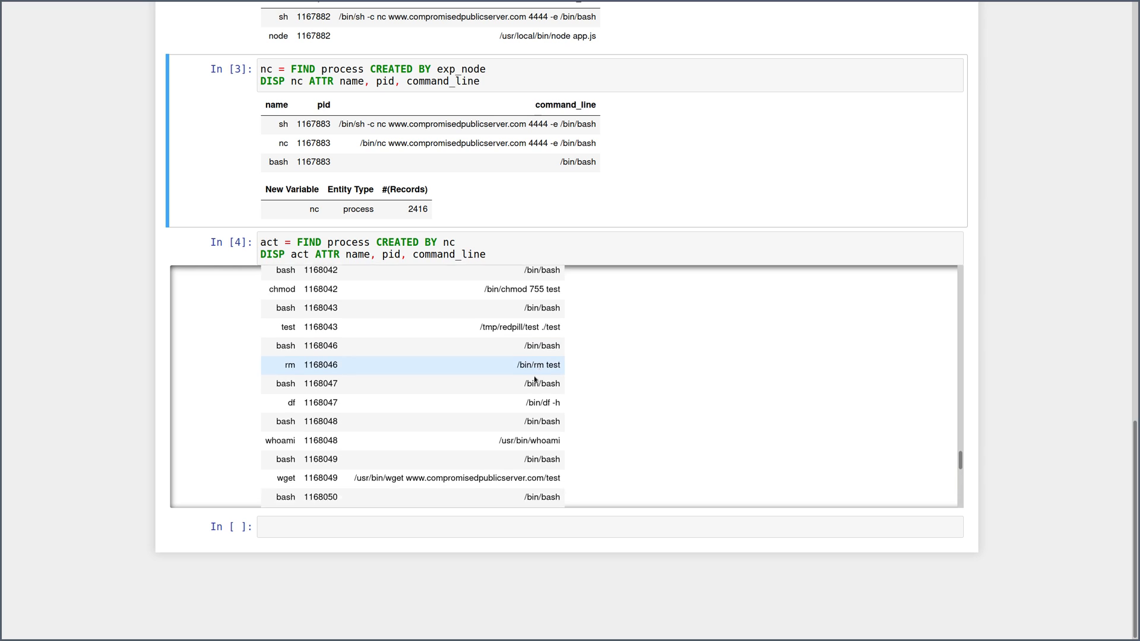
scroll("down", 3)
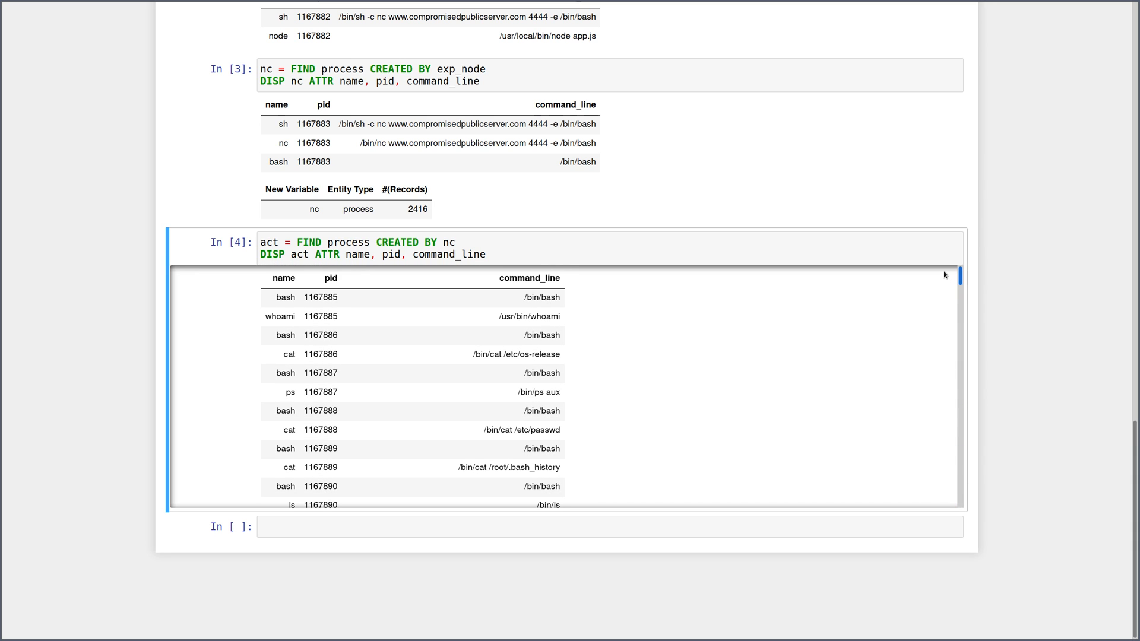
double_click(517, 354)
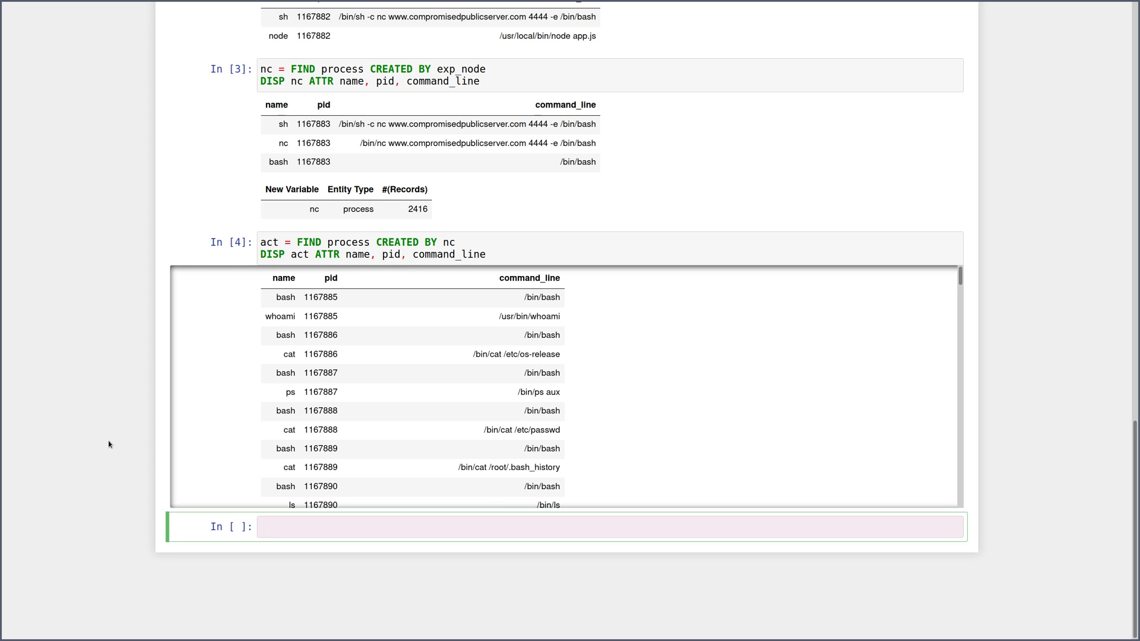
Apply docker://susp_proc_scoring ON act as susp and display name, command_line and x_suspicious_score.
type("susp =")
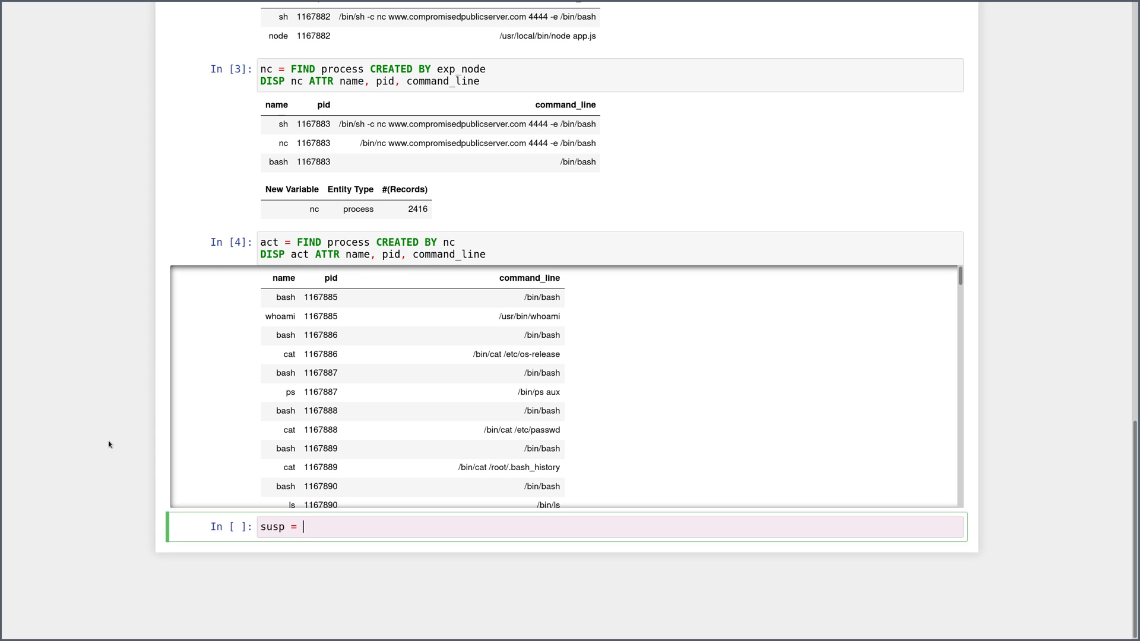
type("APPLY d")
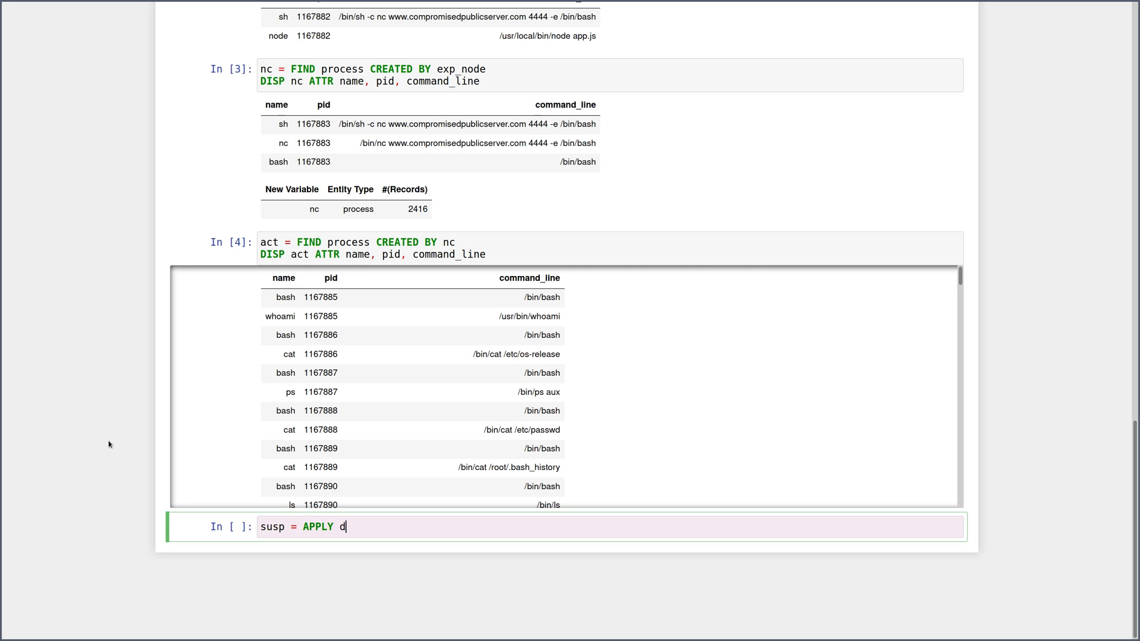
type("ocker://")
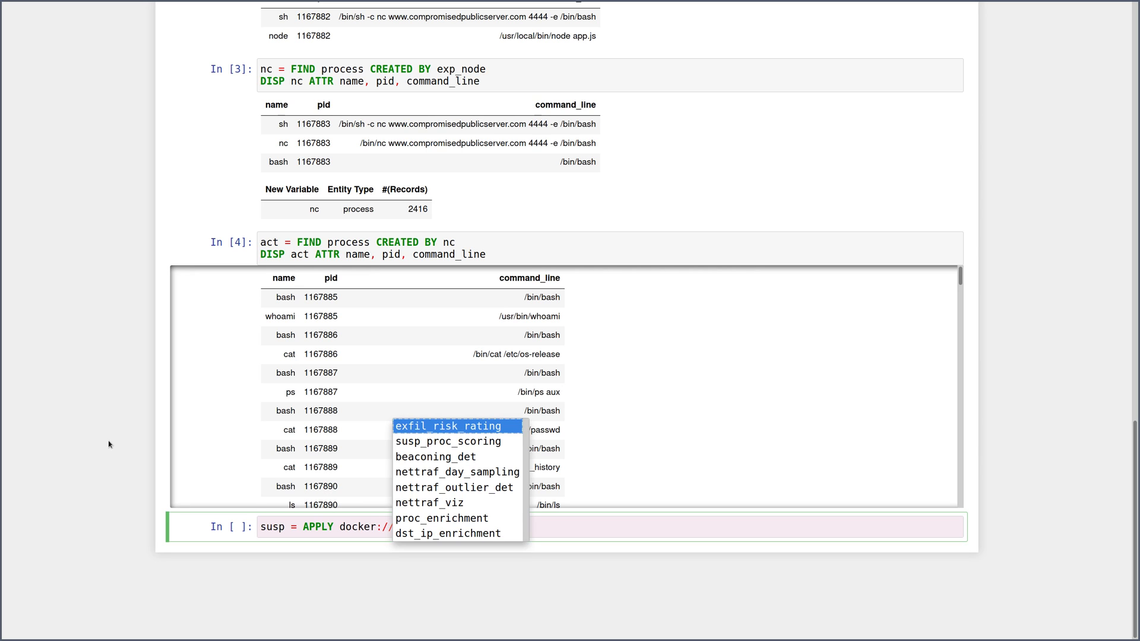
mouse_move(420, 538)
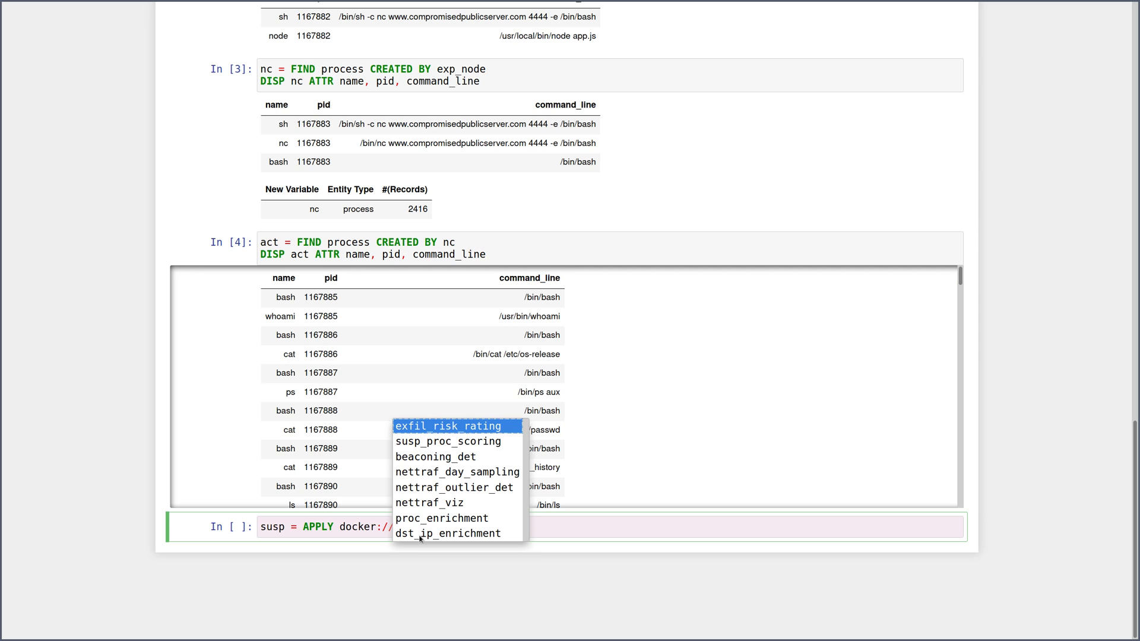
left_click(448, 442)
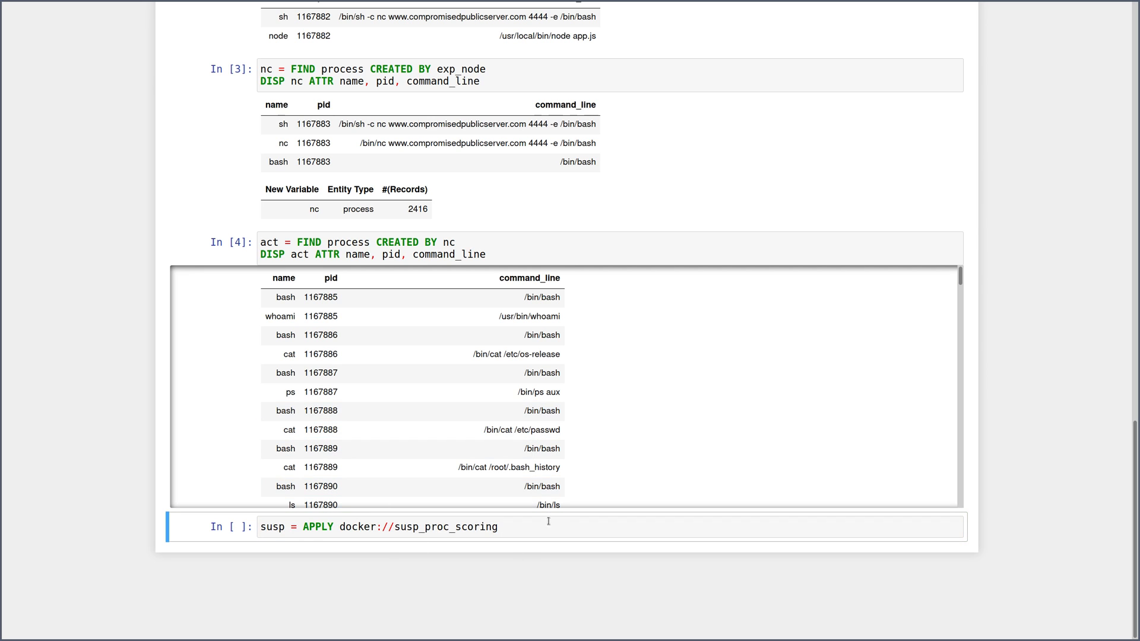
type("ON")
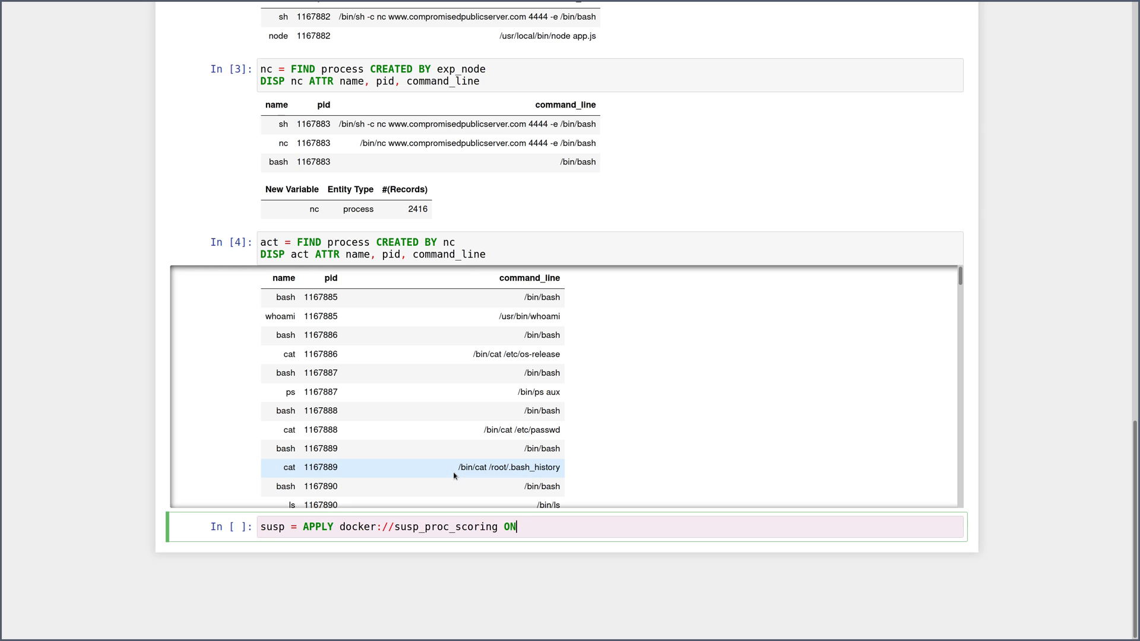
type("act")
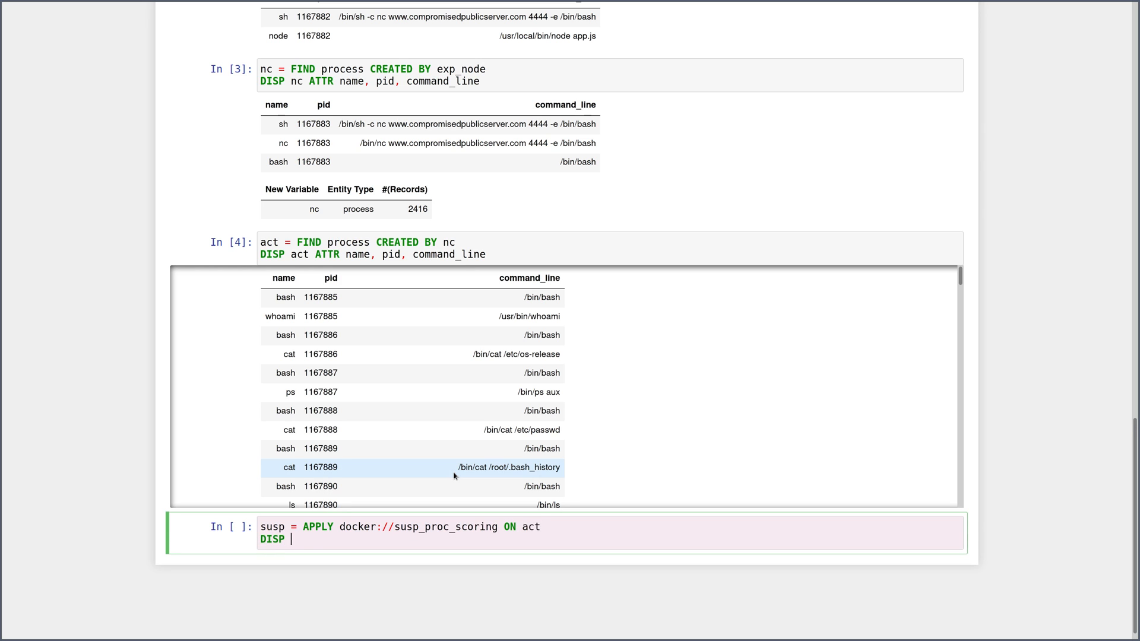
type("susp")
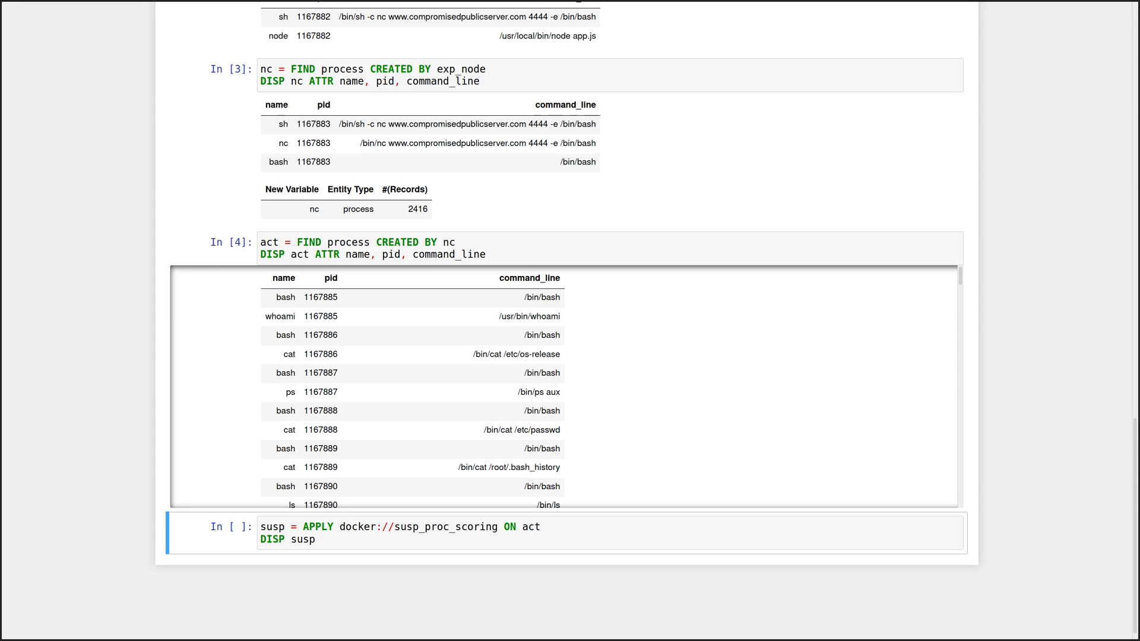
type("ATTR name, command_line, x_suspicious_score")
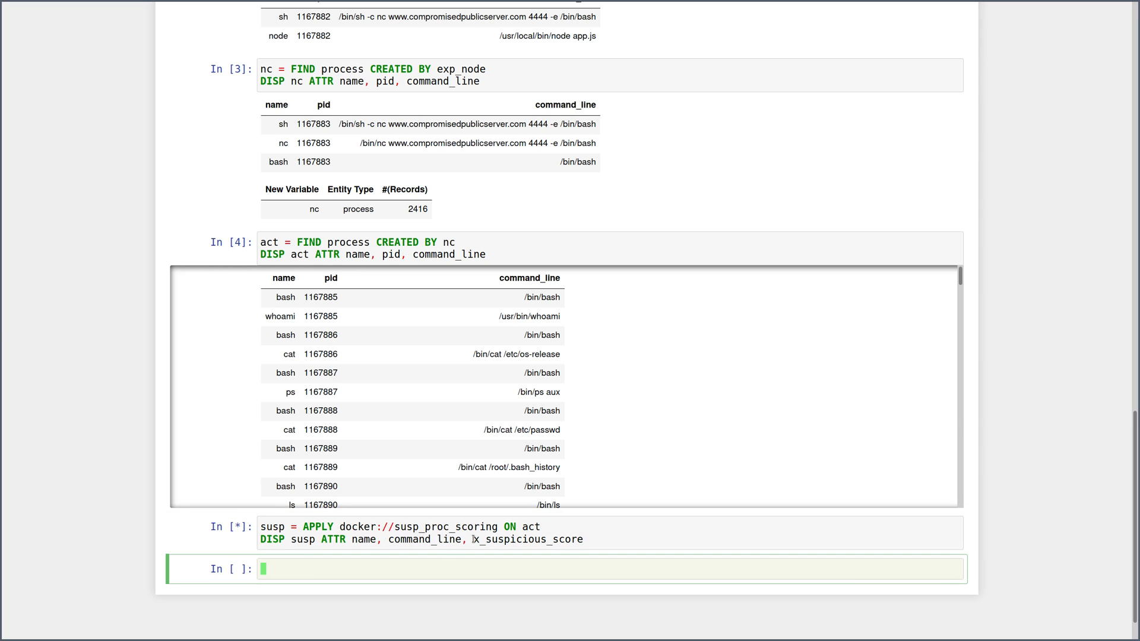
left_click(429, 526)
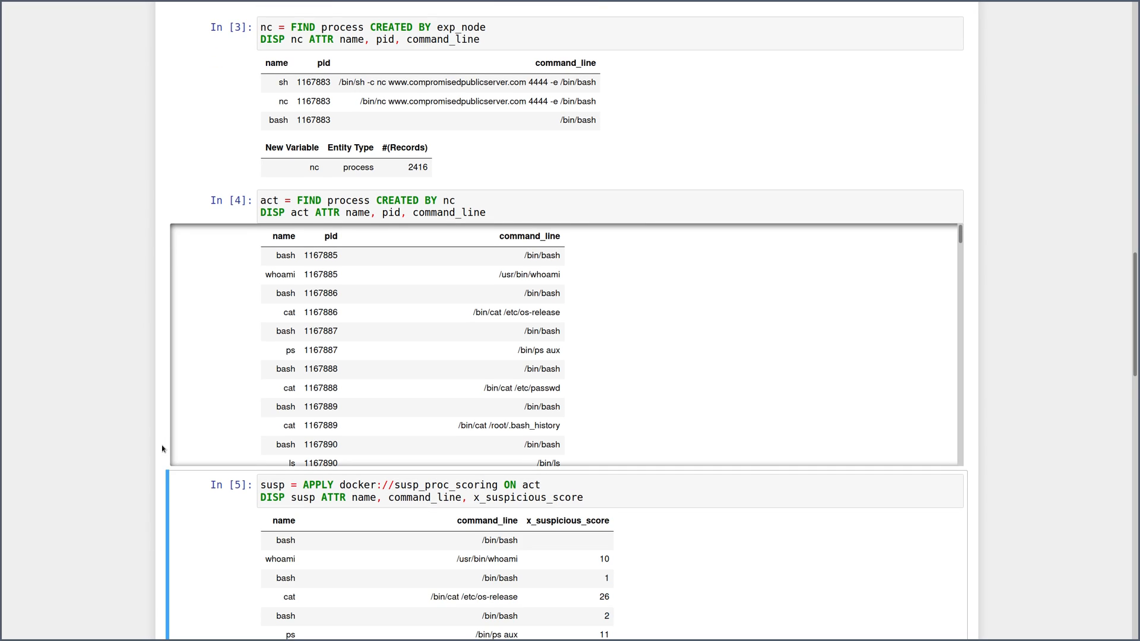
Scroll through the scored command lines, where tweet scores highest at 73.
scroll("down", 3)
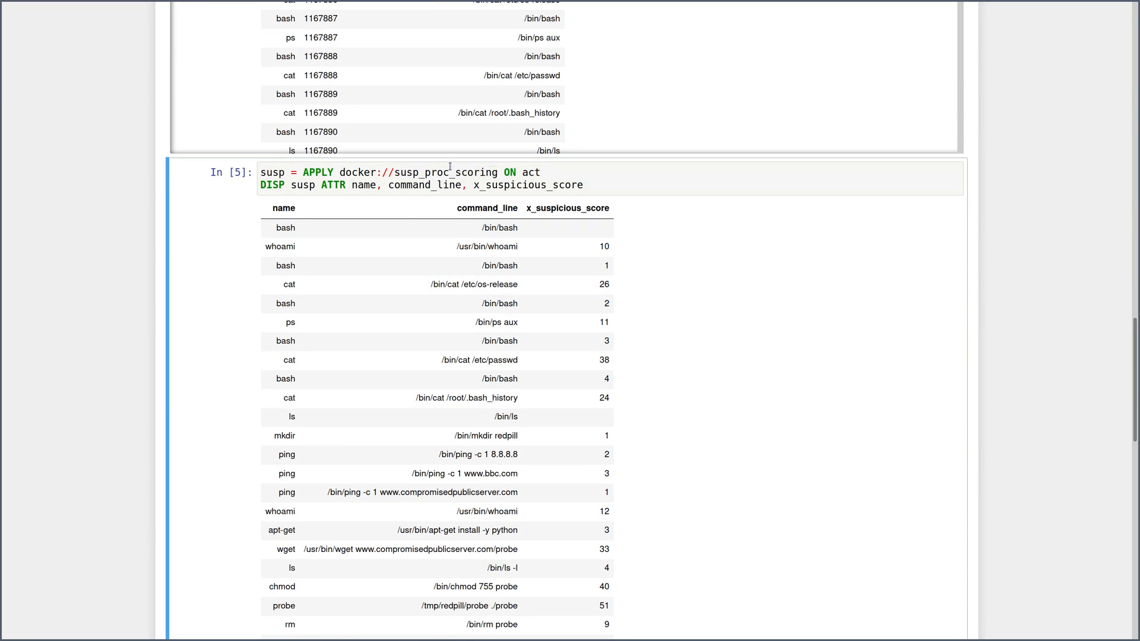
scroll("down", 3)
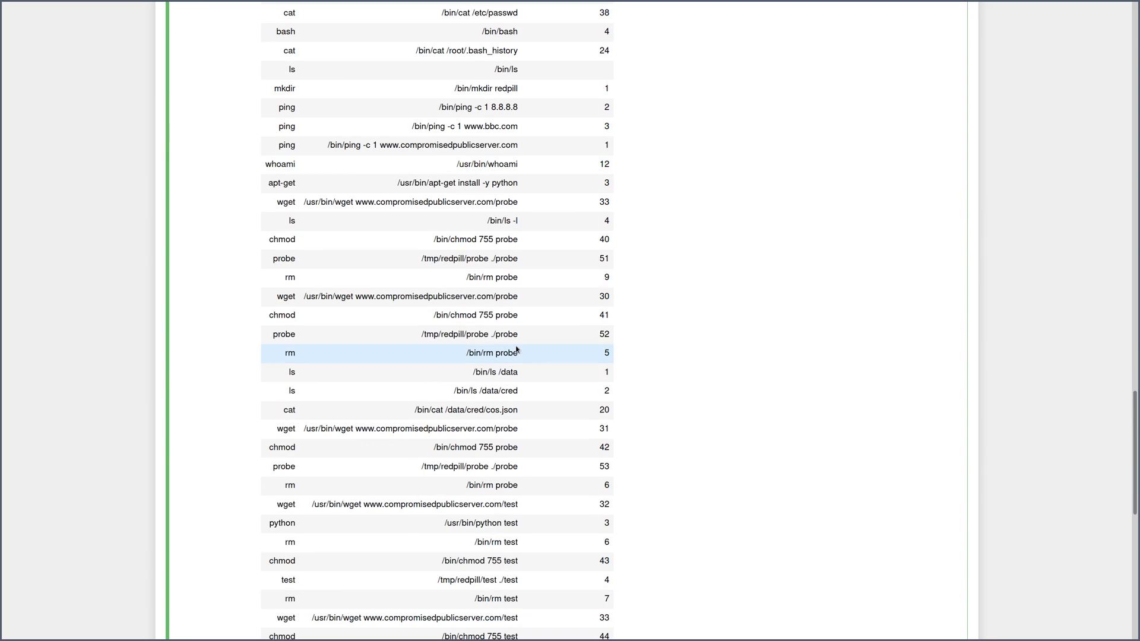
scroll("down", 3)
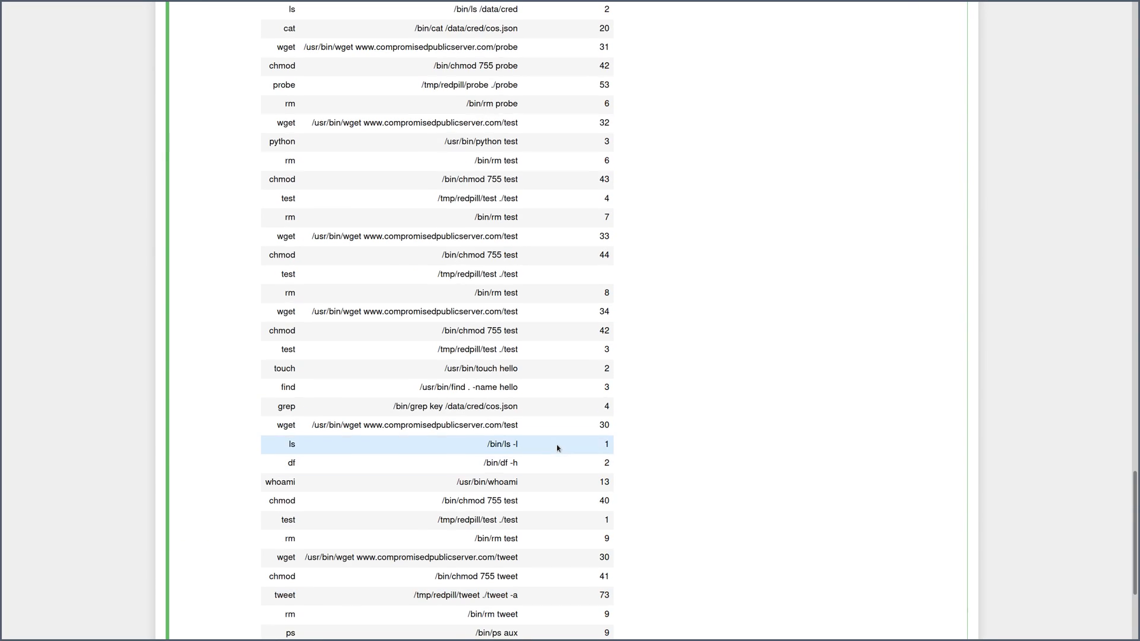
scroll("up", 3)
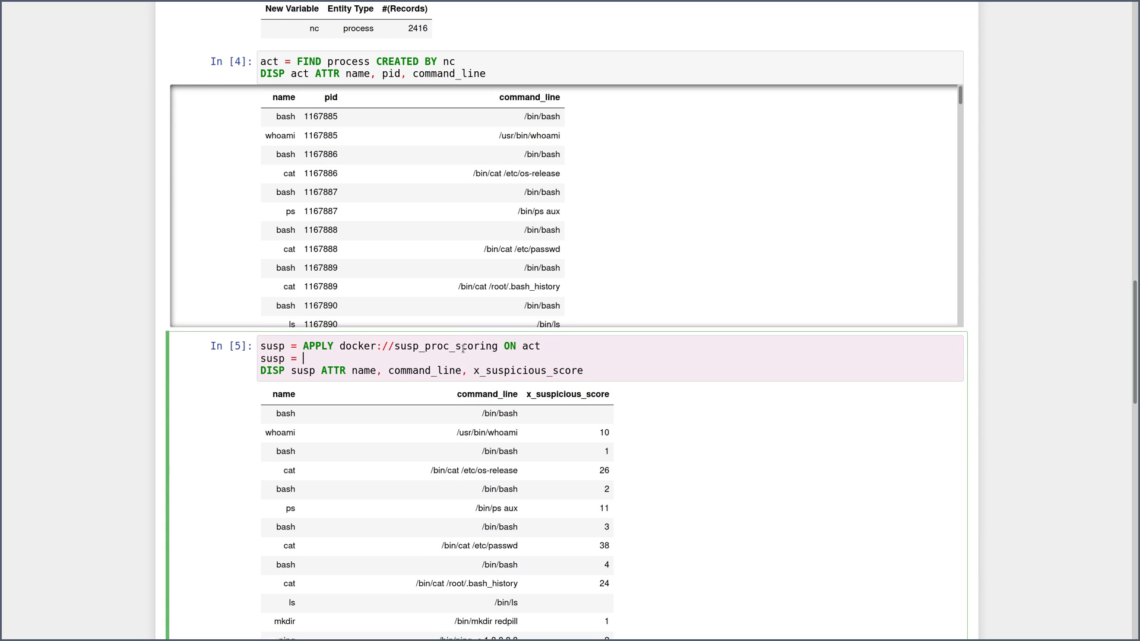
Add SORT susp BY x_suspicious_score DESC and rerun so tweet with 73 tops the list.
type("SORT susp B")
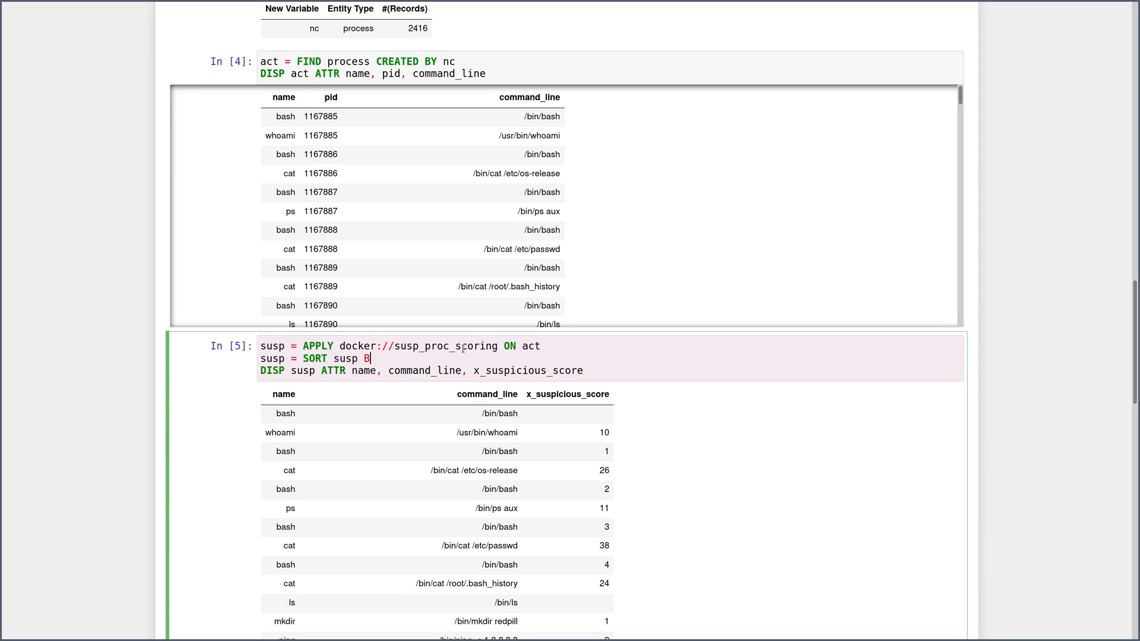
type("Y x_suspicious_score DESC")
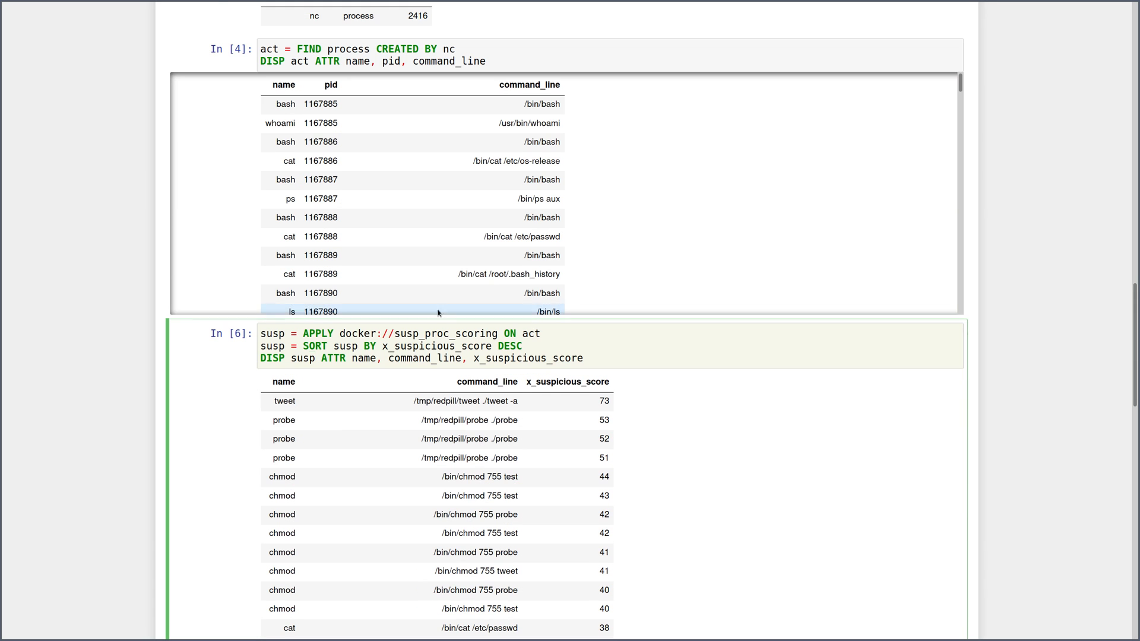
scroll("down", 3)
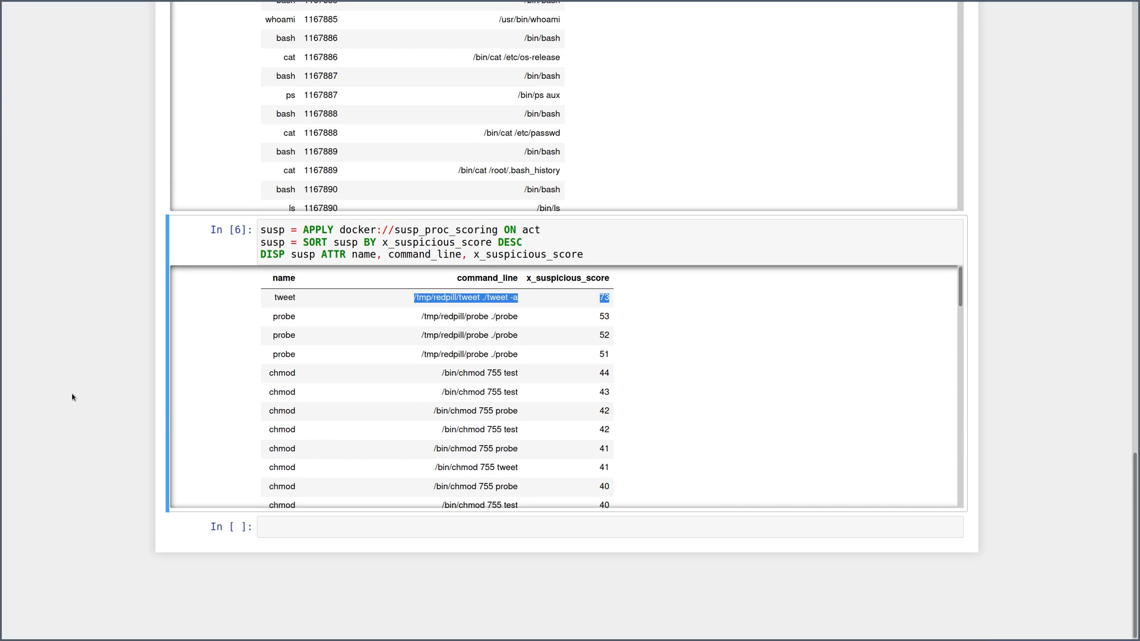
left_click(447, 297)
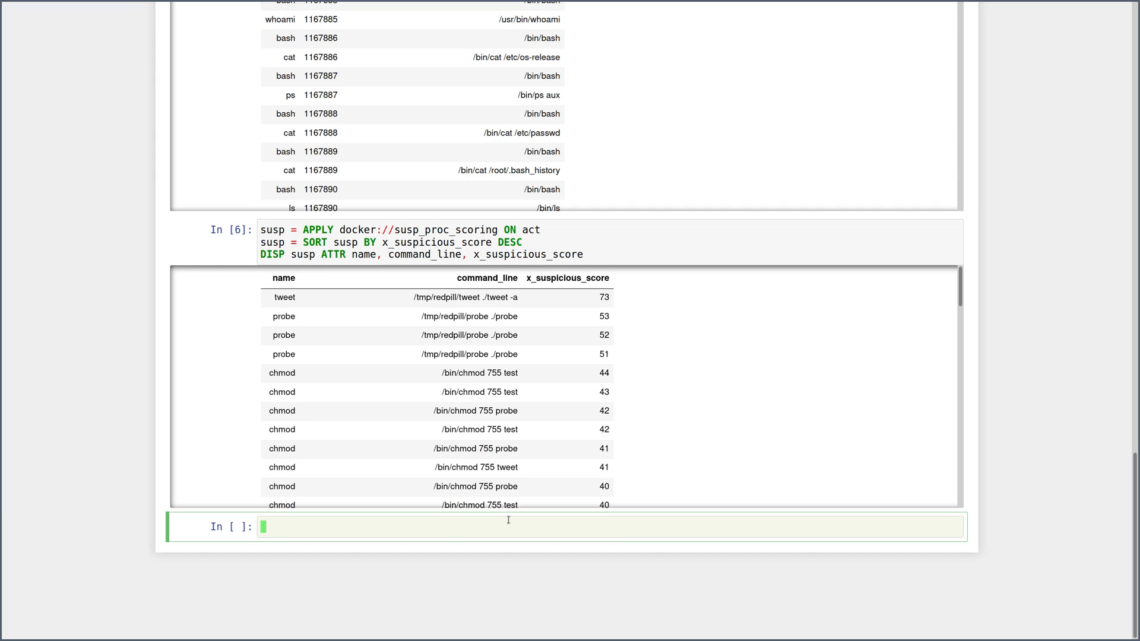
left_click(318, 297)
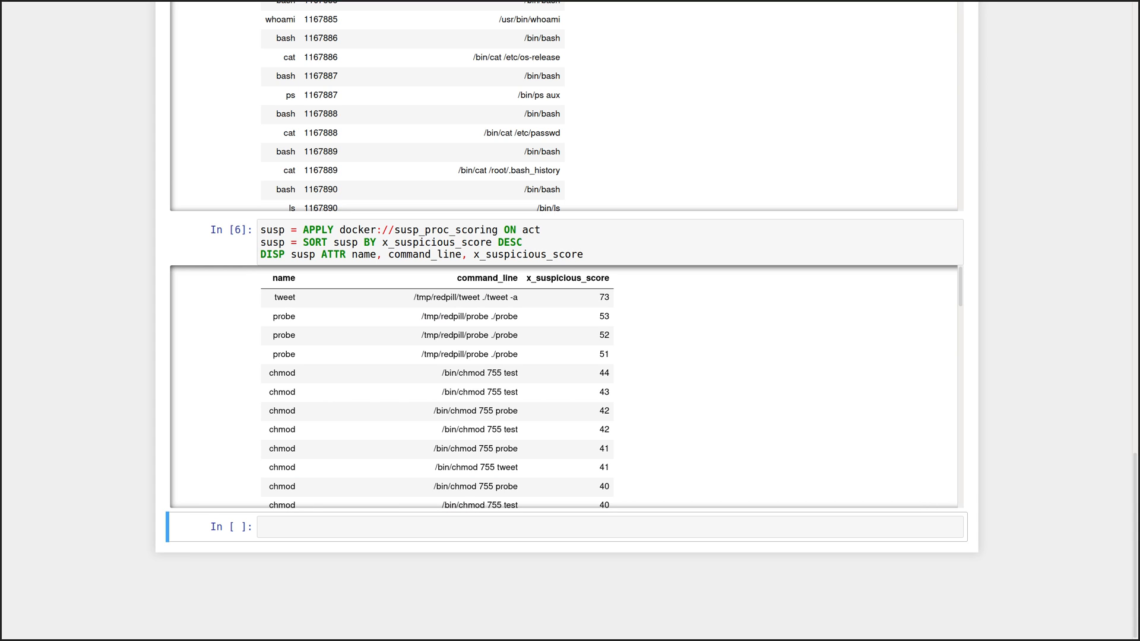
Start the next cell with tweet = GET process FROM act WHERE [process:name = 'tweet'].
left_click(509, 526)
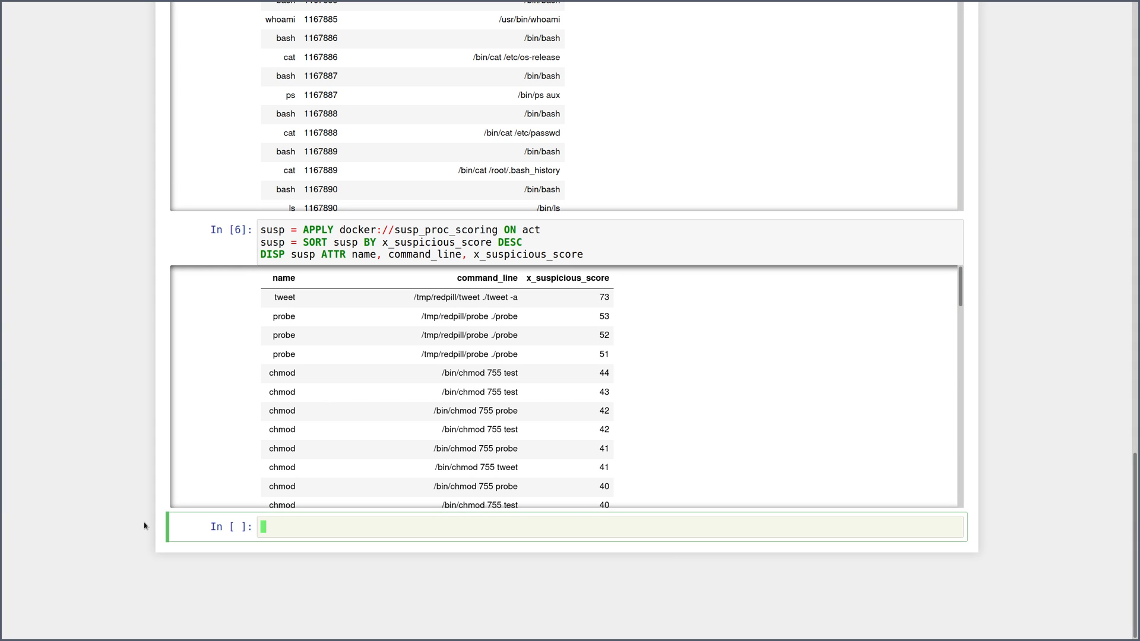
type("tweet = GET process FROM act WHERE [process:name = 'tweet']")
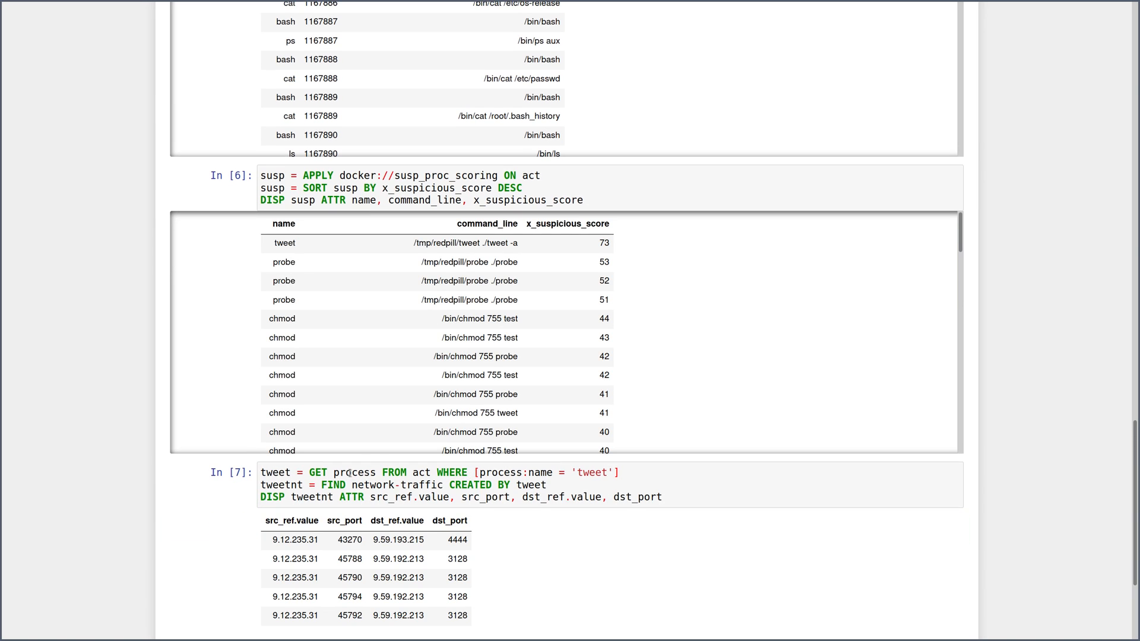
Review the tweet traffic results, 4572 processes and 12 connections from 9.12.235.31 to ports 4444 and 3128.
left_click(422, 473)
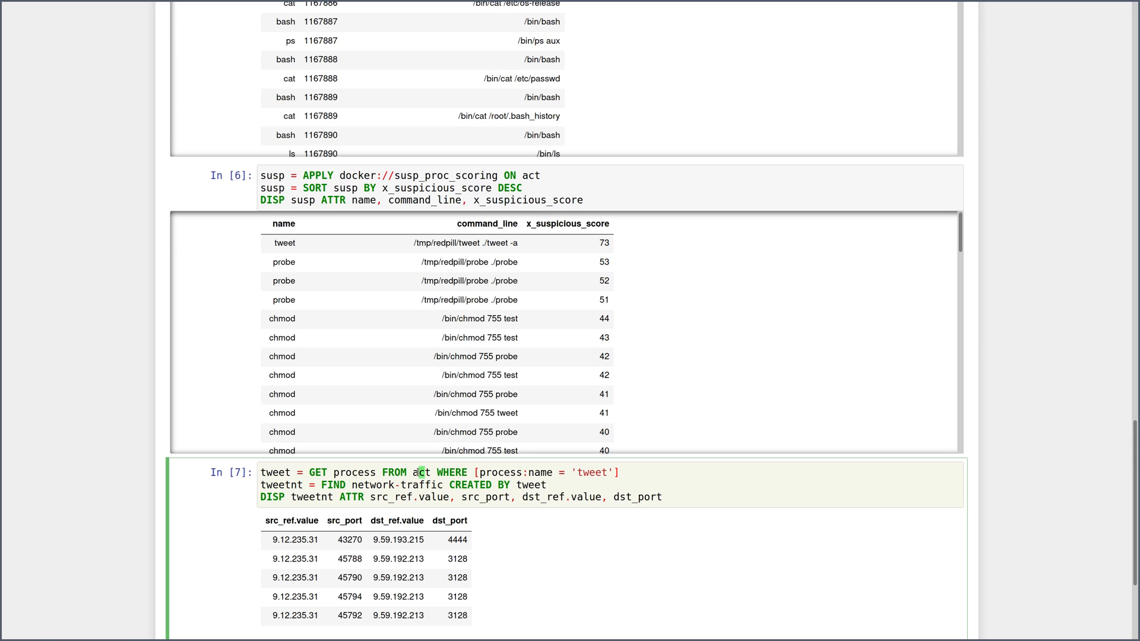
scroll("up", 3)
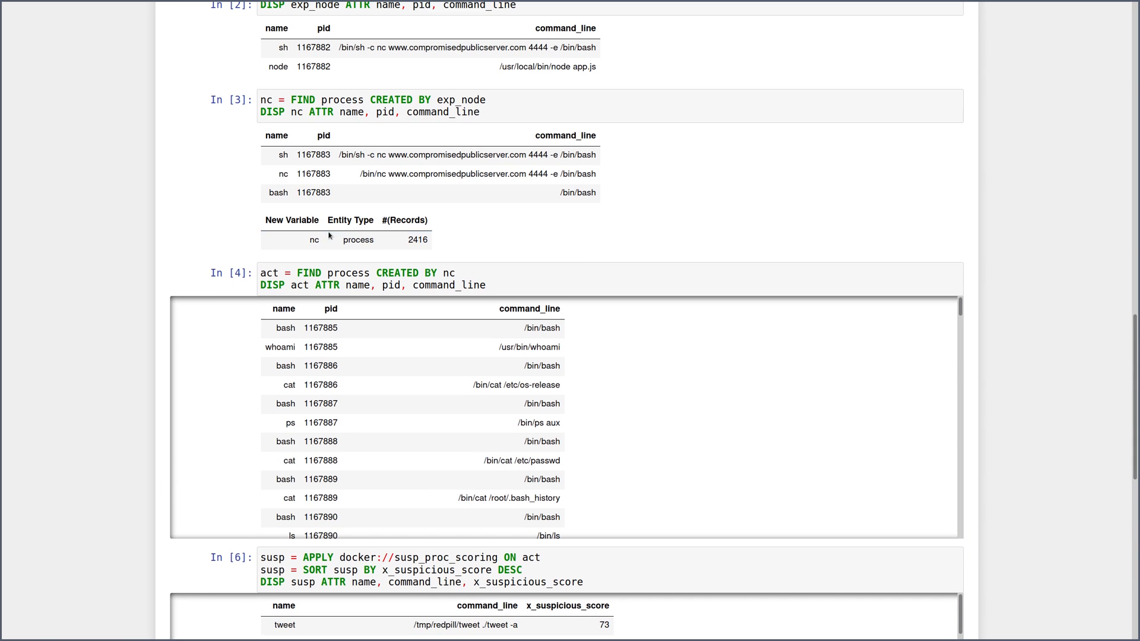
scroll("down", 3)
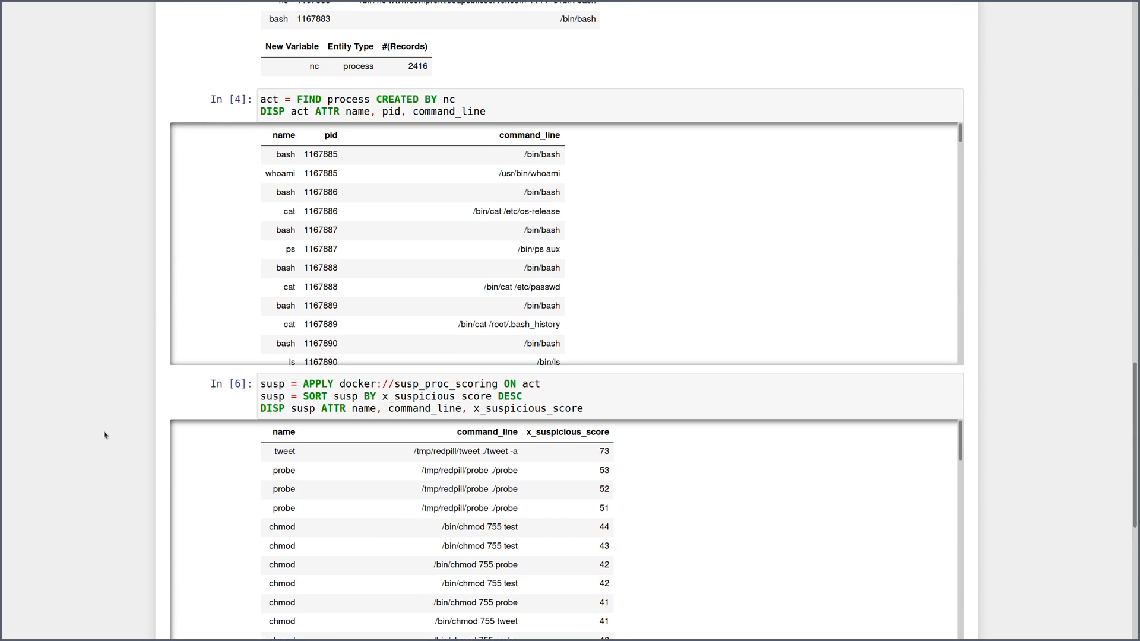
scroll("down", 3)
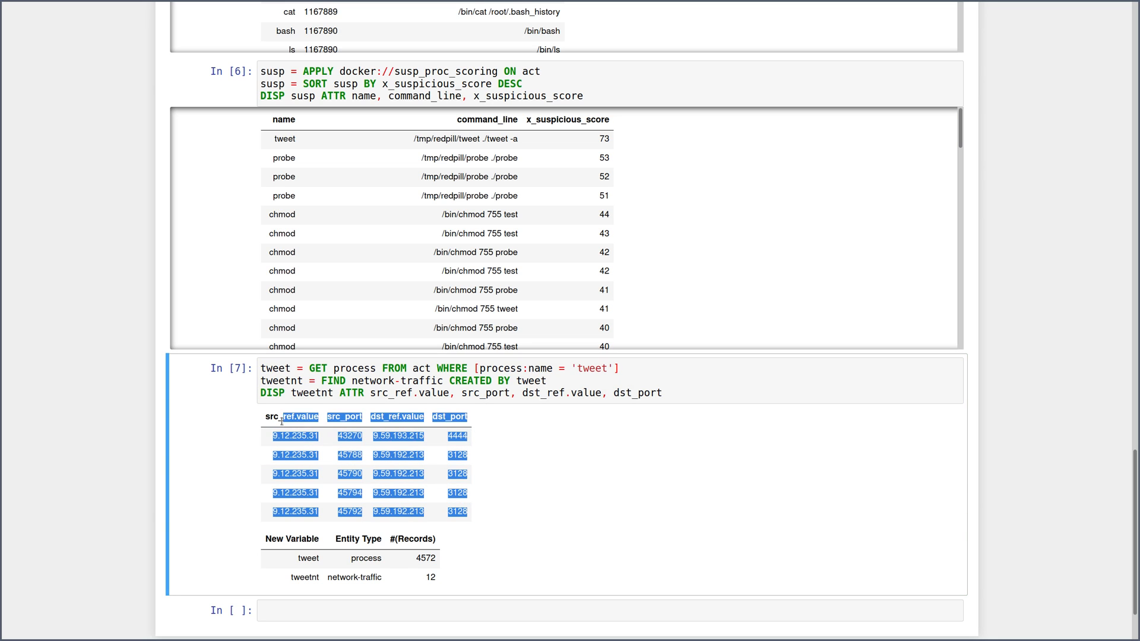
scroll("down", 3)
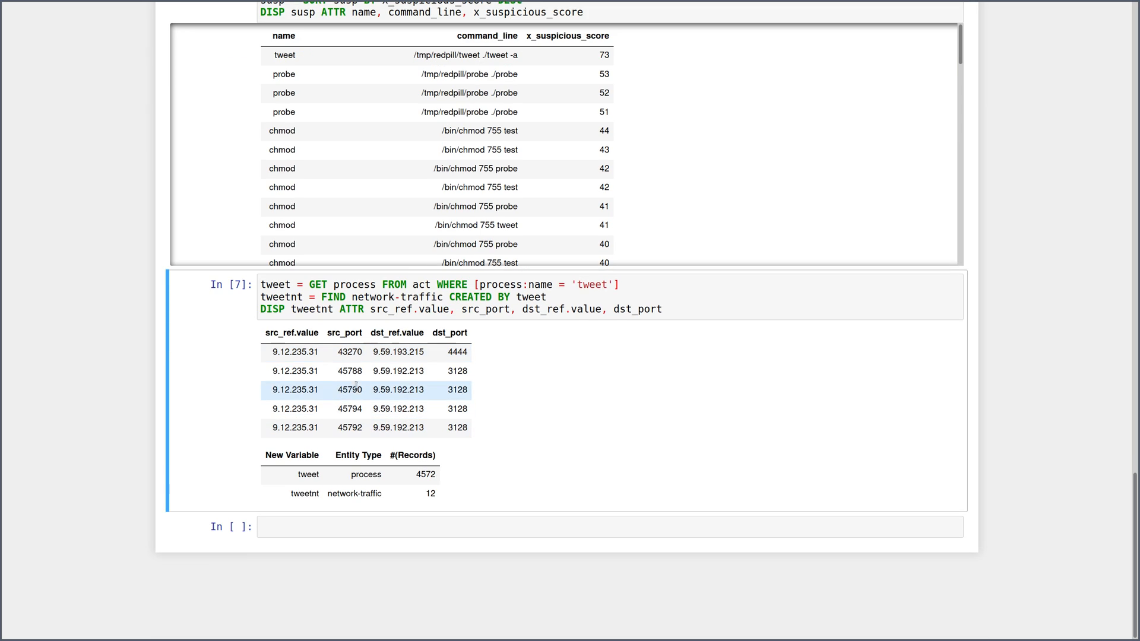
double_click(396, 370)
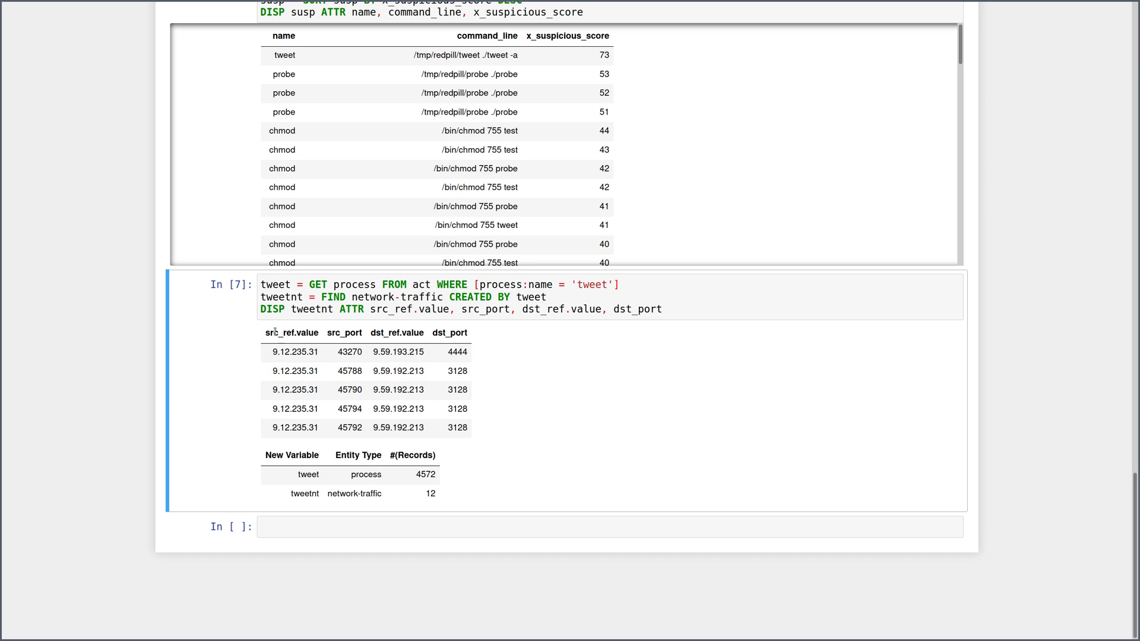
double_click(399, 370)
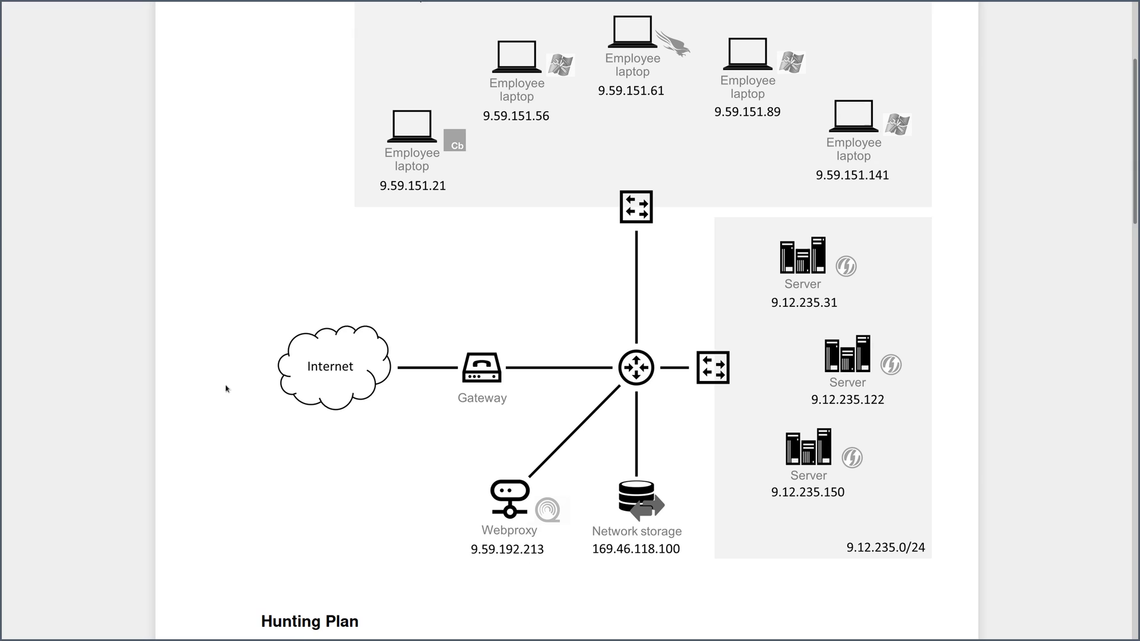
Write proxynt = GET network-traffic FROM stixshifter://webproxy matching tweetnt's source addresses and ports.
scroll("down", 3)
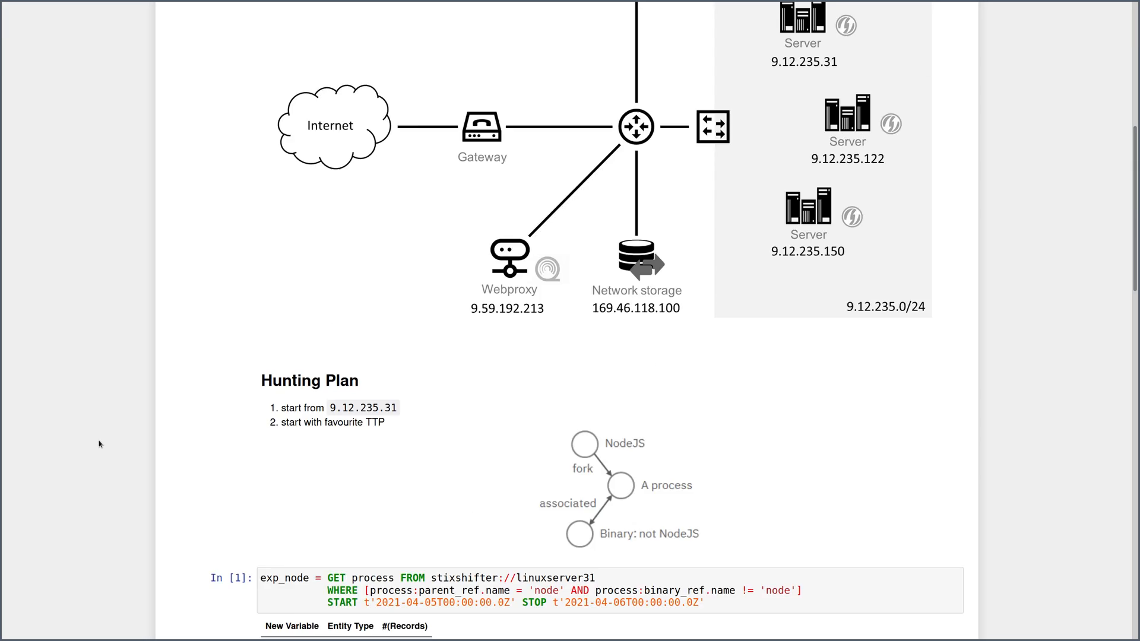
scroll("down", 3)
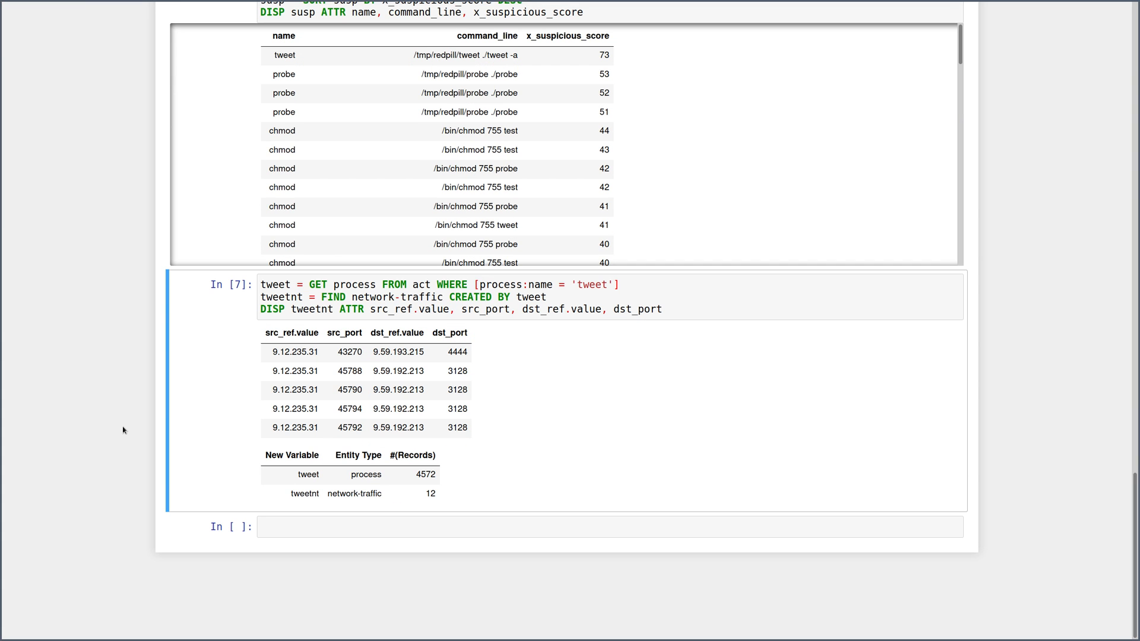
mouse_move(118, 424)
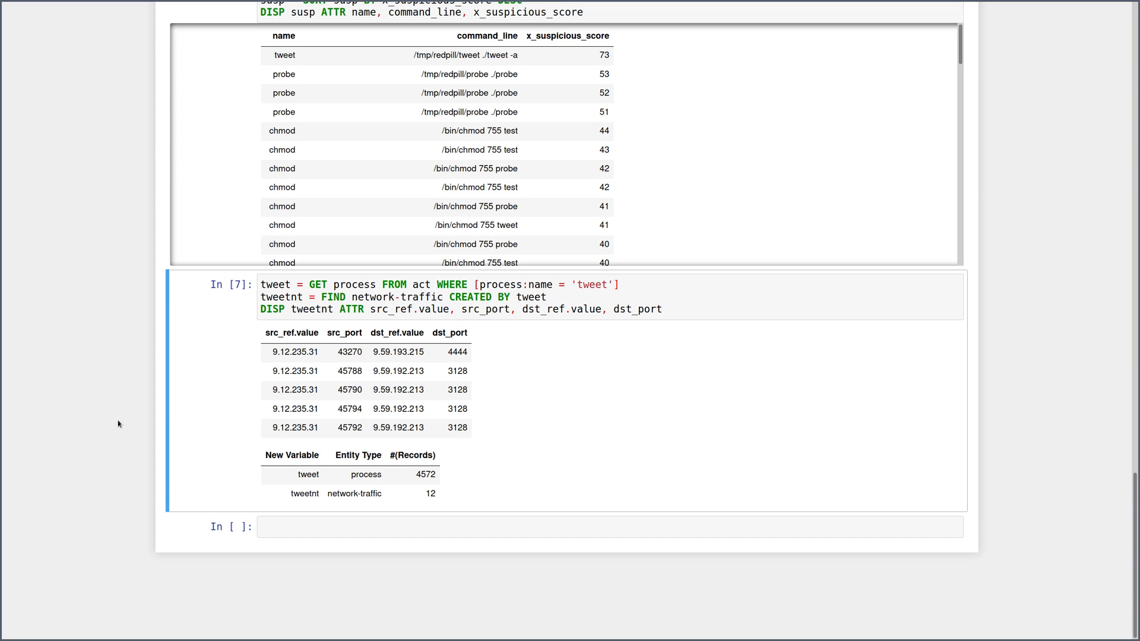
mouse_move(101, 407)
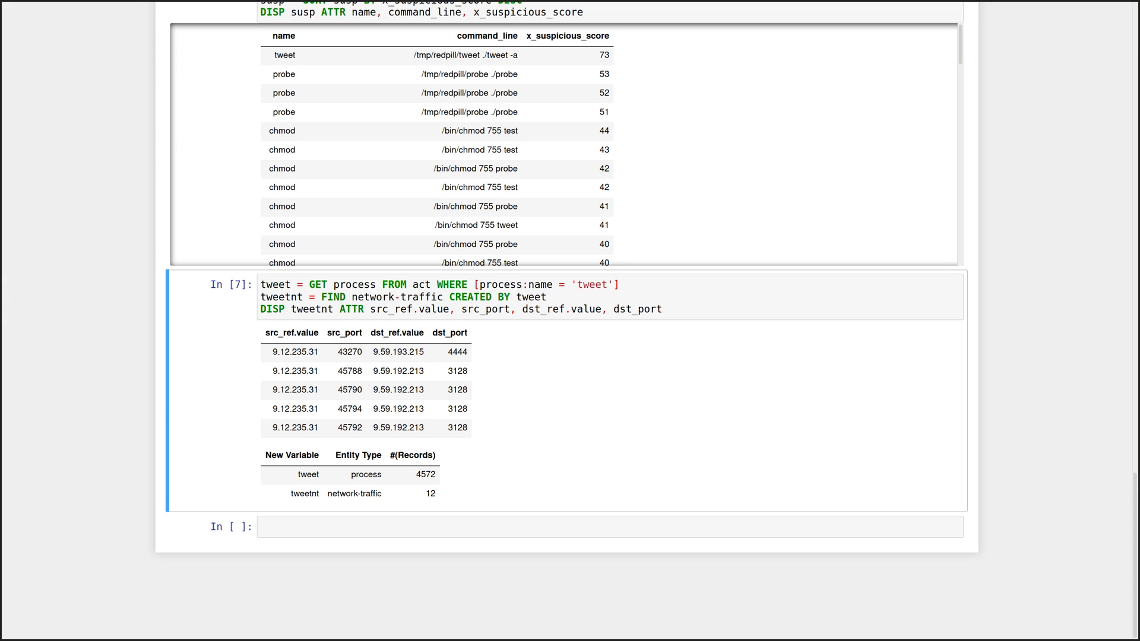
left_click(510, 526)
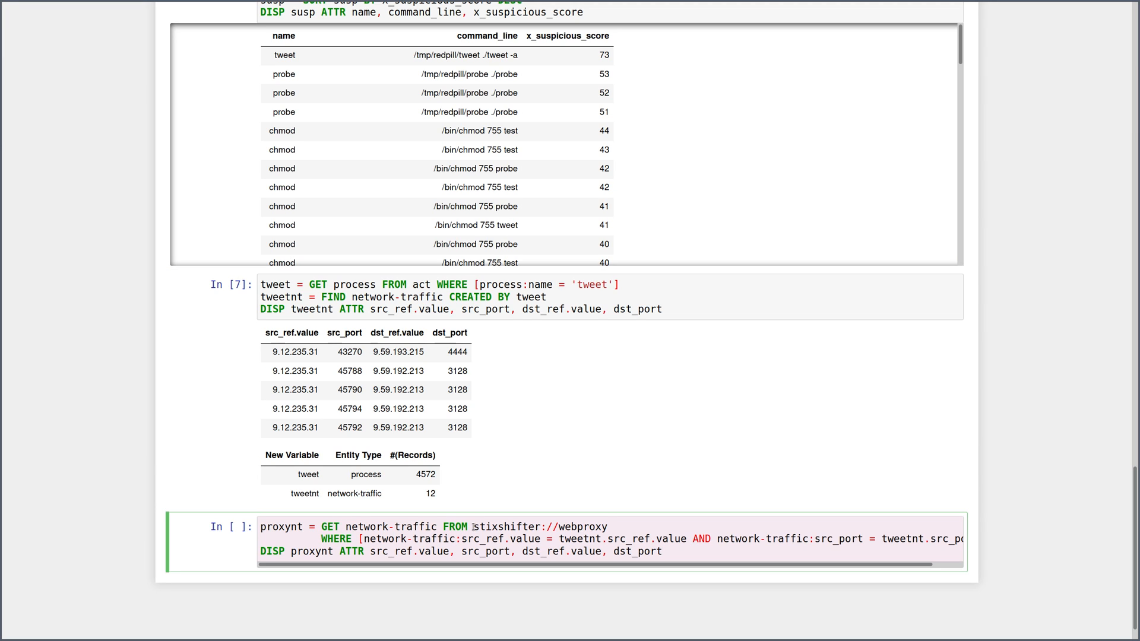
type("sit")
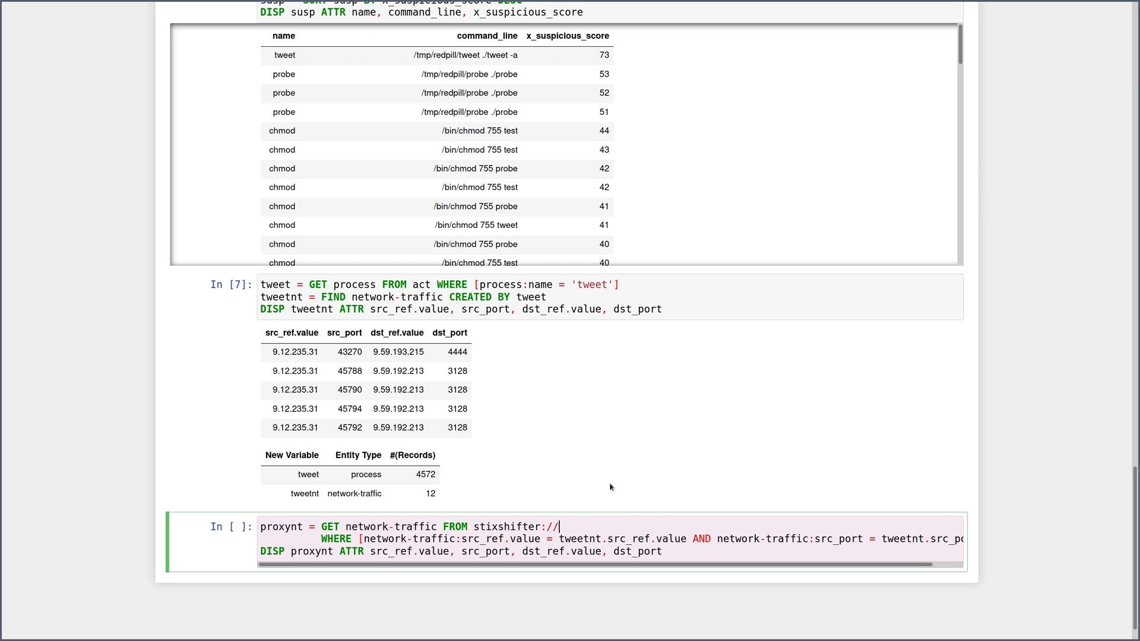
type("webproxy")
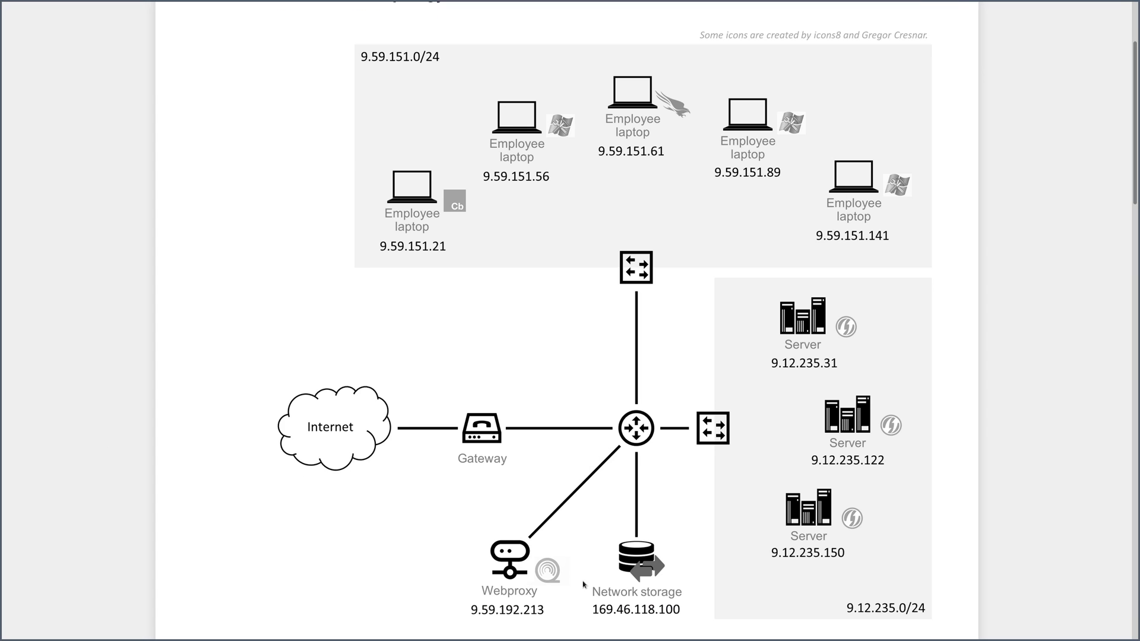
mouse_move(546, 571)
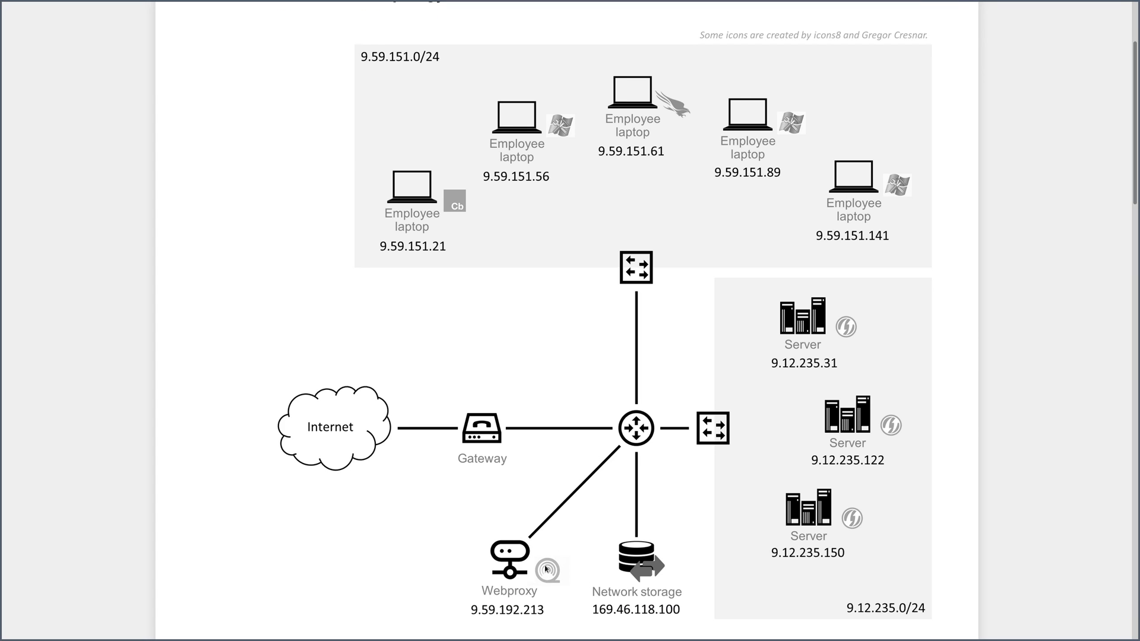
mouse_move(67, 460)
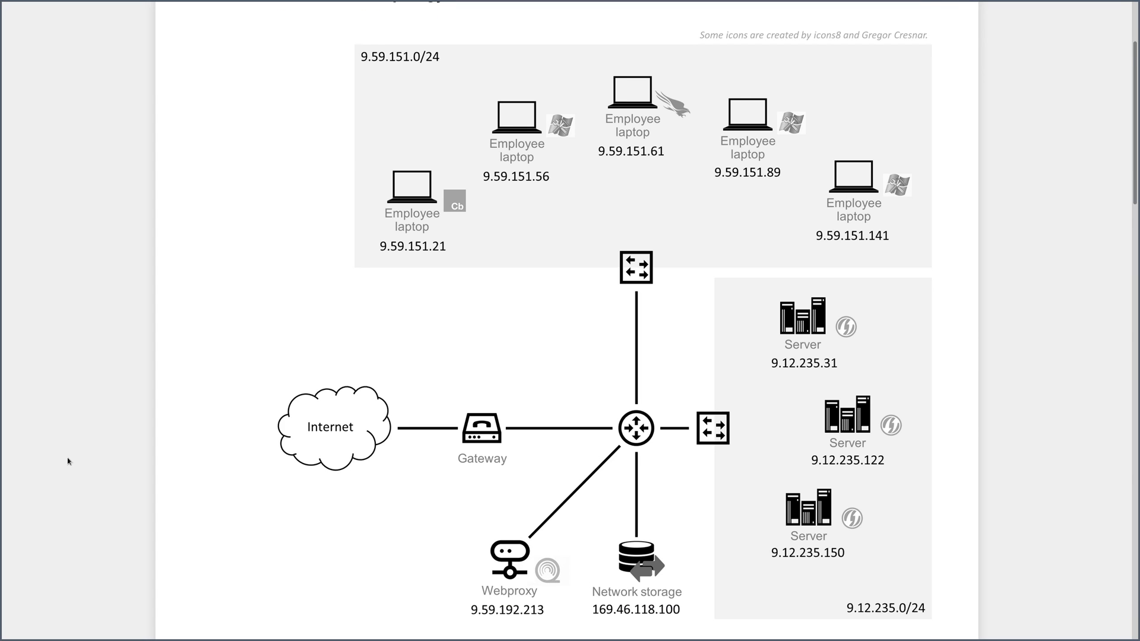
Run the proxynt query and review its four port-443 records from source 9.12.235.31.
scroll("down", 3)
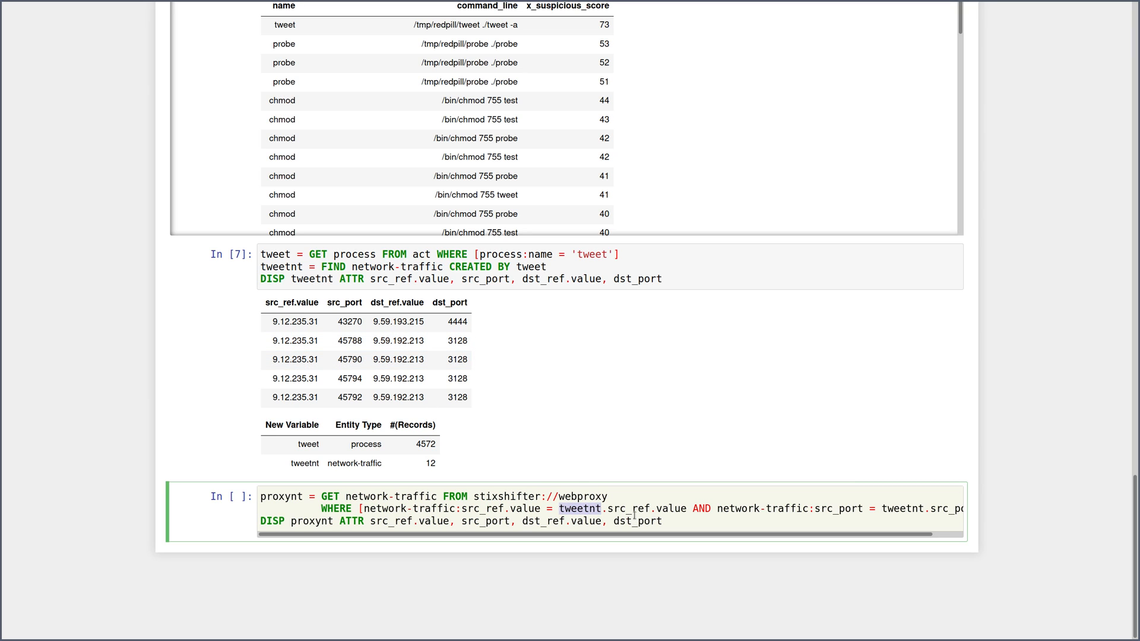
double_click(293, 358)
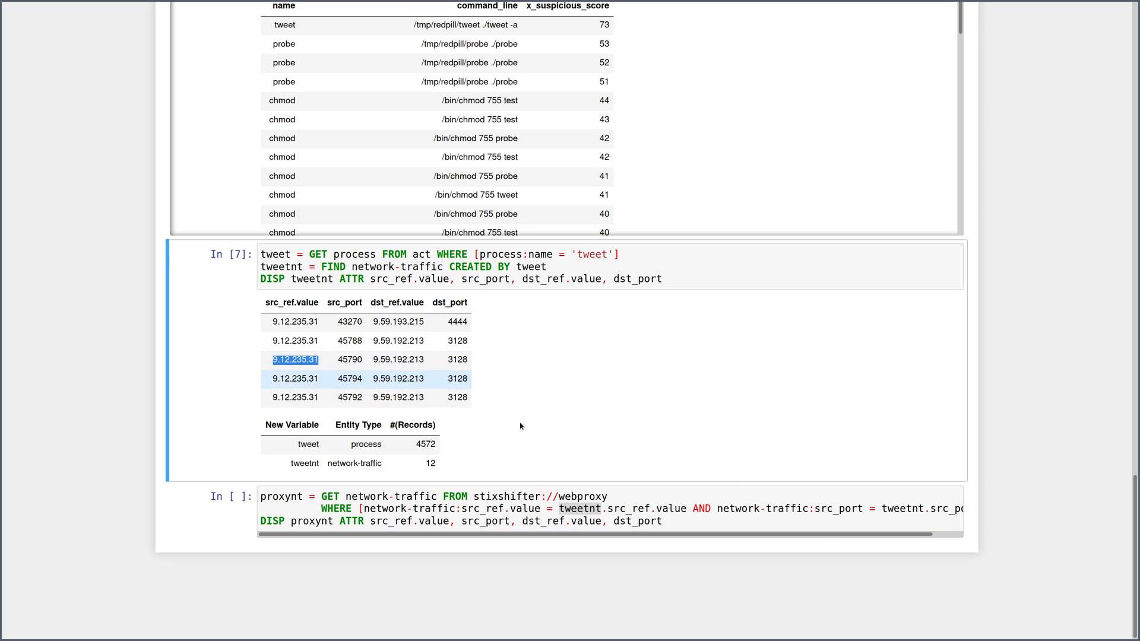
left_click(614, 497)
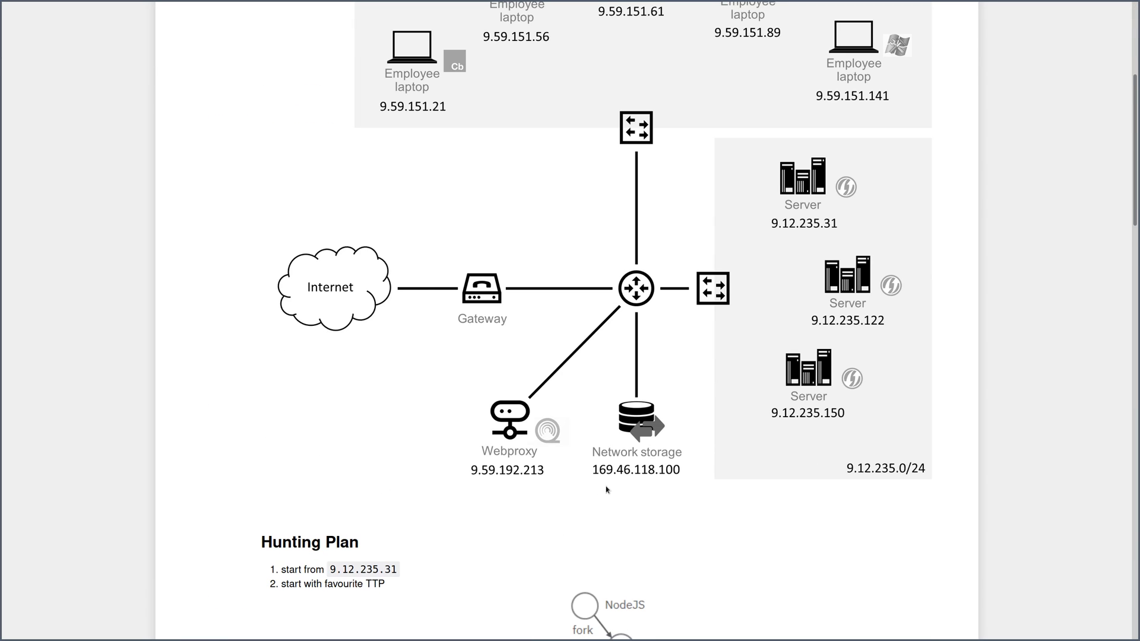
mouse_move(114, 422)
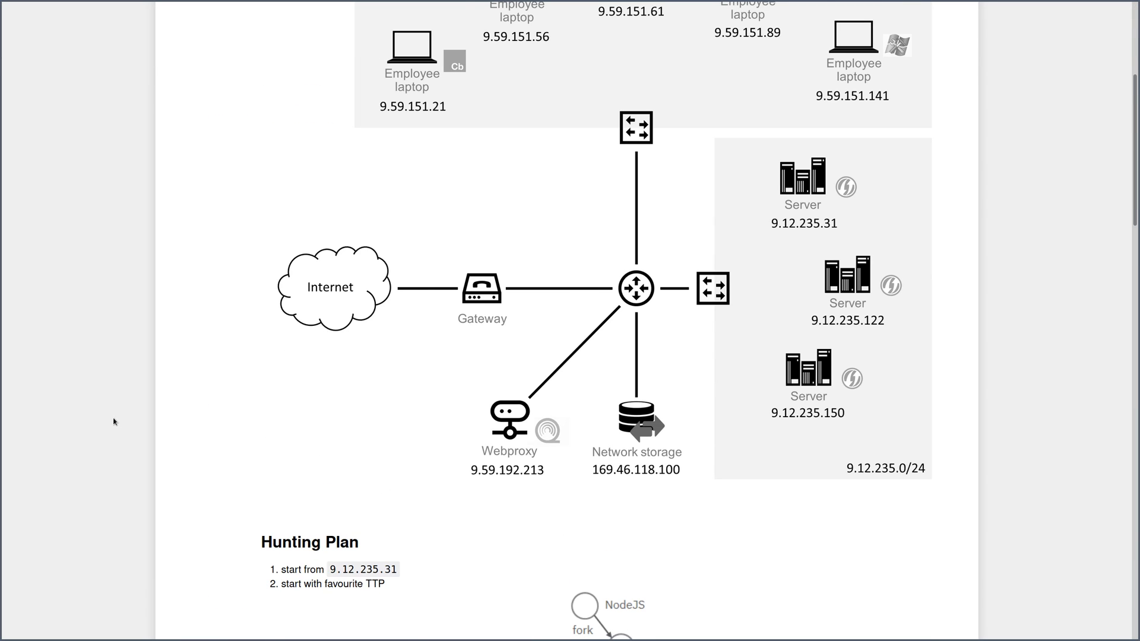
scroll("down", 3)
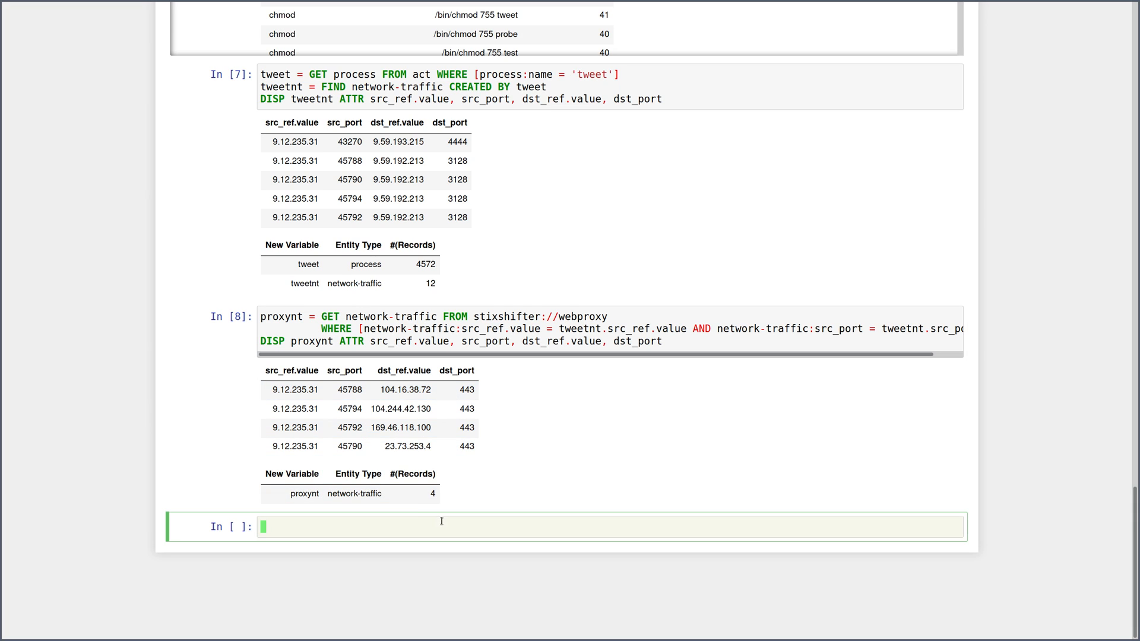
mouse_move(132, 452)
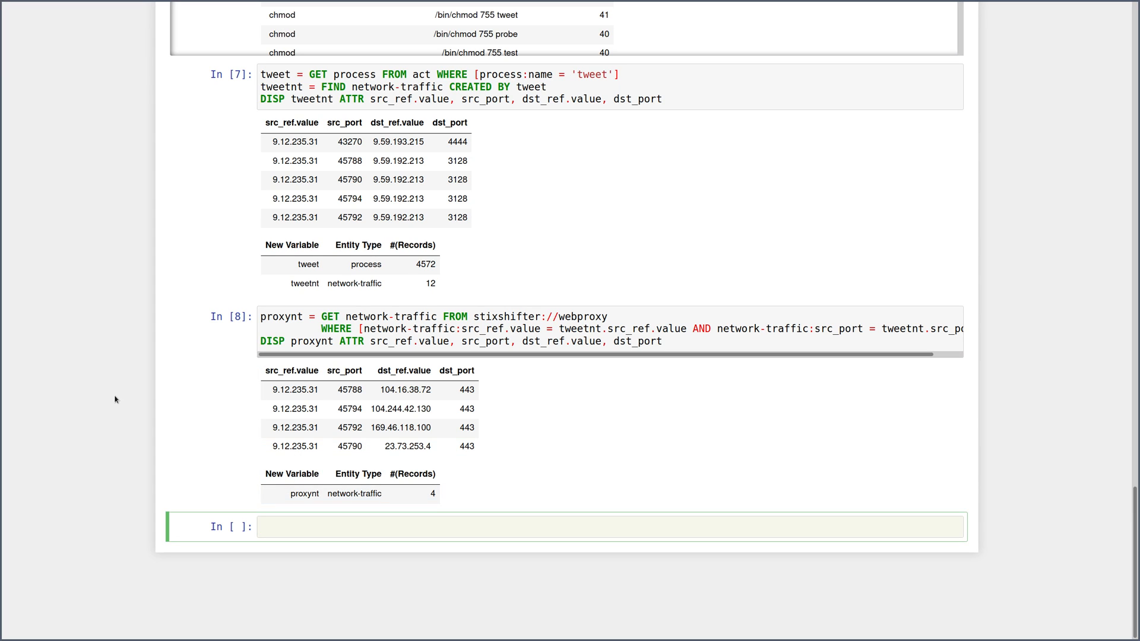
Apply docker://dst_ip_enrichment to proxynt as ntdomain, naming Cloudflare, Twitter, RIPE and Akamai.
type("ntdomain = APPLY docker://dst_ip_enrichment ON proxynt")
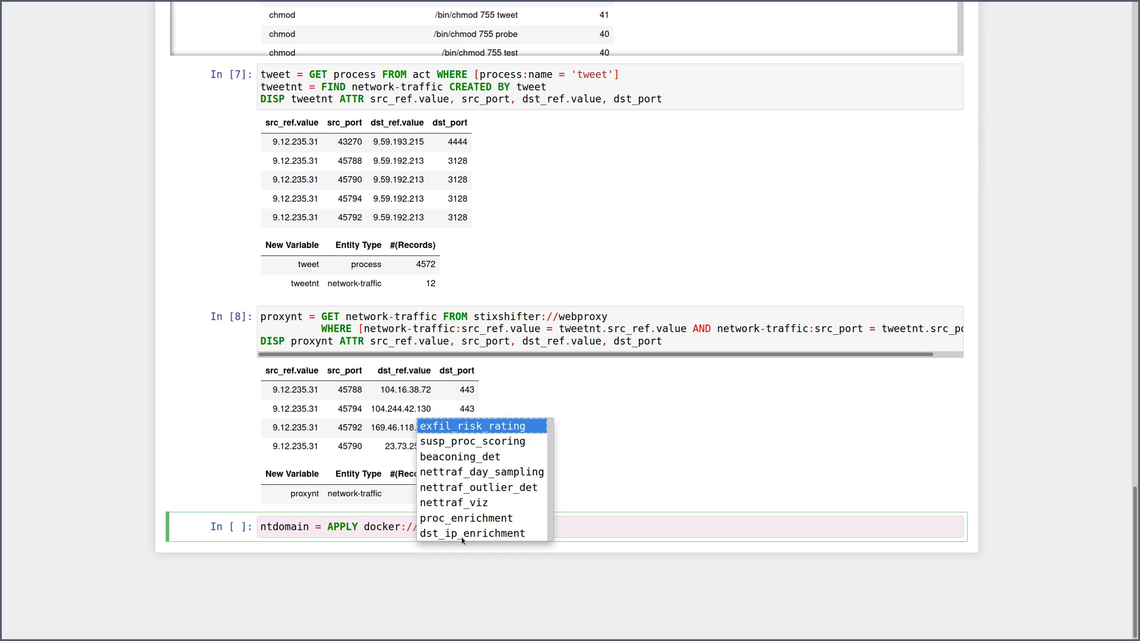
left_click(470, 533)
type("DISP ntdomain ATTR dst_ref.value, x_domain_name, x_domain_organization")
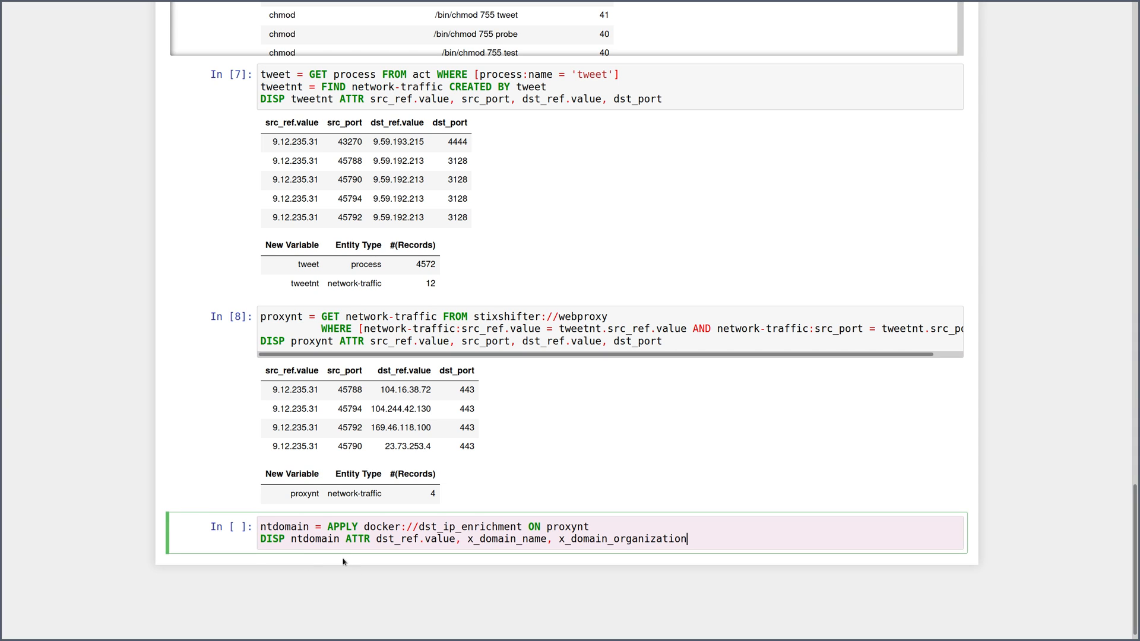
key("shift+enter")
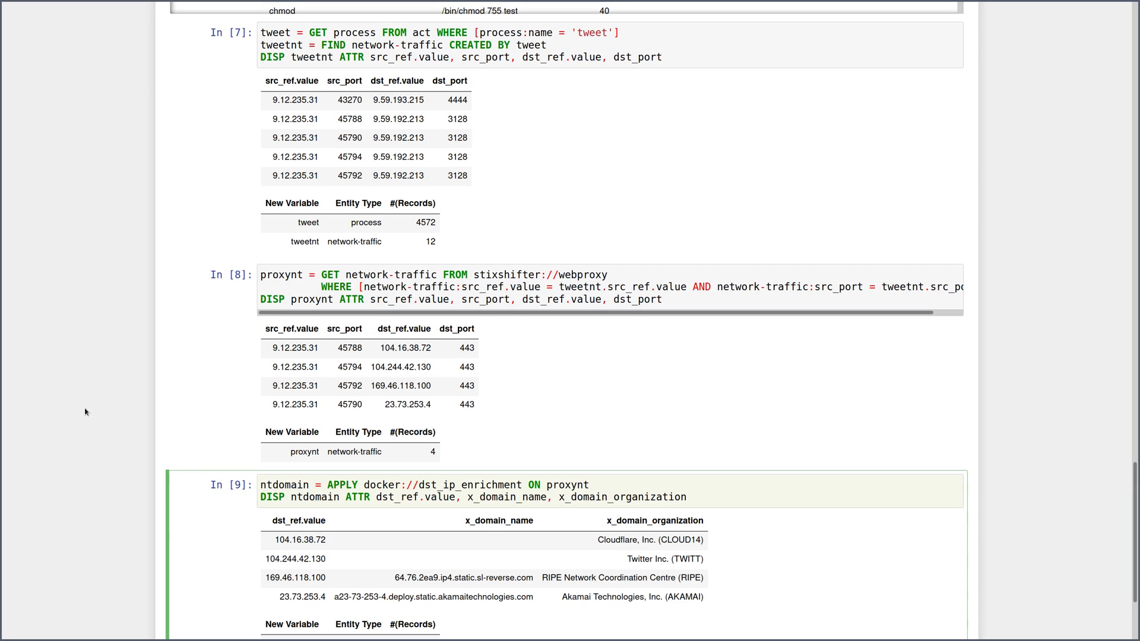
scroll("down", 3)
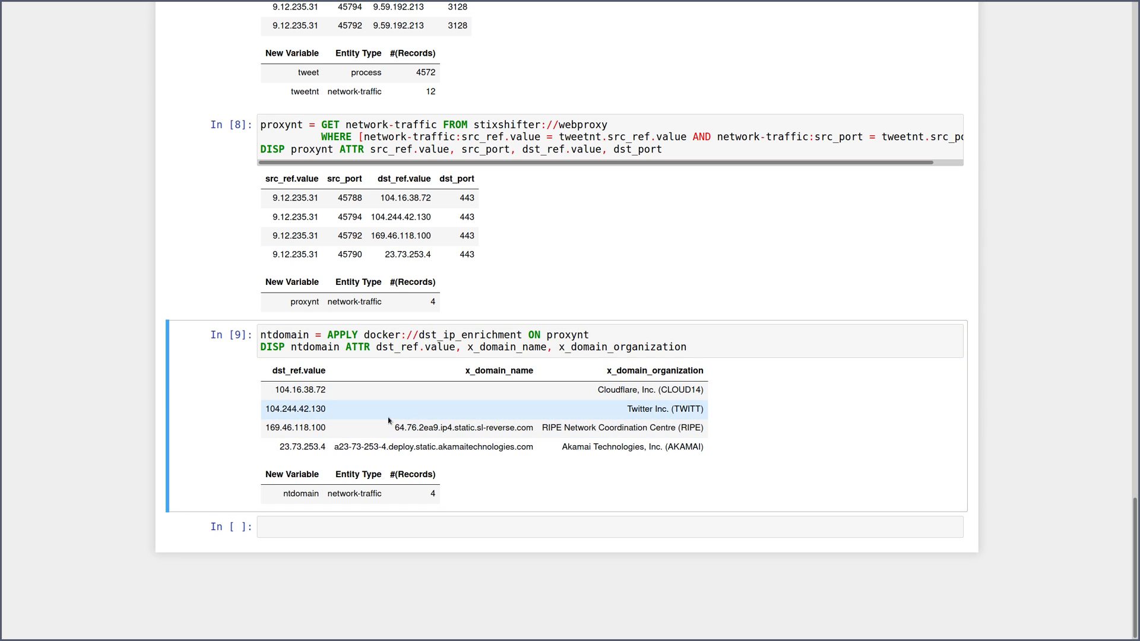
double_click(295, 427)
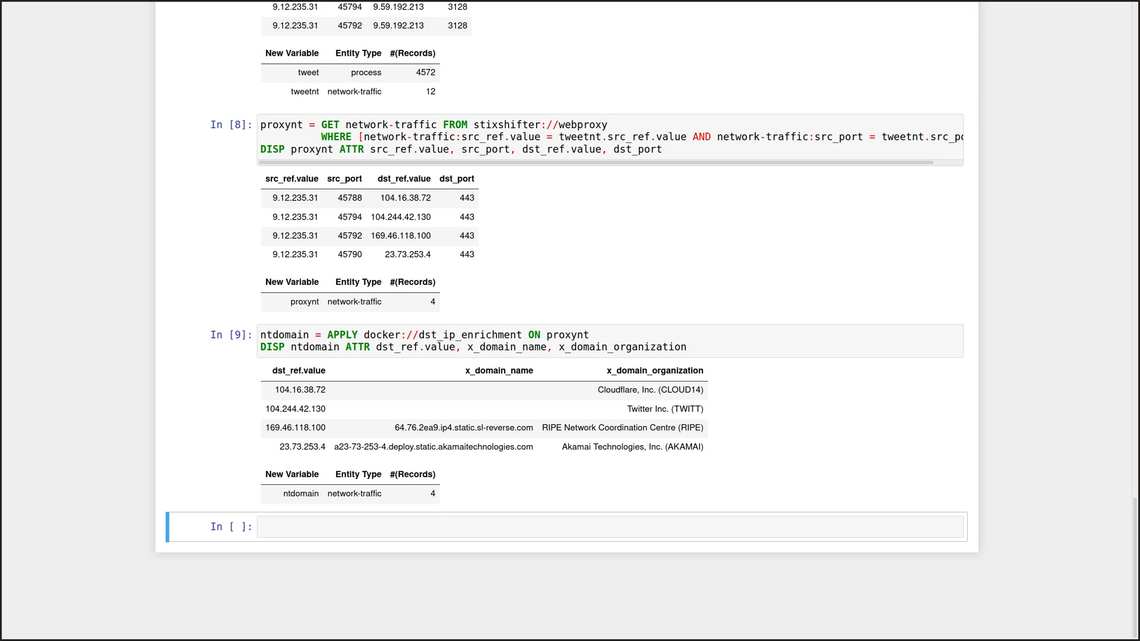
Apply docker://exfil_risk_rating to ntdomain as exf: Cloudflare and Twitter high, Akamai medium, RIPE low.
left_click(509, 526)
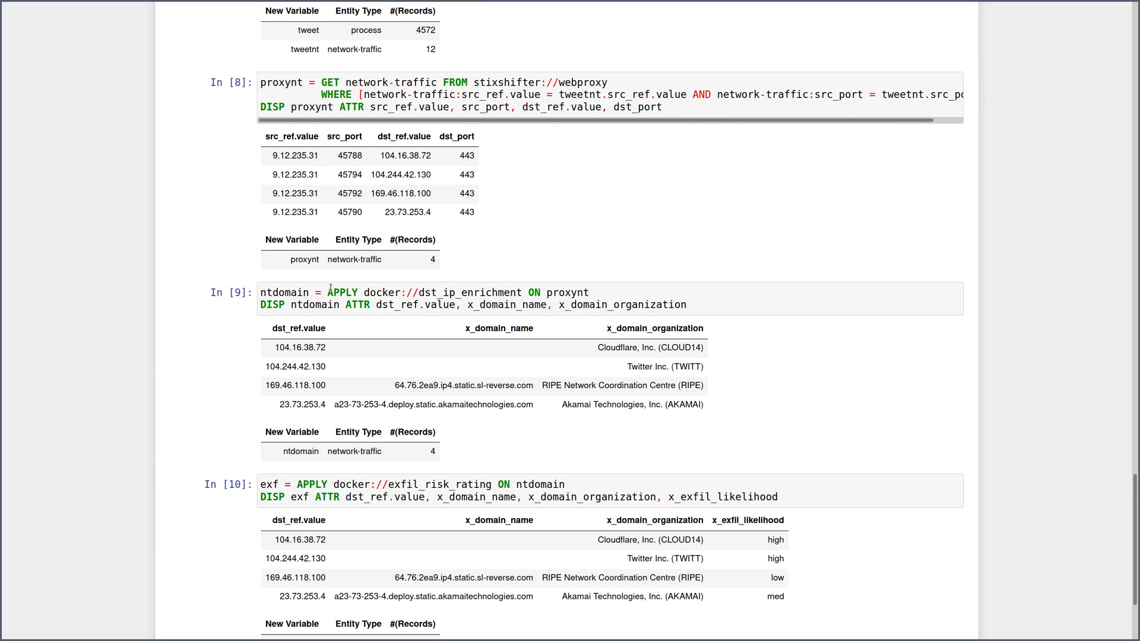
left_click(447, 498)
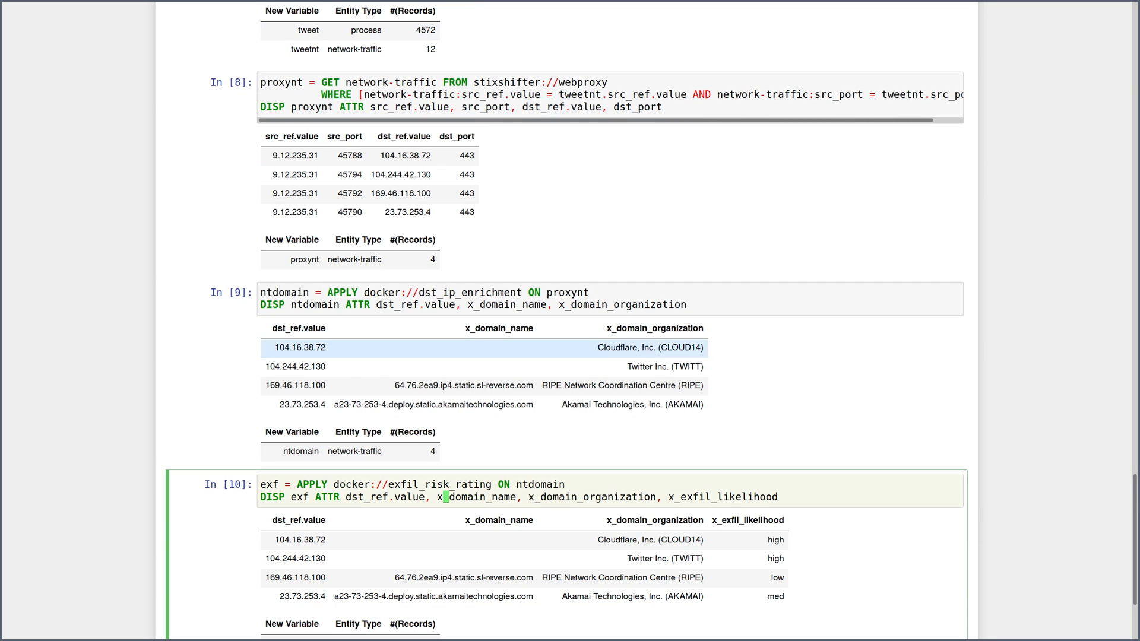
scroll("down", 3)
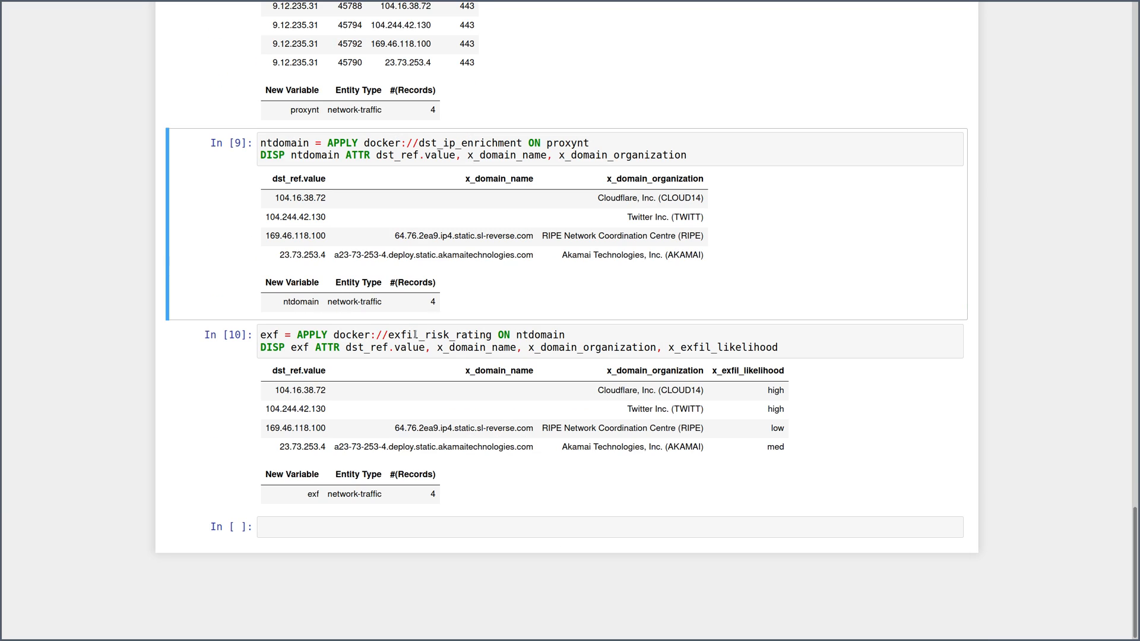
left_click(418, 371)
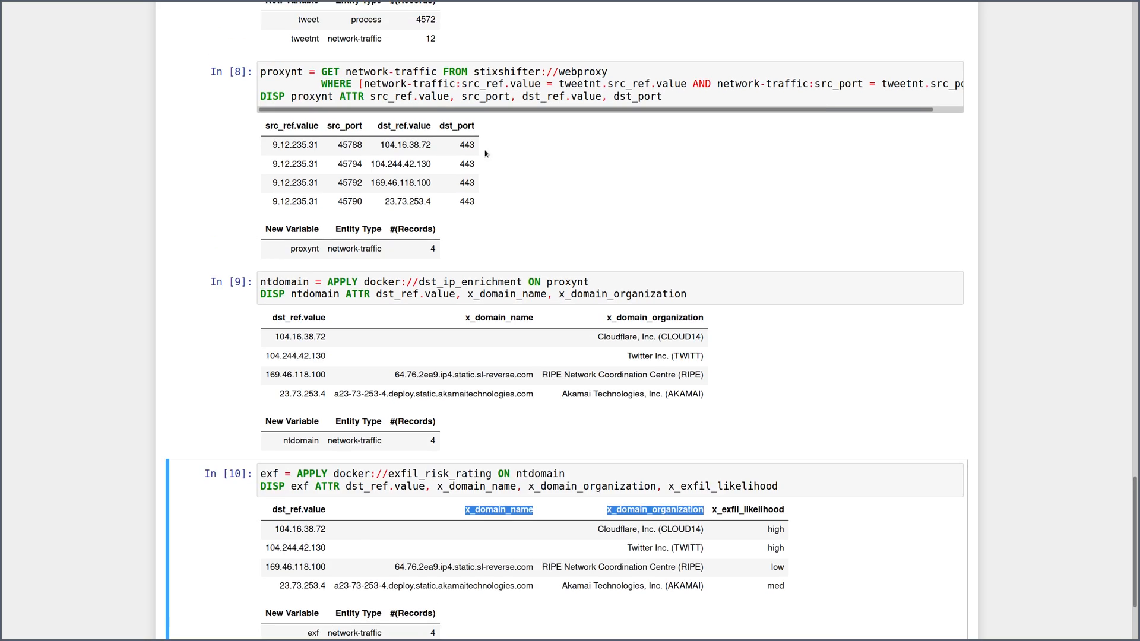
scroll("down", 3)
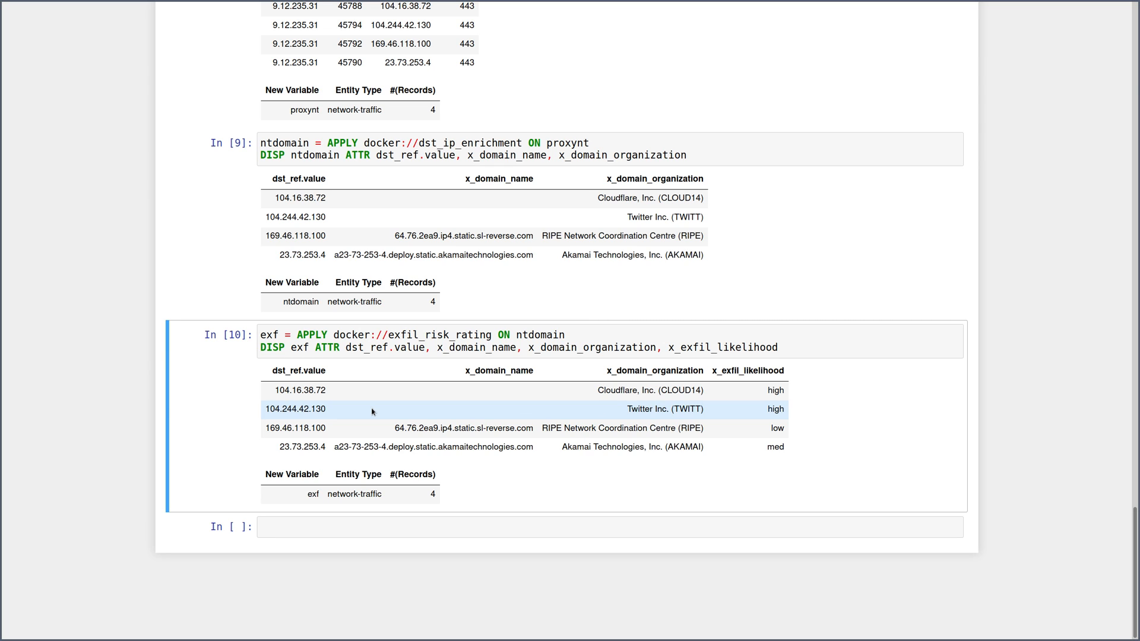
mouse_move(595, 486)
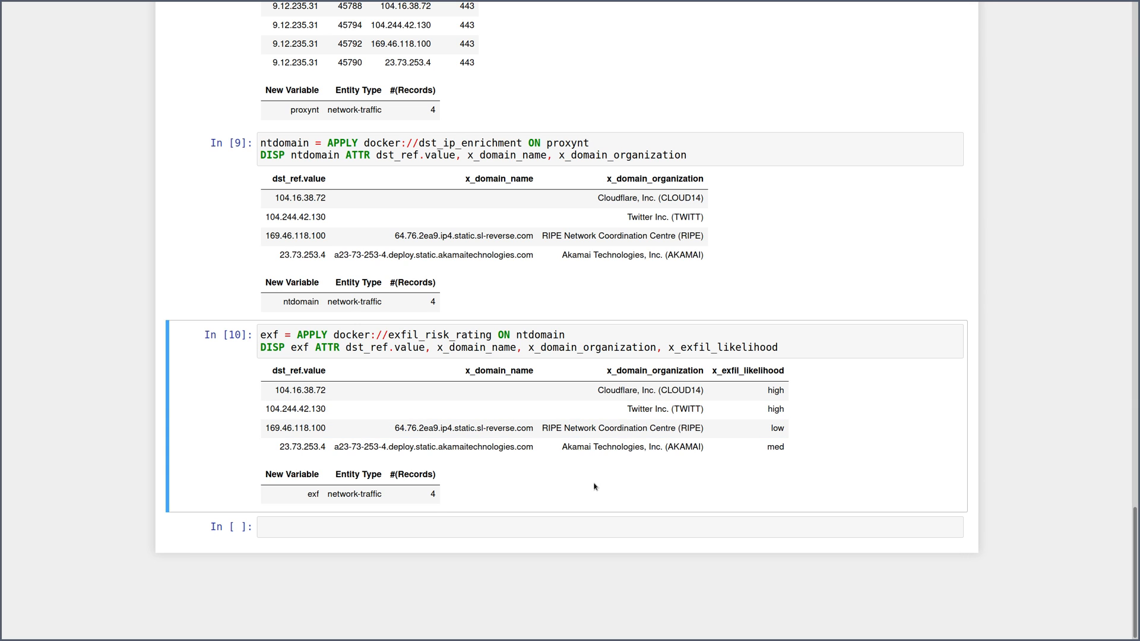
mouse_move(1057, 435)
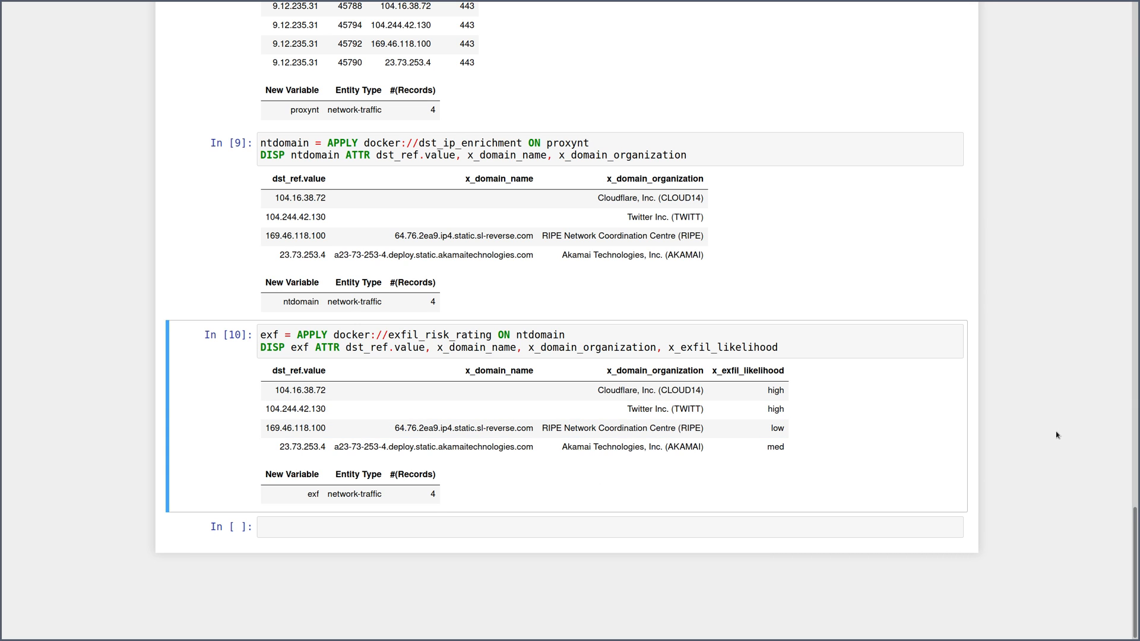
scroll("up", 3)
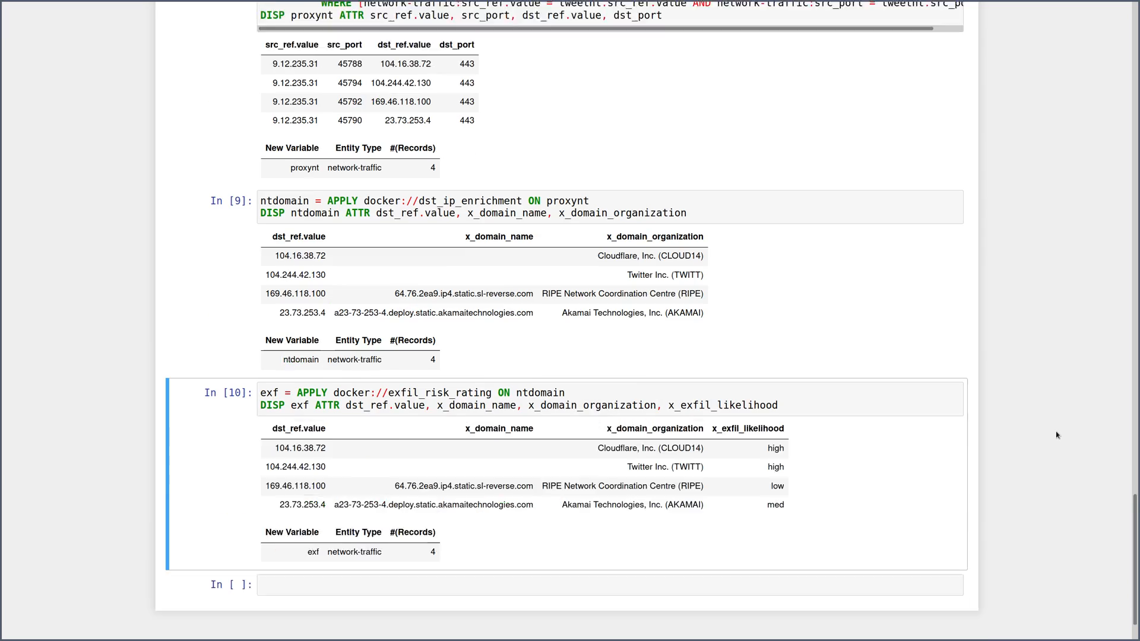
scroll("up", 3)
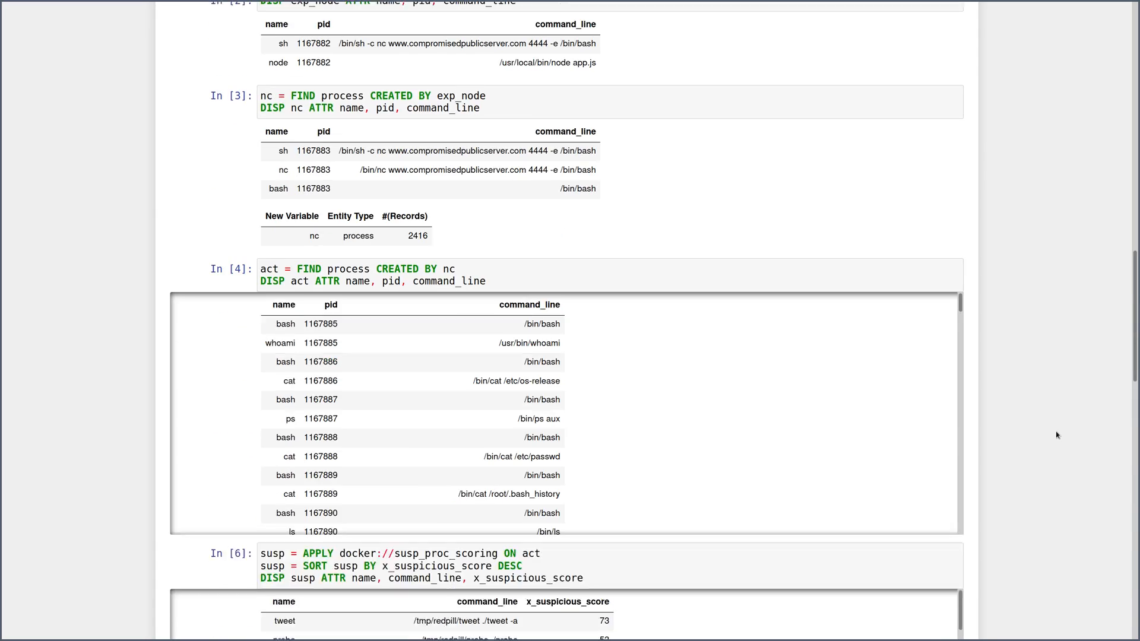
scroll("up", 3)
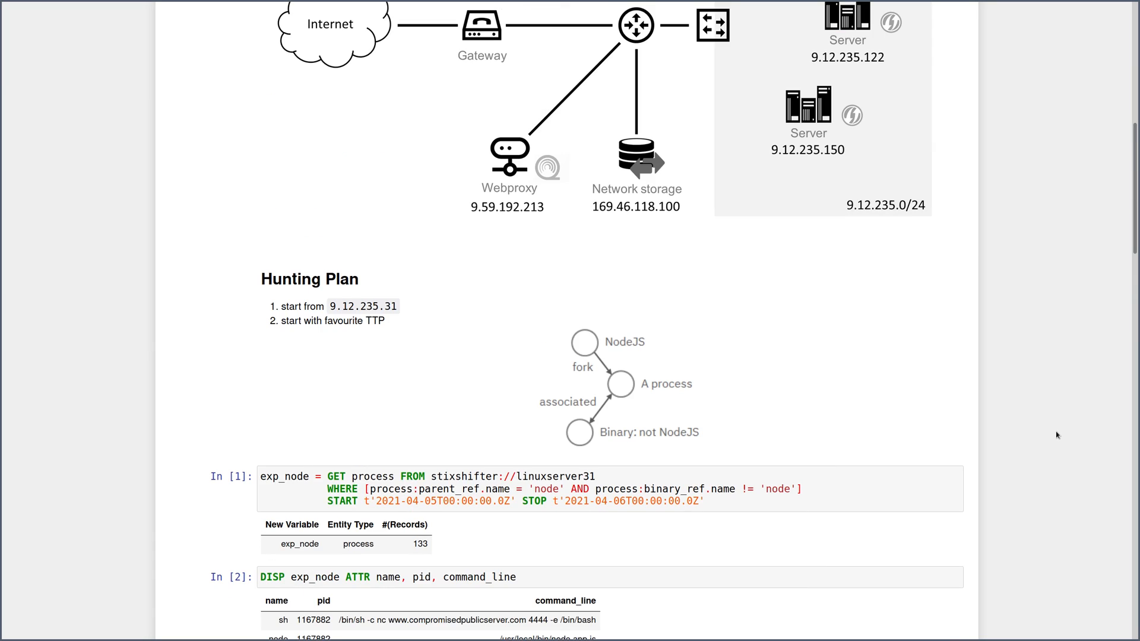
scroll("down", 3)
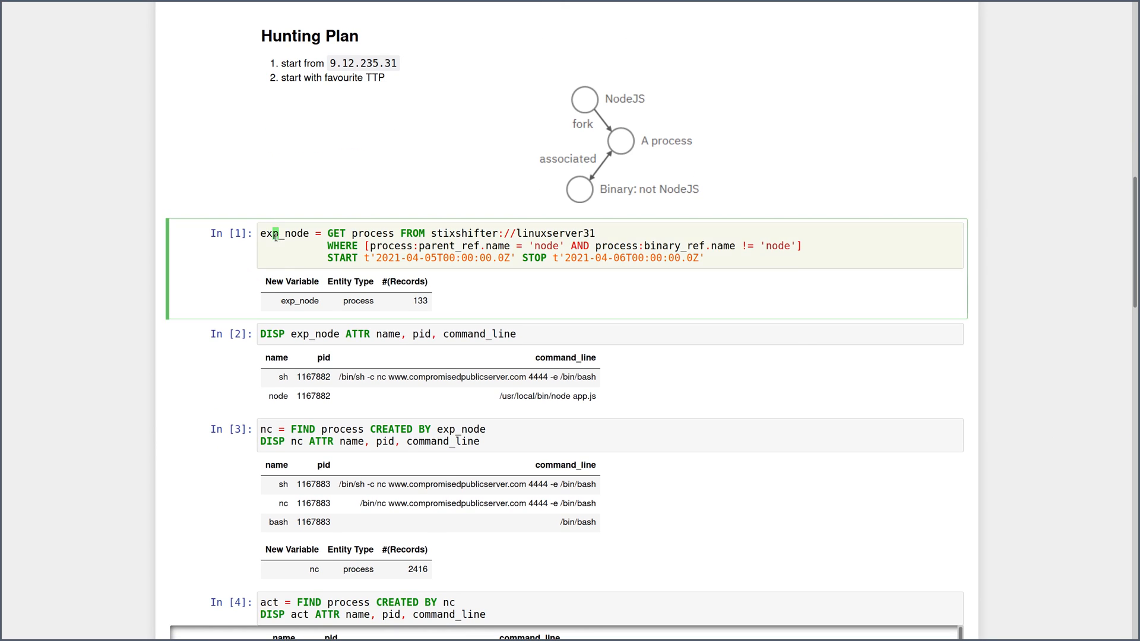
scroll("up", 3)
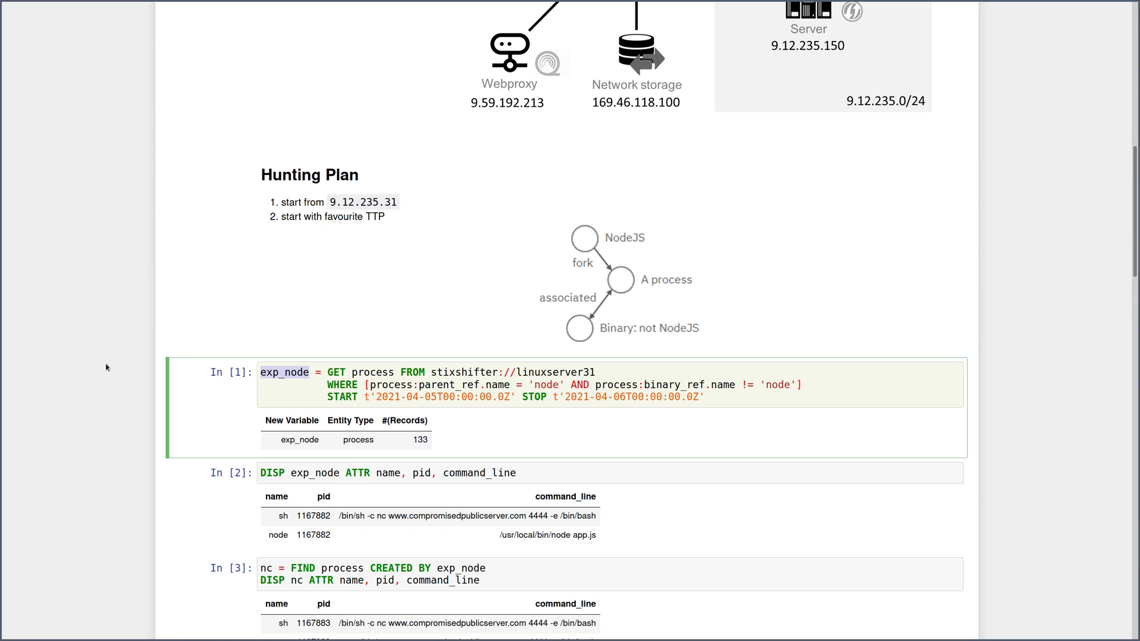
mouse_move(79, 400)
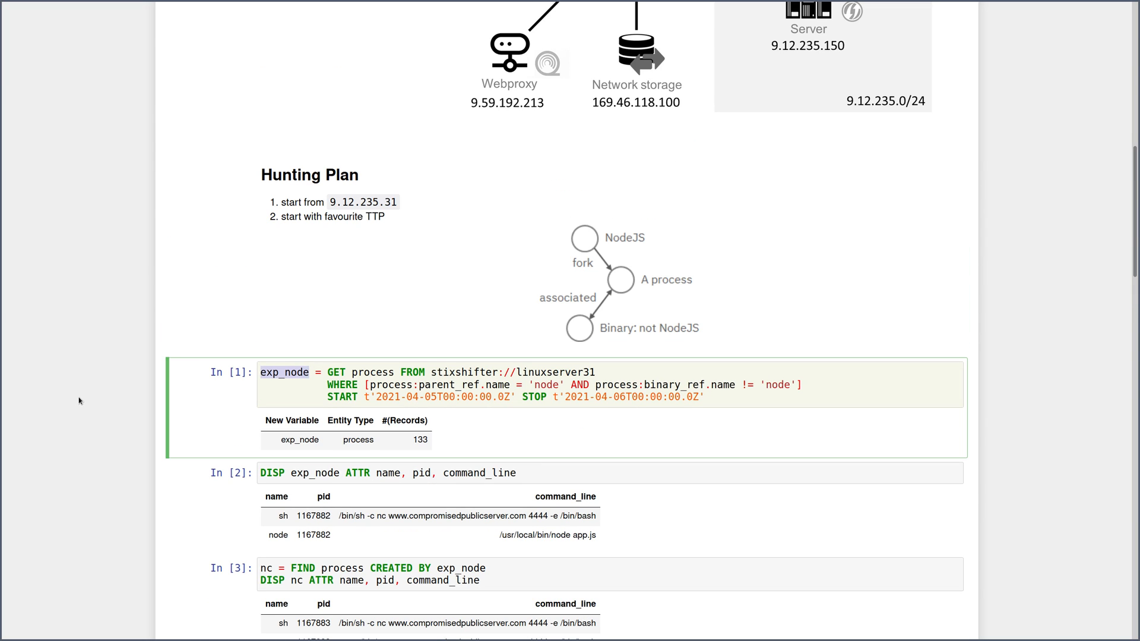
scroll("down", 3)
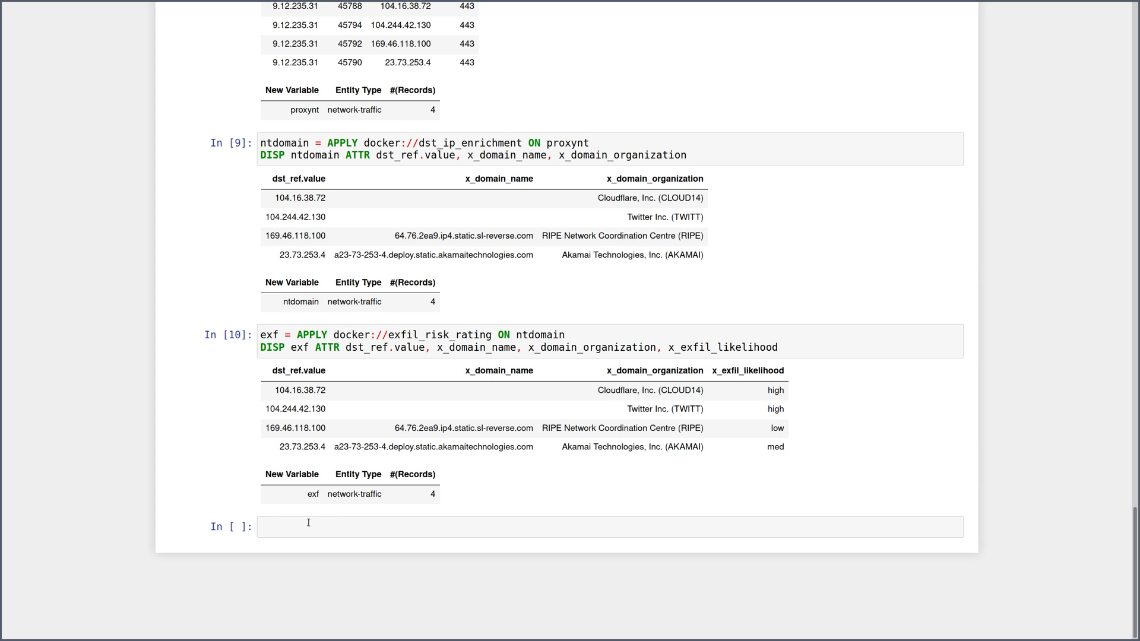
Run snt = FIND network-traffic CREATED BY exp_node, returning 0 records.
type("n")
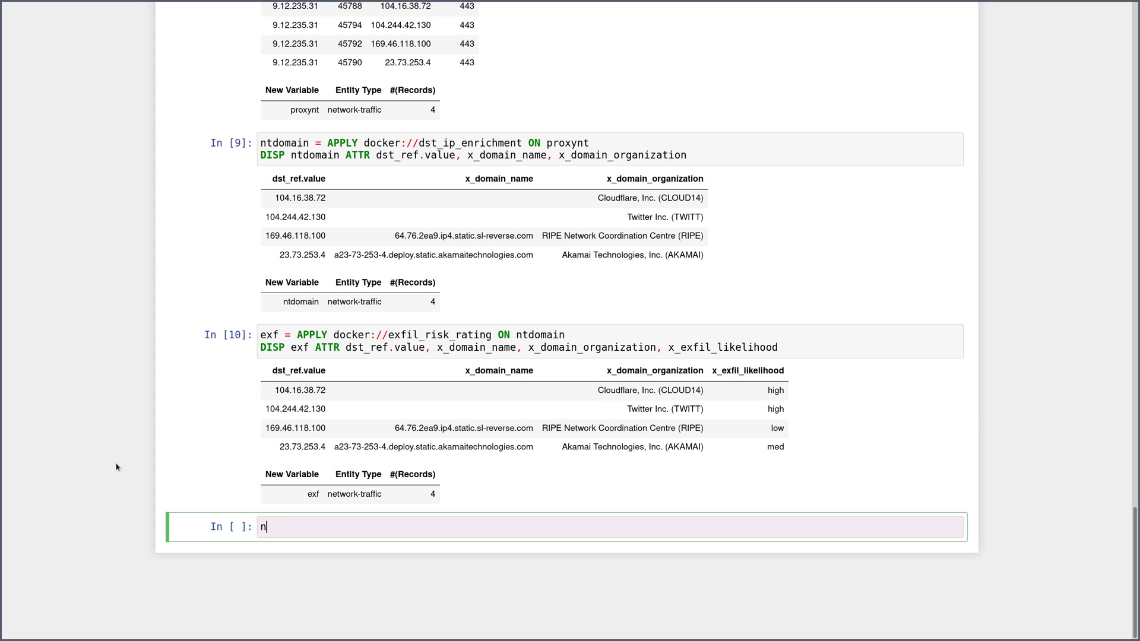
type("snt = F")
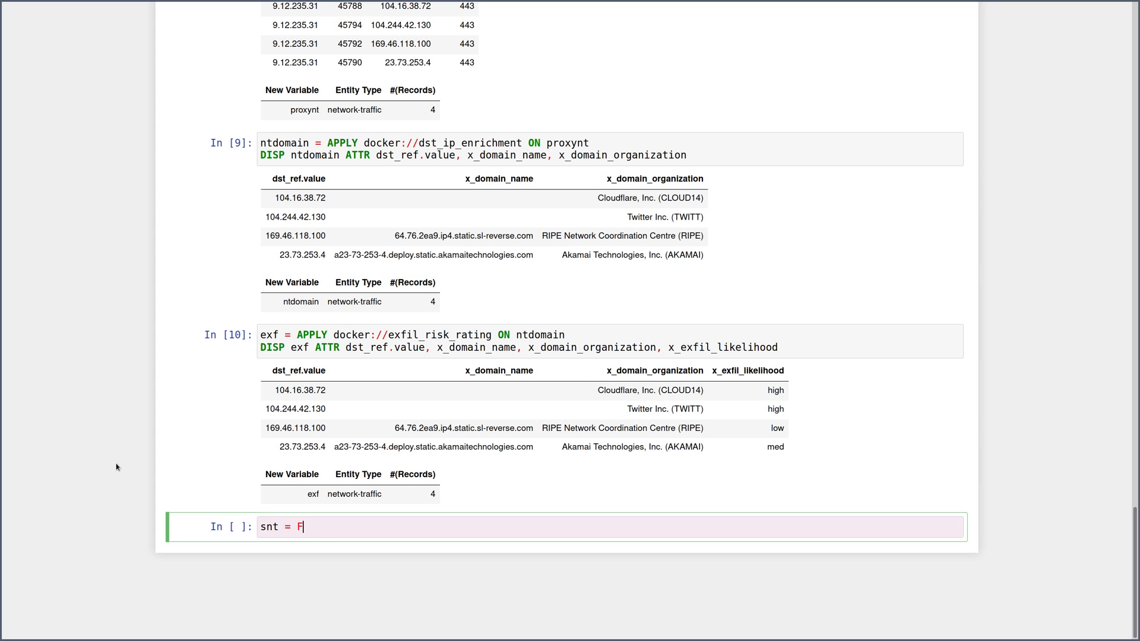
type("IND network-traffic C")
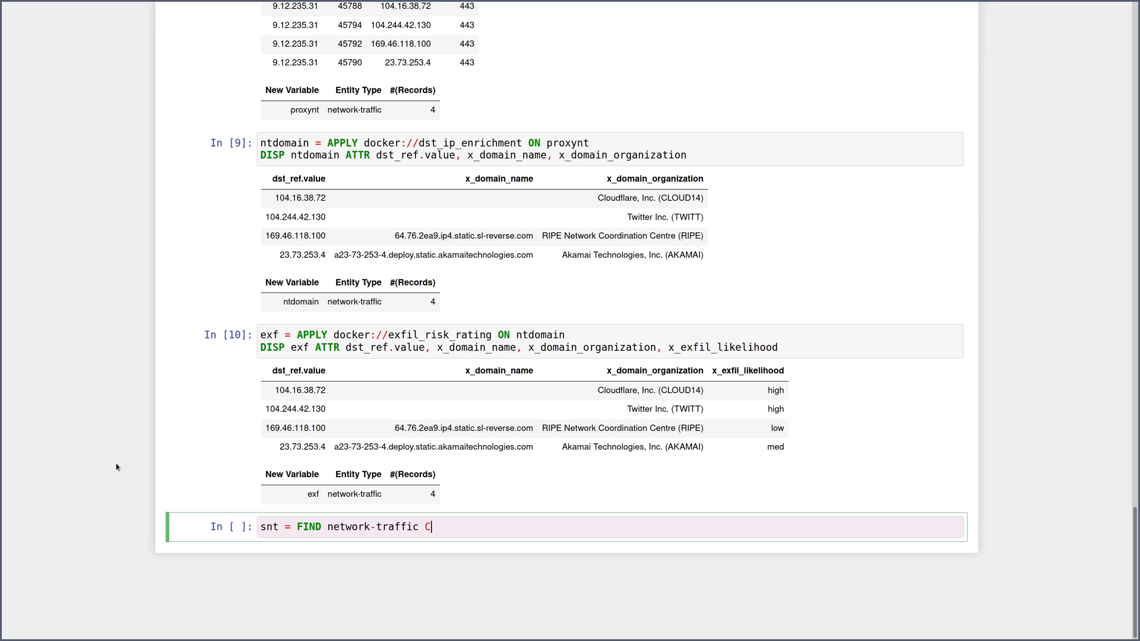
type("REATED BY exp_node")
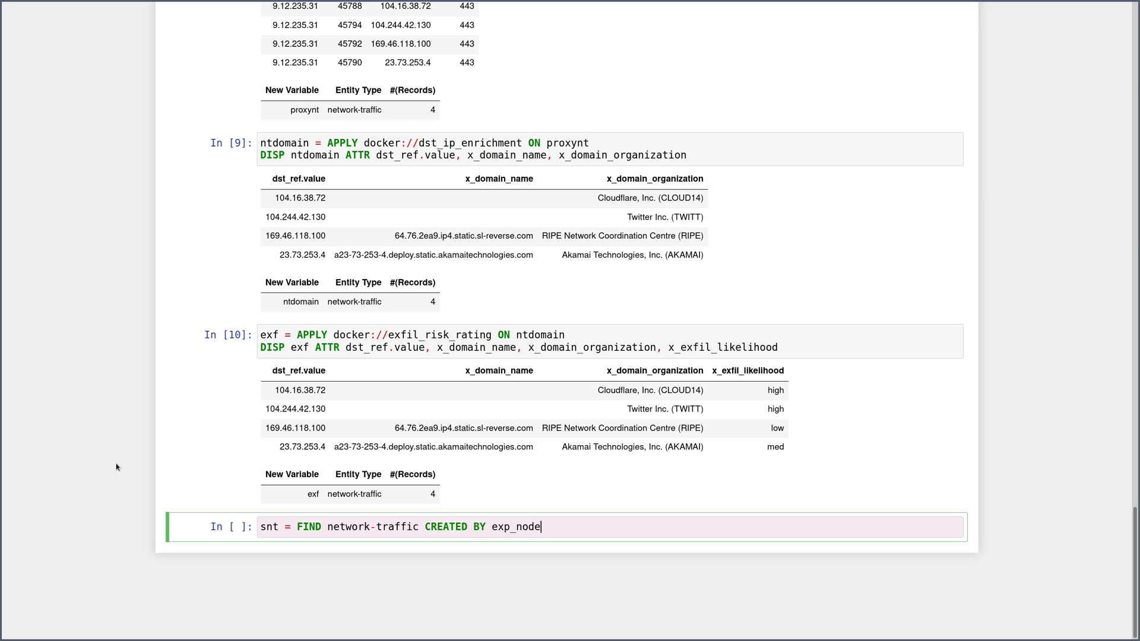
key("shift+enter")
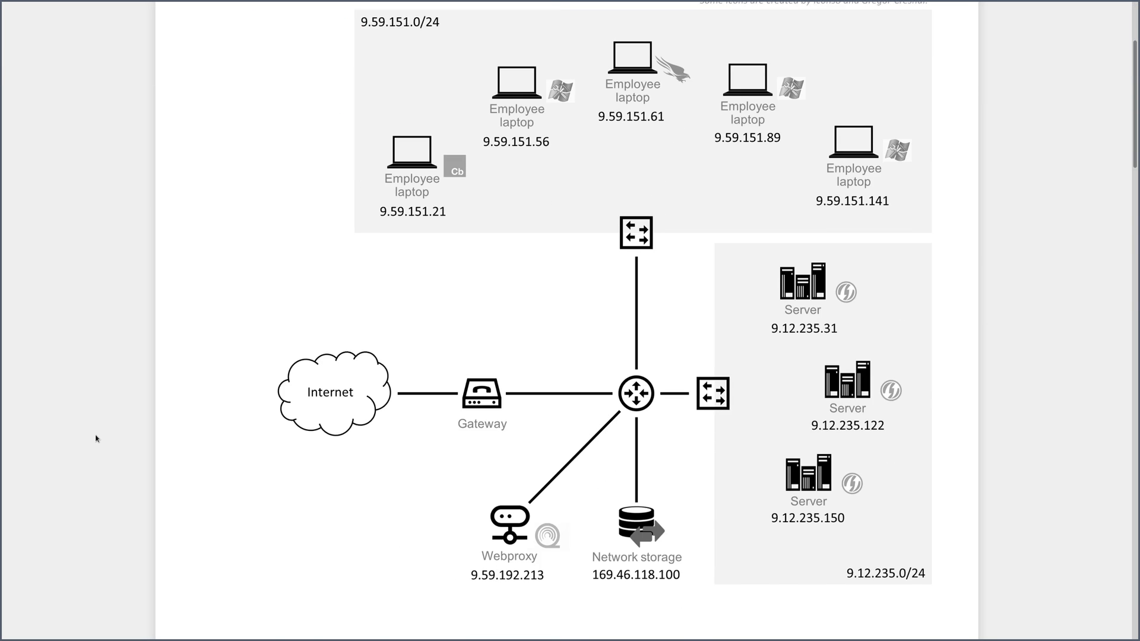
scroll("down", 3)
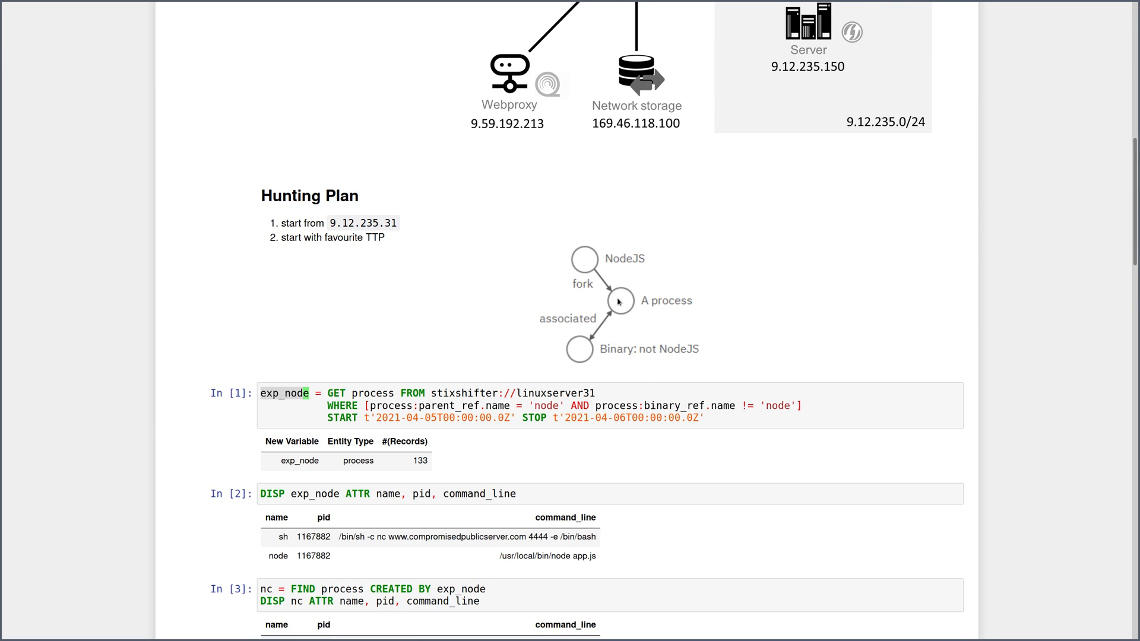
mouse_move(620, 274)
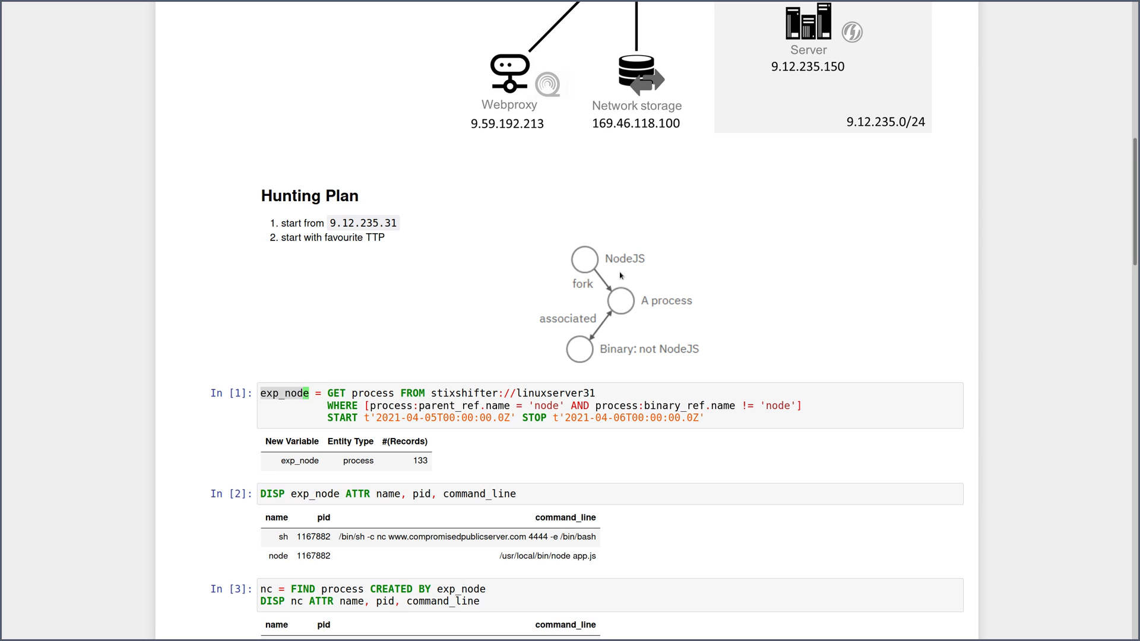
scroll("down", 3)
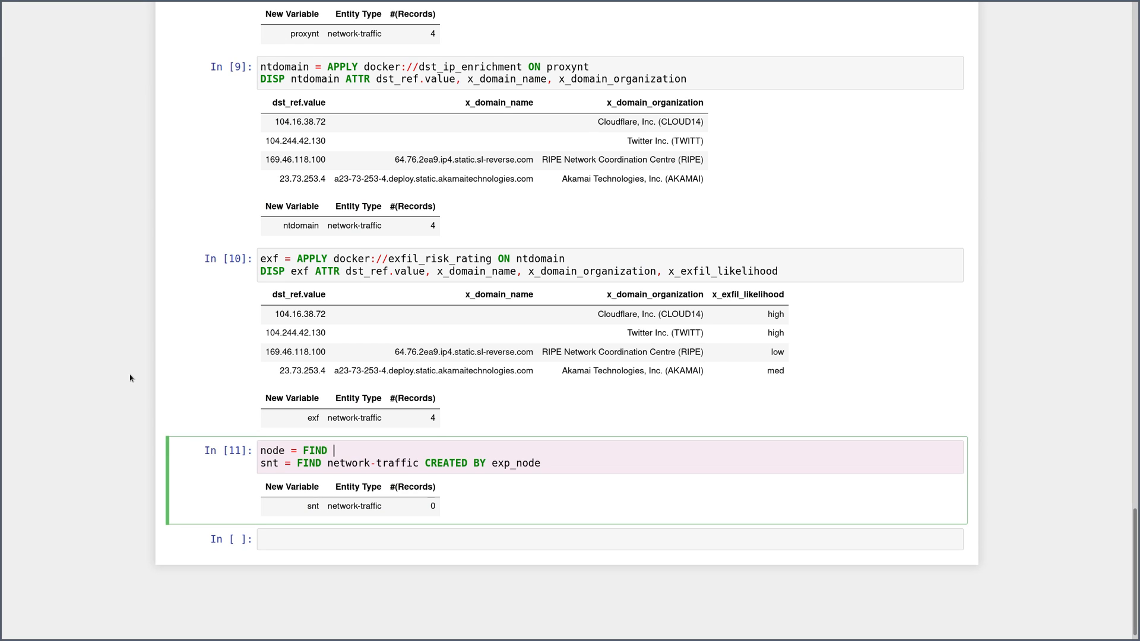
Add node = FIND process CREATED exp_node and change snt to traffic CREATED BY node.
type("process CREATED exp")
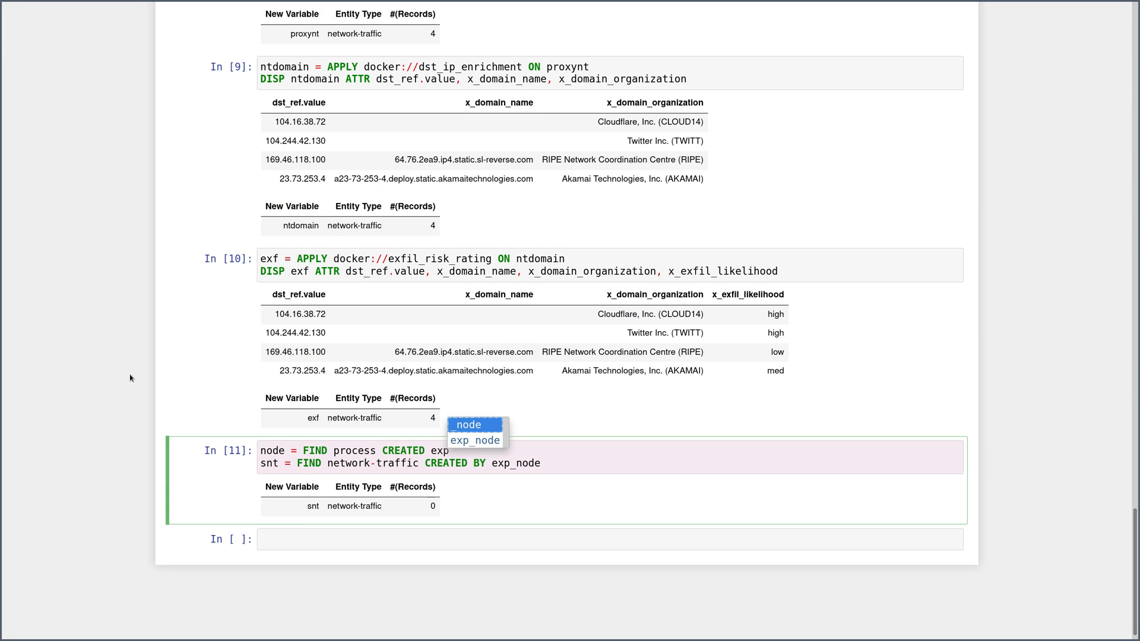
left_click(475, 439)
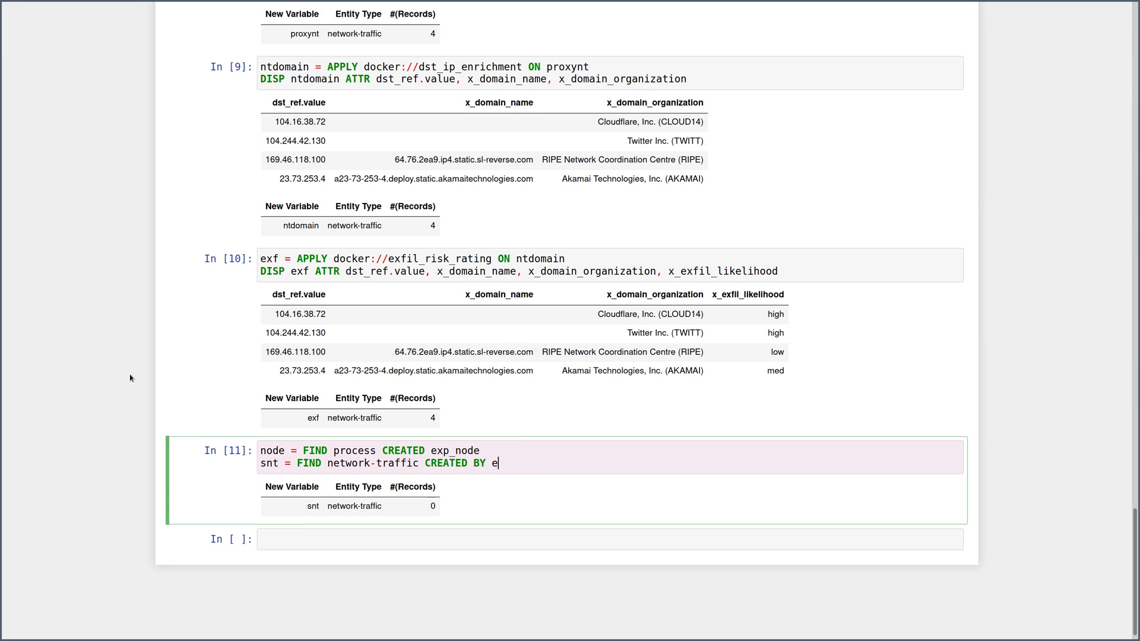
type("ode")
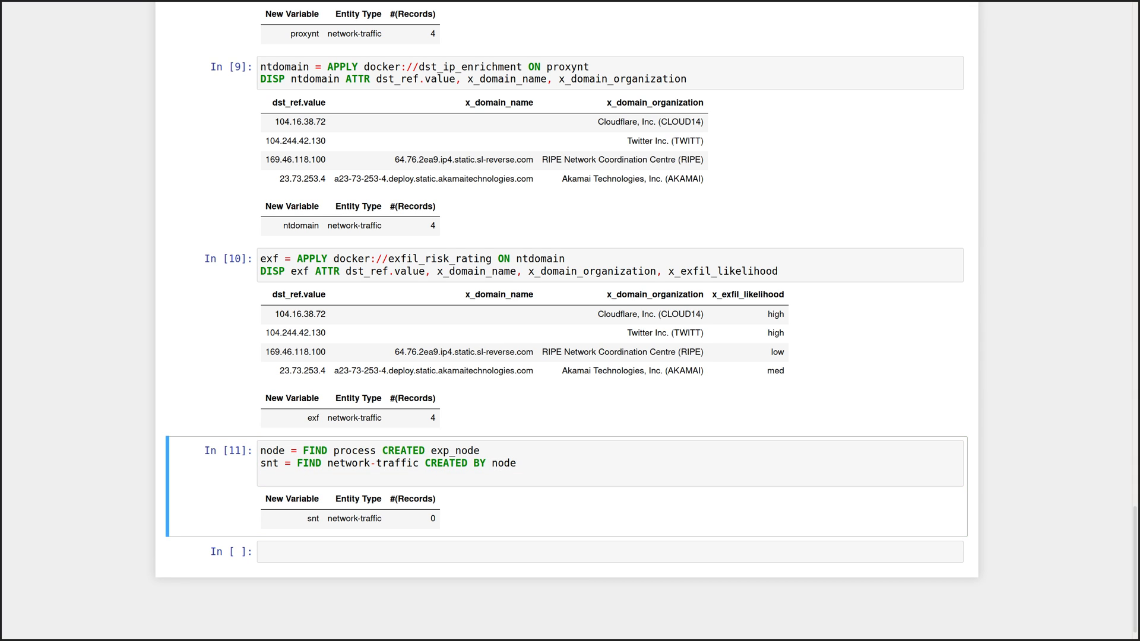
Display snt's src/dst address and port attributes: 9.59.151.141:52585 to 9.12.235.31:80, node with 57 processes.
type("DISP snt ATTR src_ref.value, src_port, dst_ref.value, dst_port")
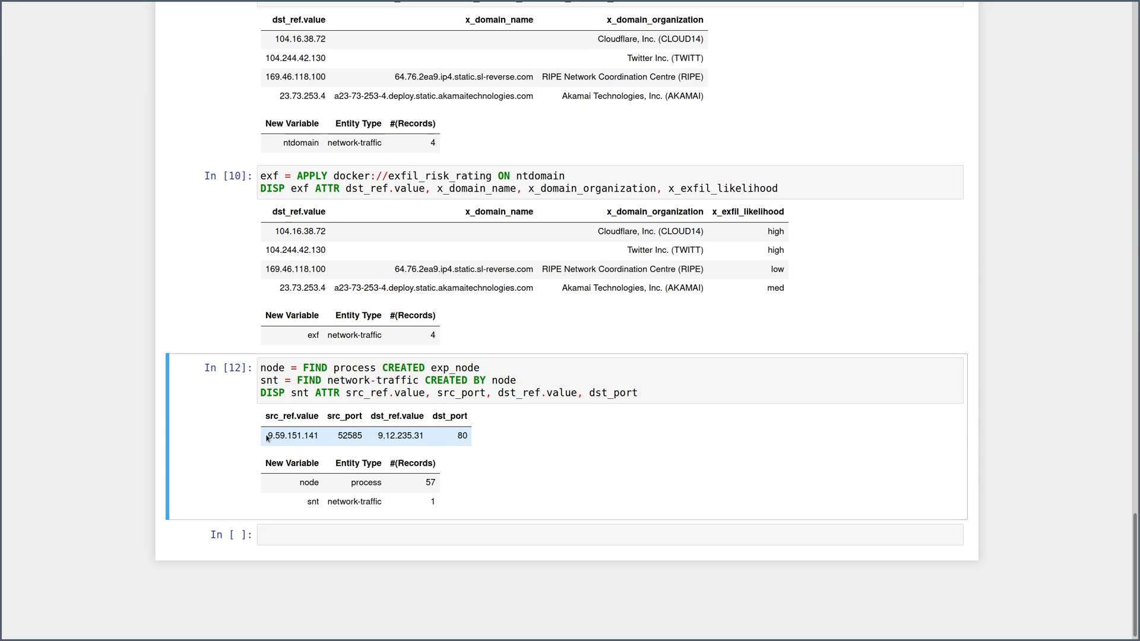
double_click(399, 435)
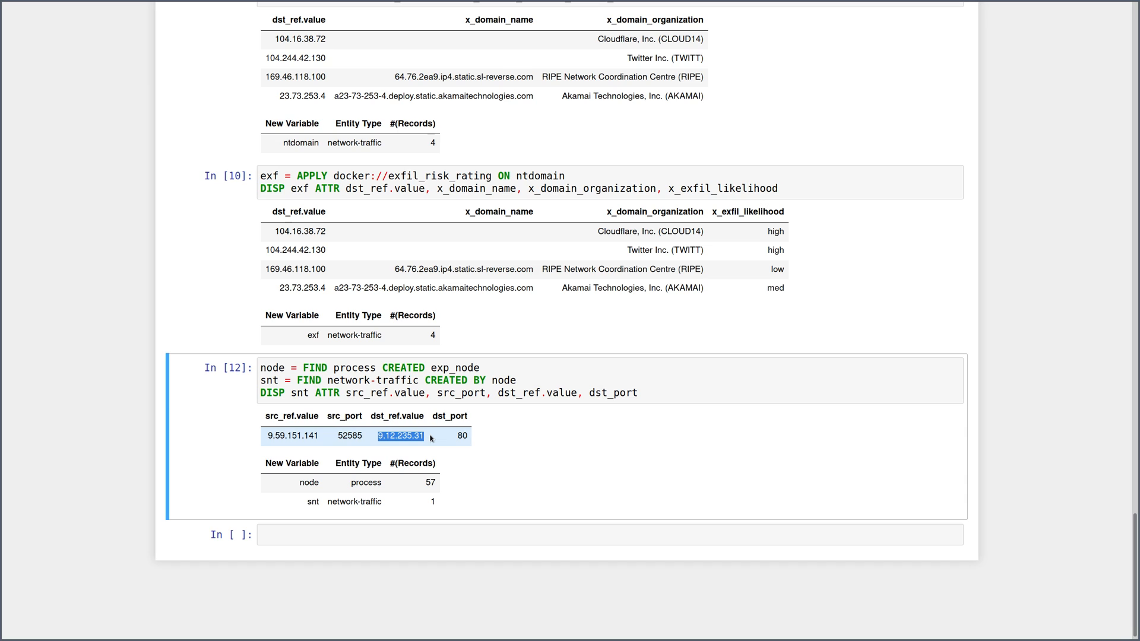
mouse_move(298, 434)
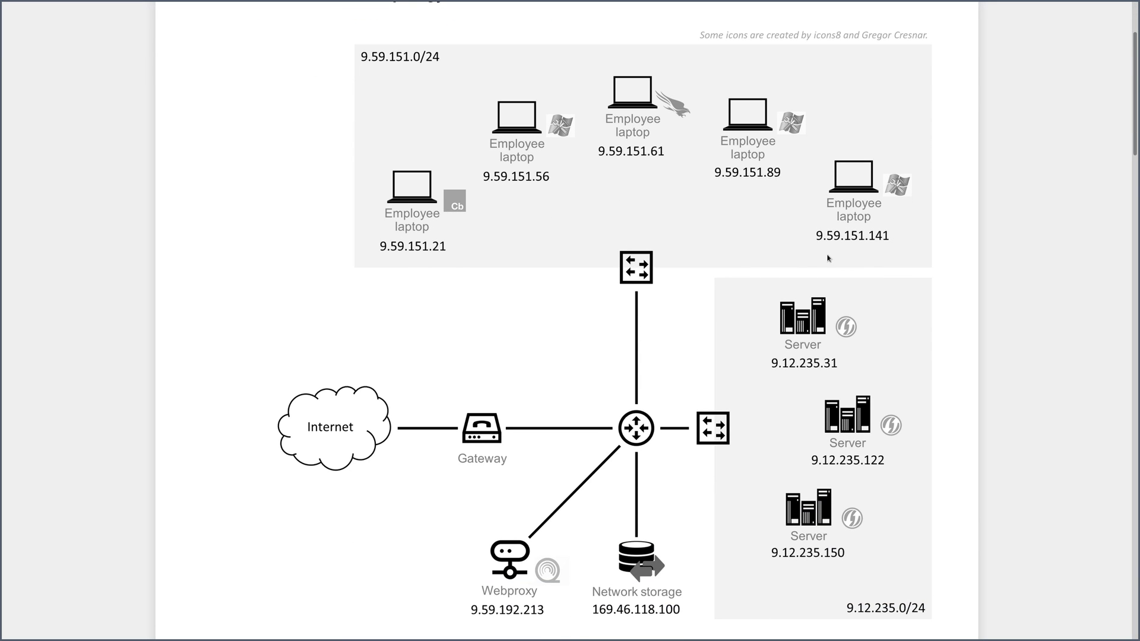
mouse_move(1030, 276)
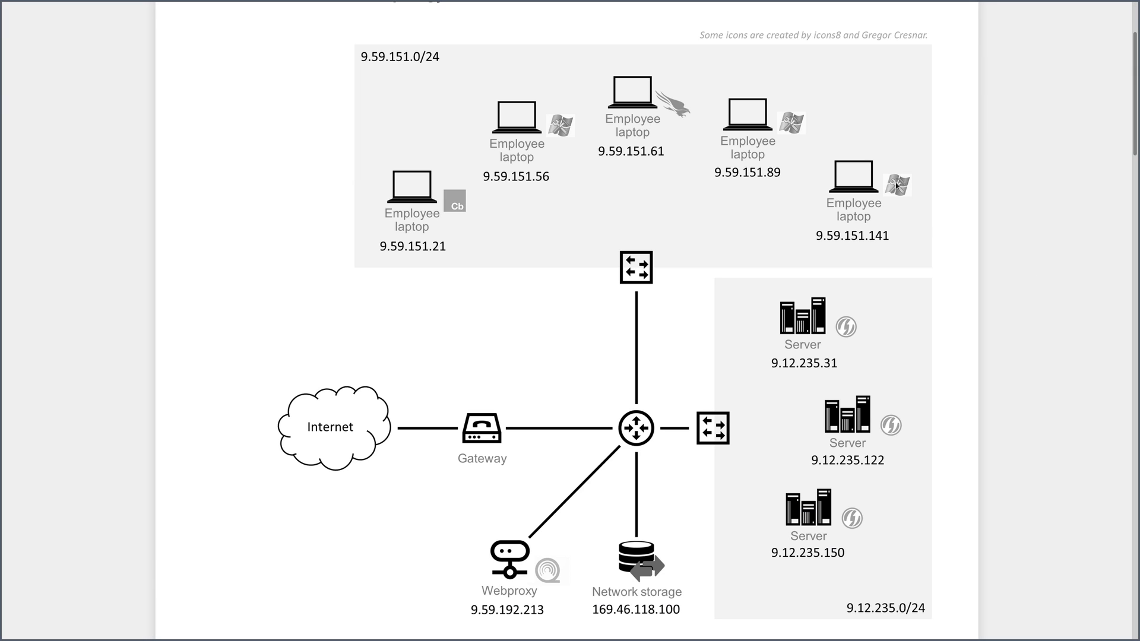
scroll("down", 3)
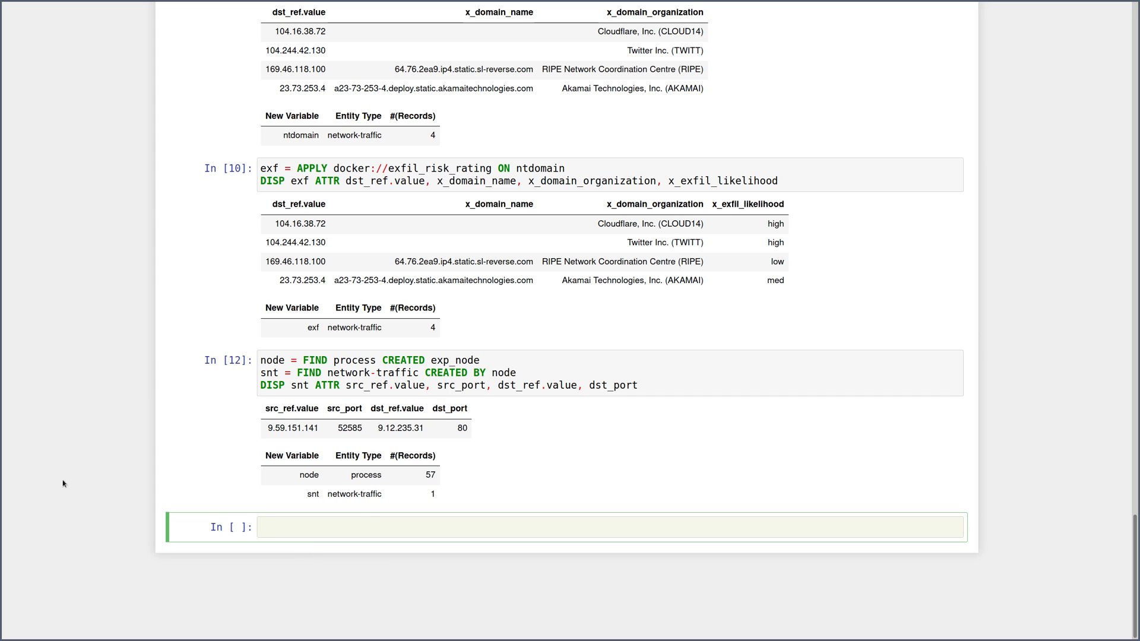
left_click(509, 526)
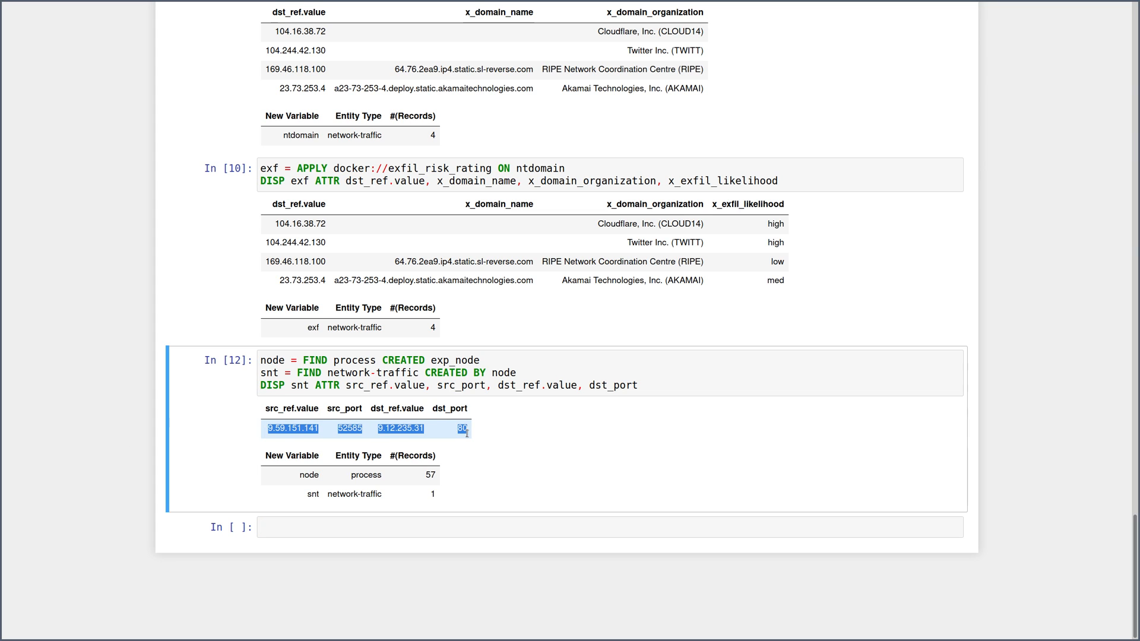
Get dnt from stixshifter://winlaptop141 matching snt's destination and source port, finding one connection.
left_click(541, 464)
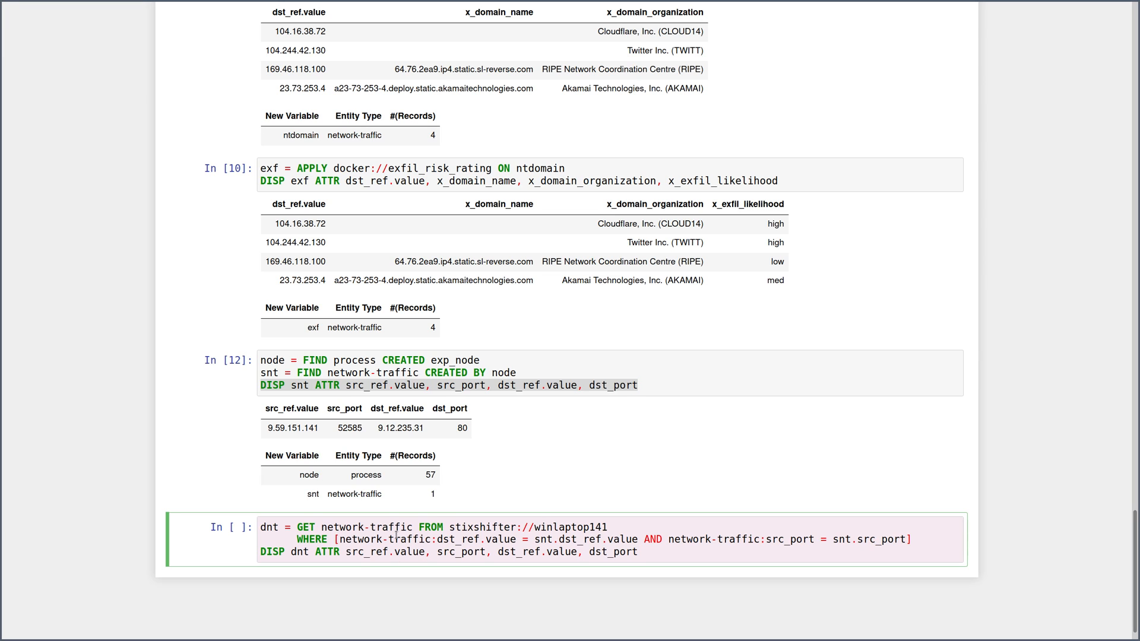
key("Backspace")
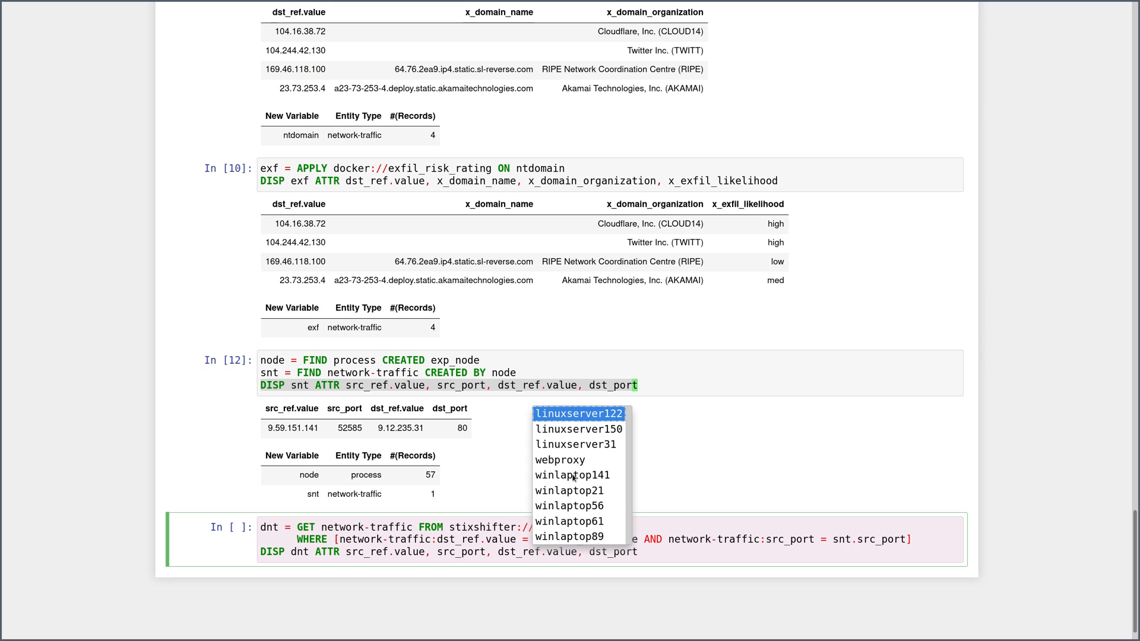
left_click(571, 475)
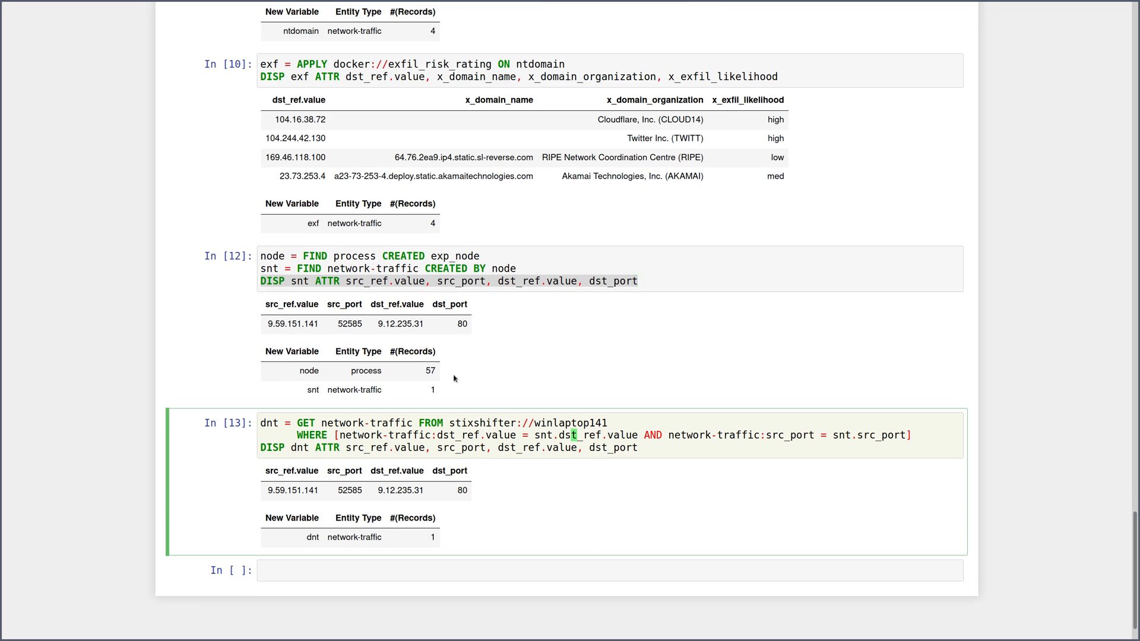
double_click(400, 323)
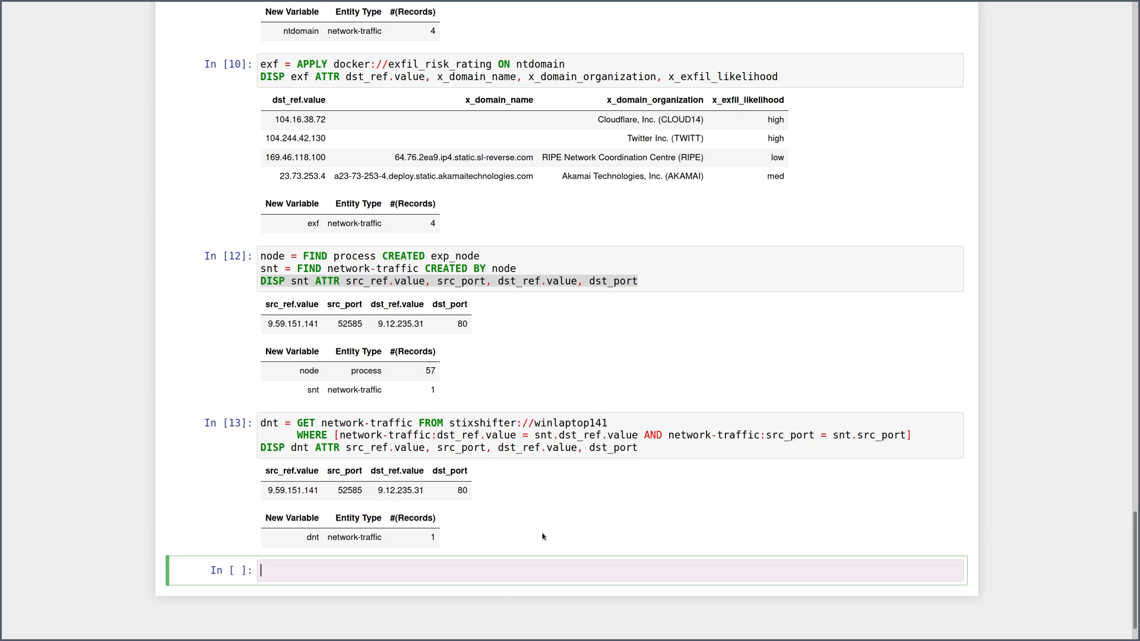
Find processes that created dnt as p and show name and command_line: powershell.exe running vaccine availability.jpg.ps1.
type("p =")
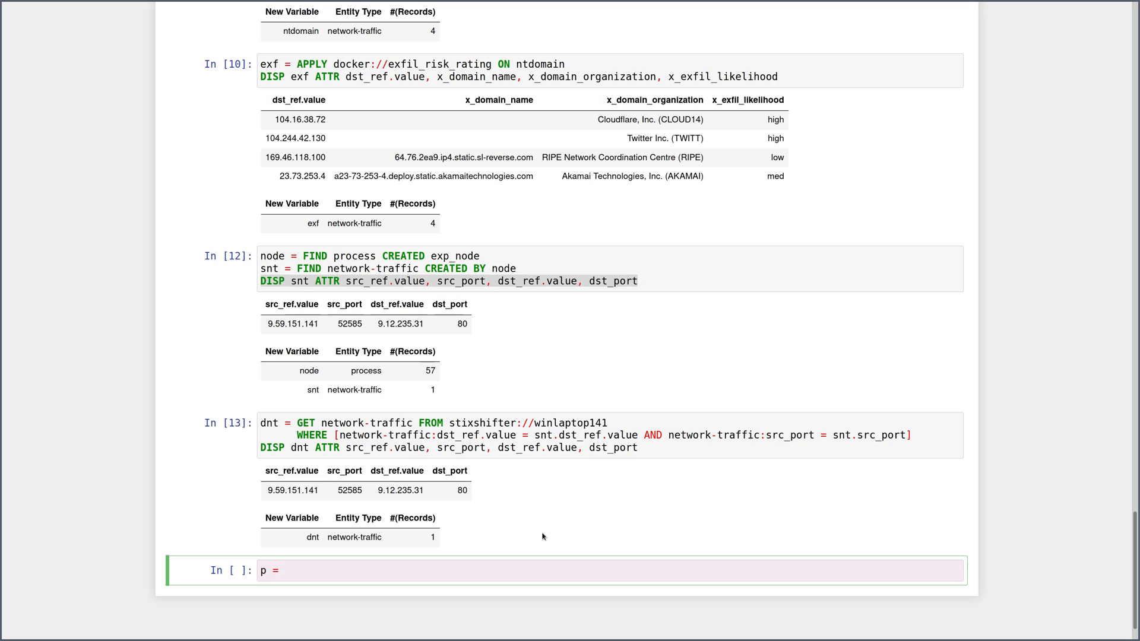
type("FIND process C")
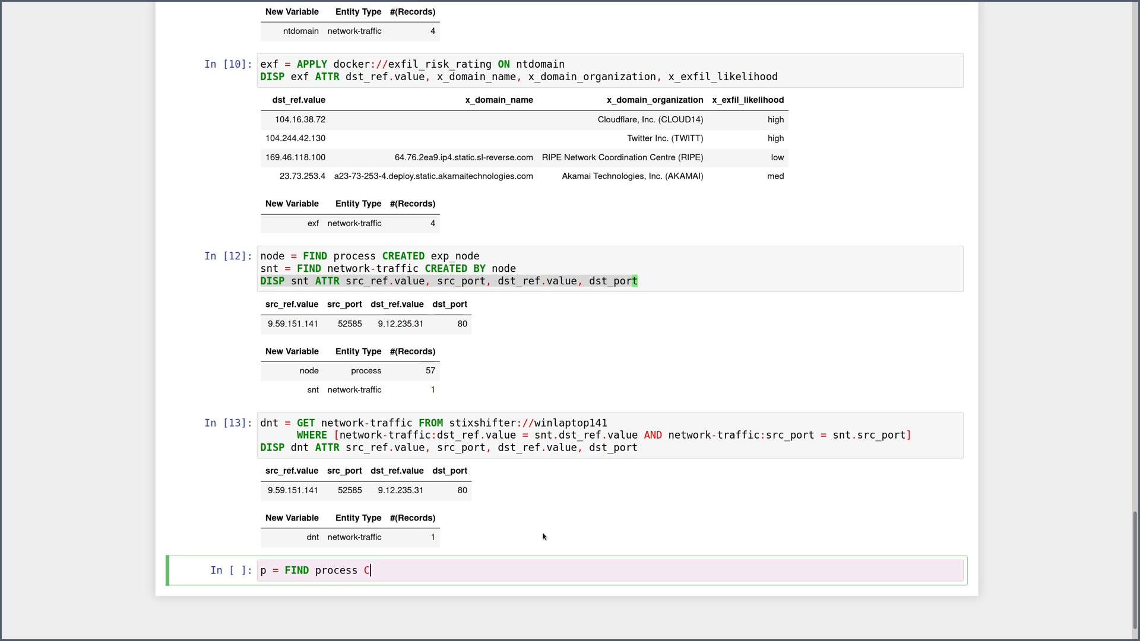
type("REATED d")
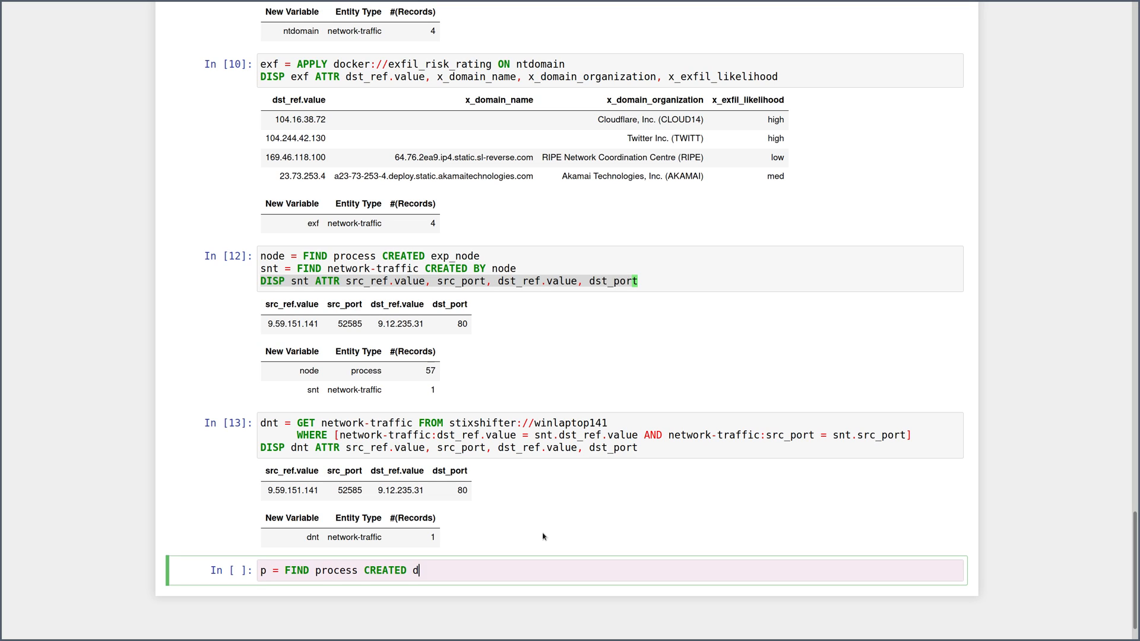
type("nt")
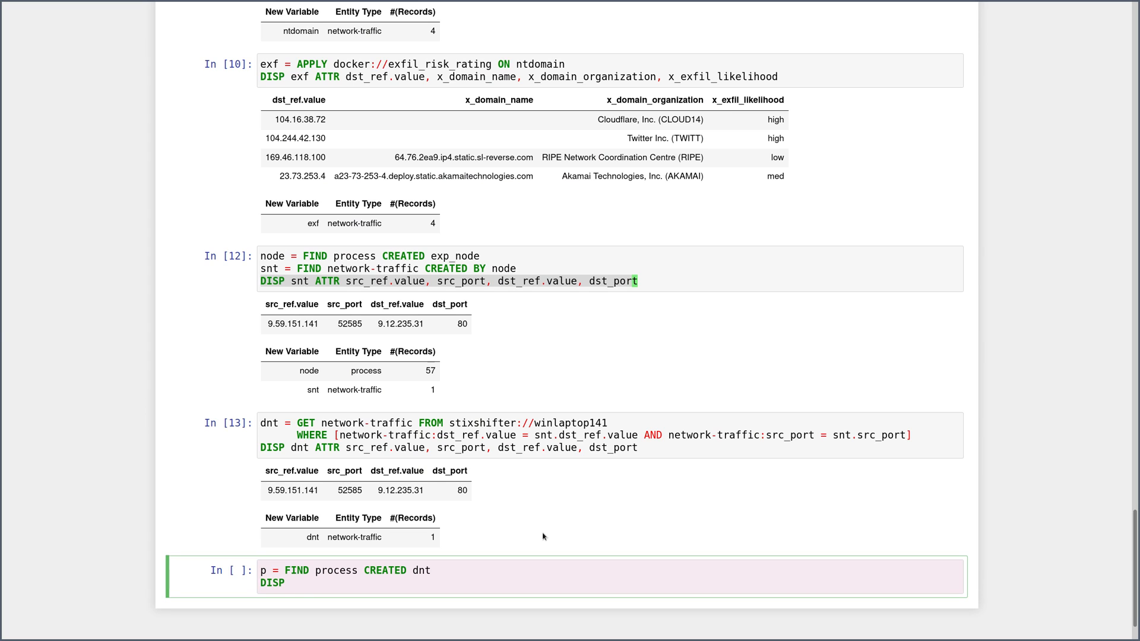
type("p ATTR name, command_line")
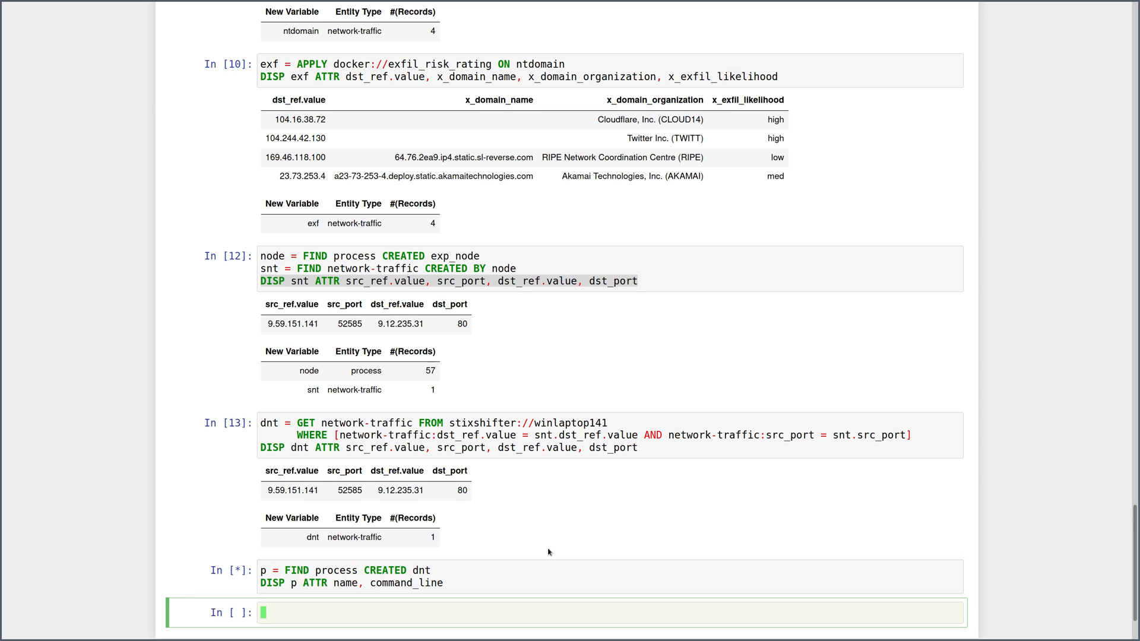
scroll("down", 3)
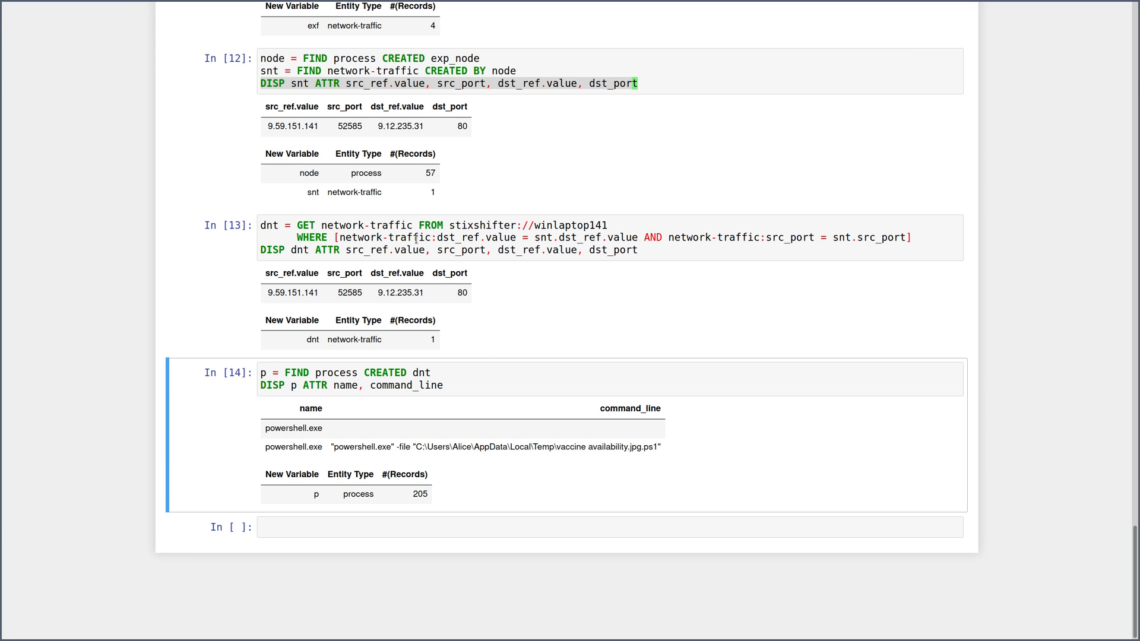
scroll("up", 3)
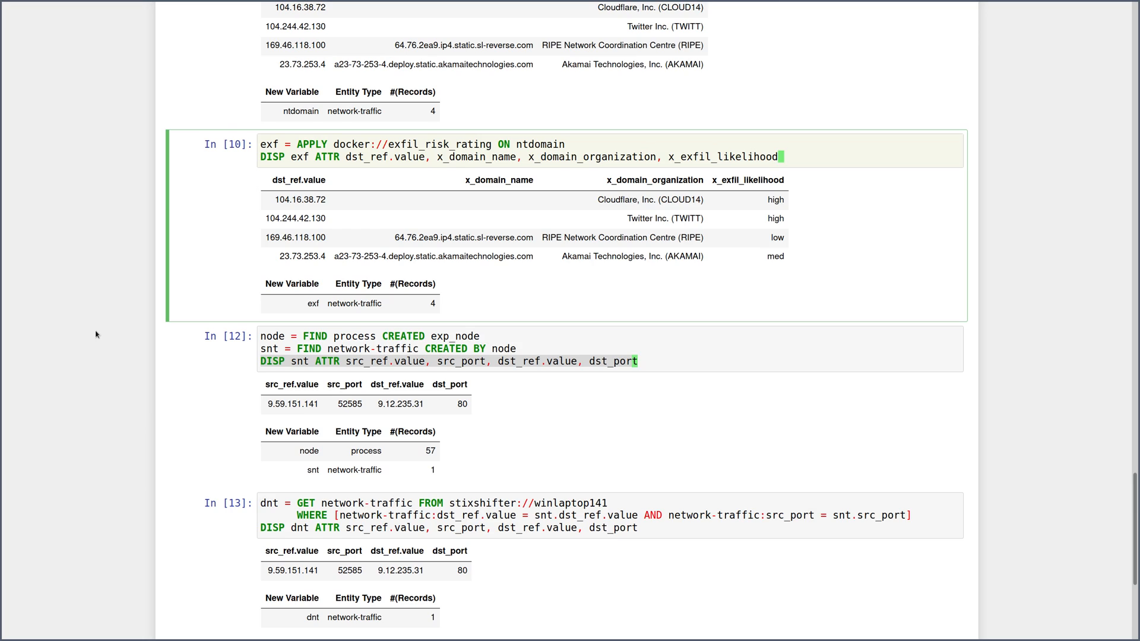
scroll("down", 3)
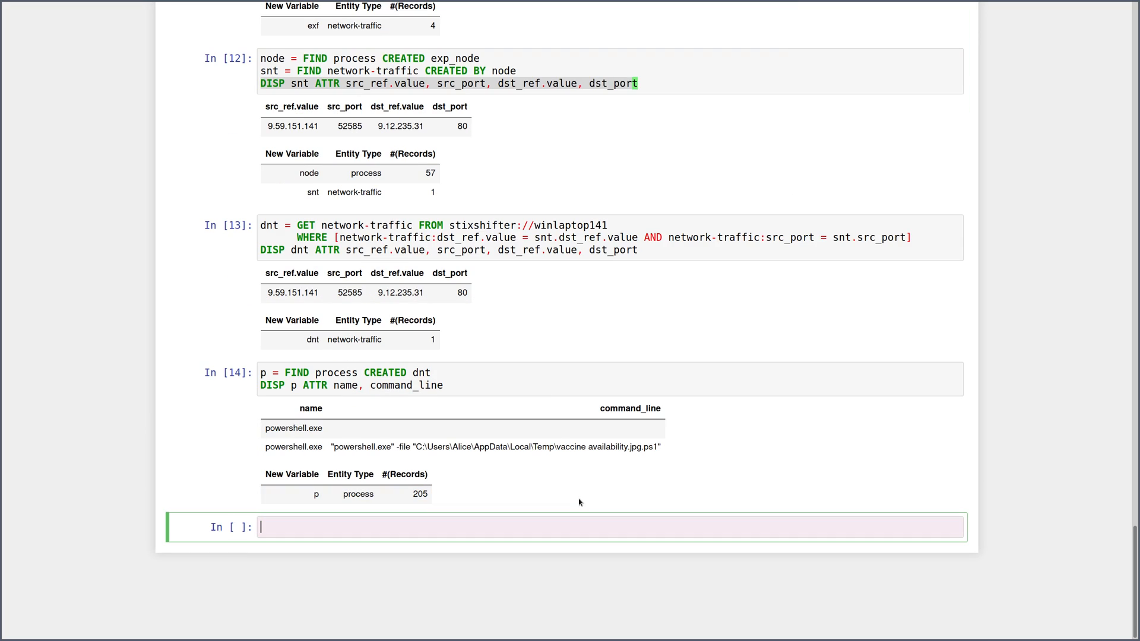
Find the parent of p as pp with name and command_line, revealing WinMail.exe from Program Files\Win Mail.
type("pp")
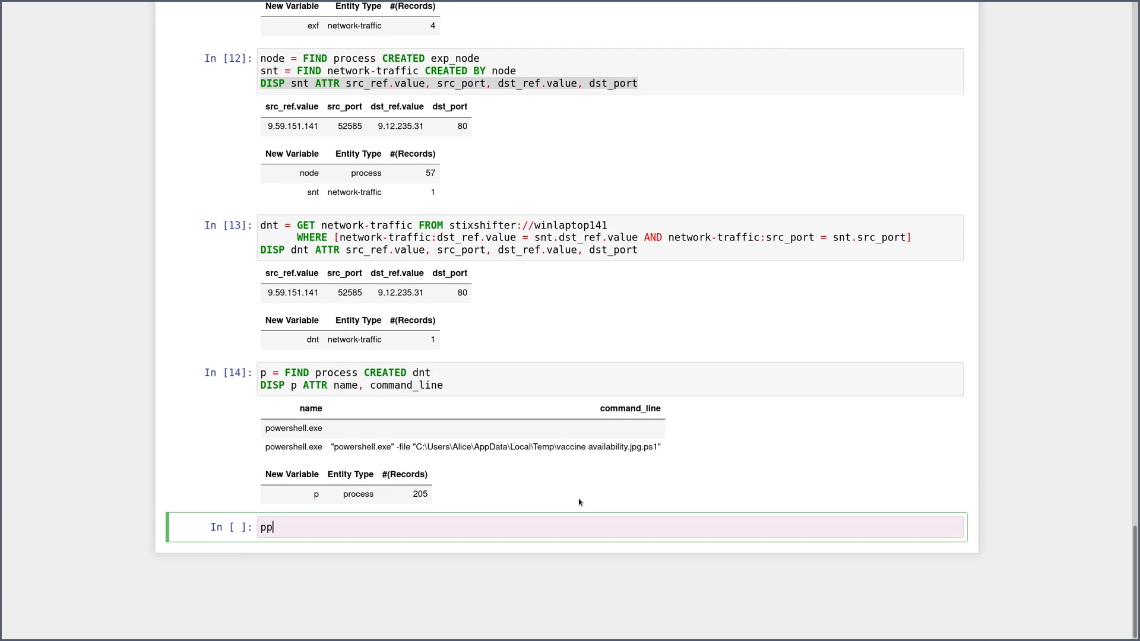
type("=")
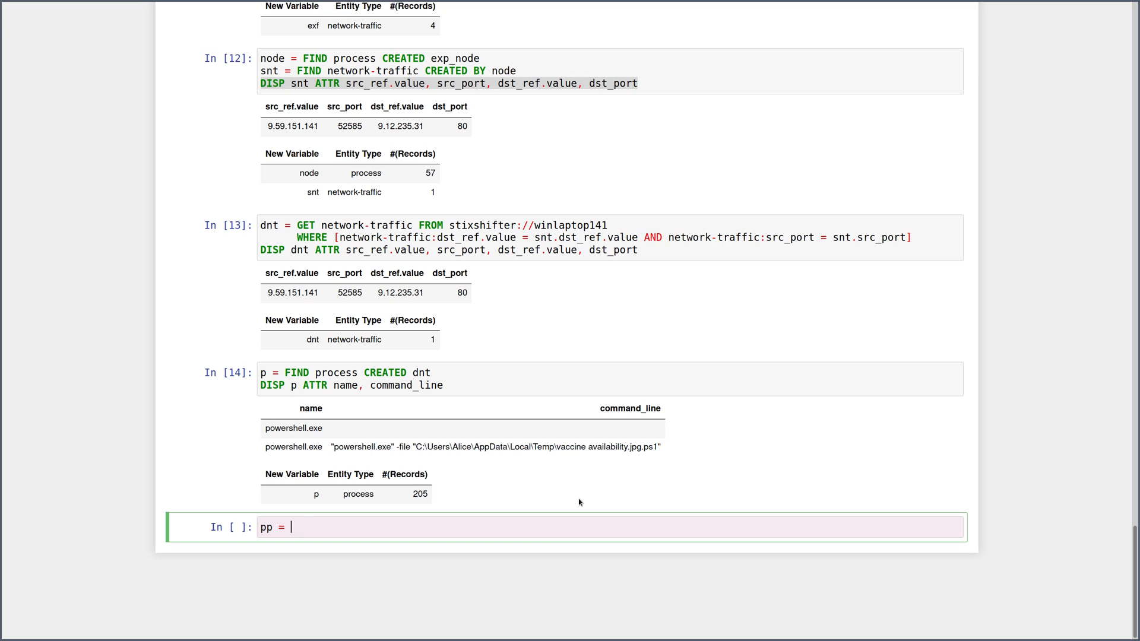
type("FIND process")
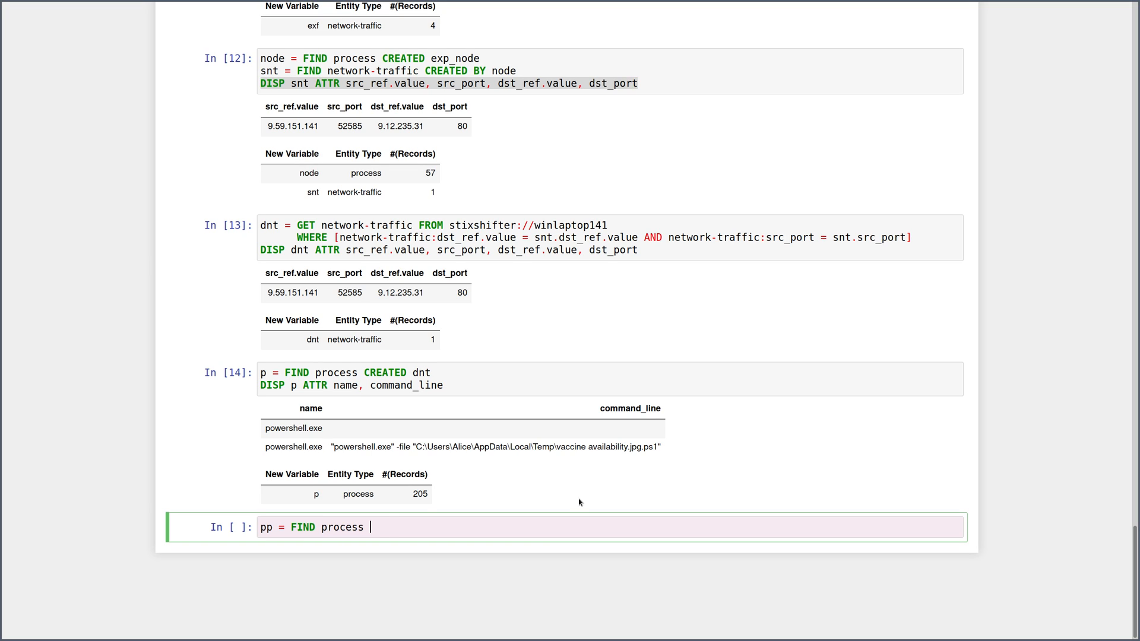
type("CREATED p")
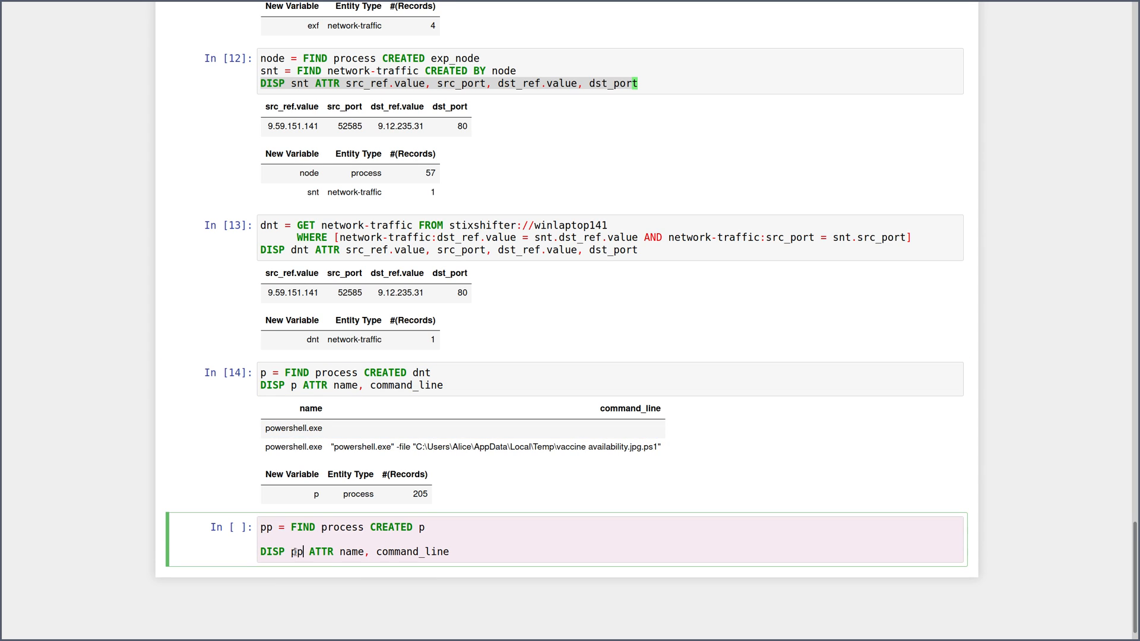
key("shift+enter")
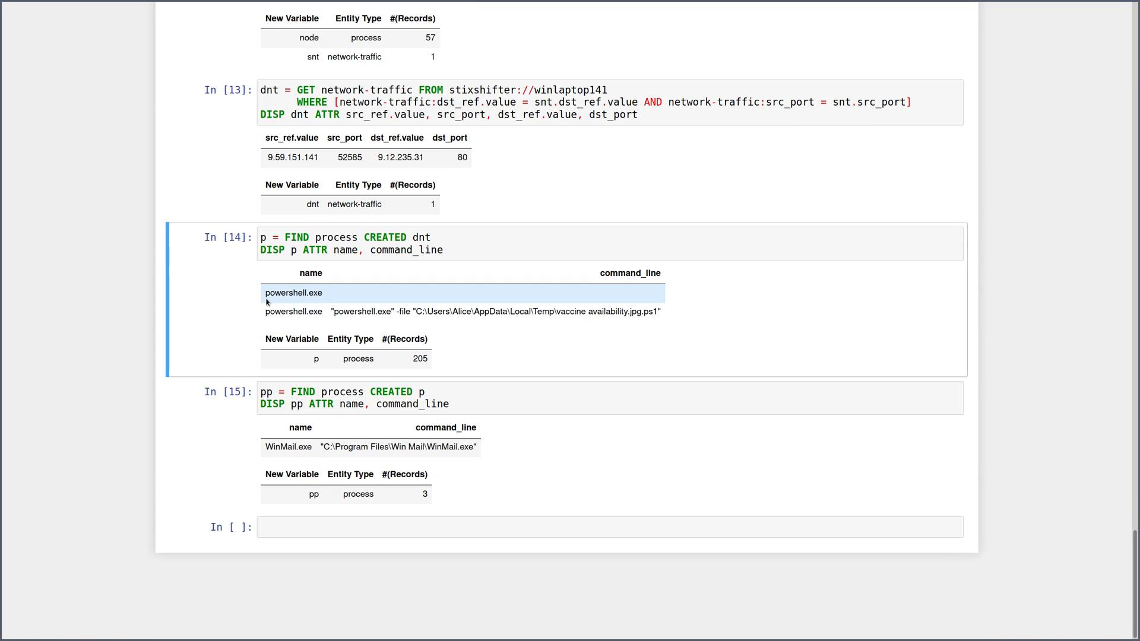
left_click(288, 447)
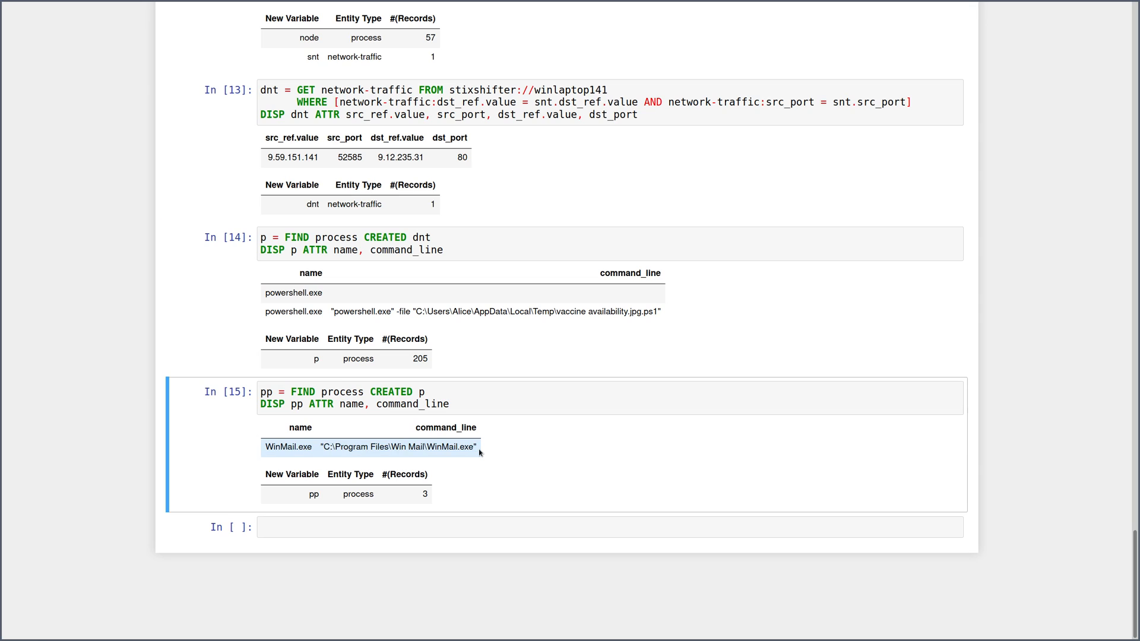
left_click(509, 526)
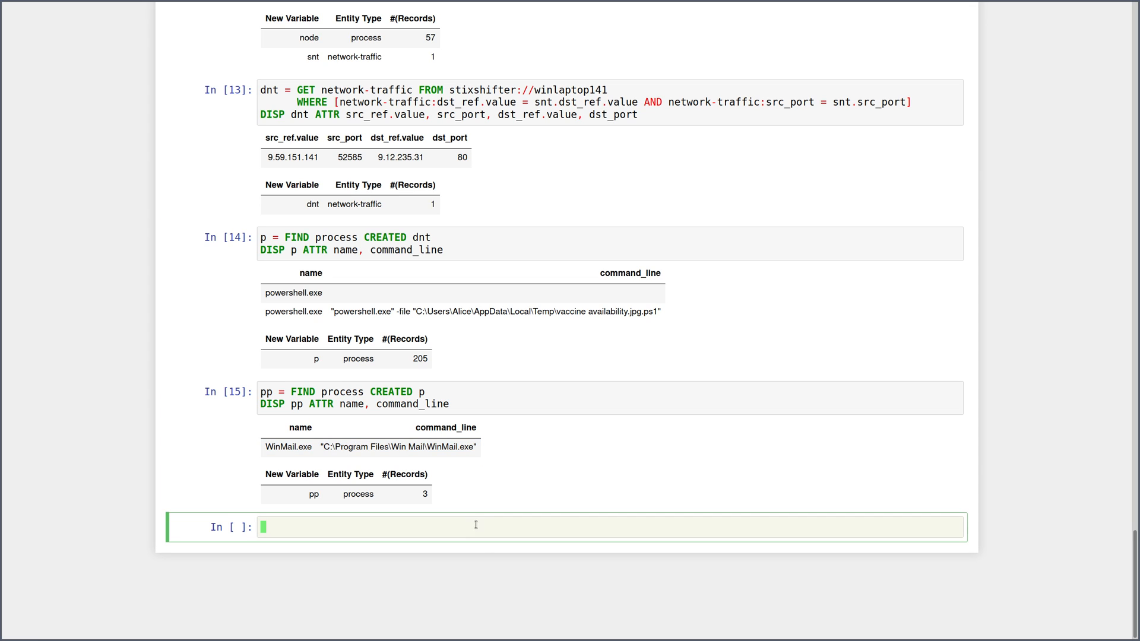
mouse_move(537, 465)
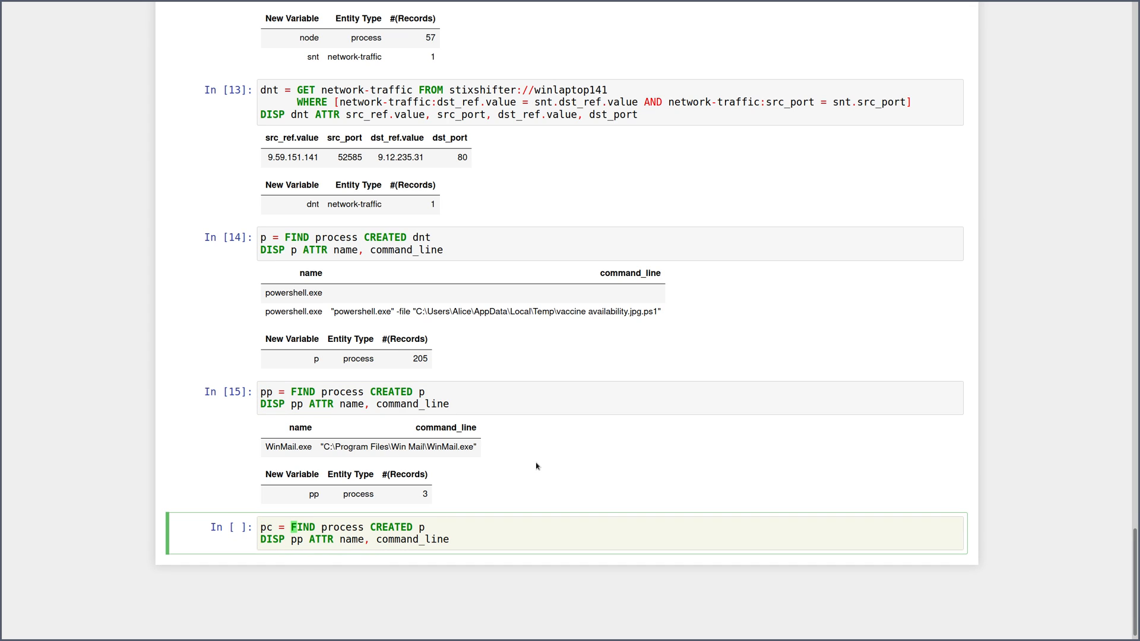
Find processes CREATED BY p as pc, listing PING.EXE sweeps of 9.12.235.x plus mspaint.exe and conhost.exe.
type("c")
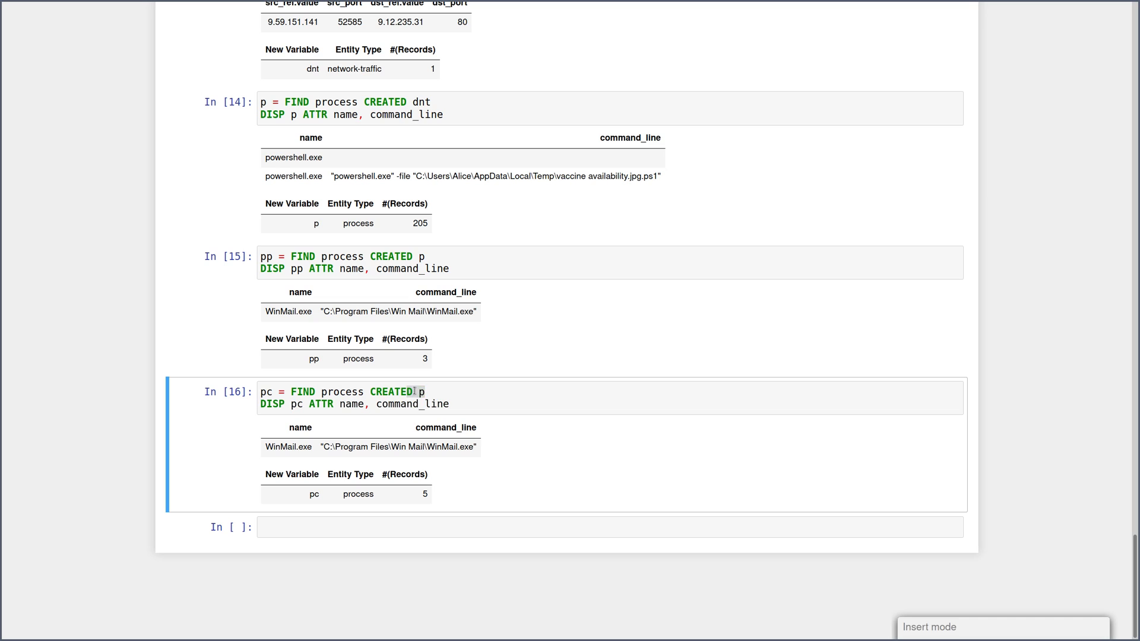
type("BY")
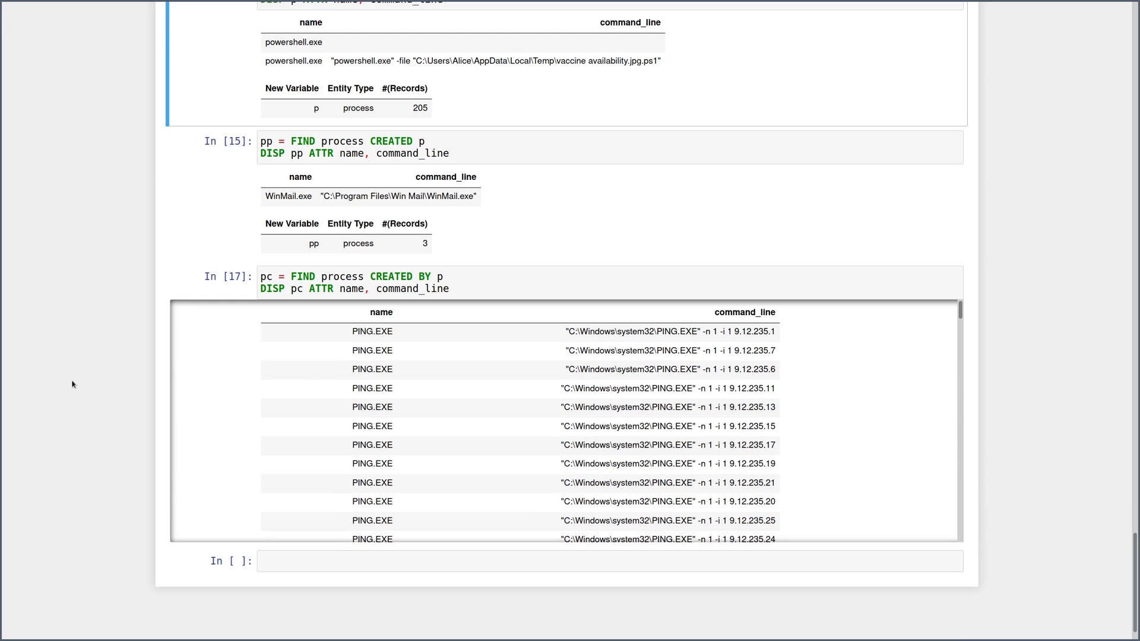
scroll("down", 3)
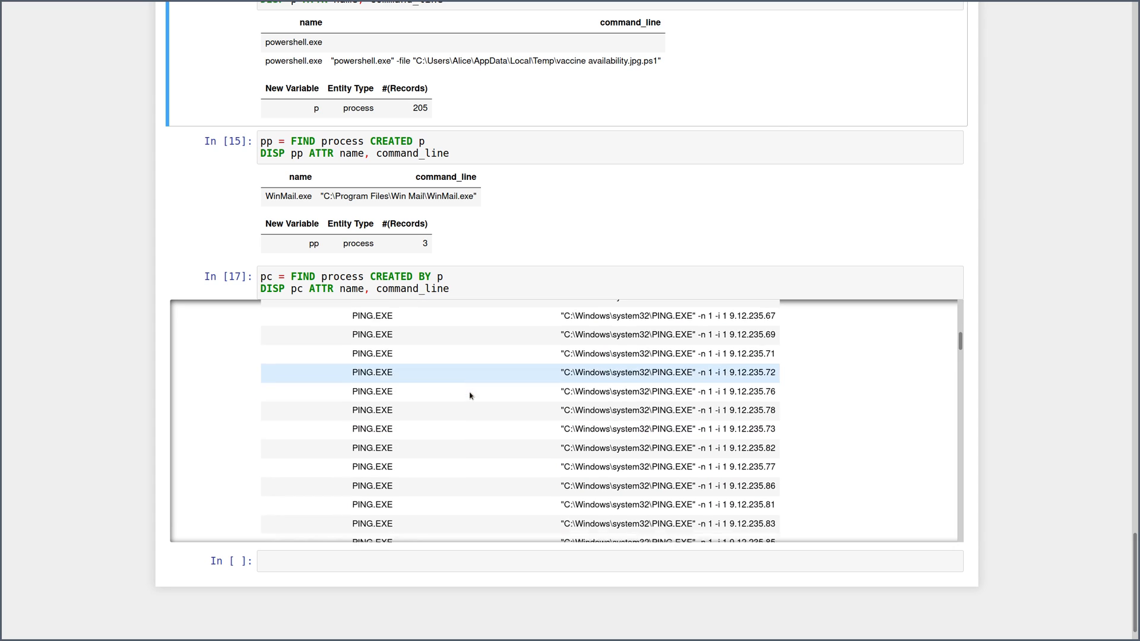
scroll("down", 3)
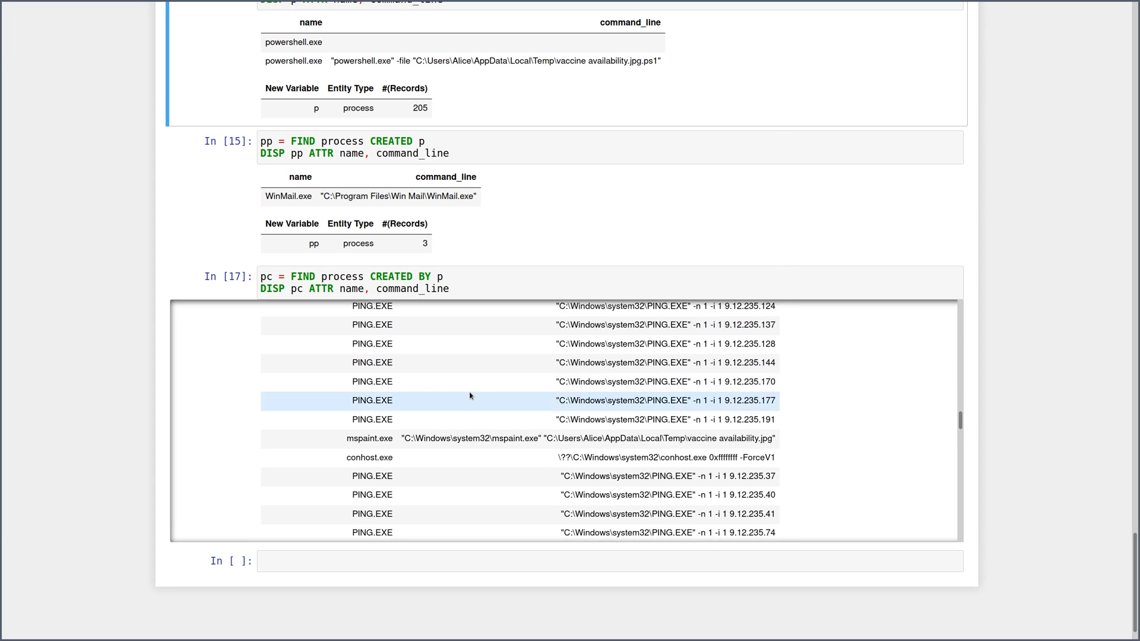
scroll("down", 3)
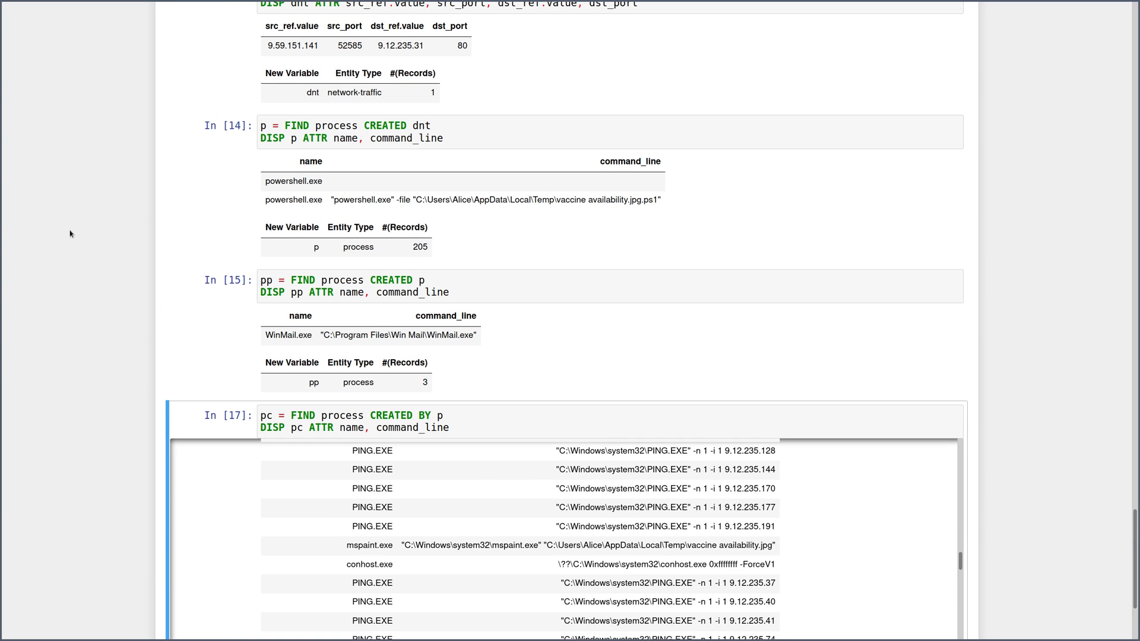
scroll("down", 3)
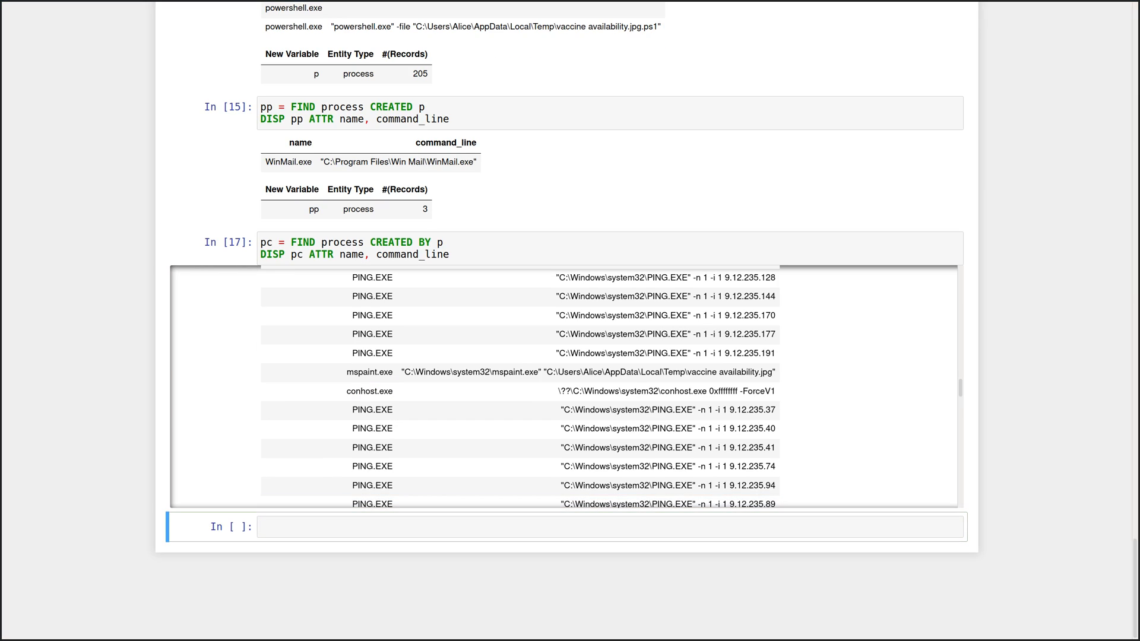
left_click(510, 526)
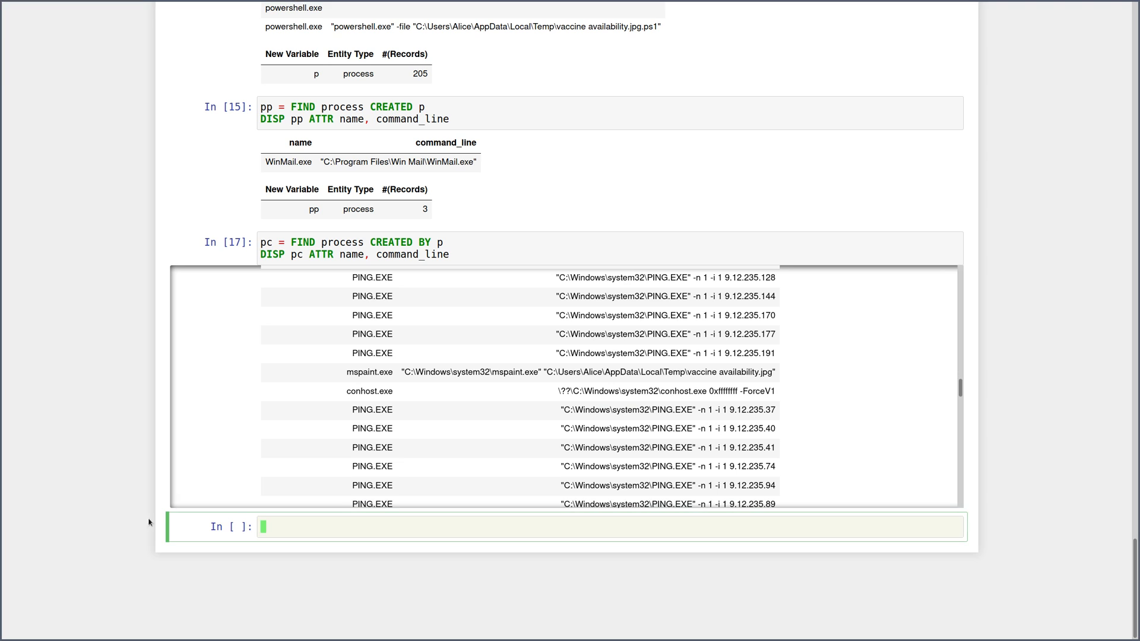
Write a '## Hunting Summary' Markdown cell with the attack-summary diagram and review the rendered six-stage diagram.
type("## Hunting Summary")
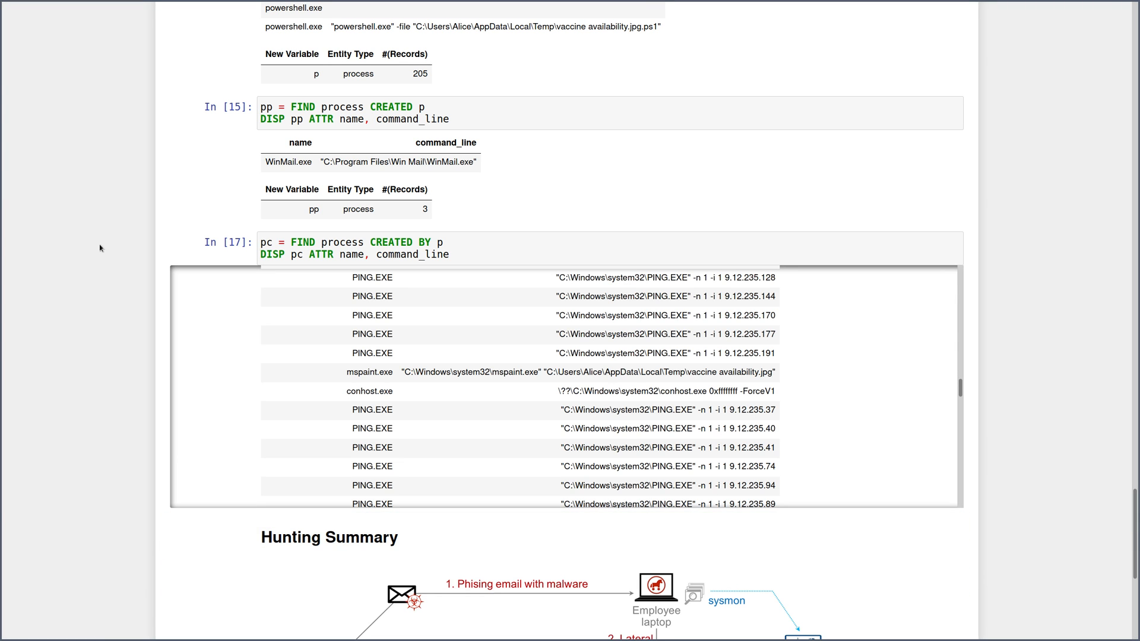
scroll("down", 3)
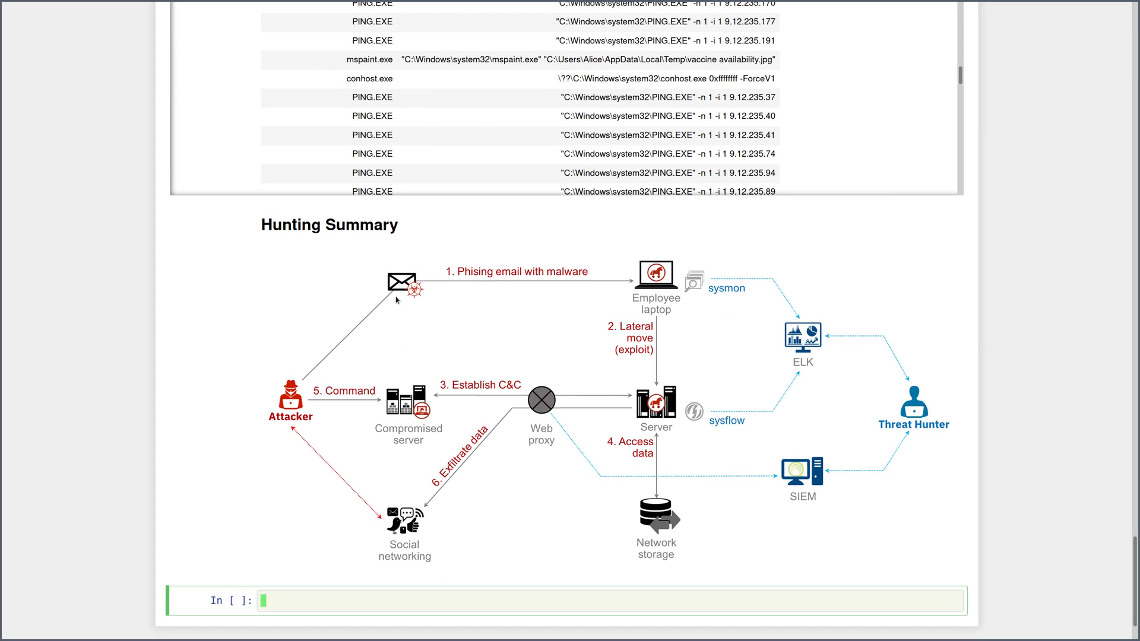
mouse_move(509, 281)
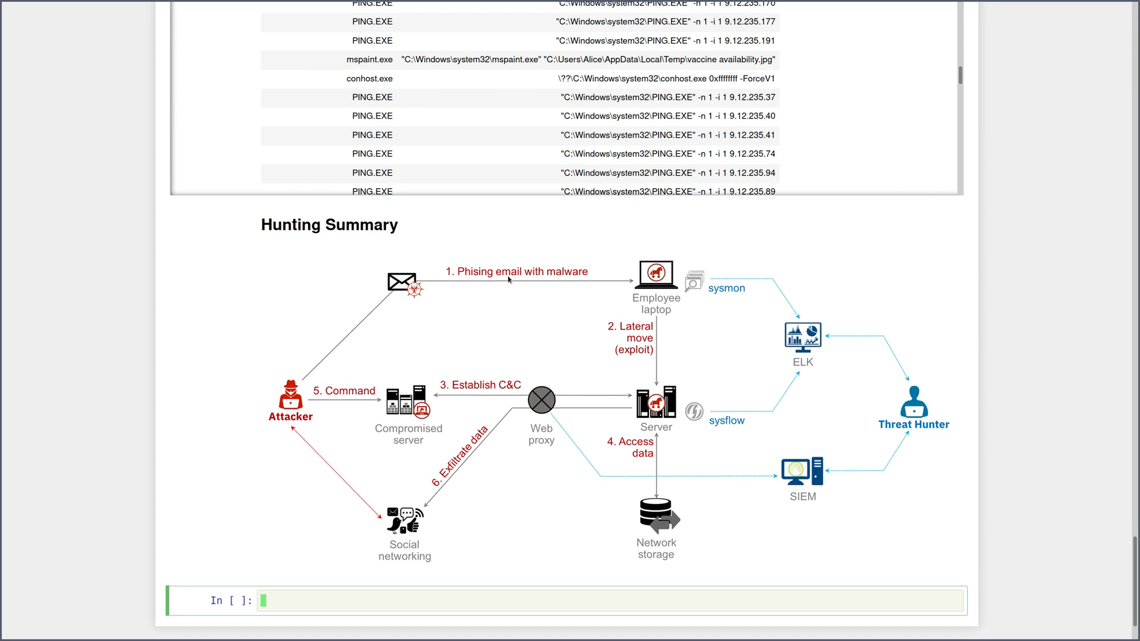
scroll("up", 3)
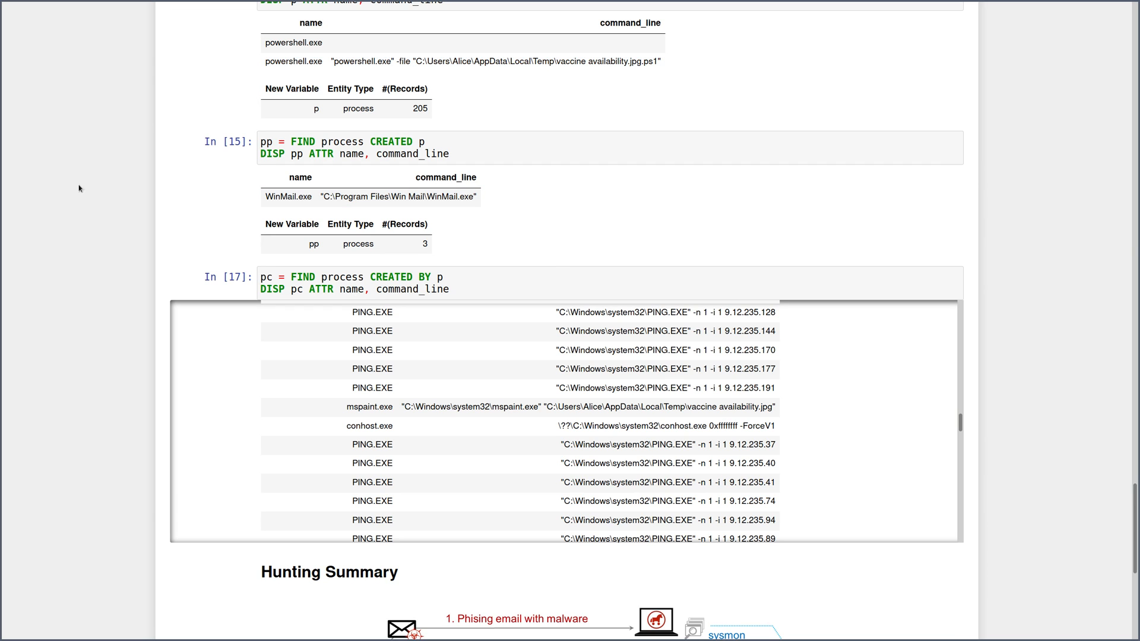
scroll("up", 3)
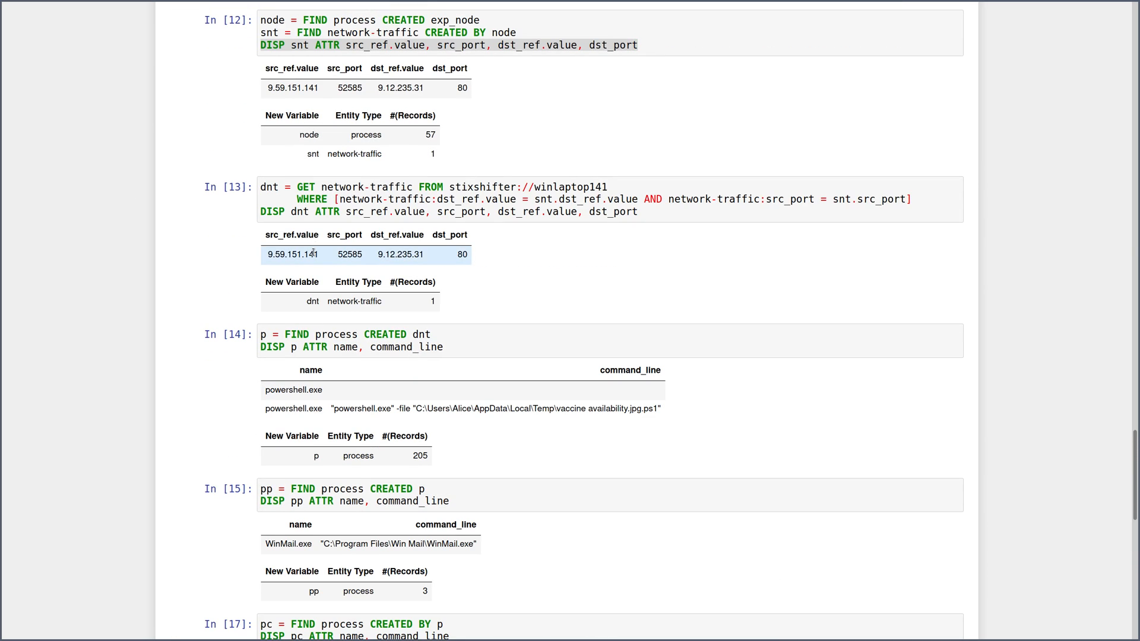
scroll("down", 3)
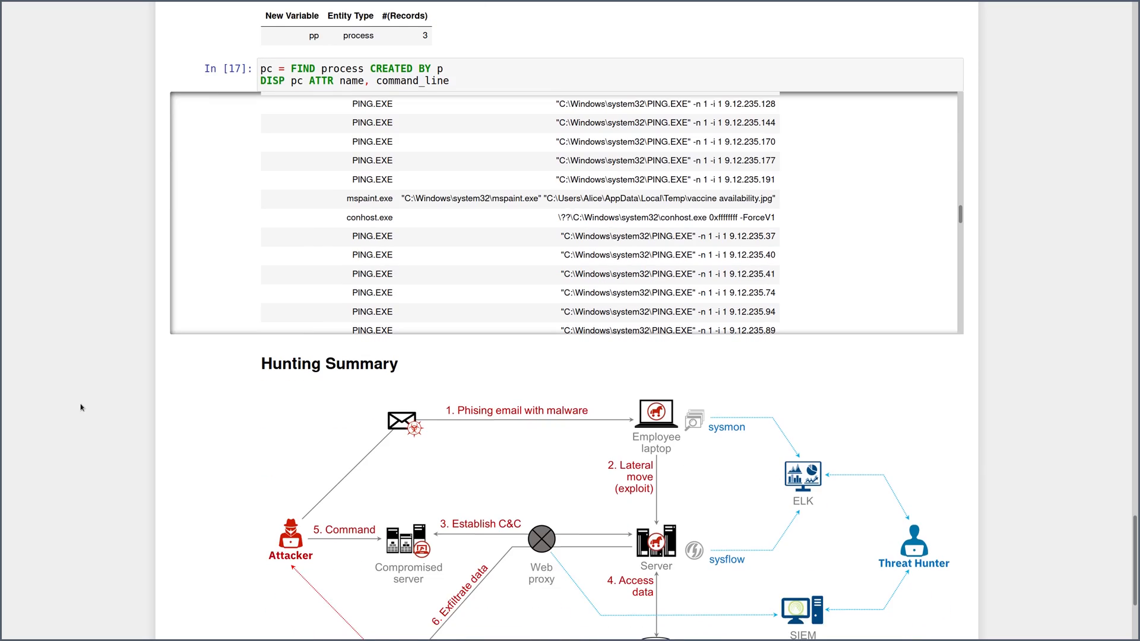
scroll("down", 3)
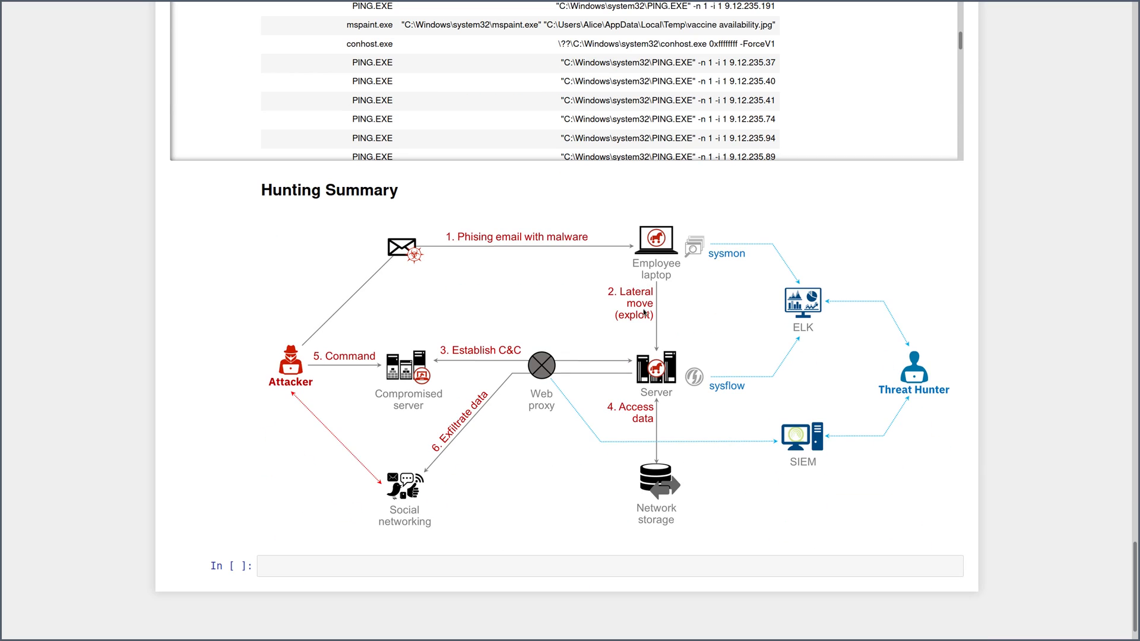
mouse_move(645, 385)
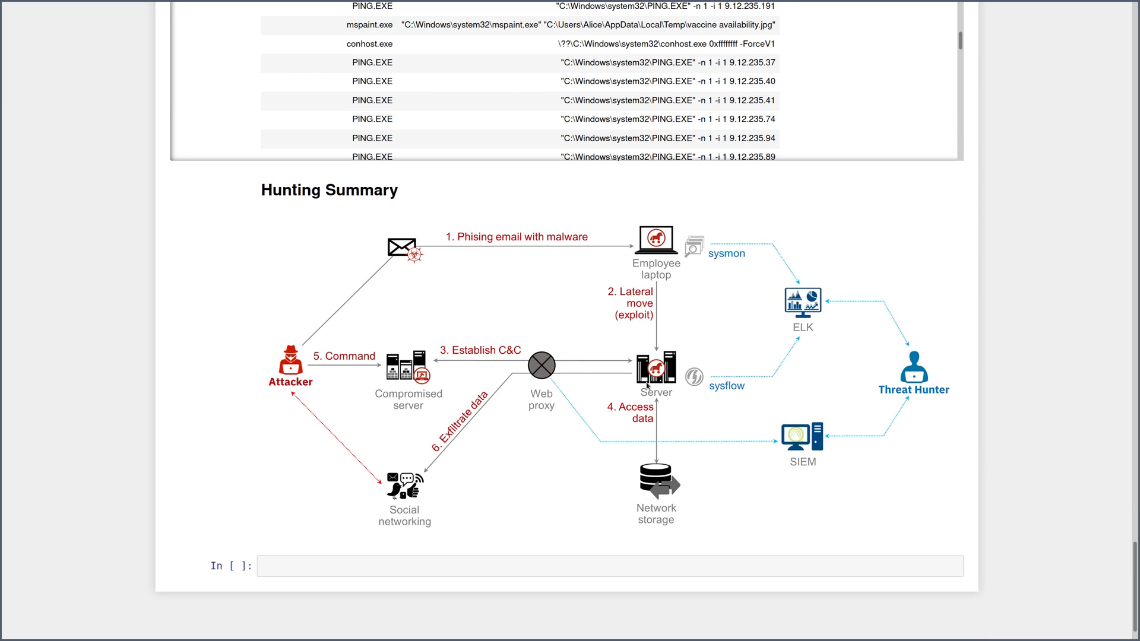
mouse_move(481, 329)
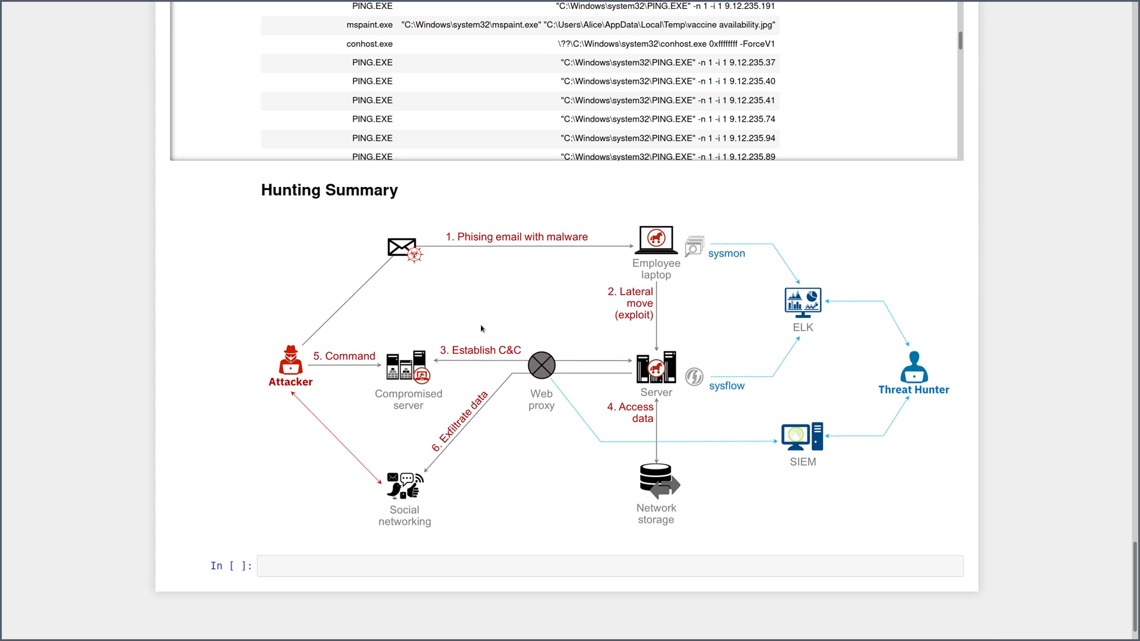
mouse_move(681, 362)
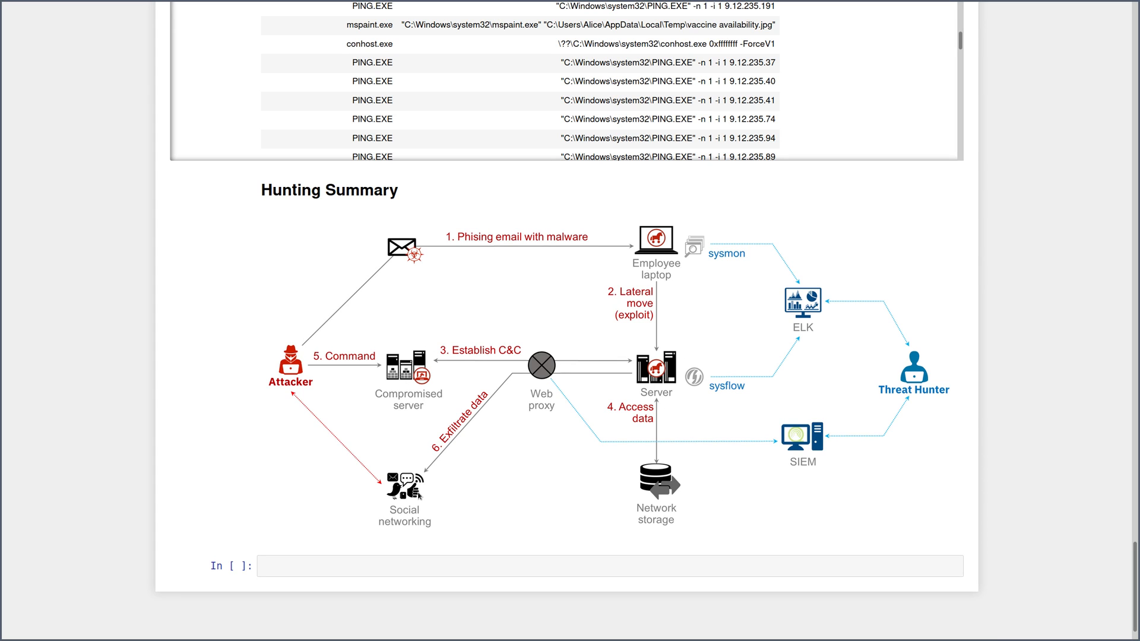
mouse_move(112, 412)
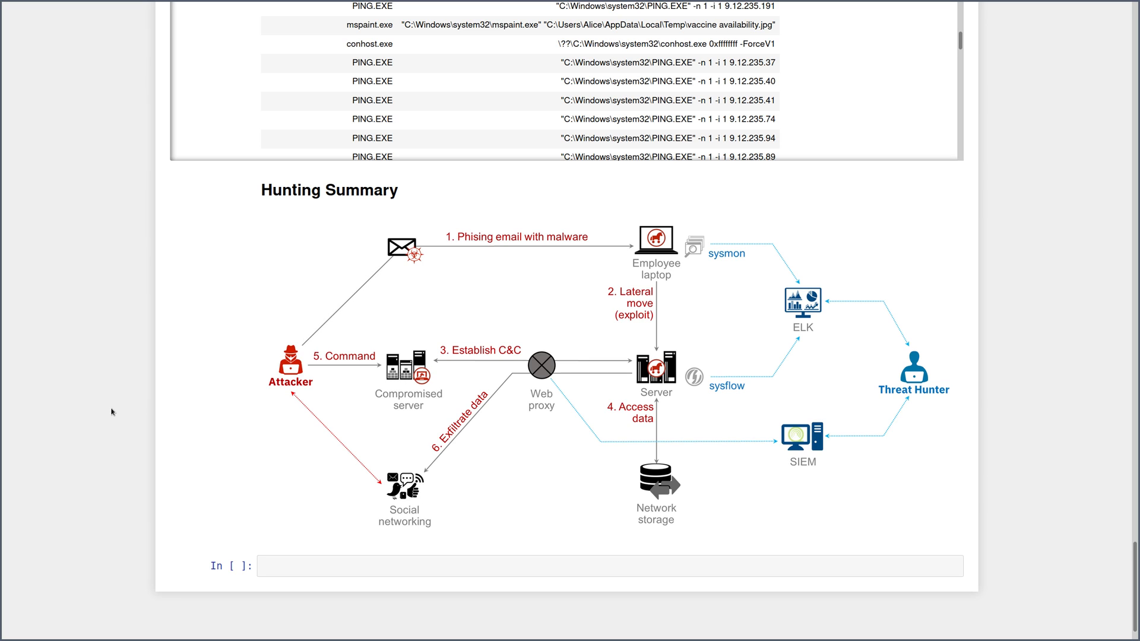